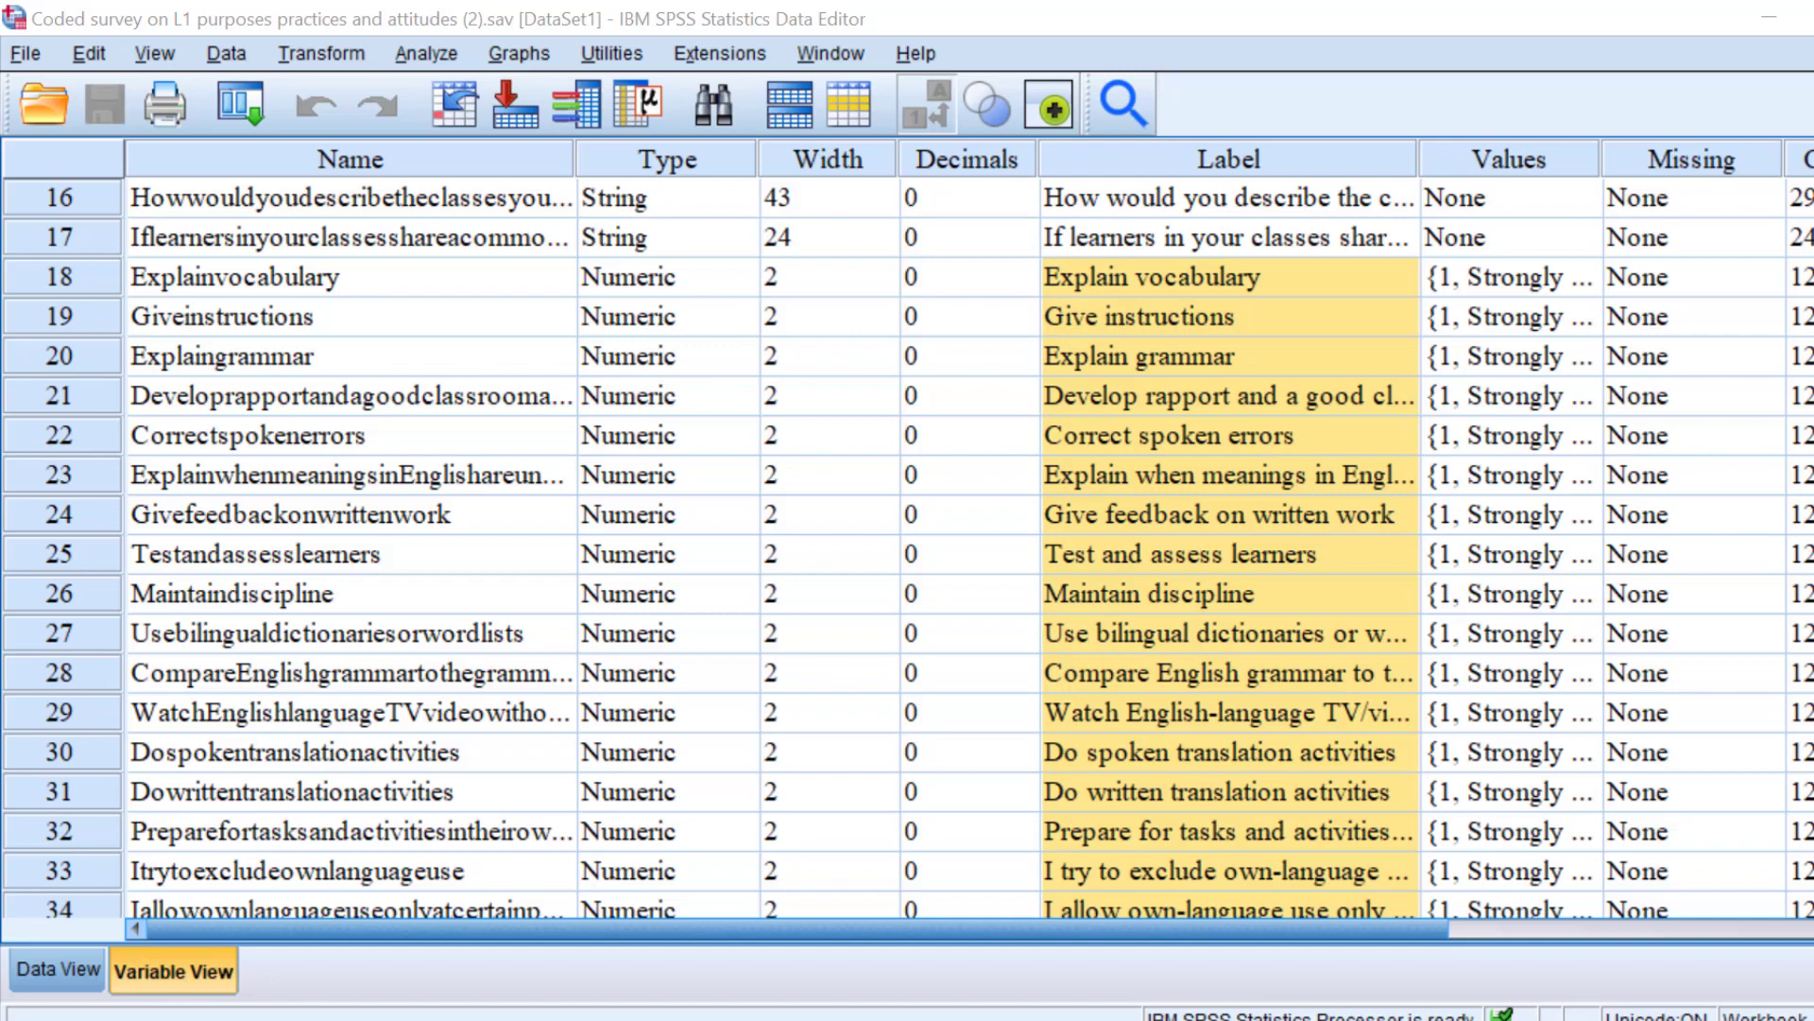
pyautogui.moveTo(1282, 300)
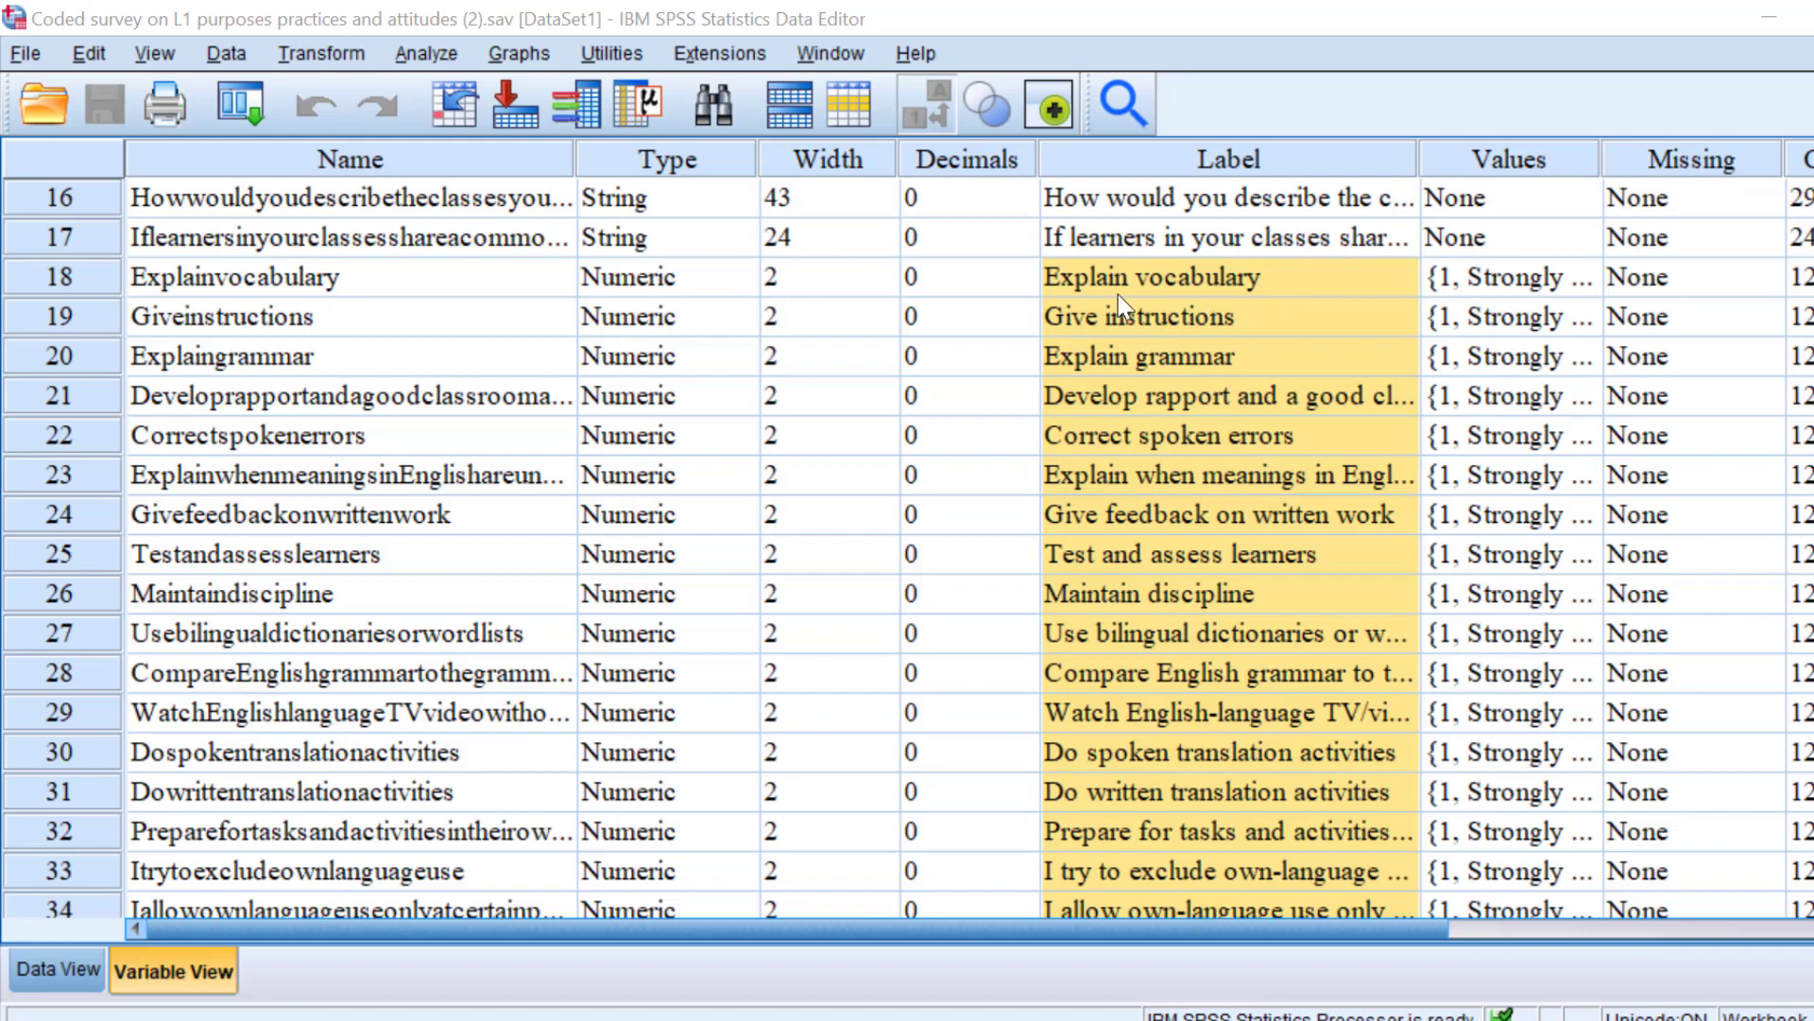
# Check the value labels of Explain vocabulary, then start Analyze > Scale > Reliability Analysis.
pyautogui.click(1180, 276)
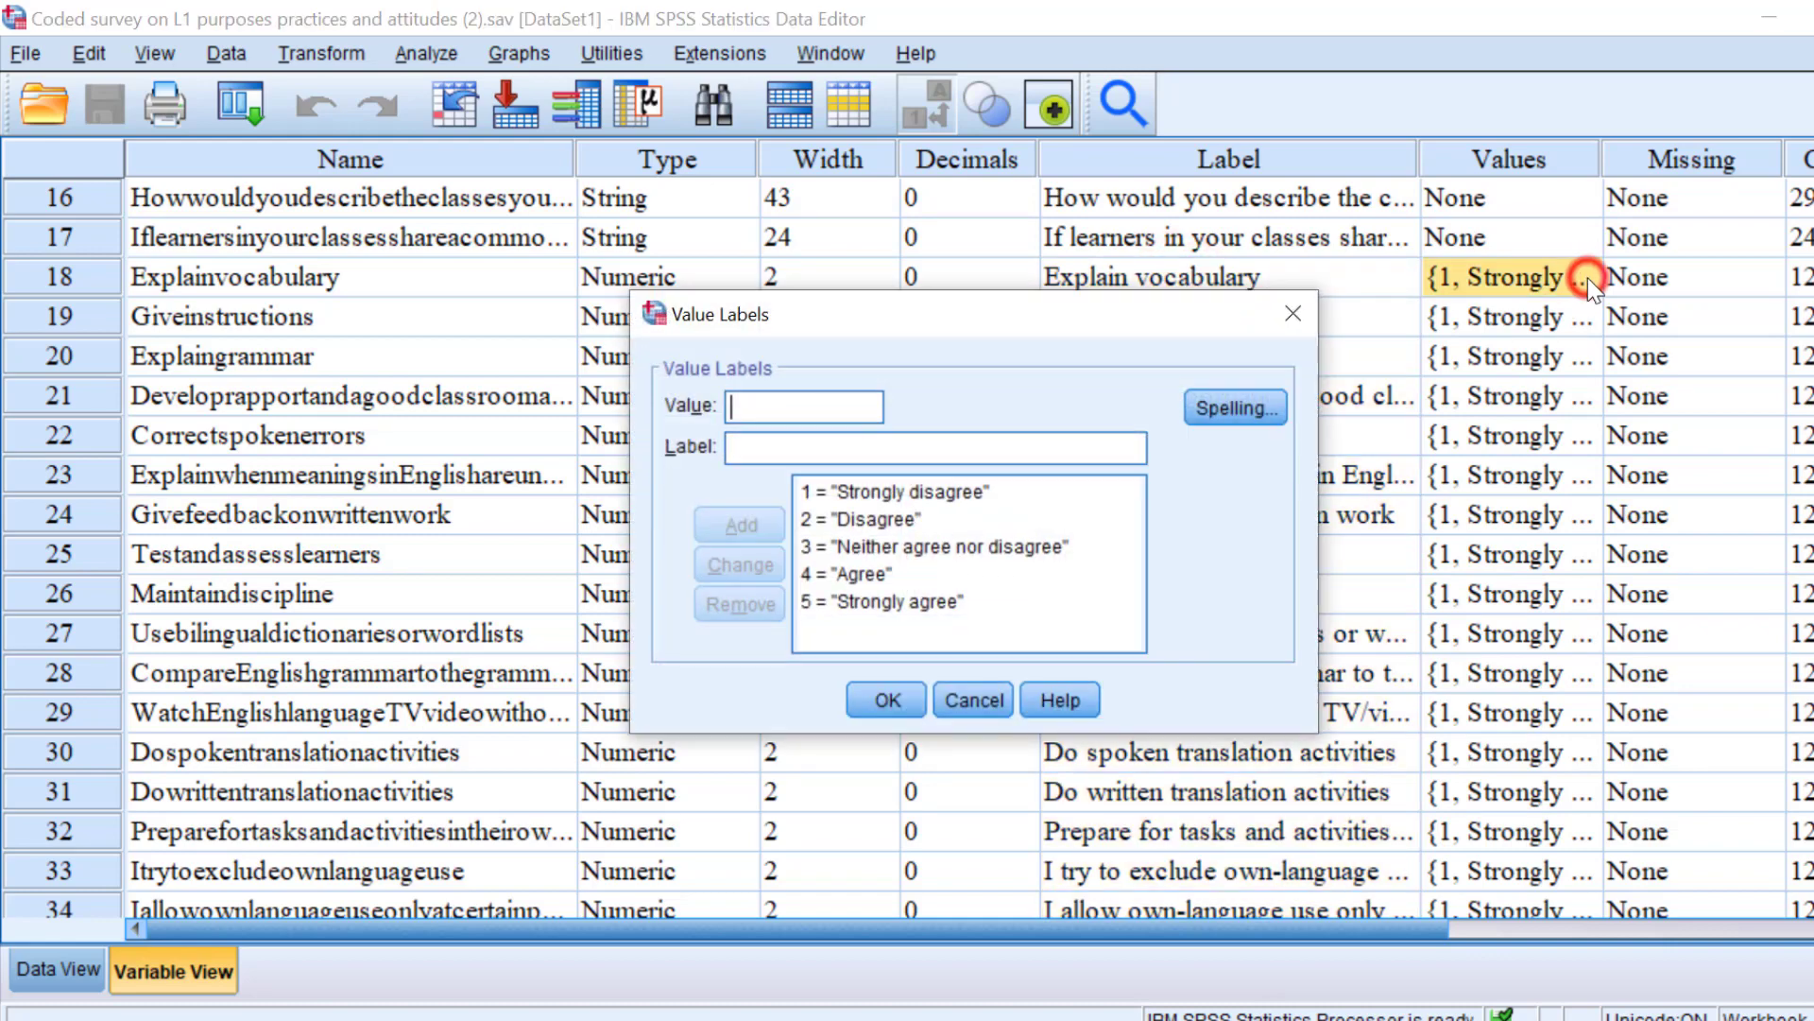
pyautogui.moveTo(1012, 494)
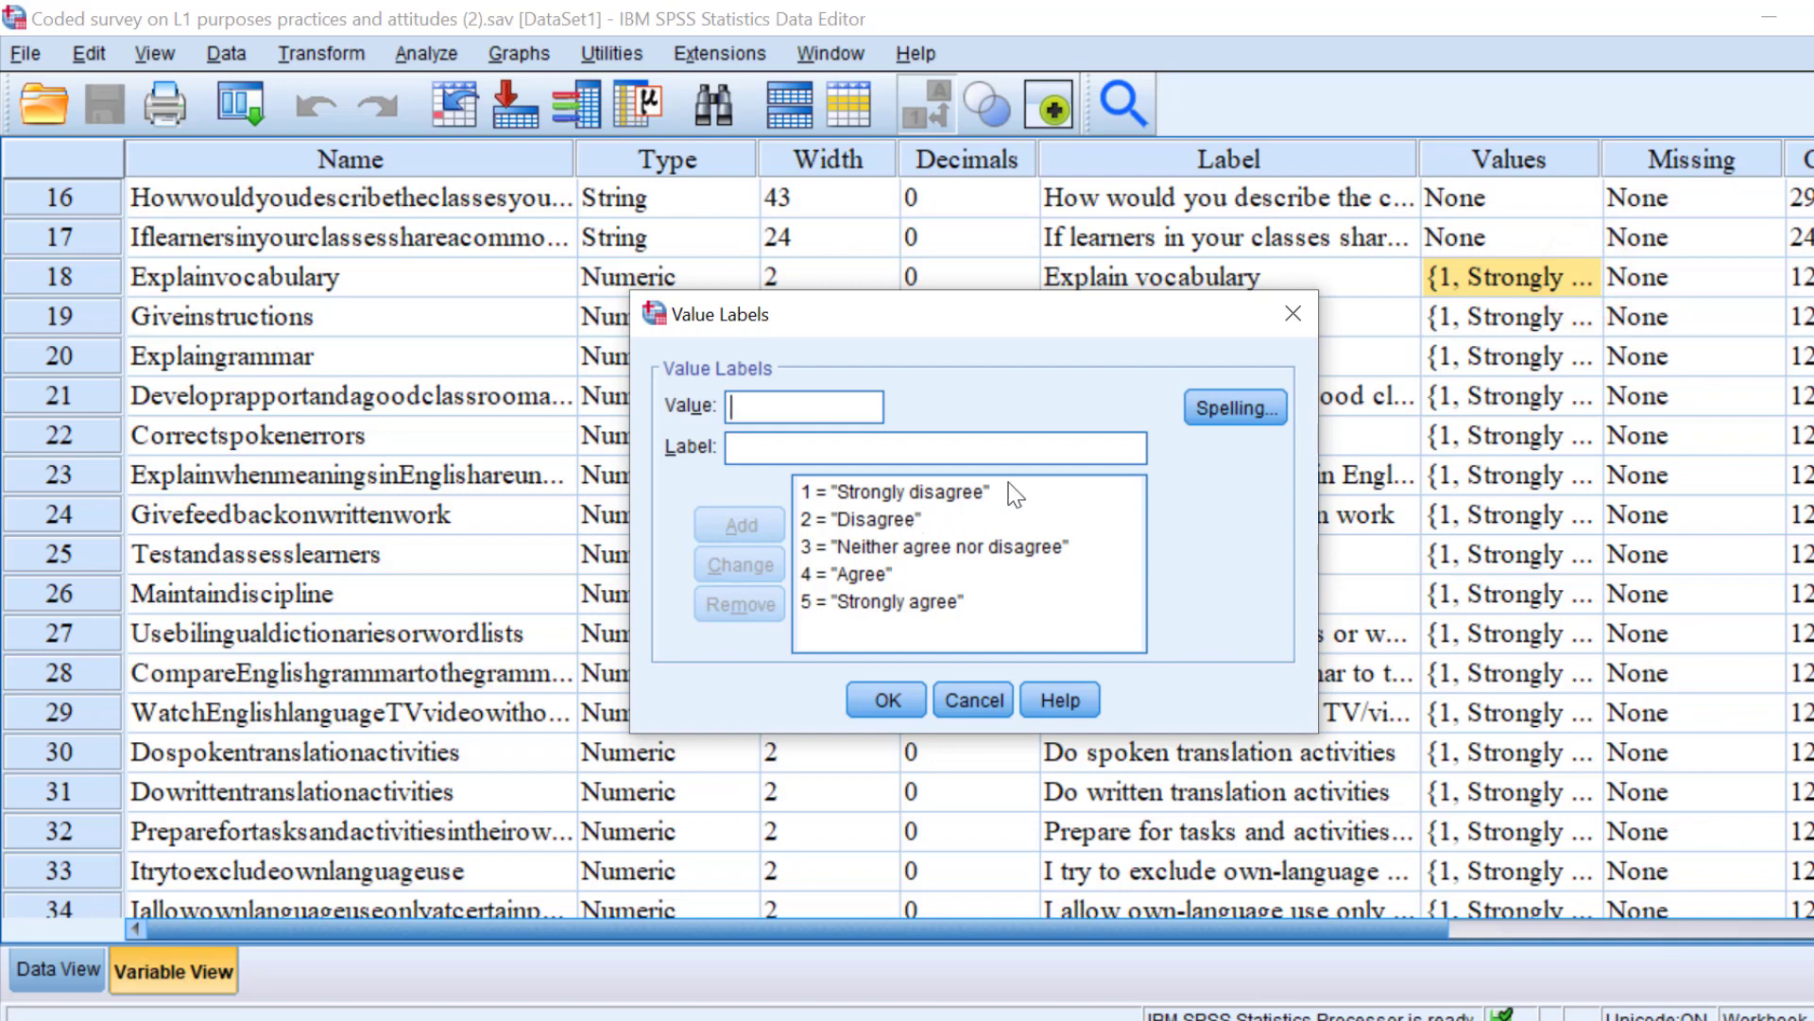
pyautogui.moveTo(1293, 313)
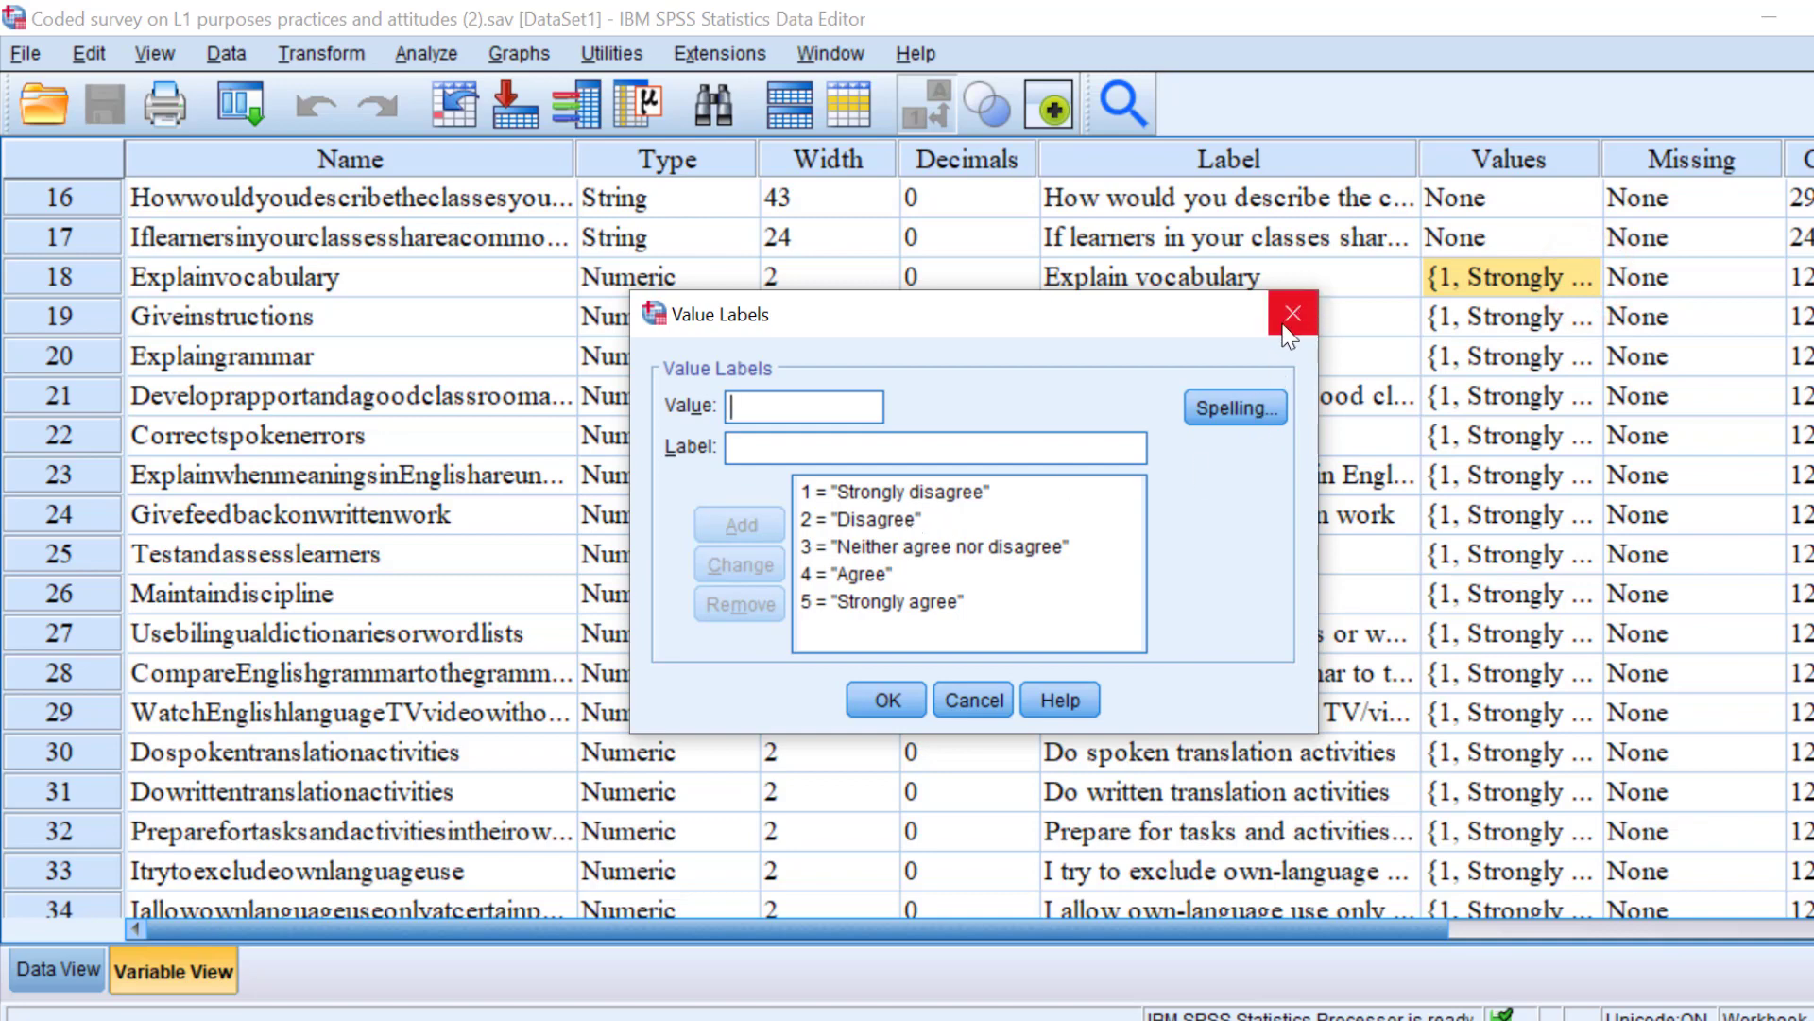
pyautogui.click(1293, 314)
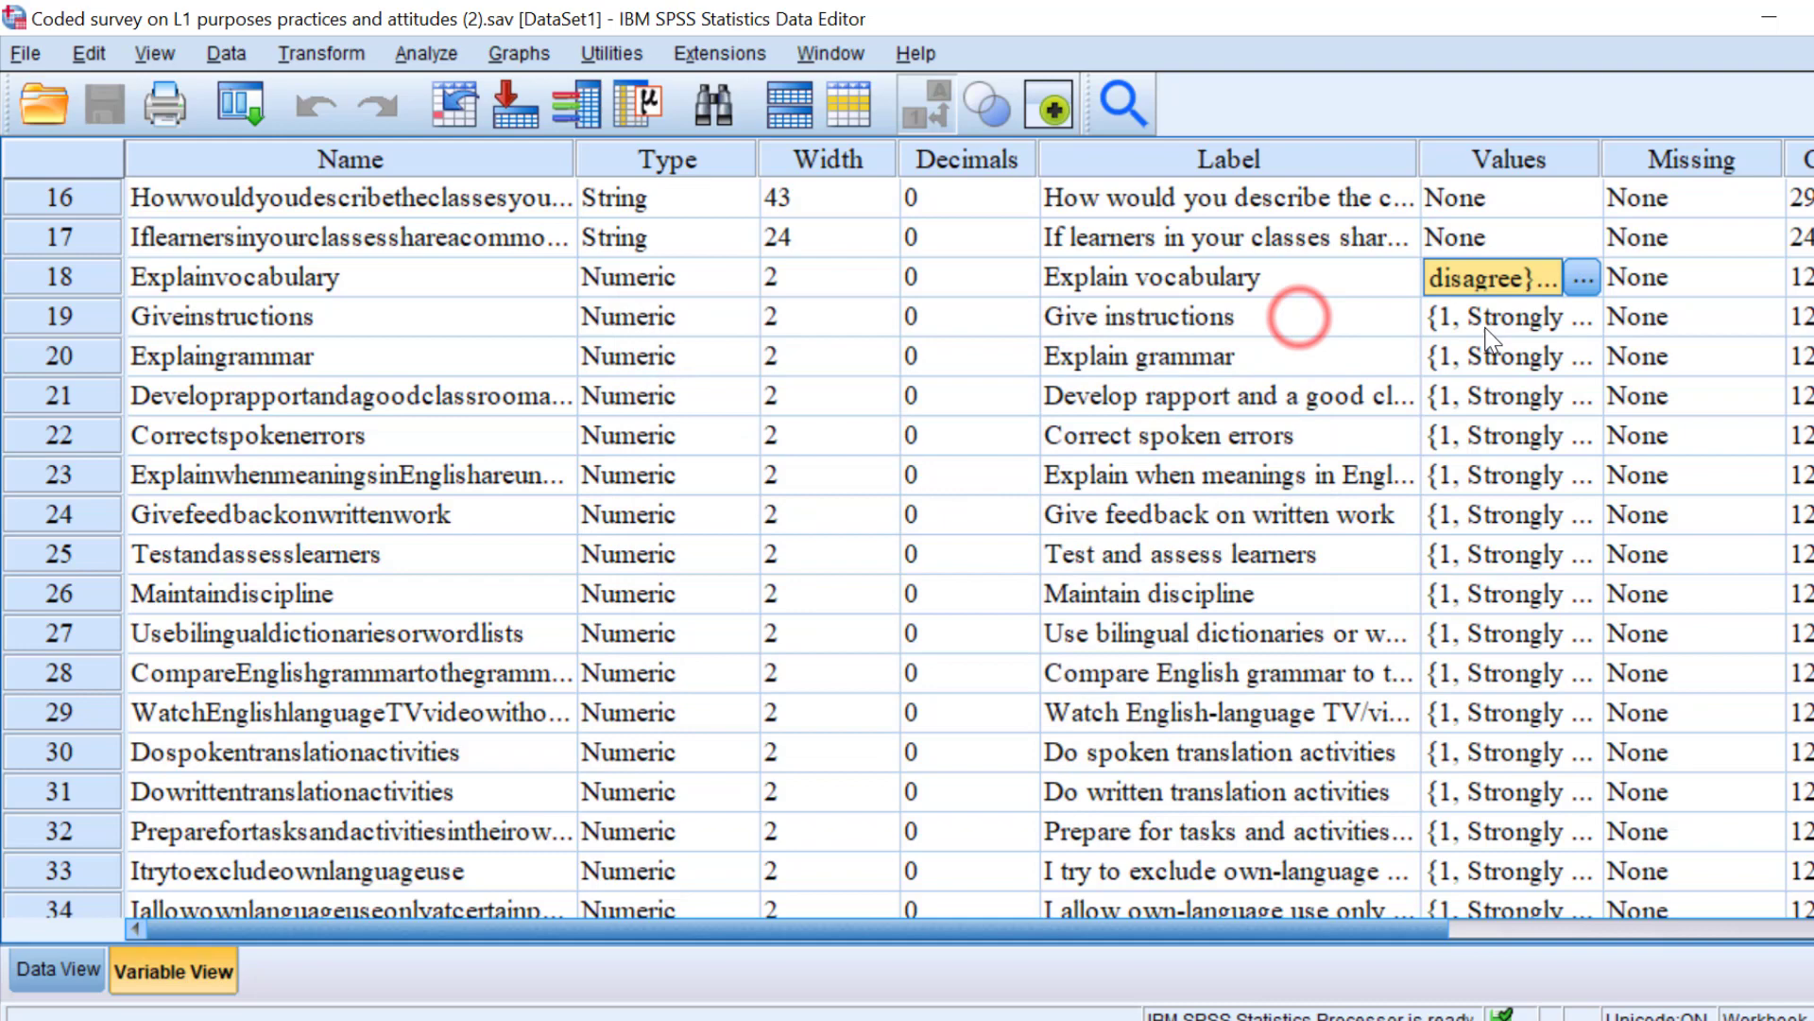
pyautogui.moveTo(1386, 222)
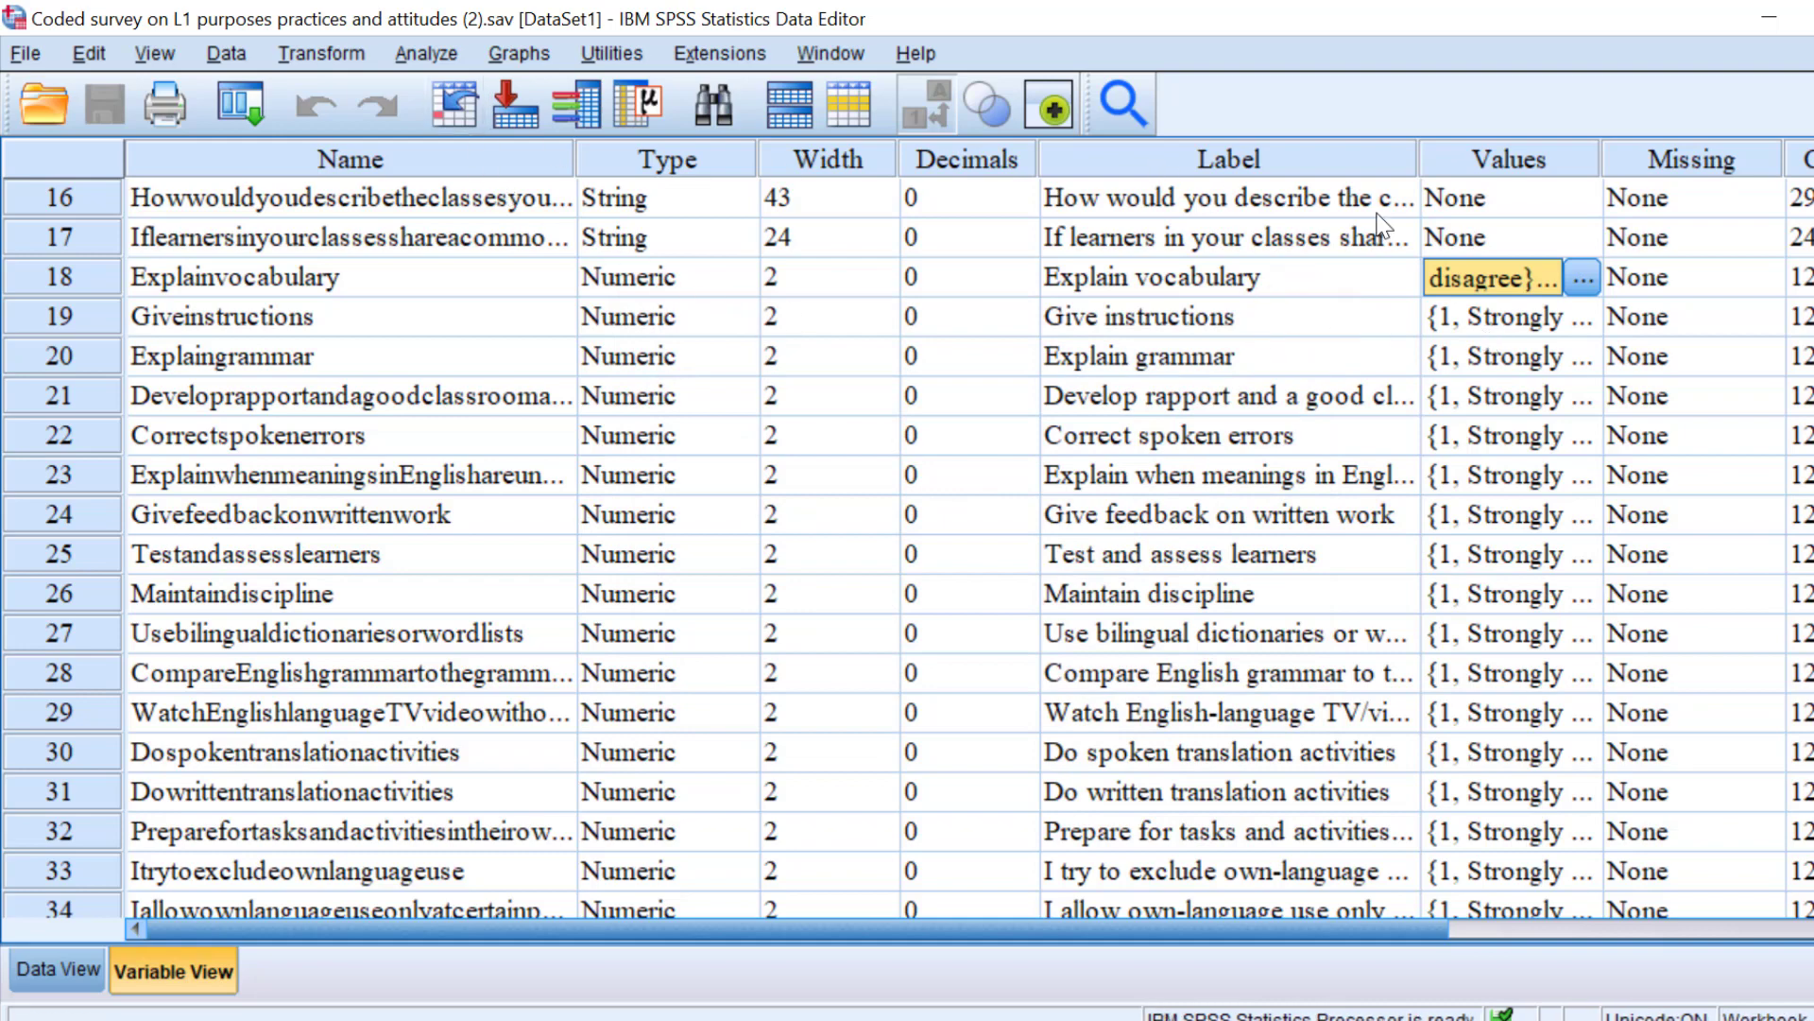
pyautogui.moveTo(439, 56)
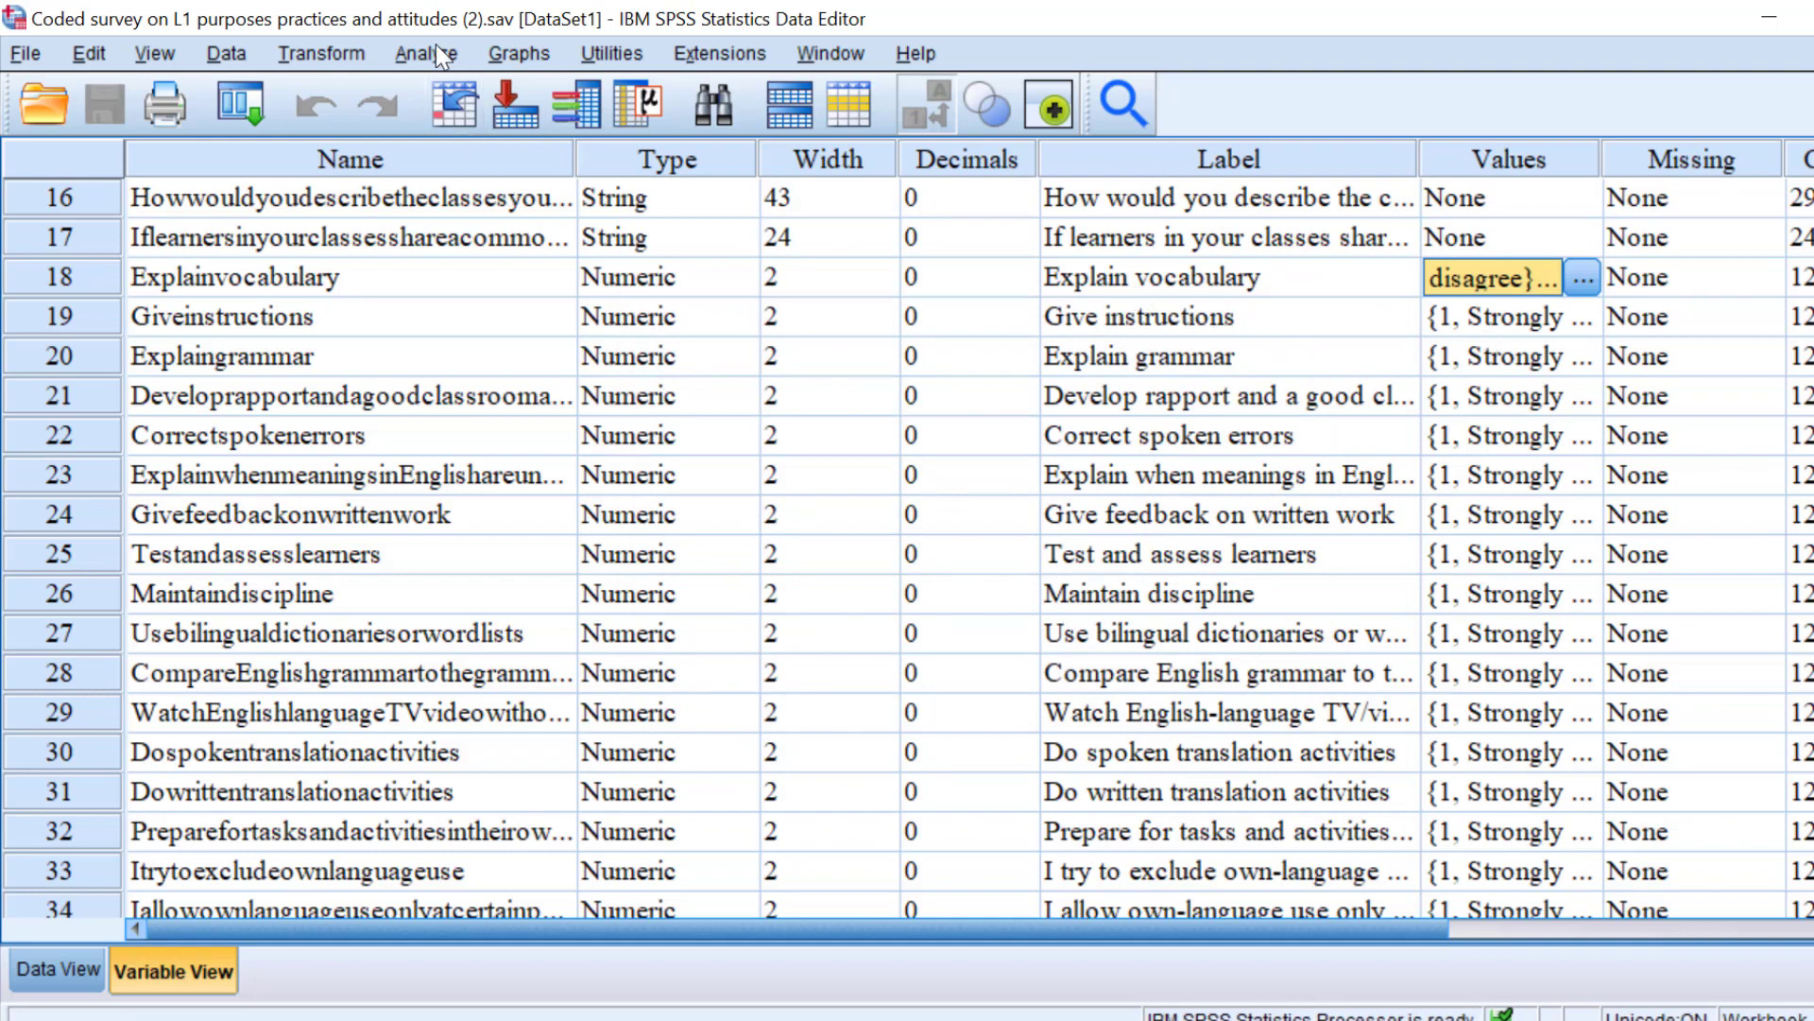
pyautogui.click(424, 53)
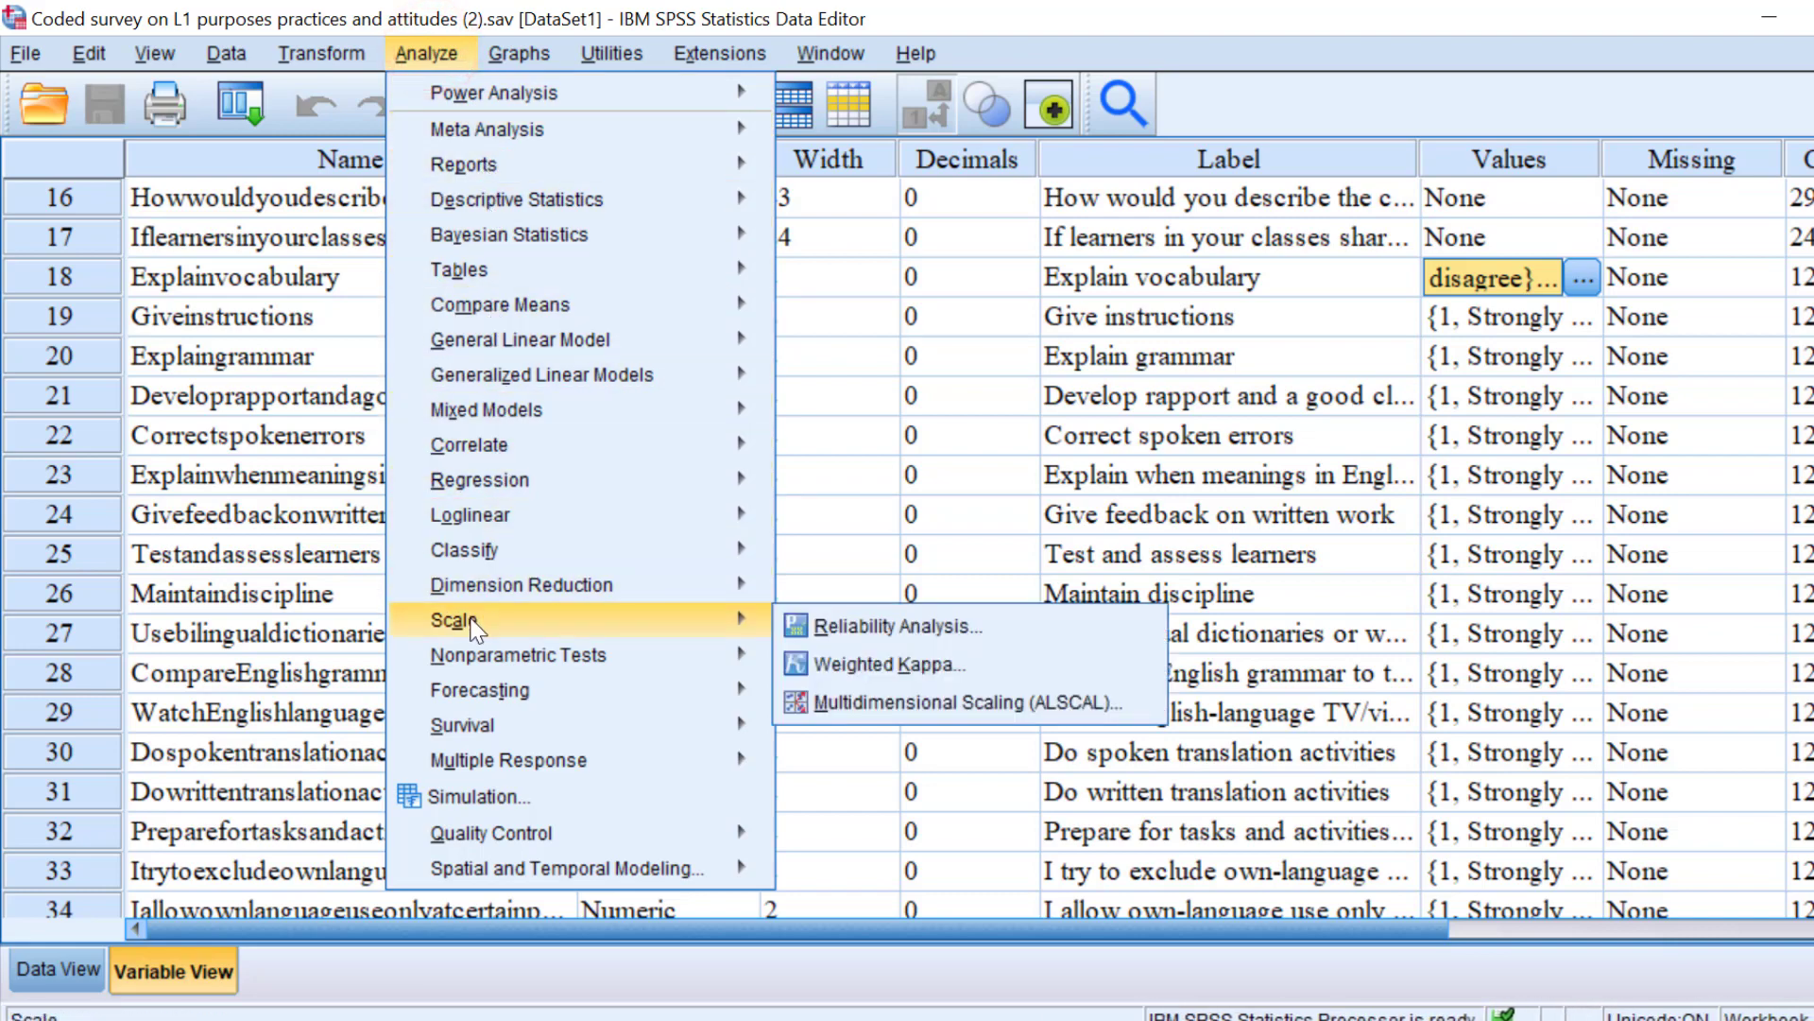
pyautogui.moveTo(897, 625)
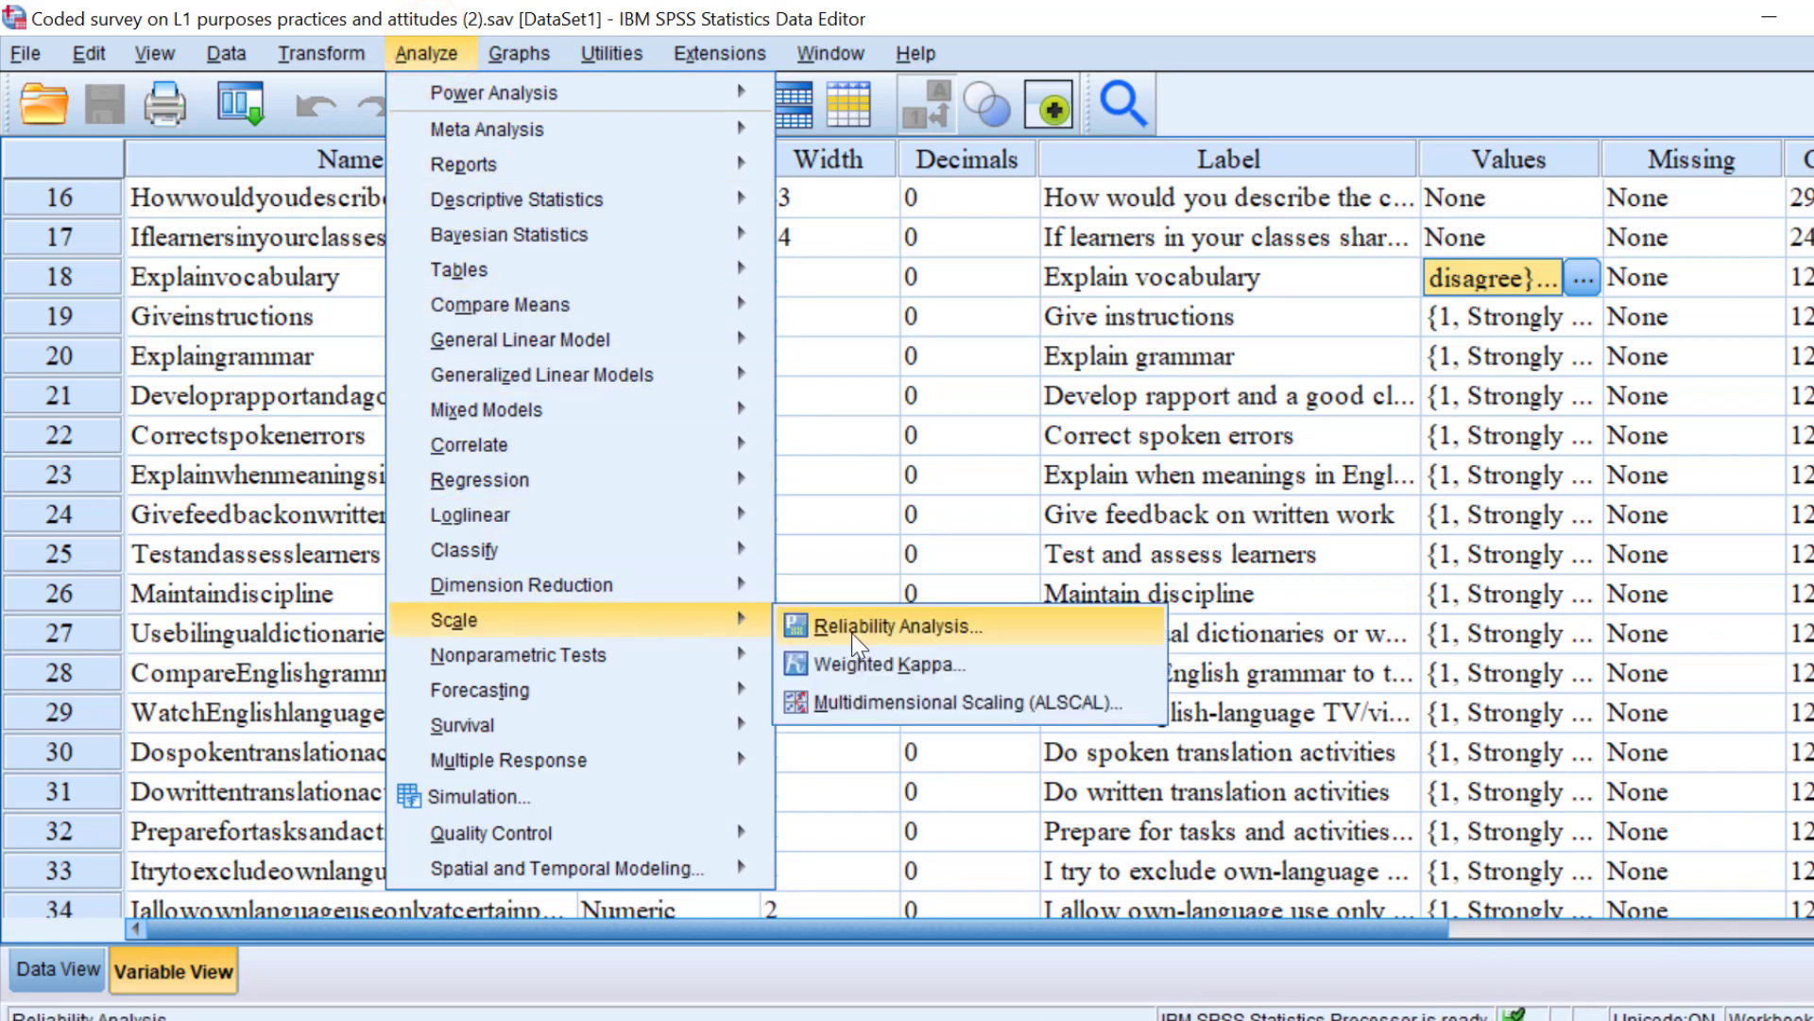
pyautogui.moveTo(886, 636)
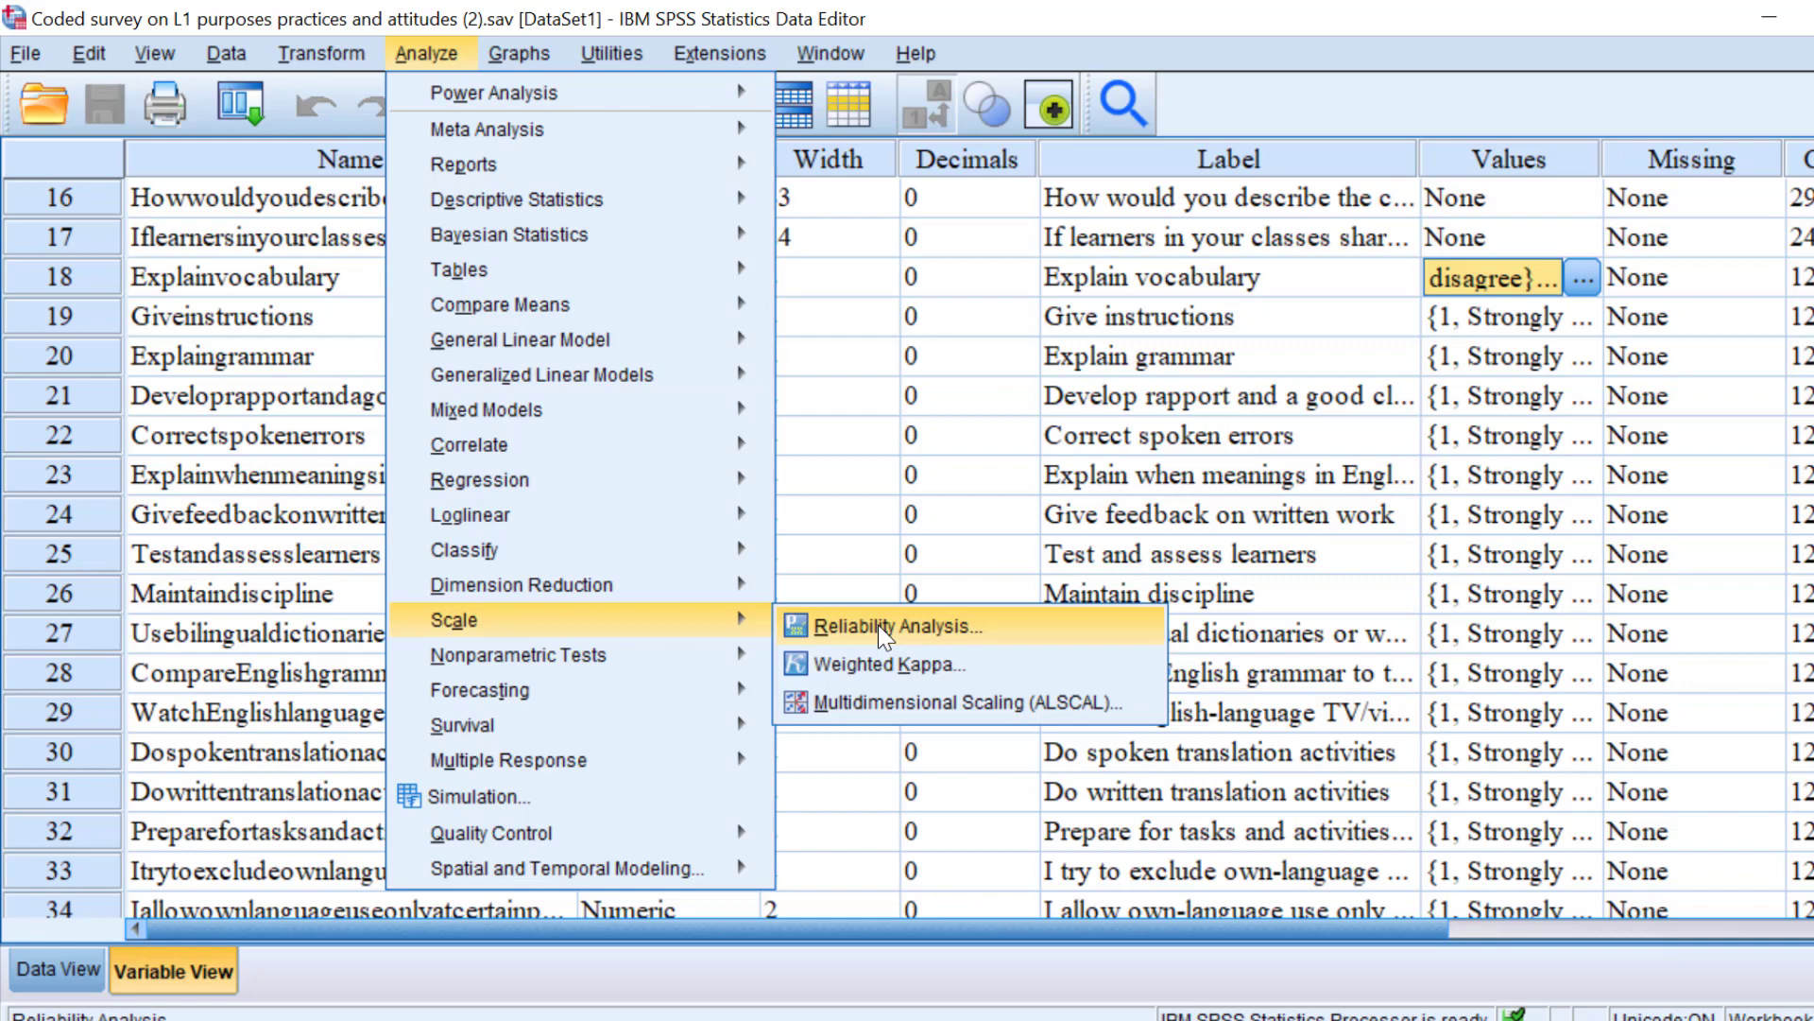
pyautogui.moveTo(879, 639)
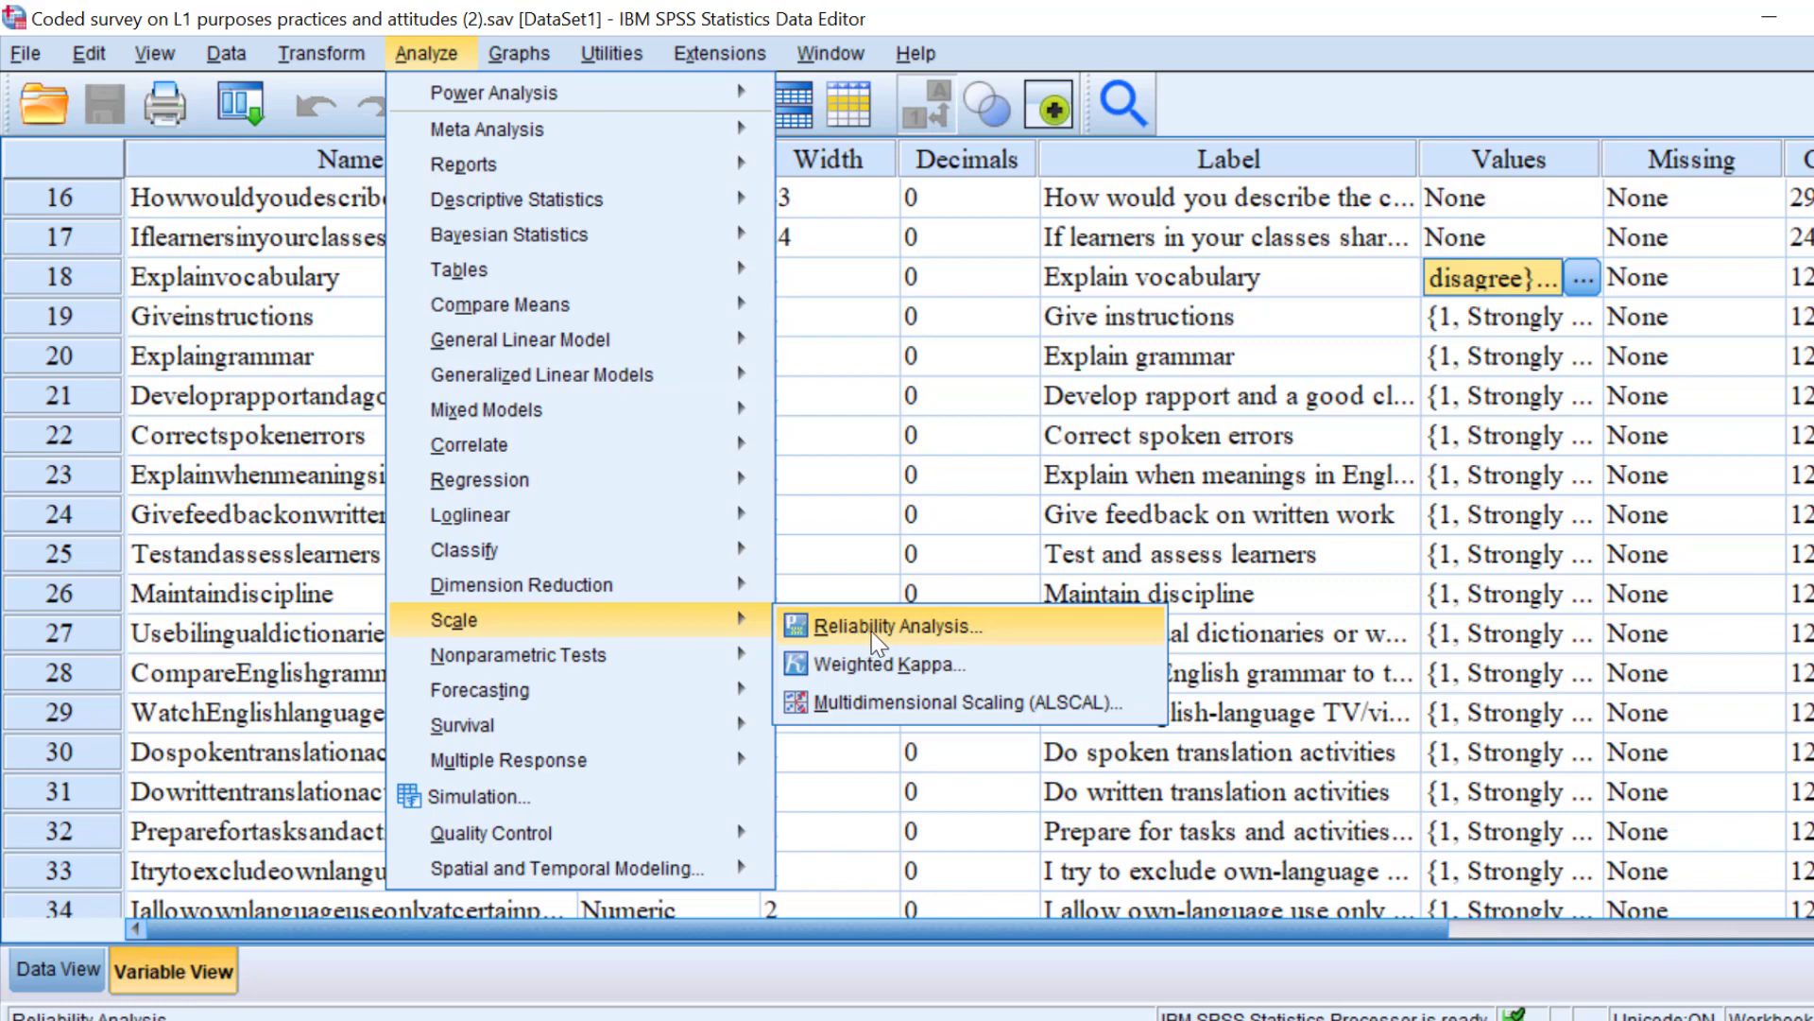
pyautogui.click(898, 625)
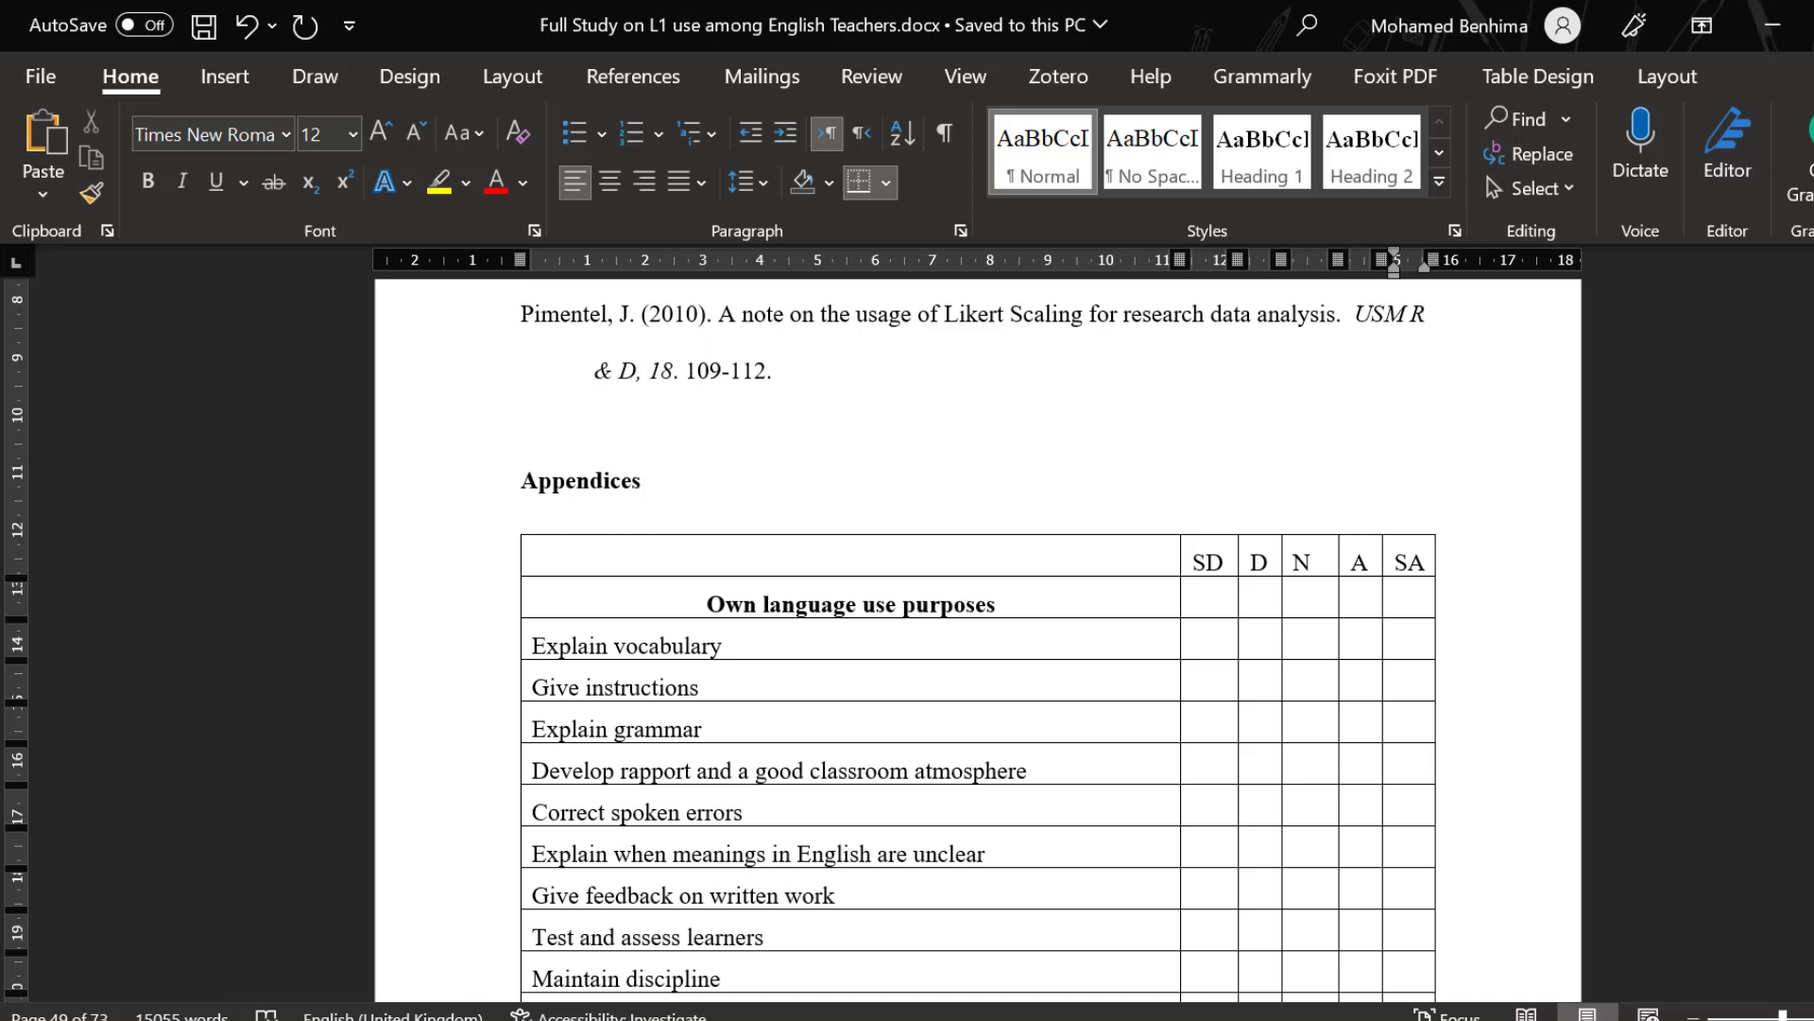
pyautogui.scroll(-3)
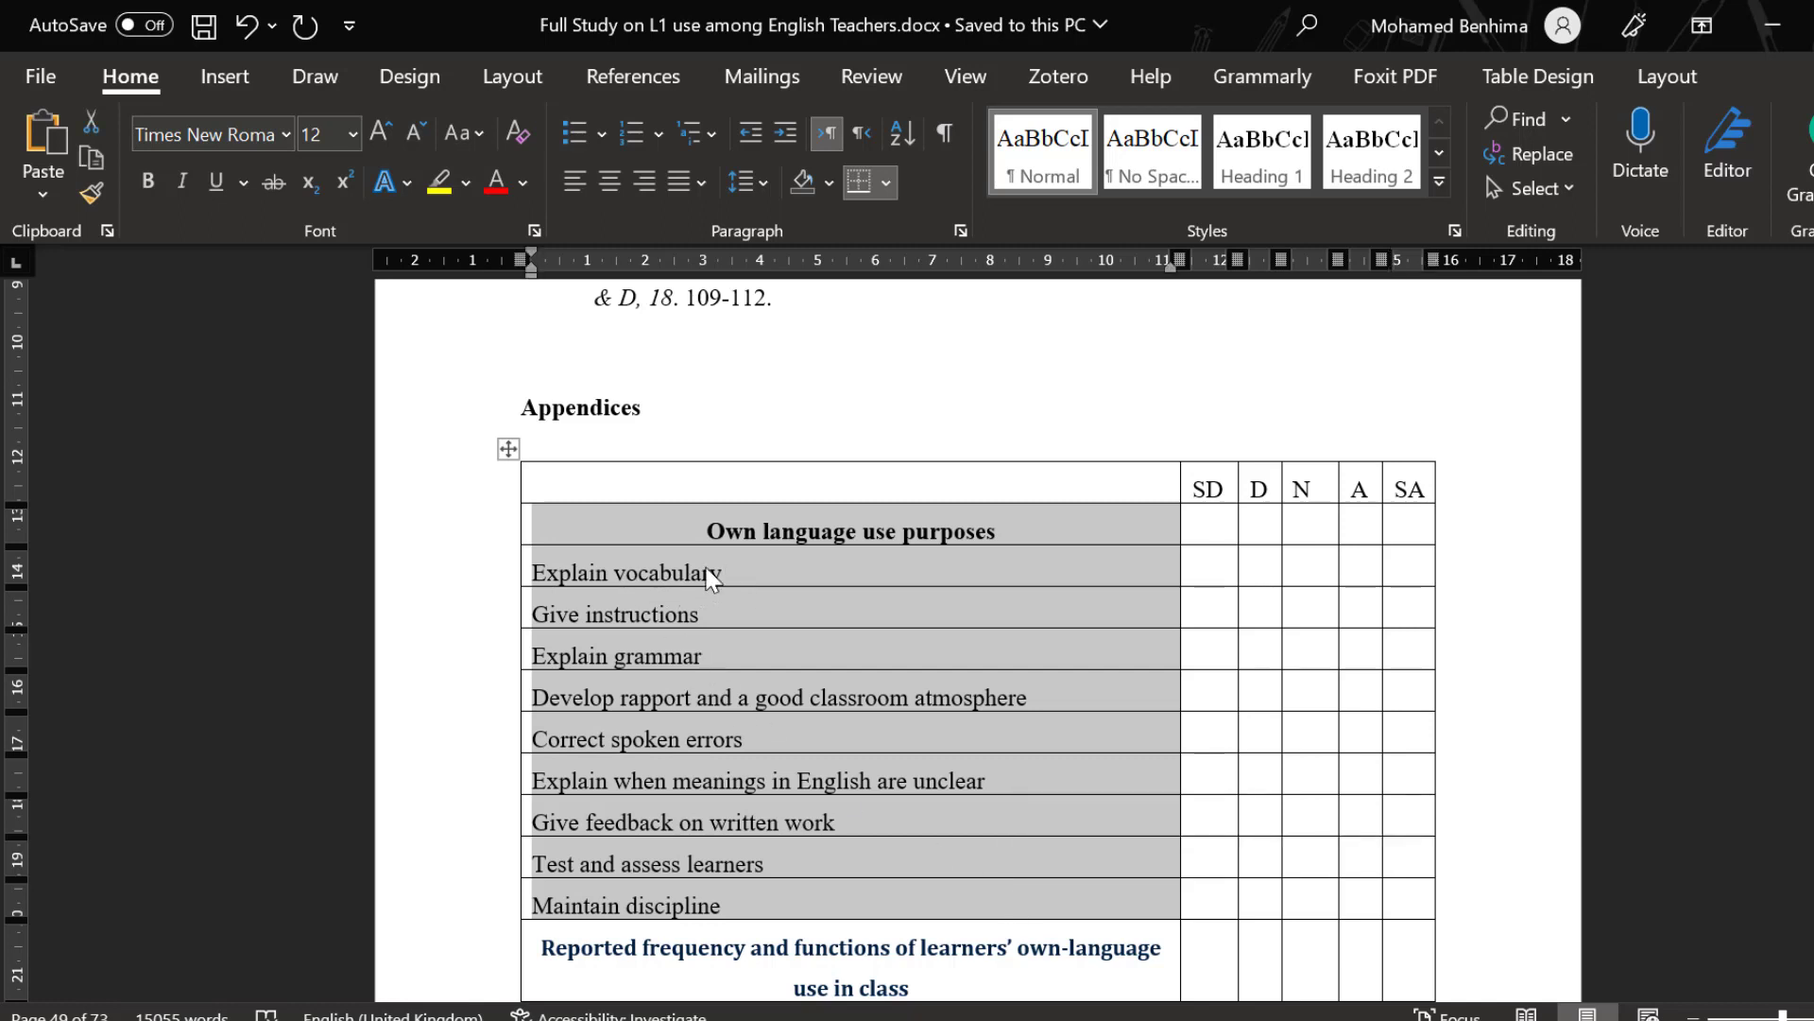
pyautogui.moveTo(741, 619)
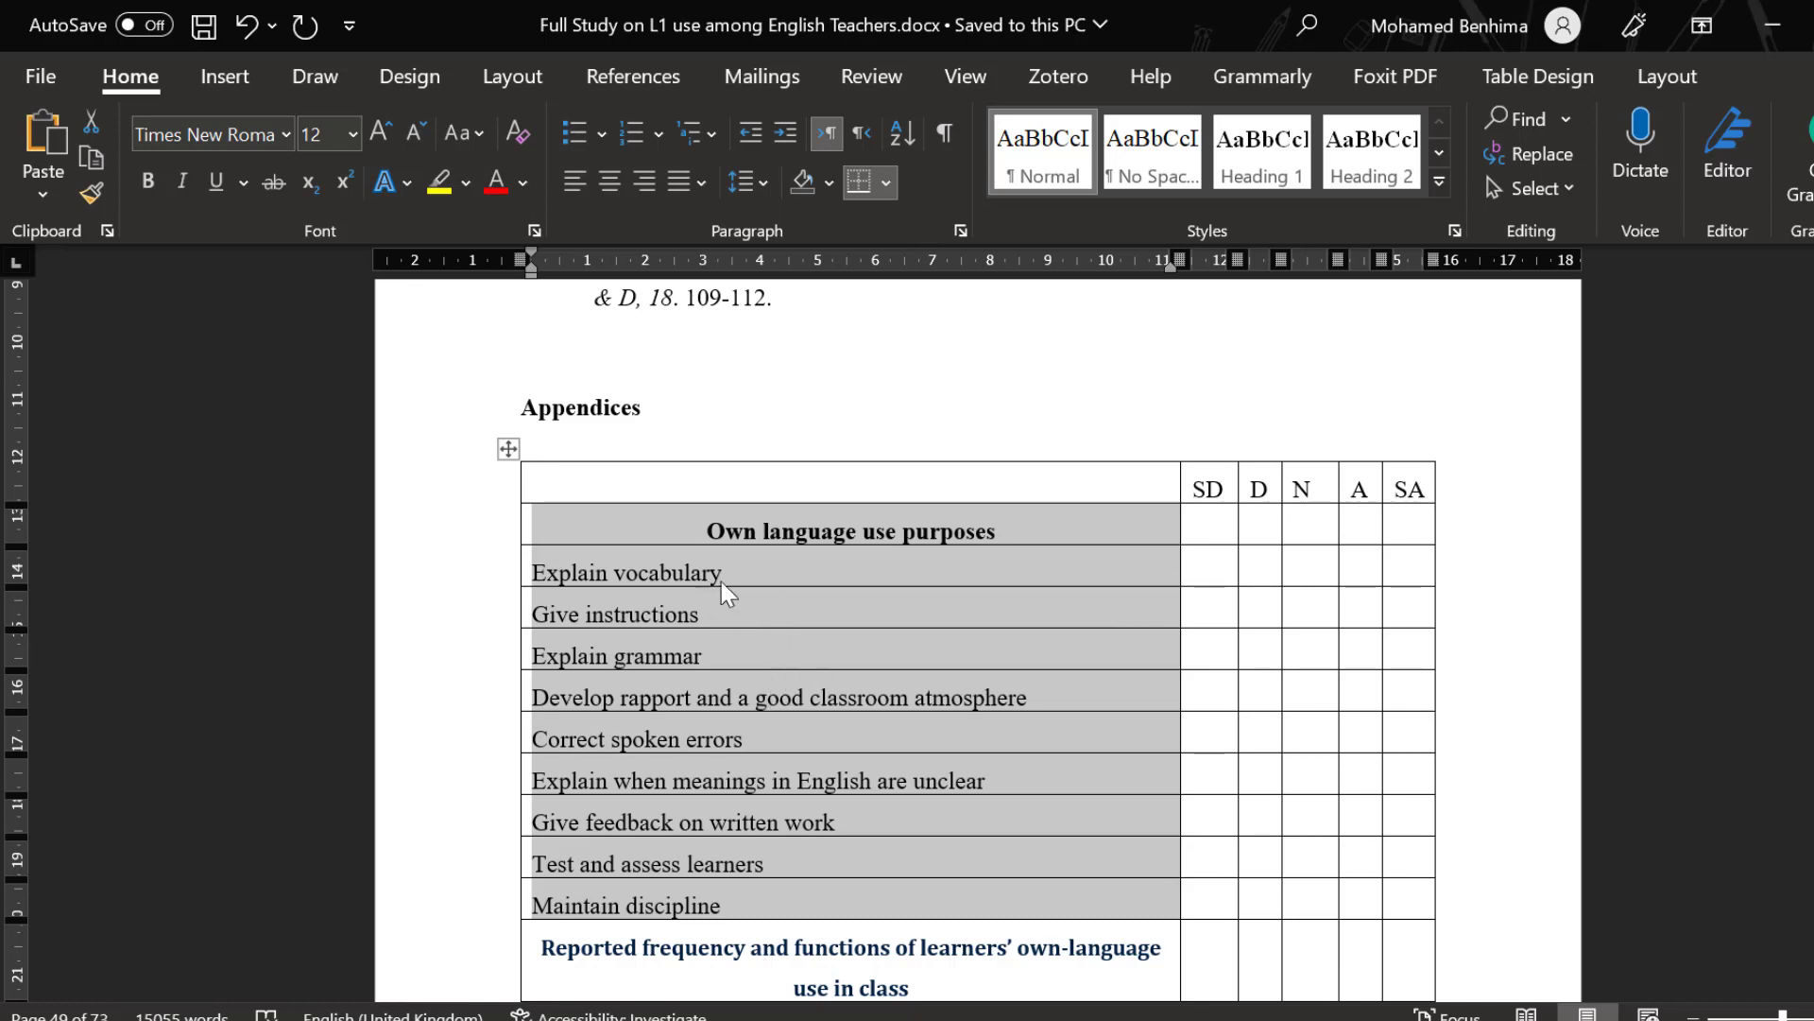
pyautogui.moveTo(805, 593)
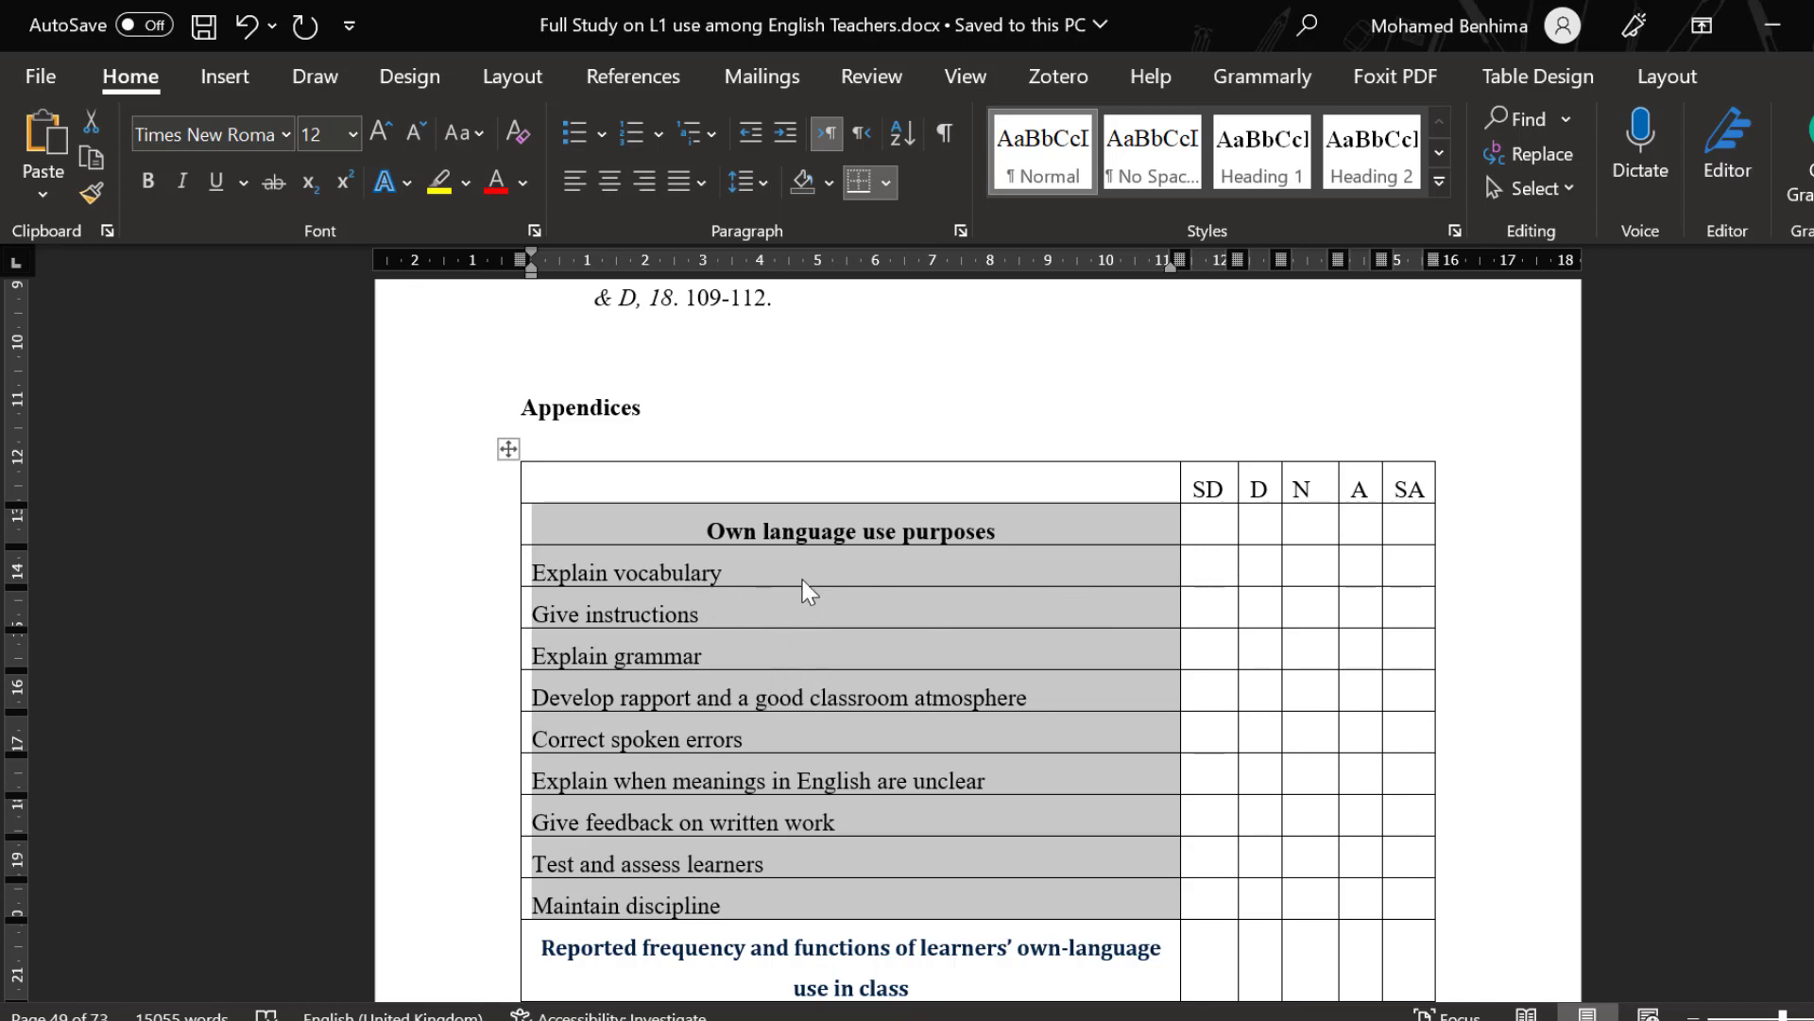
pyautogui.moveTo(695, 684)
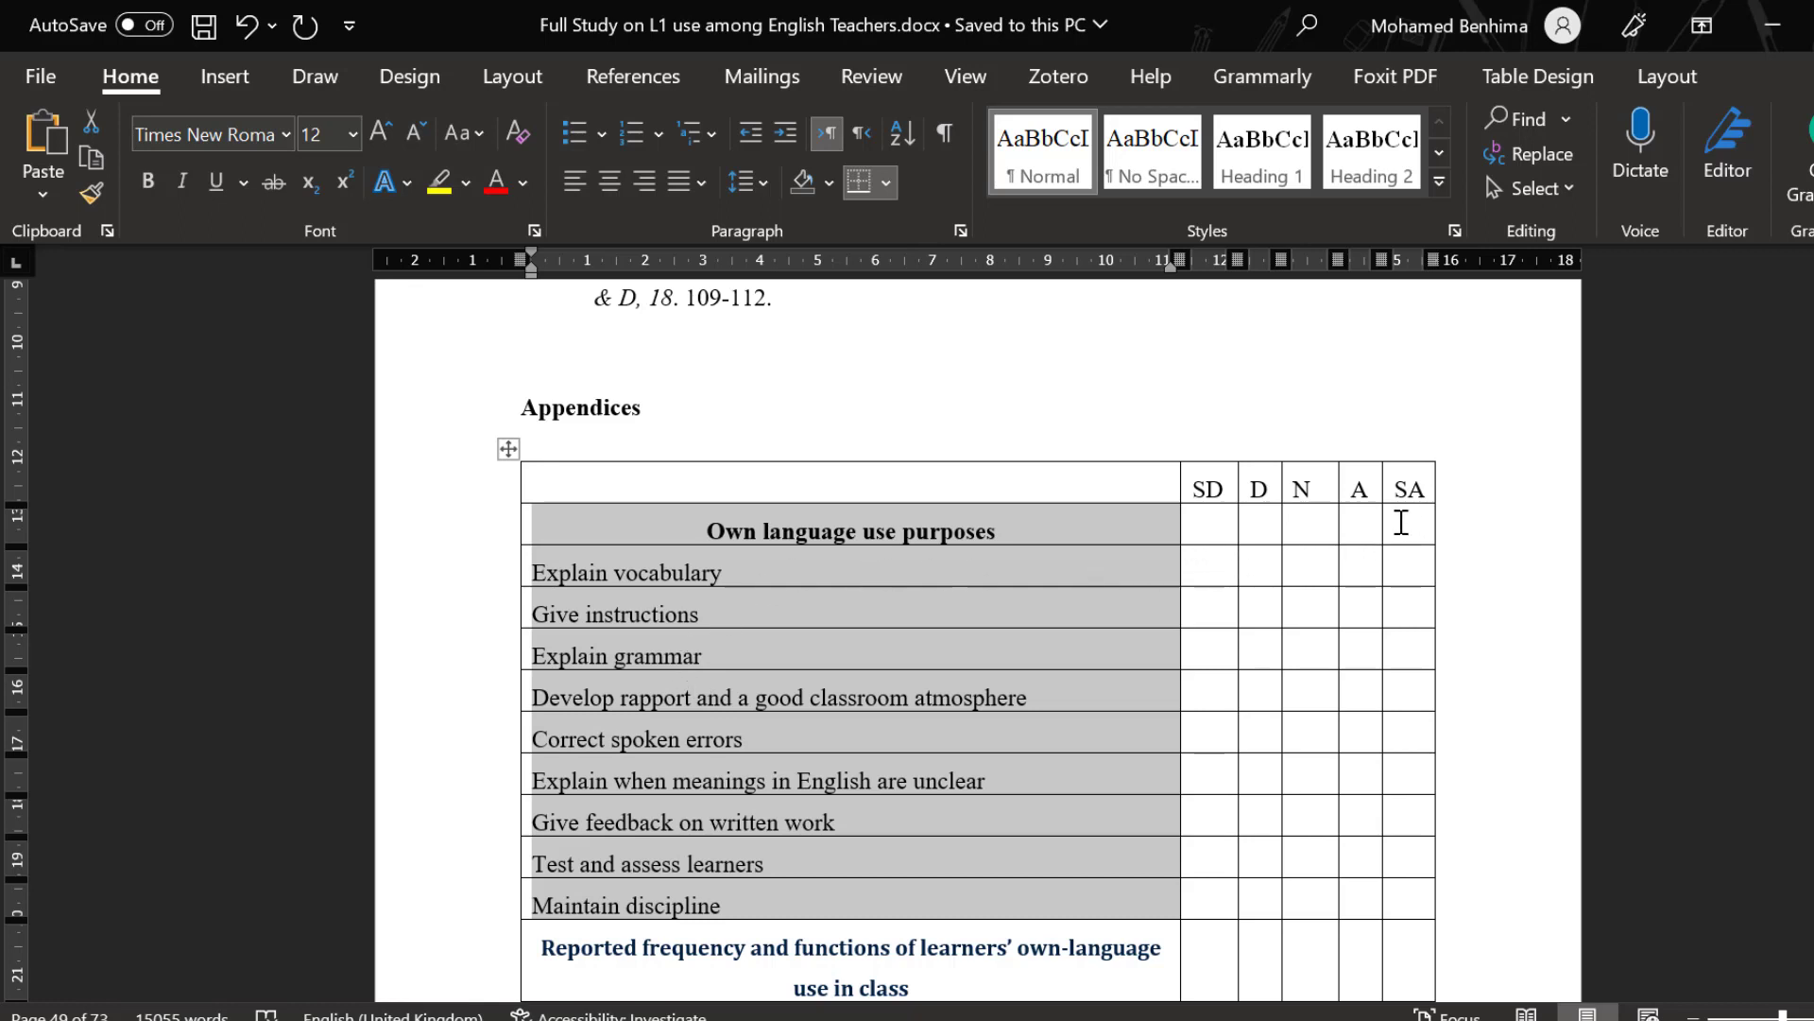
pyautogui.moveTo(1408, 552)
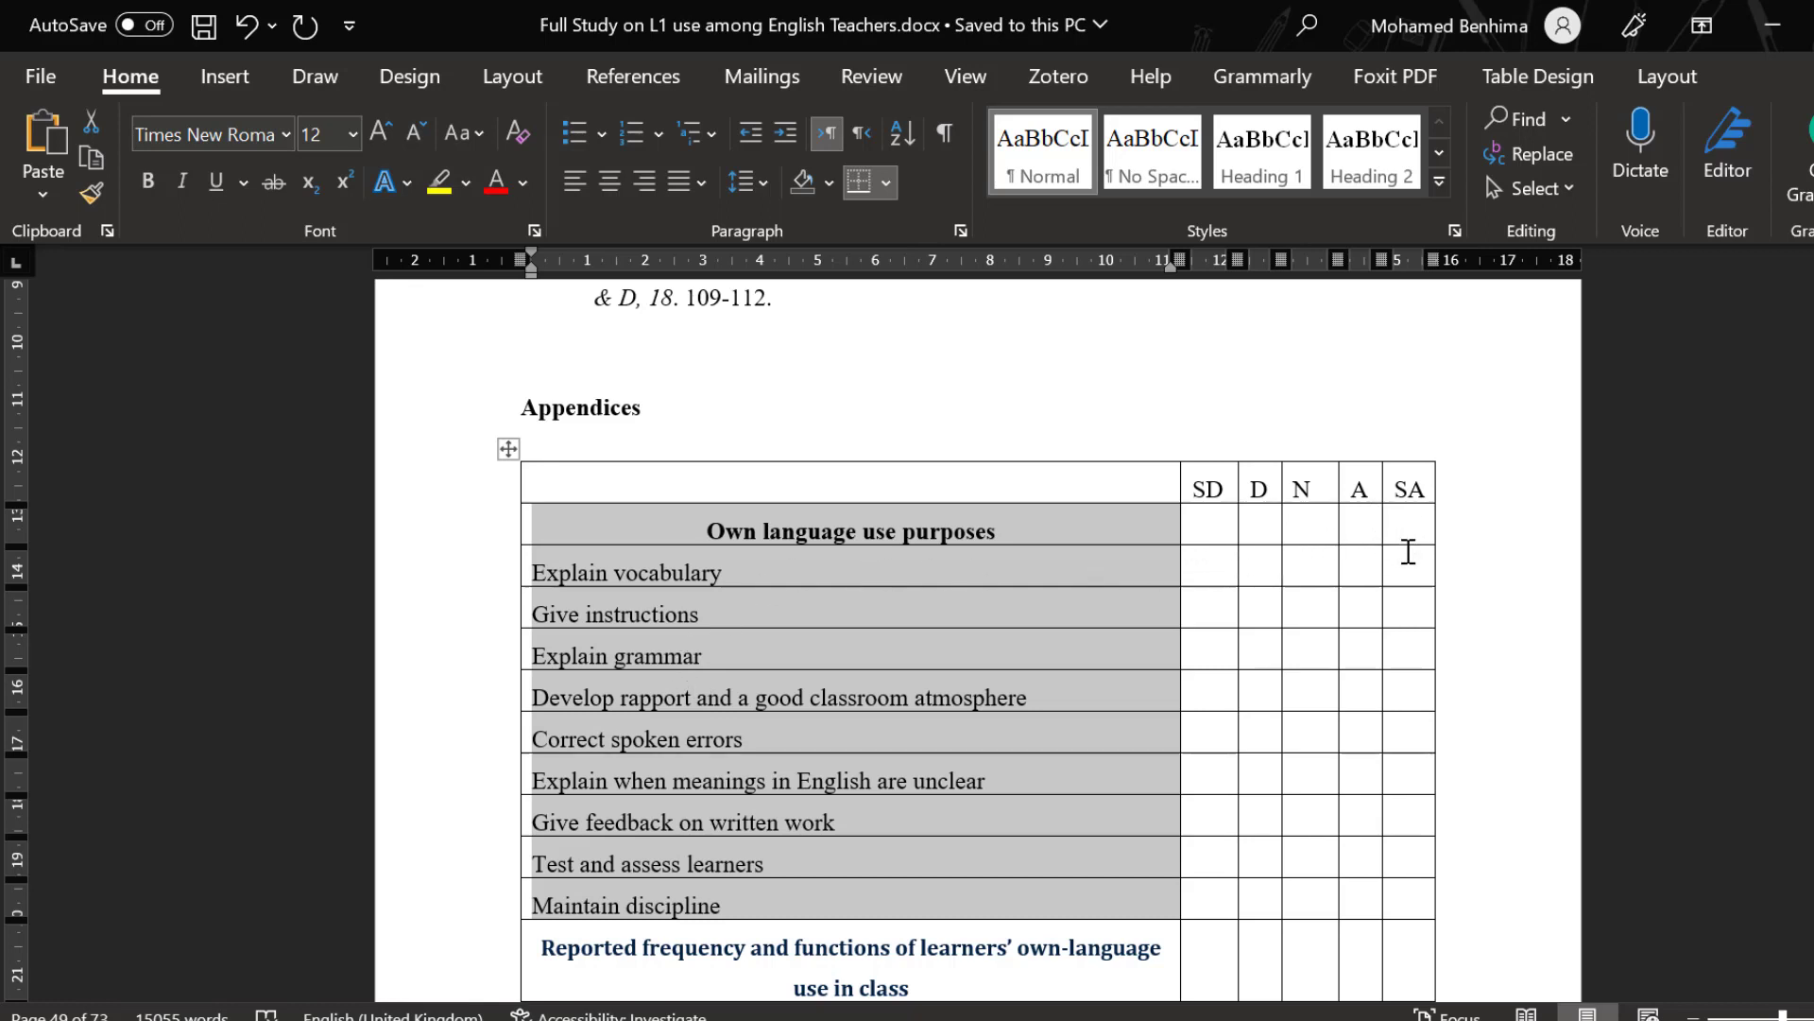
pyautogui.moveTo(1233, 605)
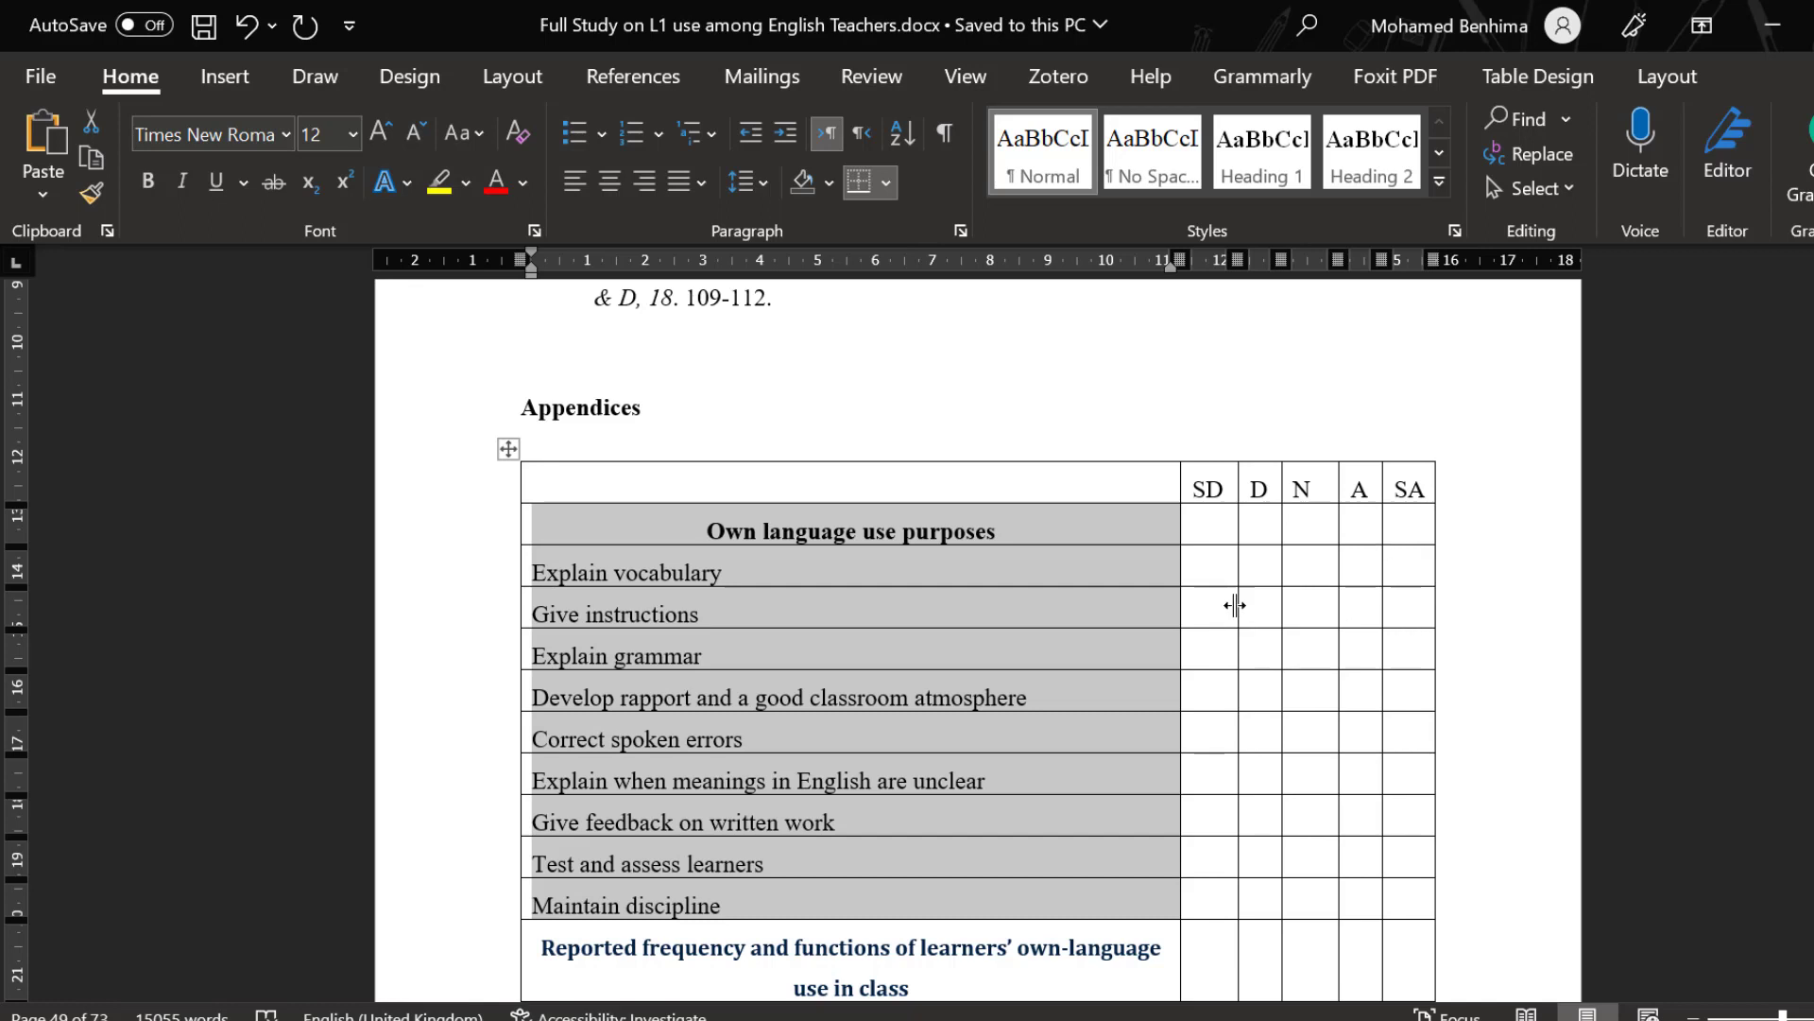
pyautogui.moveTo(1241, 524)
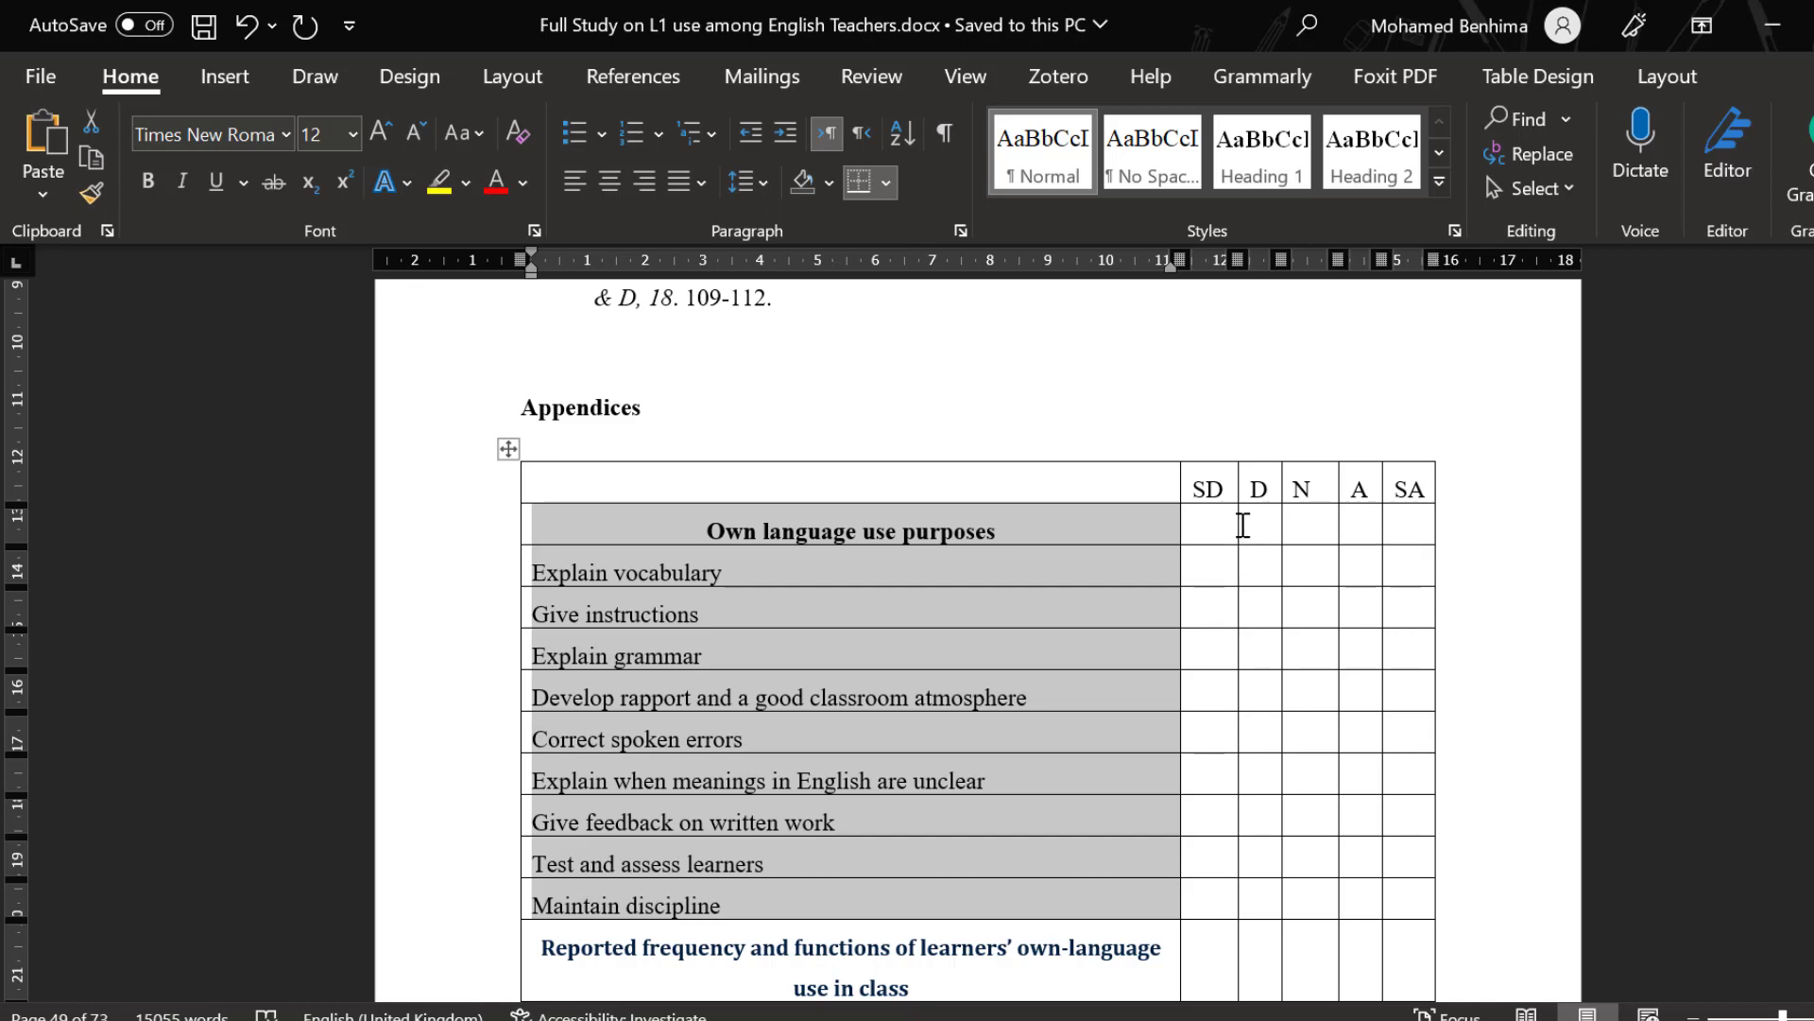
pyautogui.moveTo(1180, 582)
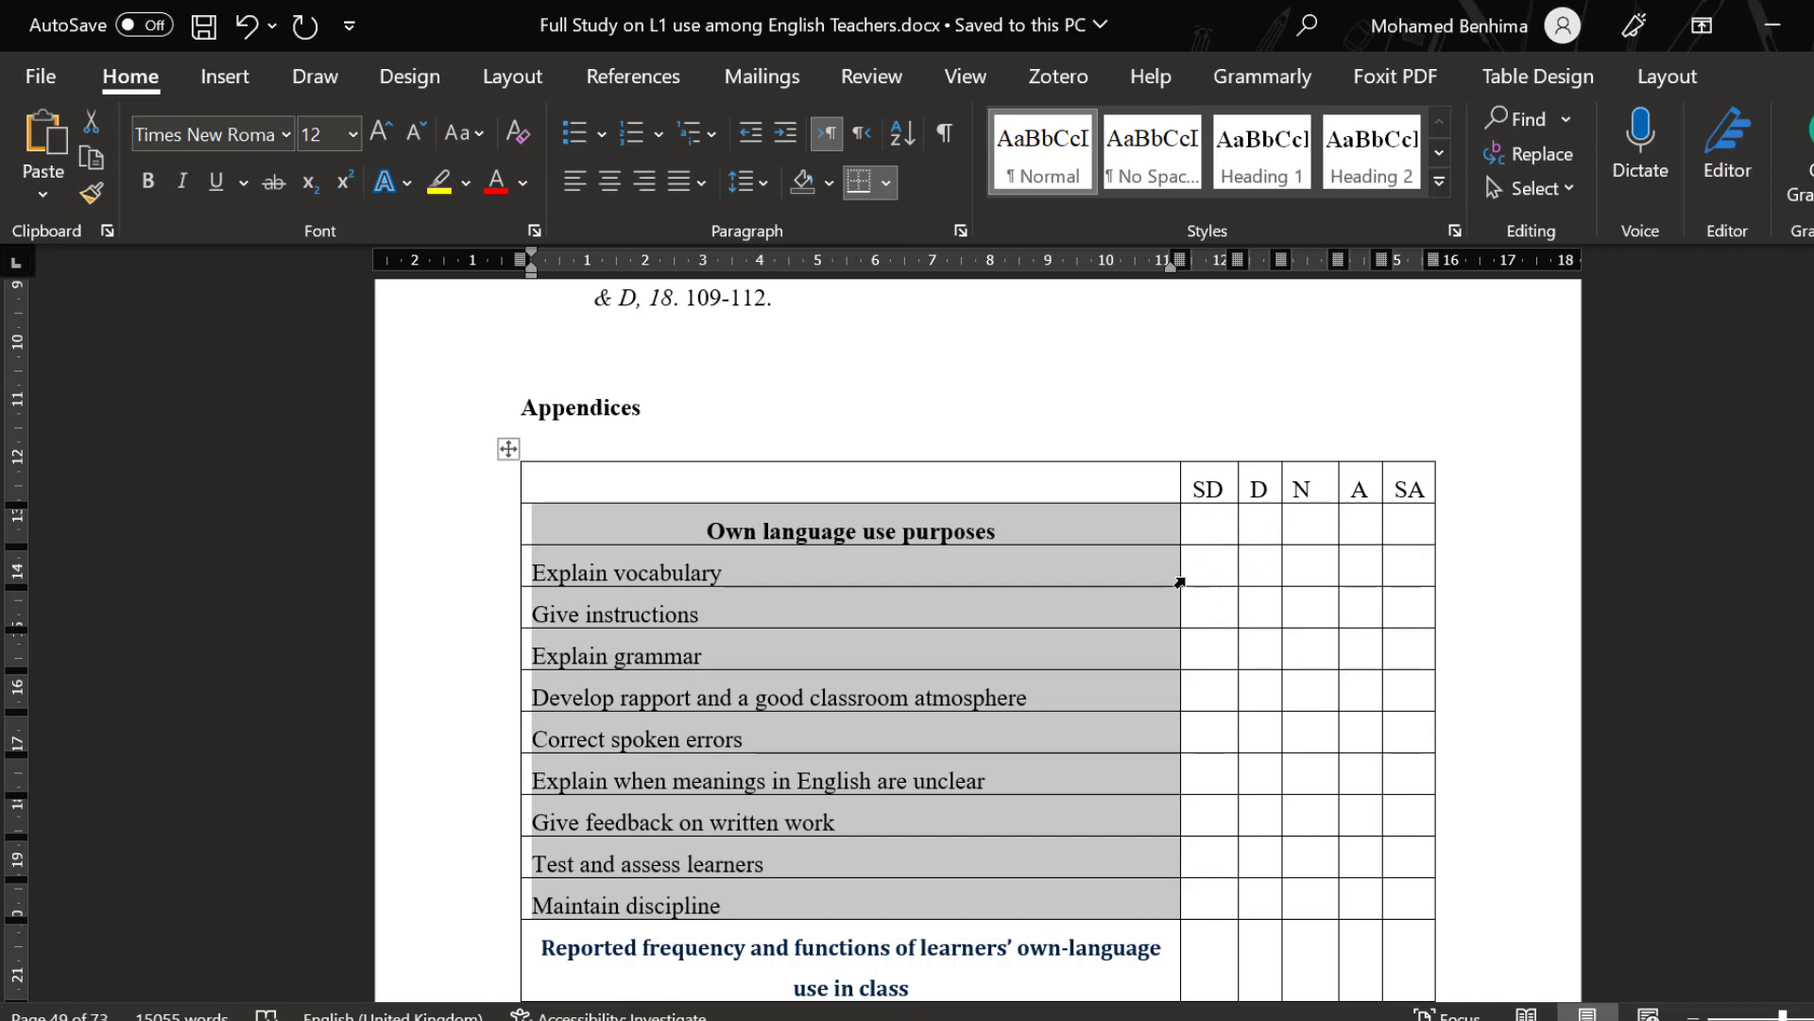
pyautogui.moveTo(754, 618)
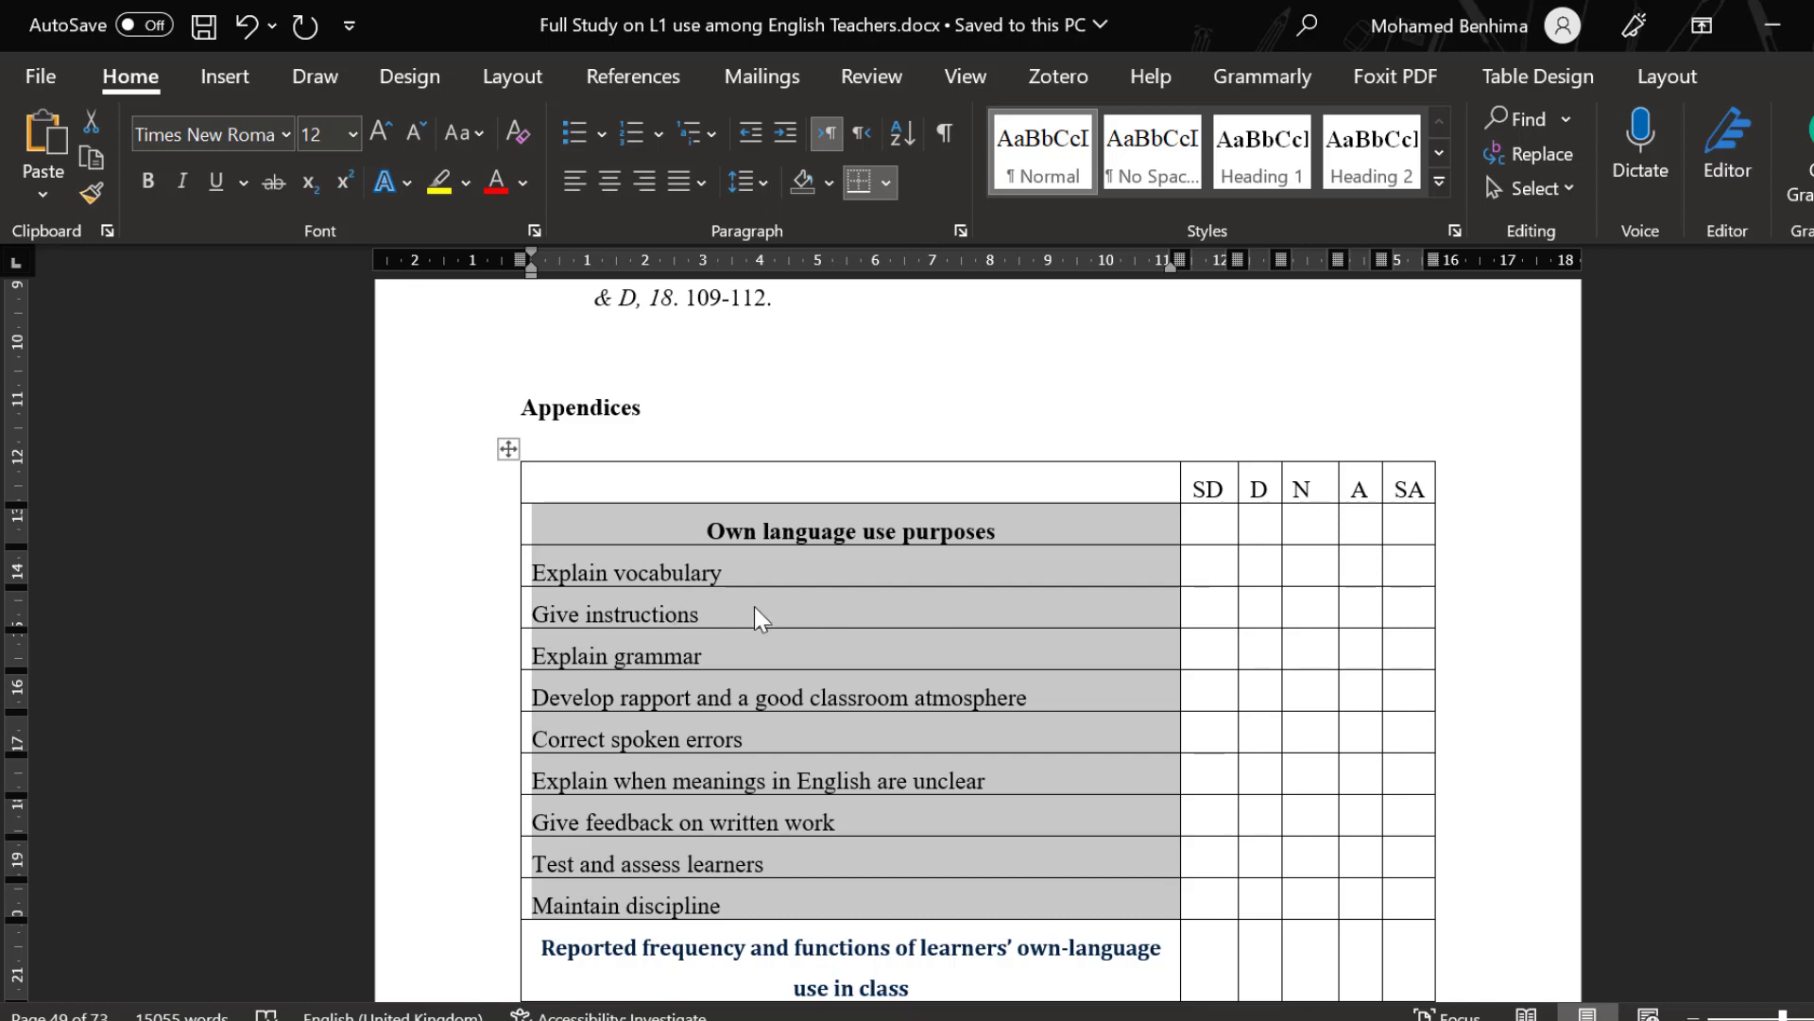
pyautogui.moveTo(700, 625)
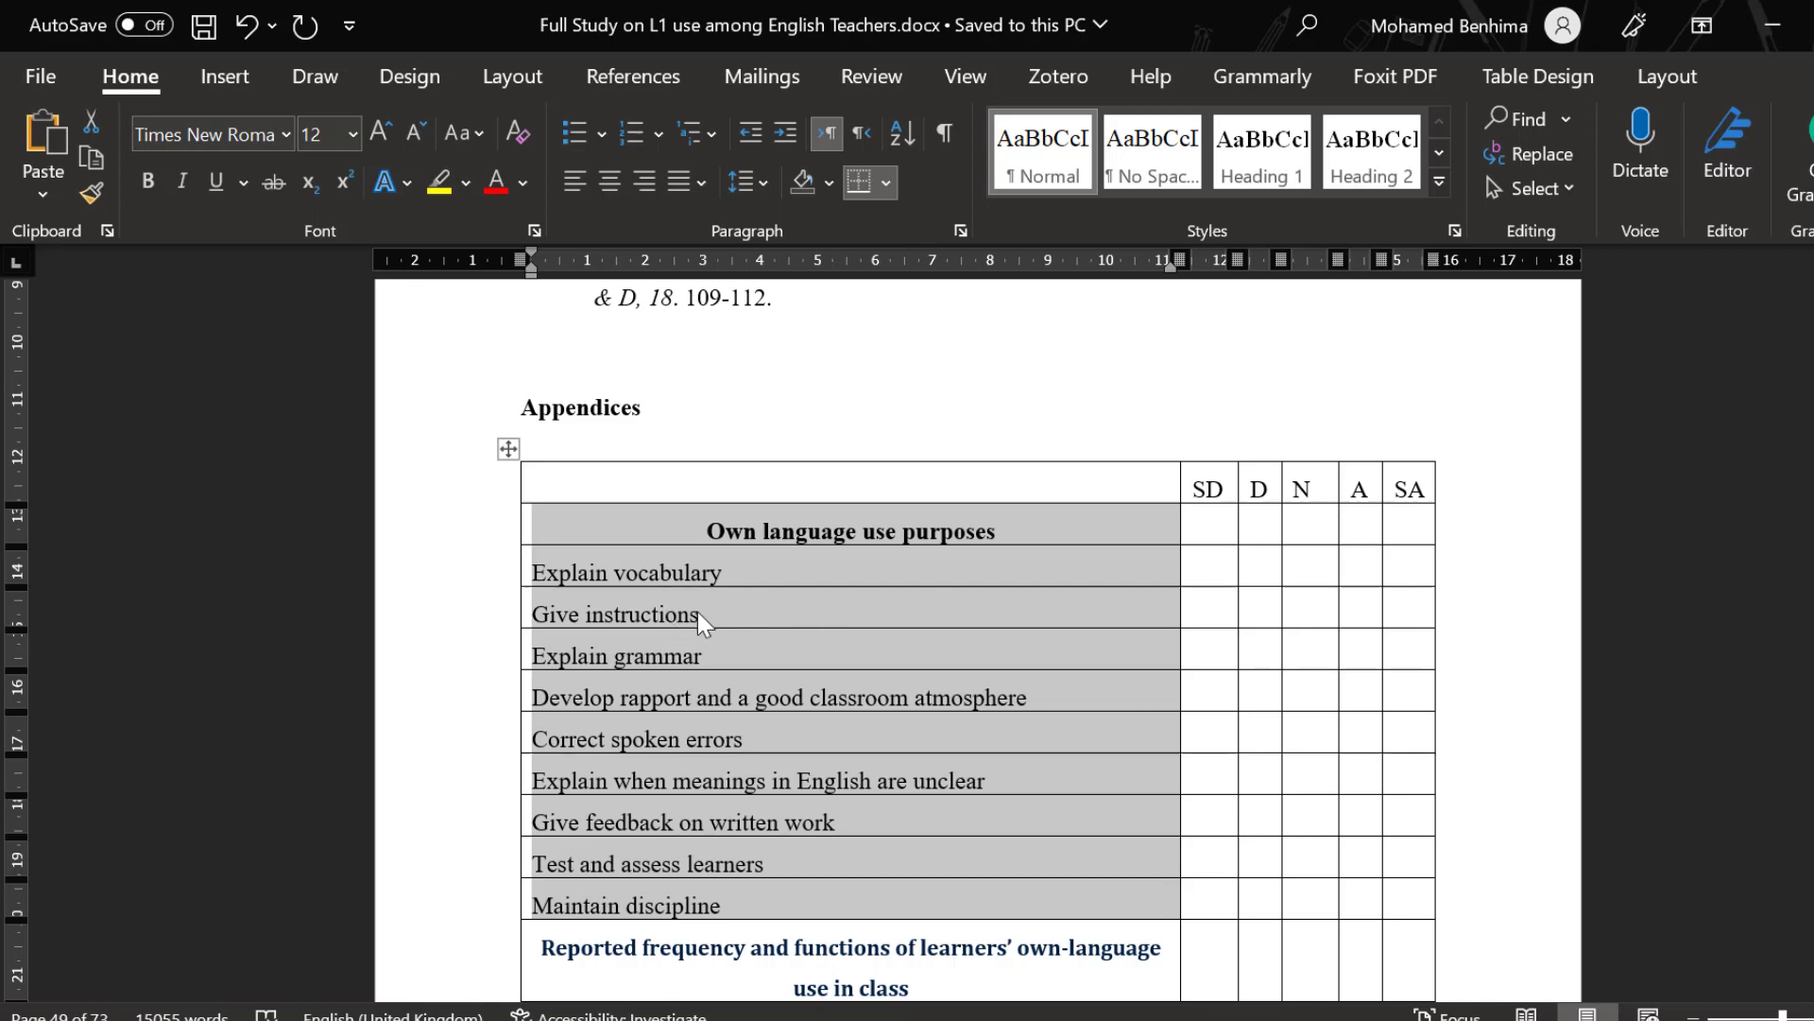
pyautogui.moveTo(753, 628)
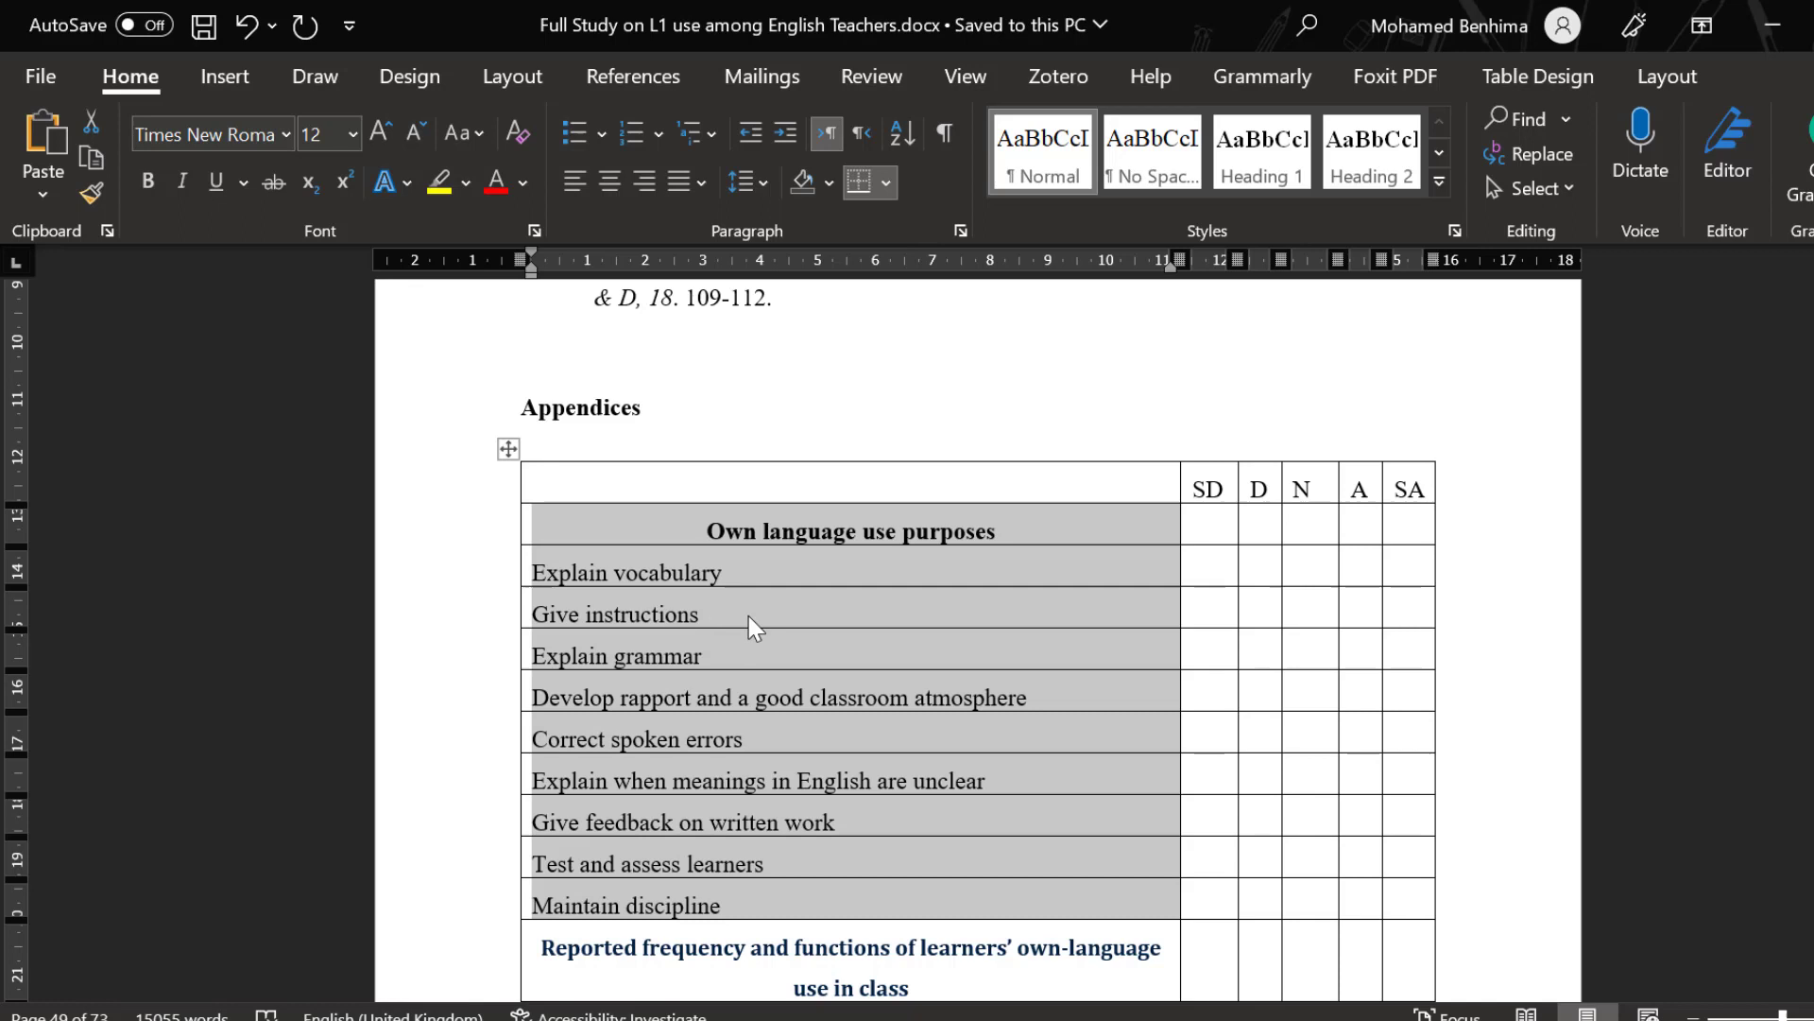
pyautogui.moveTo(828, 622)
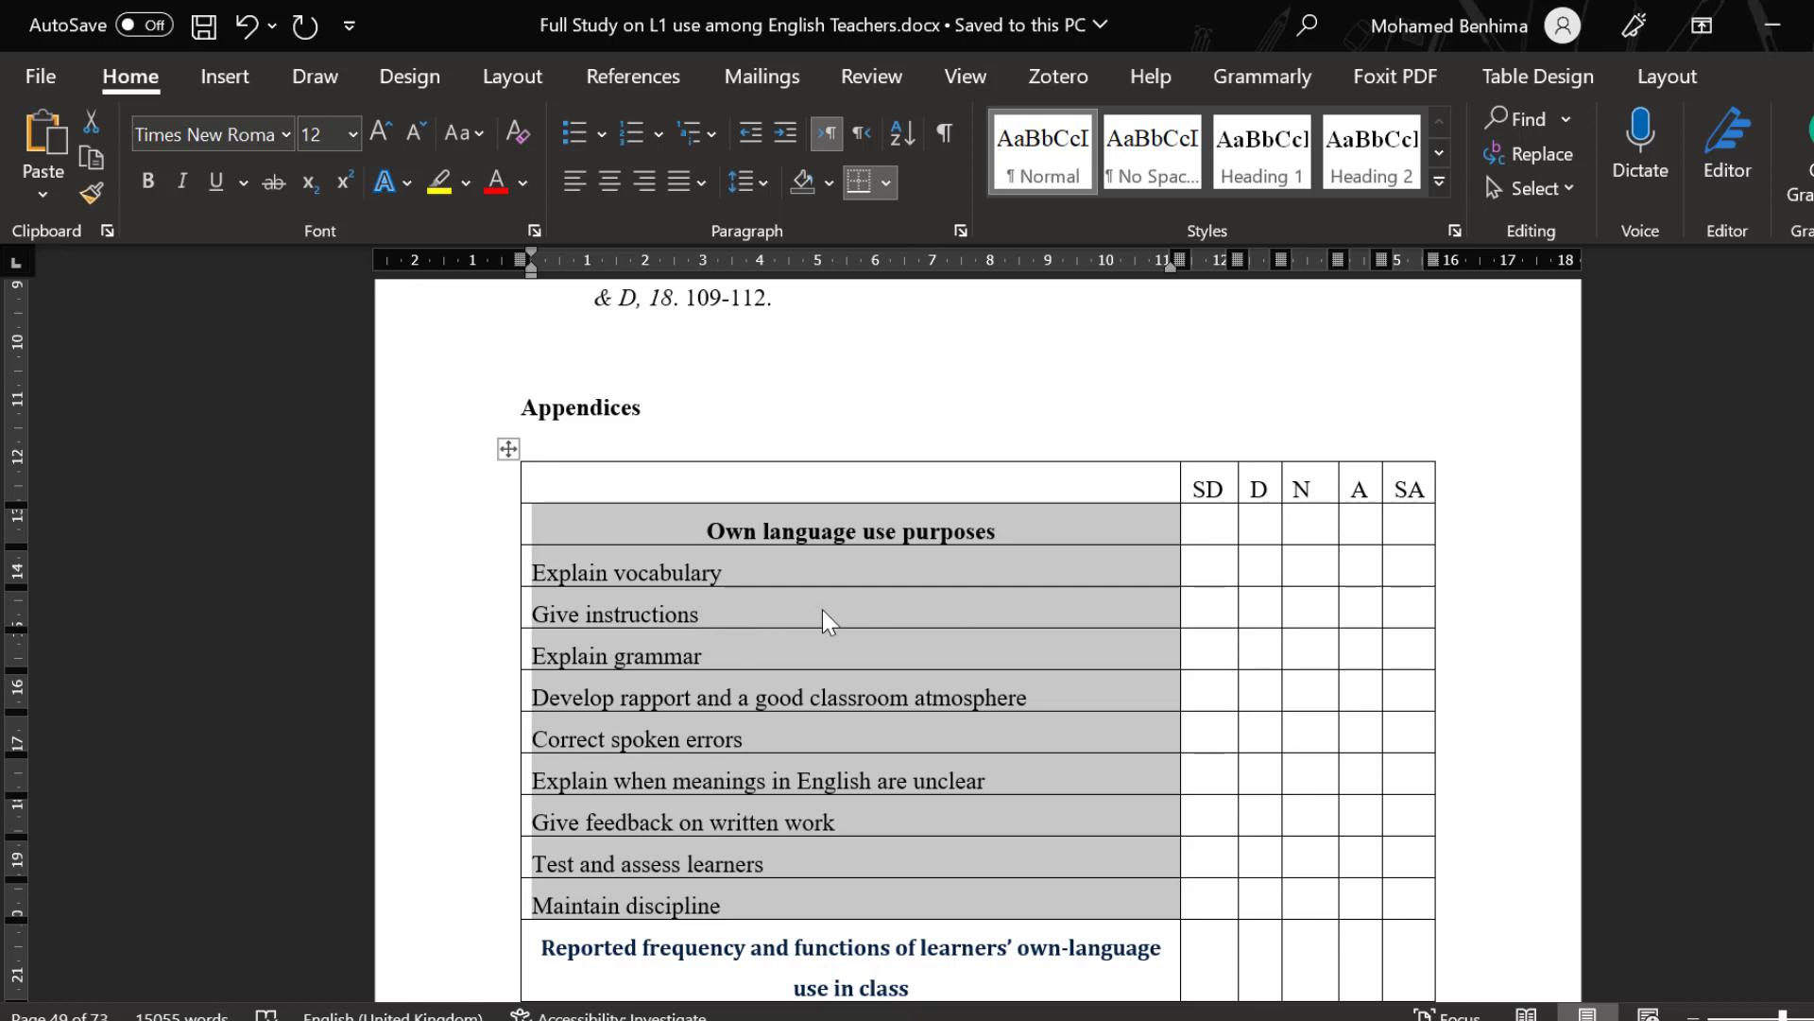
pyautogui.moveTo(797, 645)
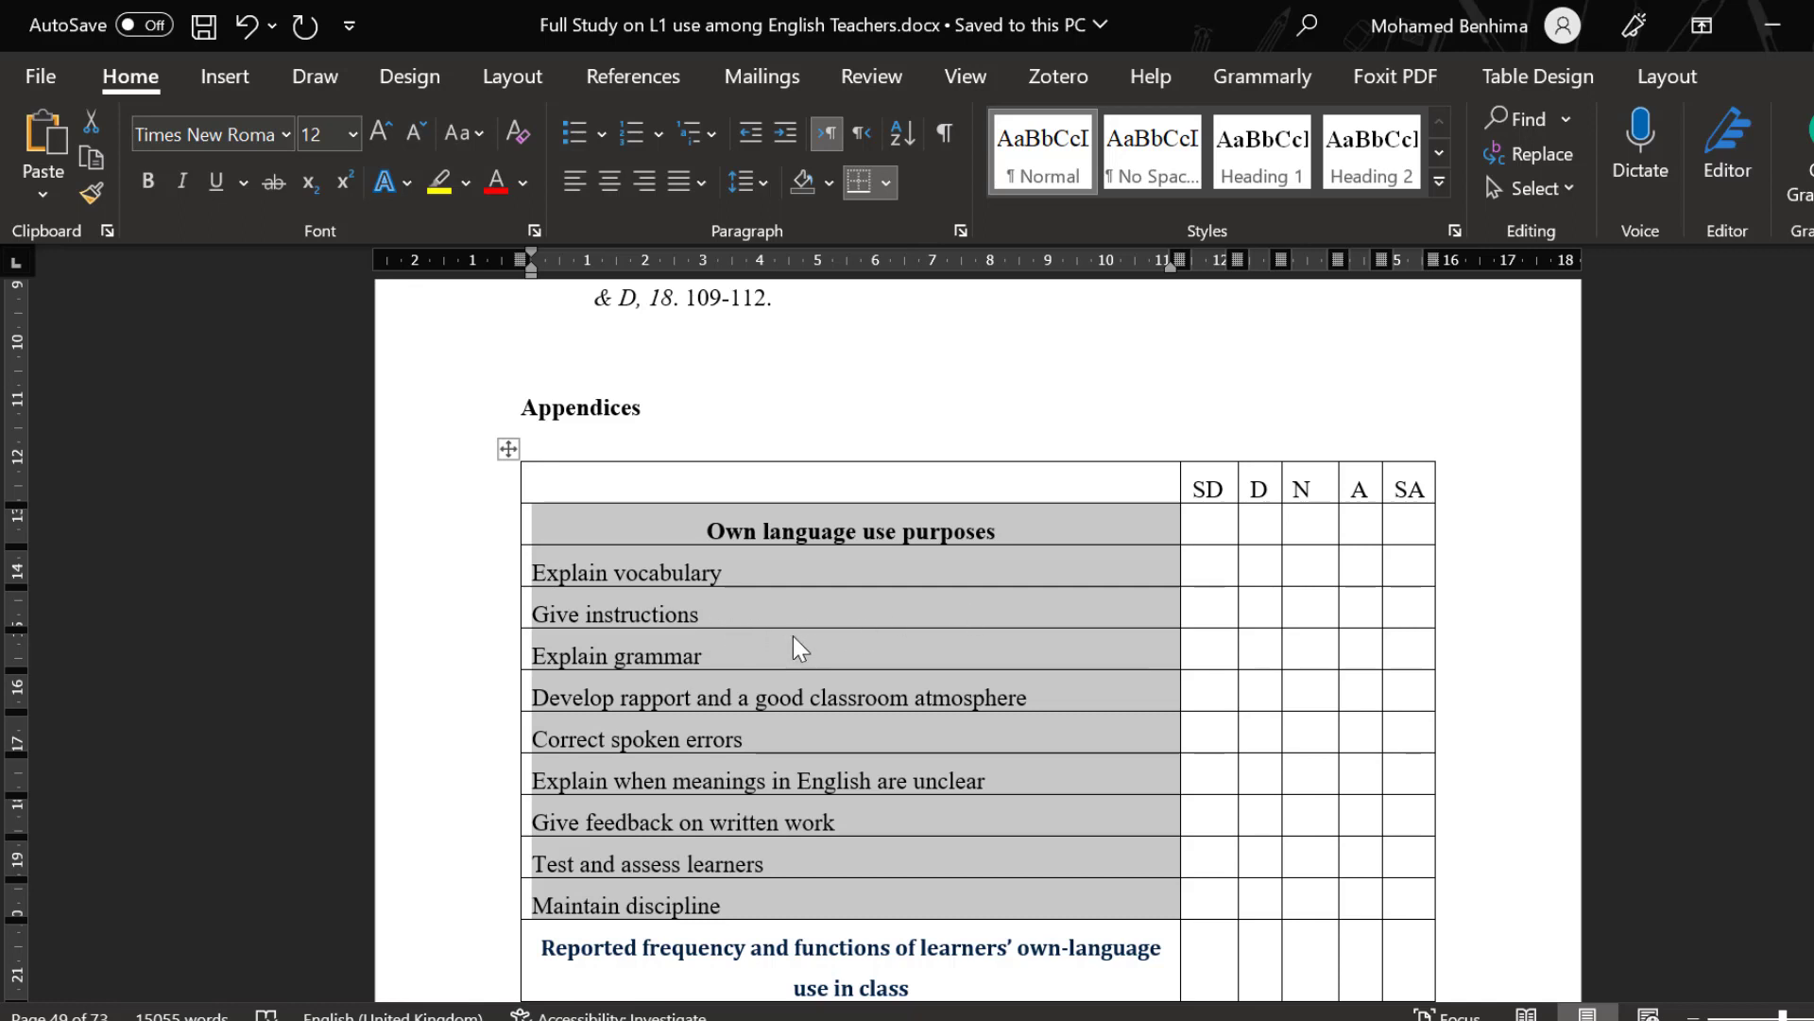
pyautogui.moveTo(834, 640)
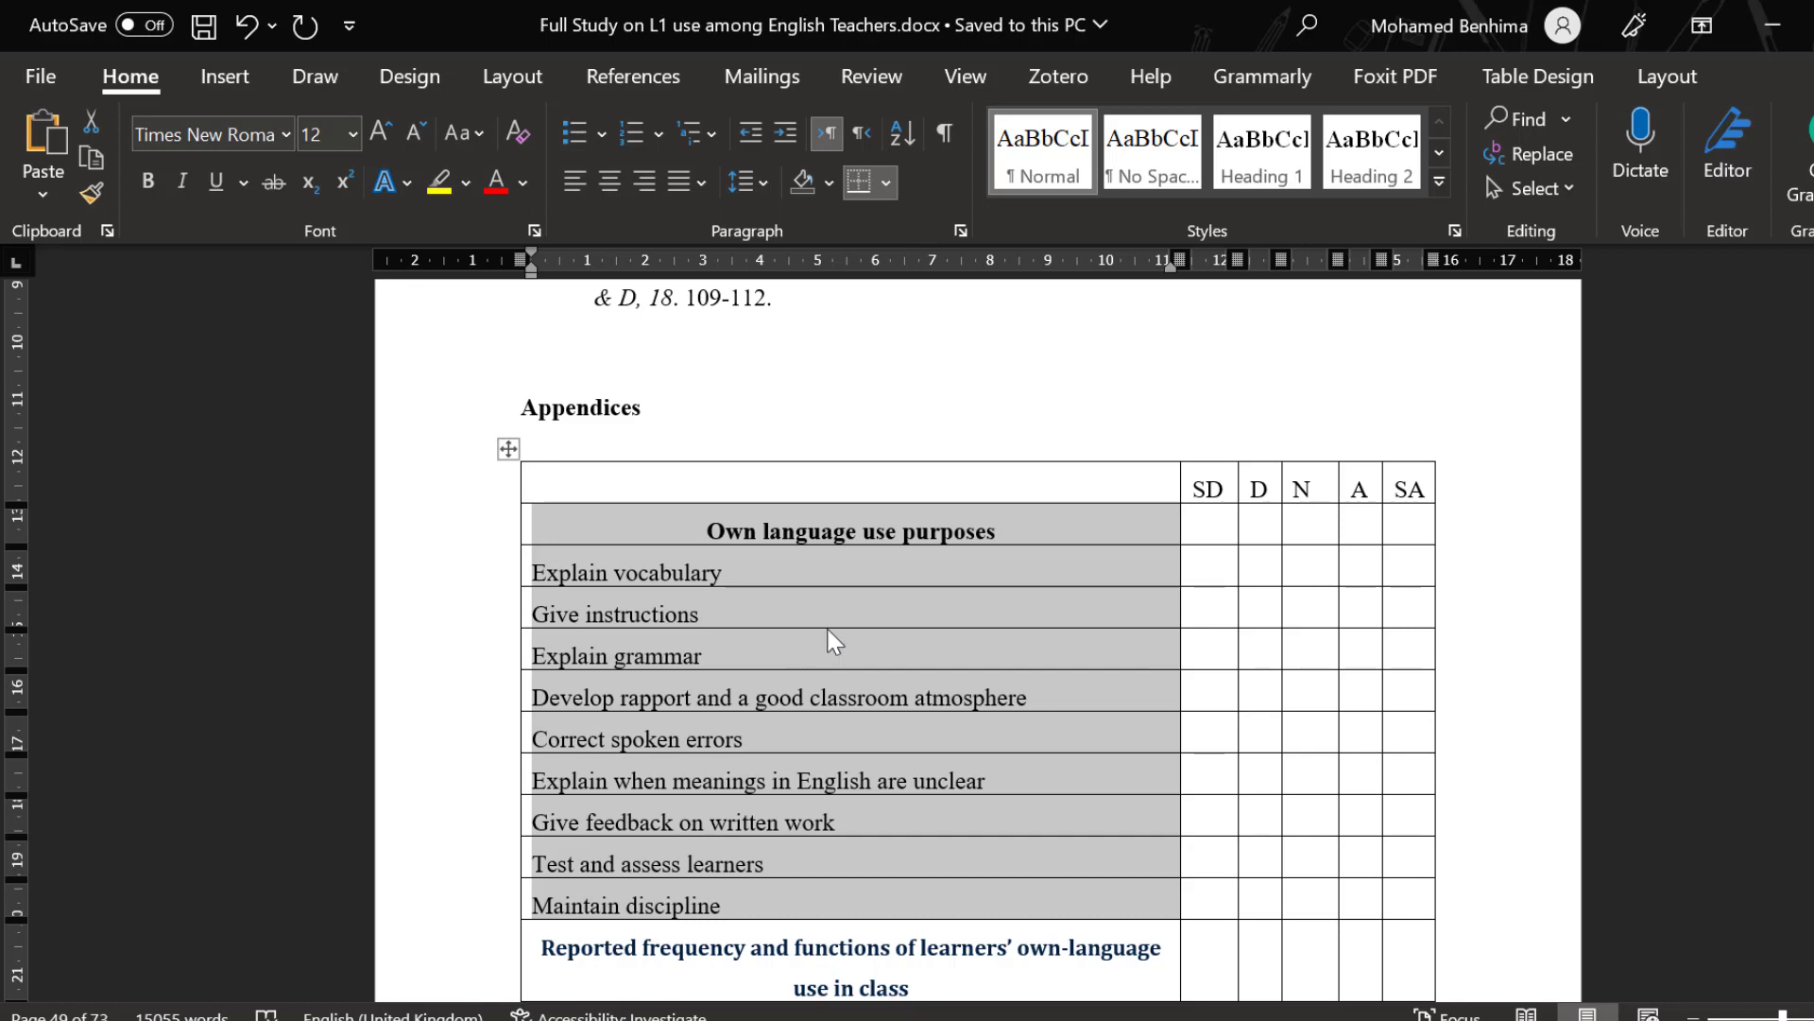
pyautogui.moveTo(1047, 891)
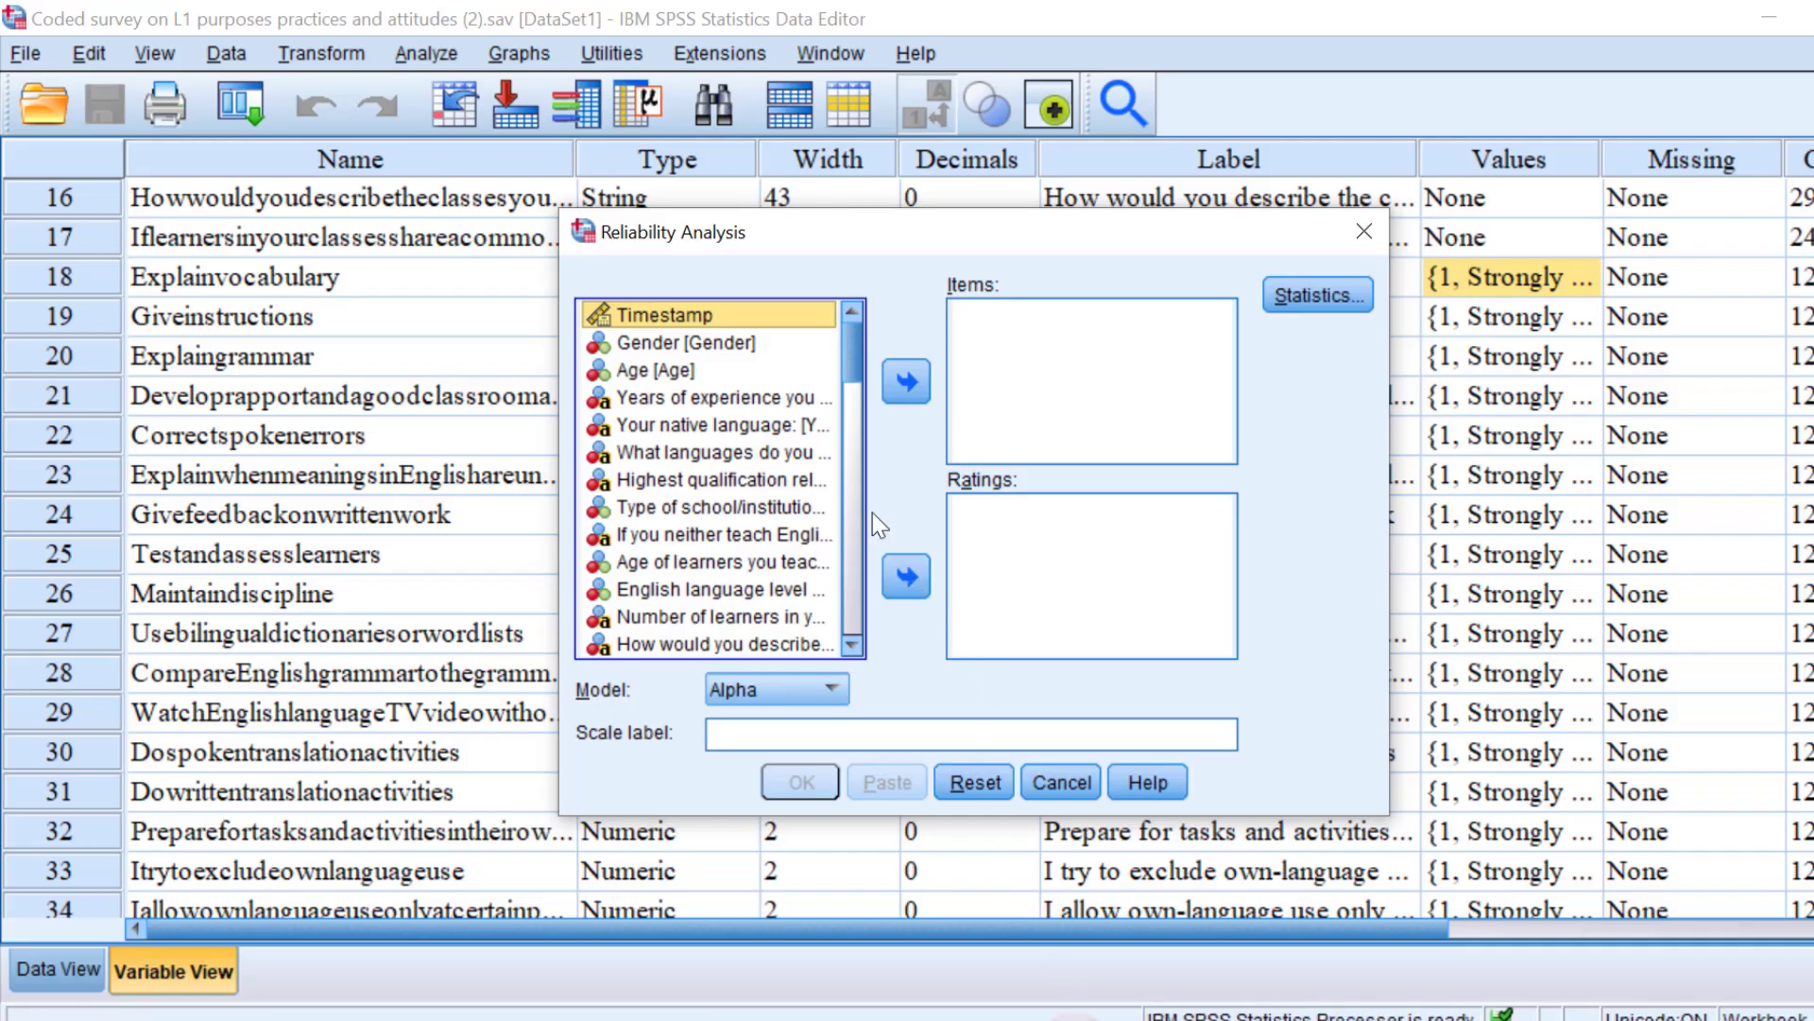
# Move Explain vocabulary and the eight items Give instructions through Maintain discipline into Items.
pyautogui.scroll(-3)
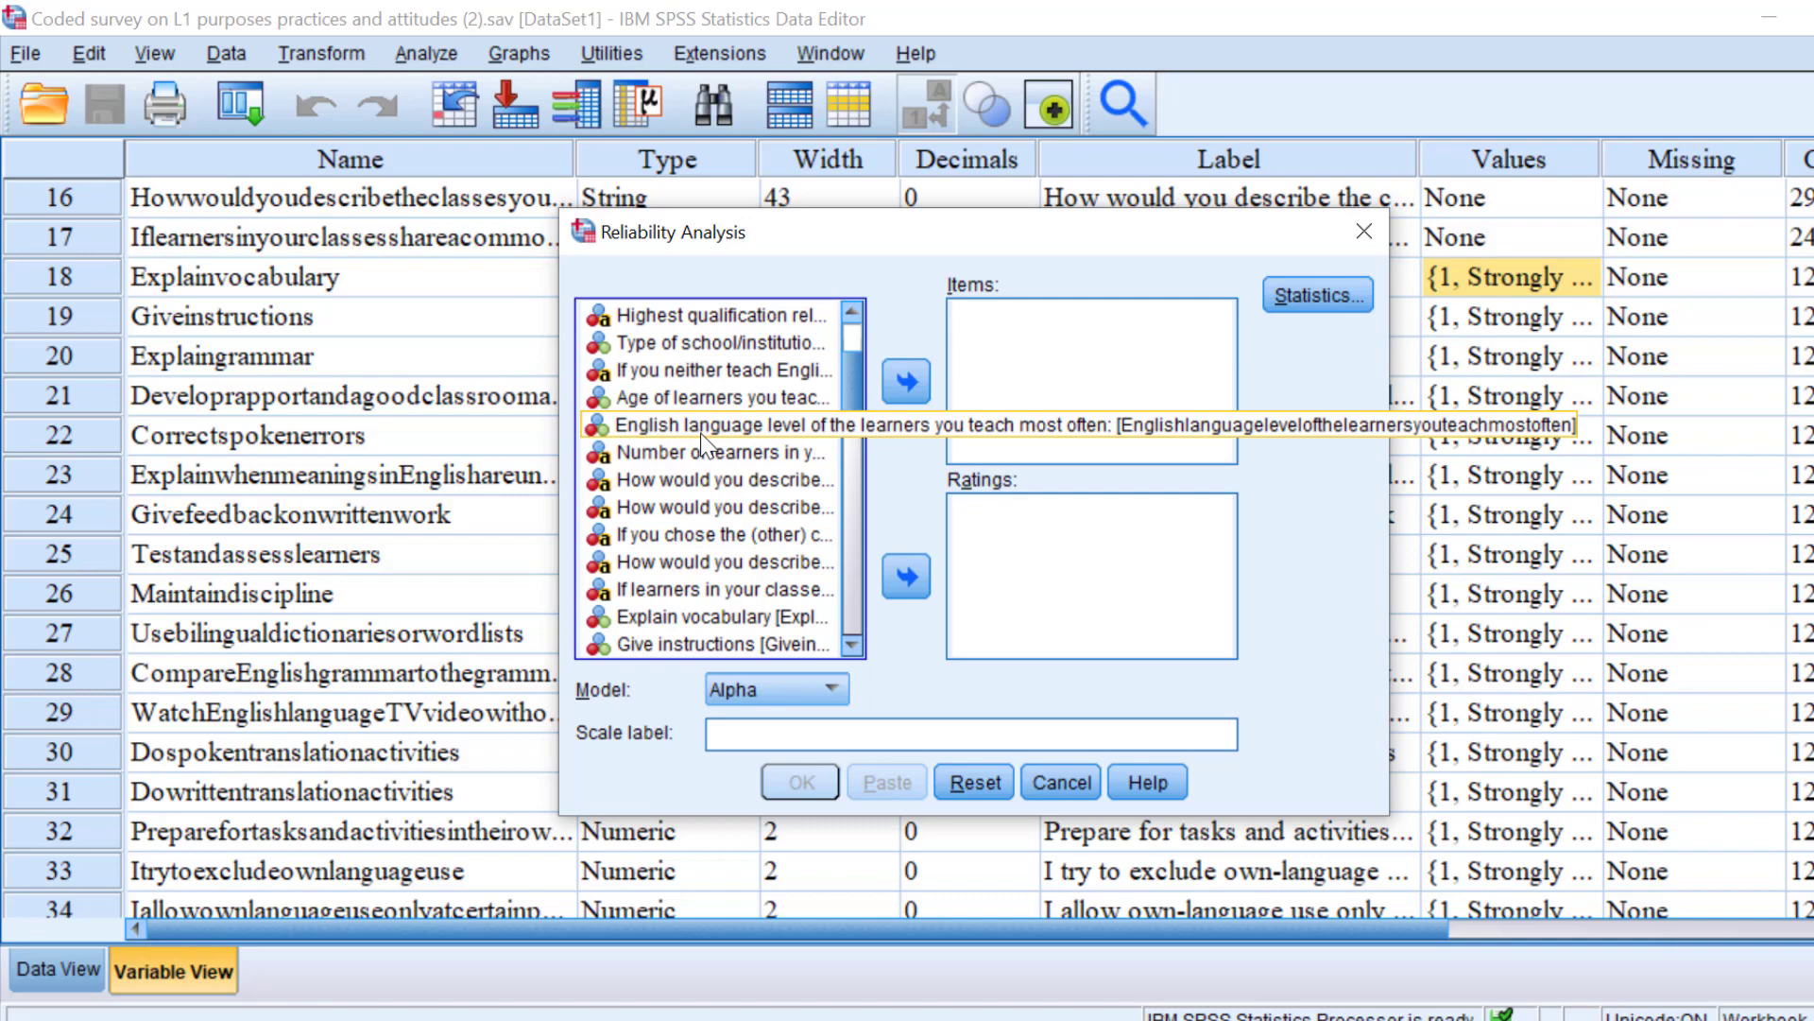
pyautogui.moveTo(695, 535)
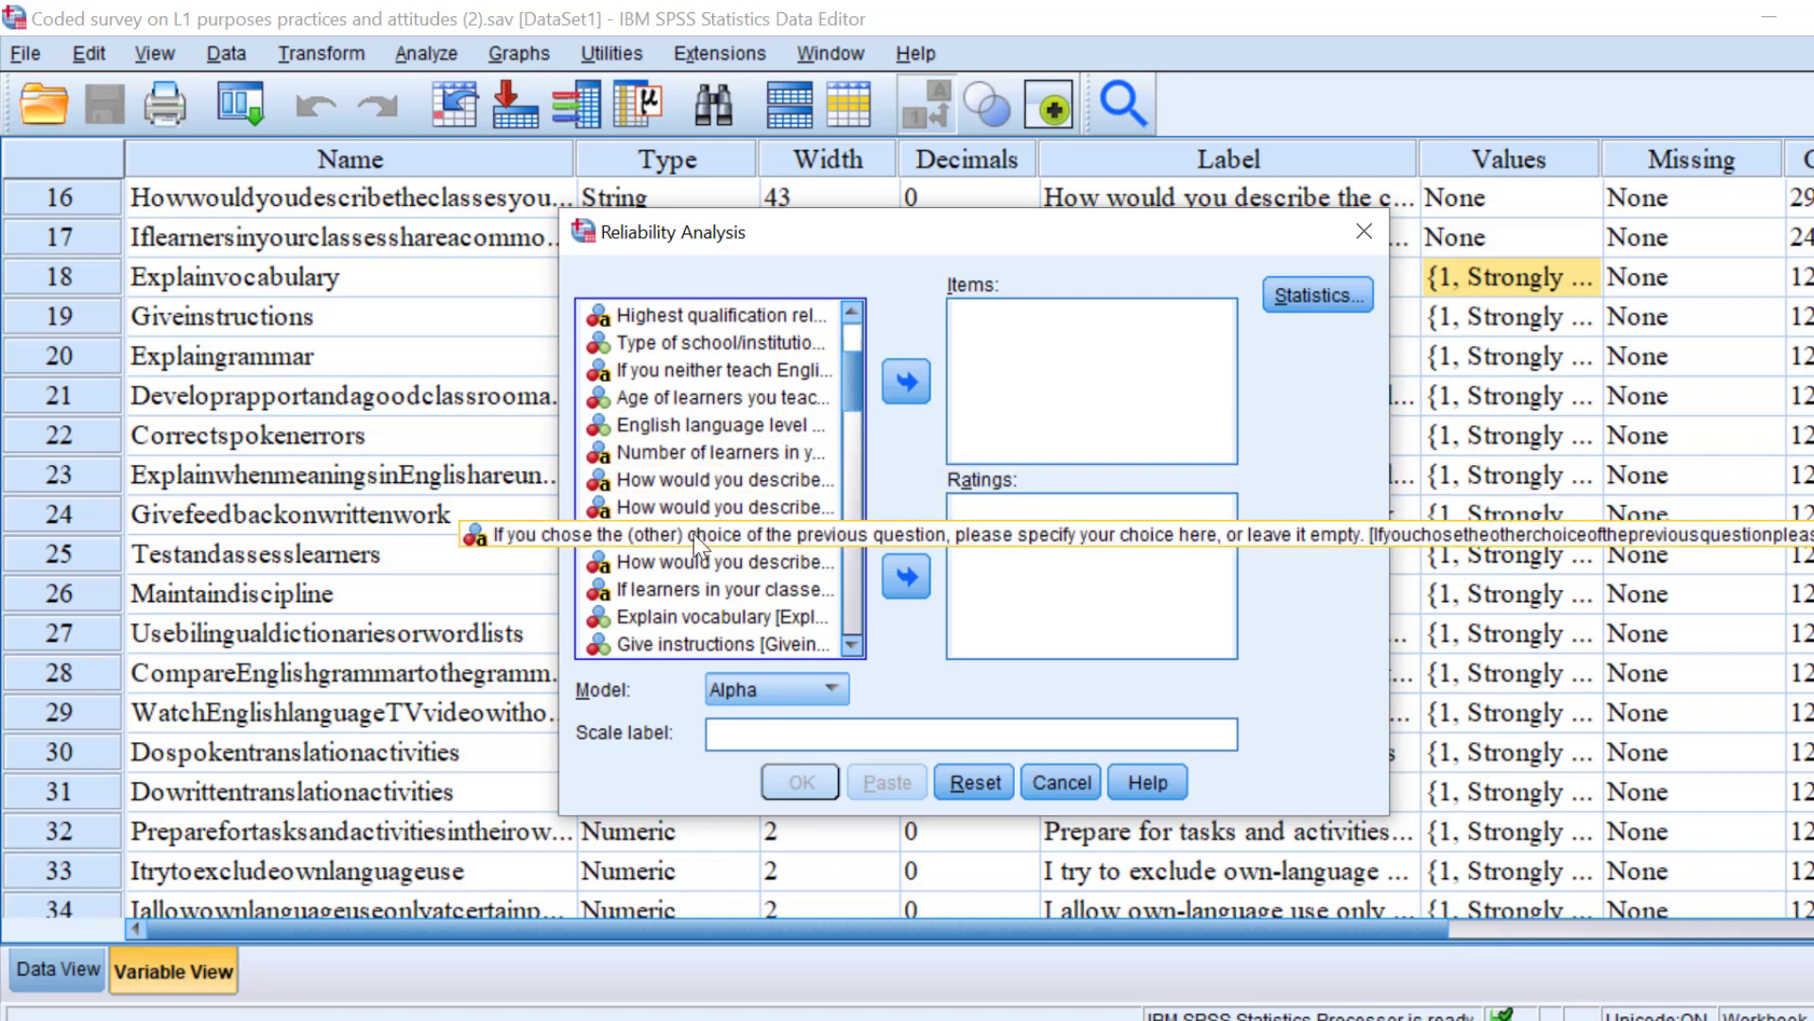
pyautogui.scroll(-3)
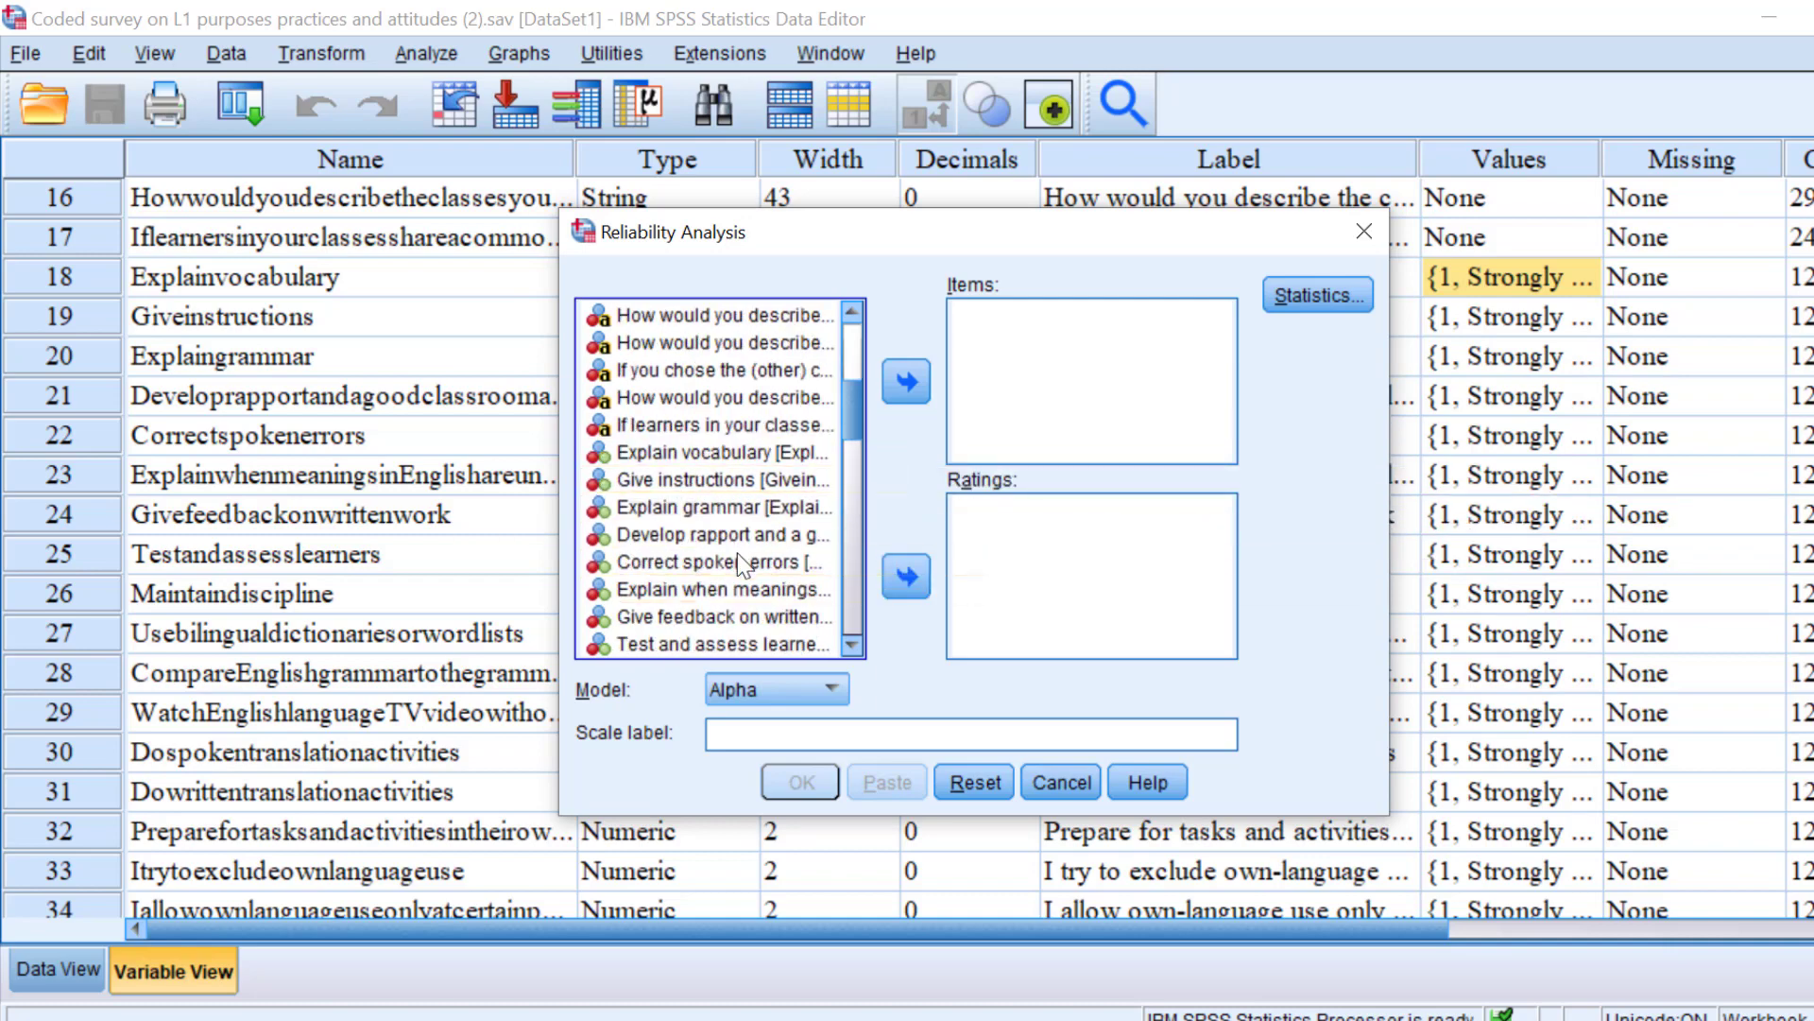
pyautogui.click(723, 453)
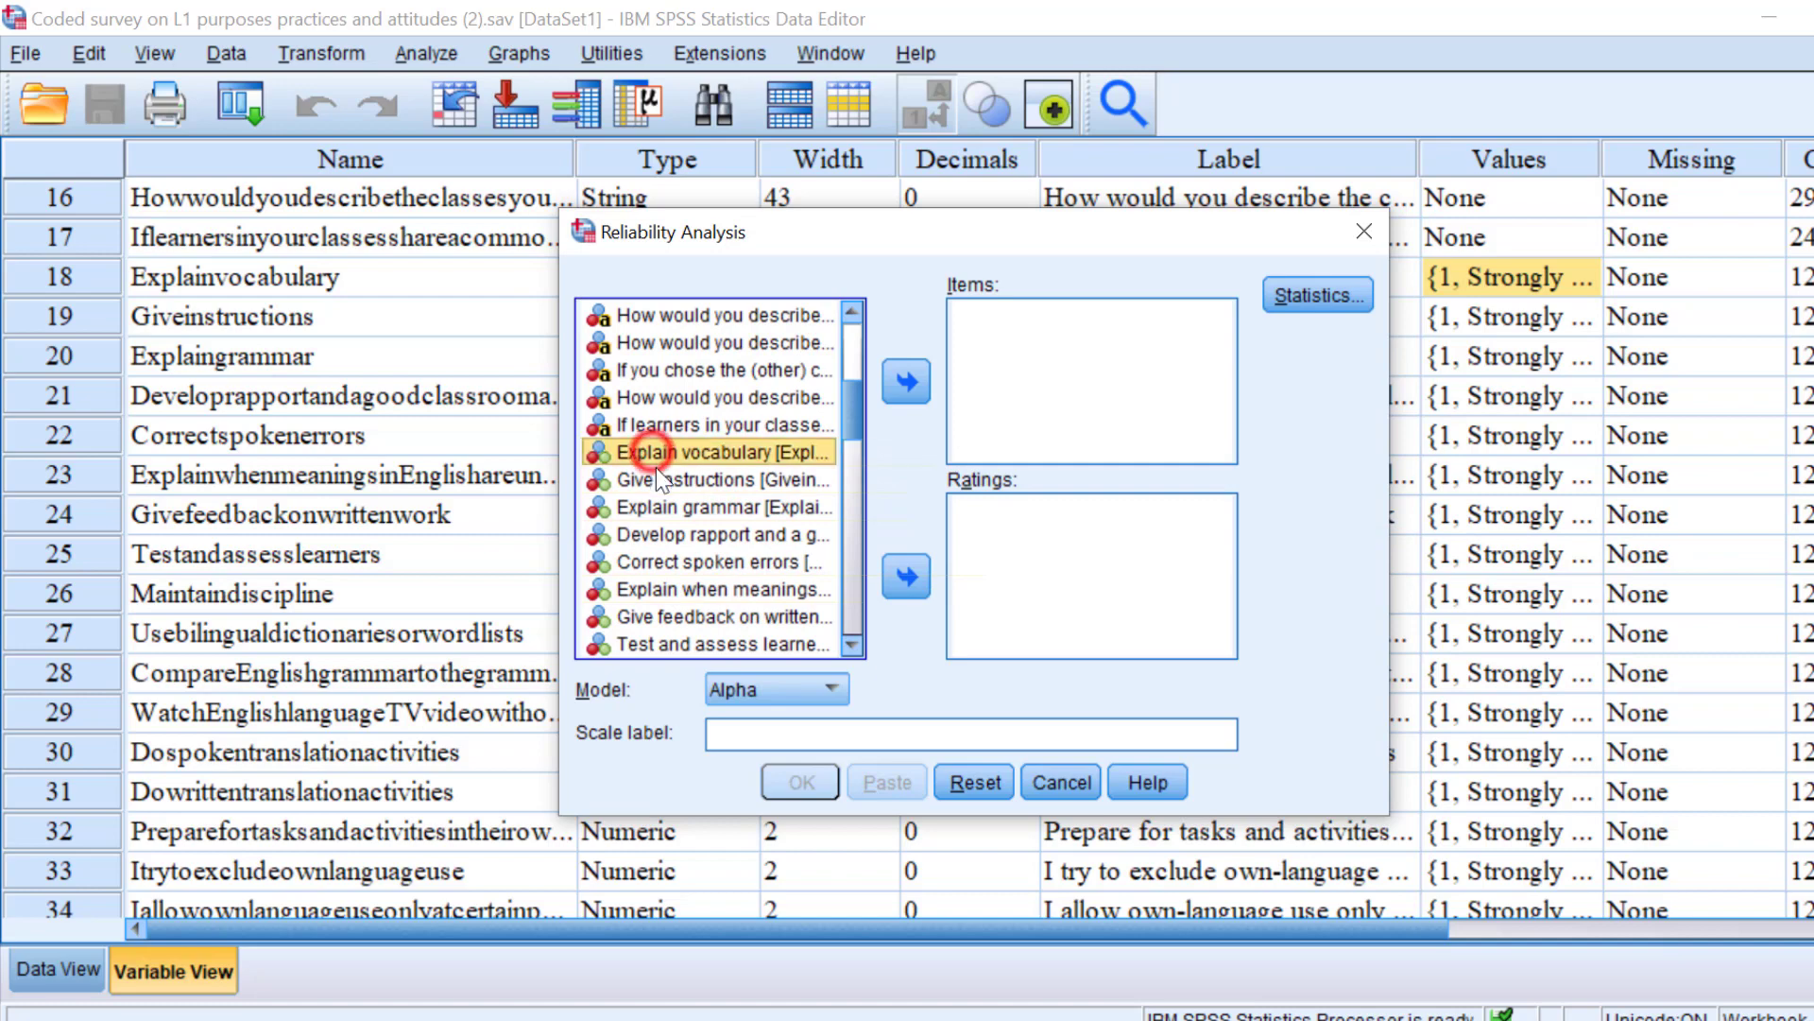
pyautogui.click(906, 382)
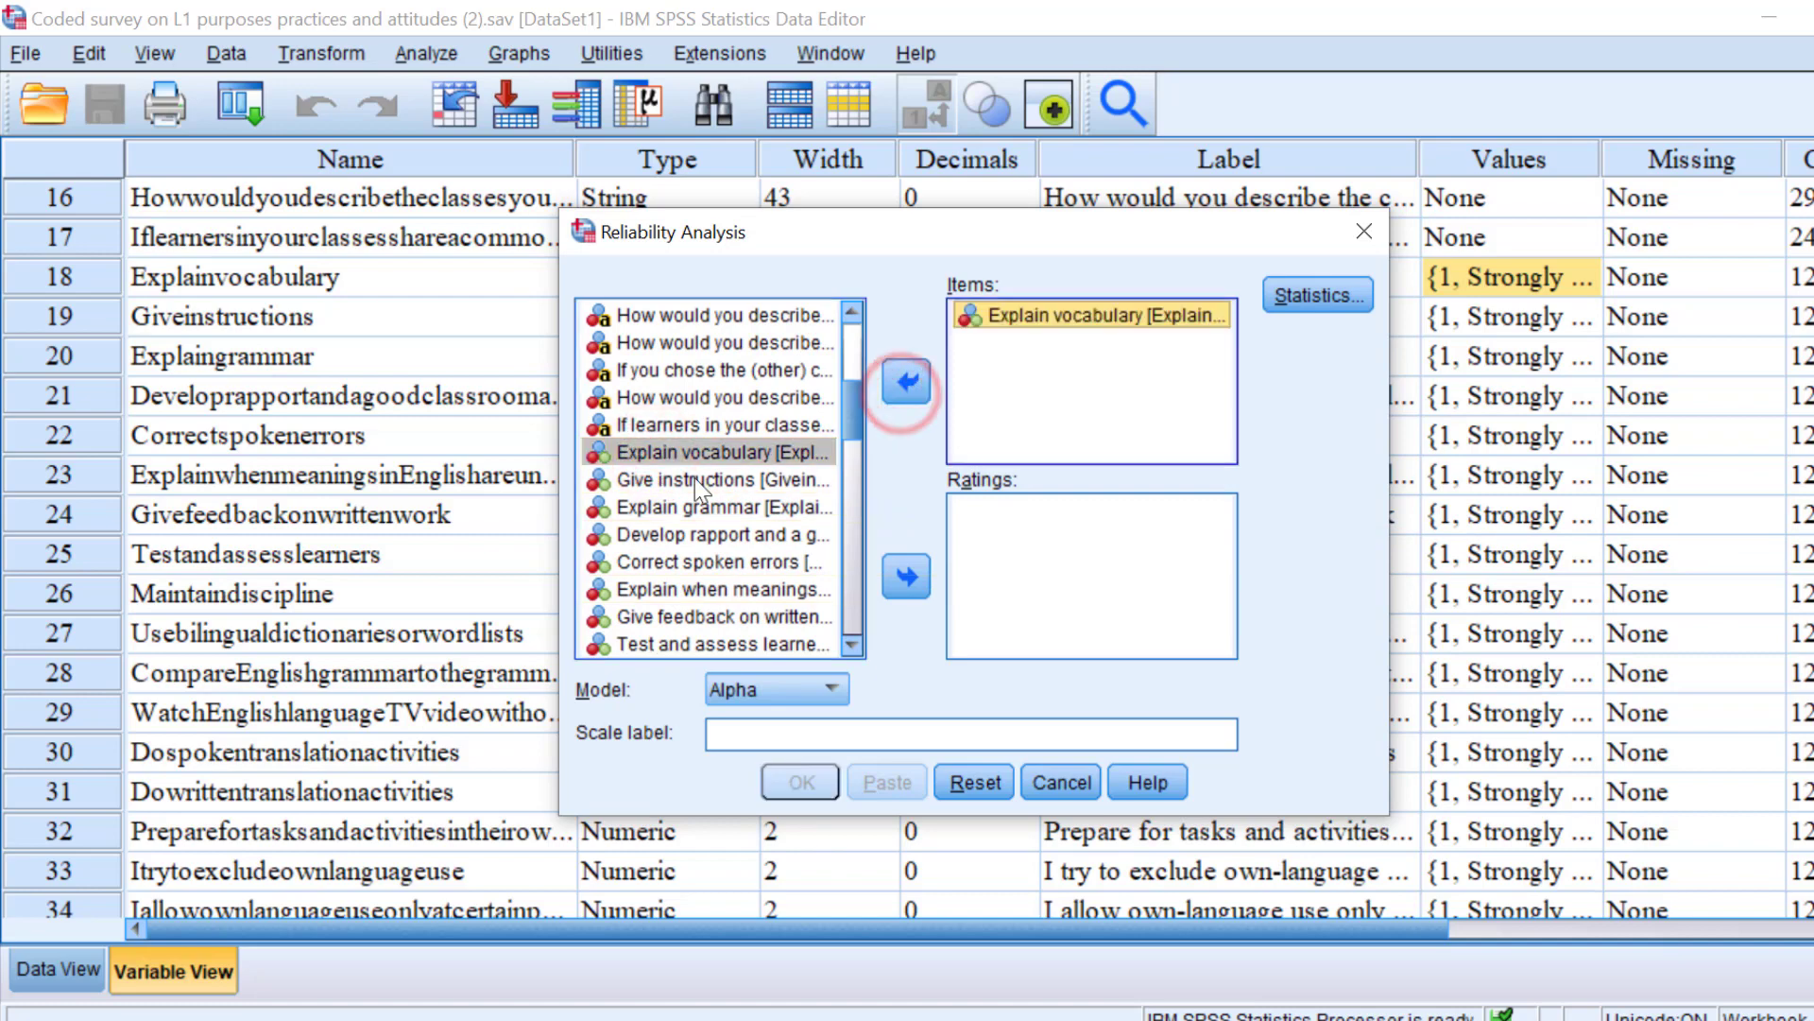
pyautogui.click(717, 479)
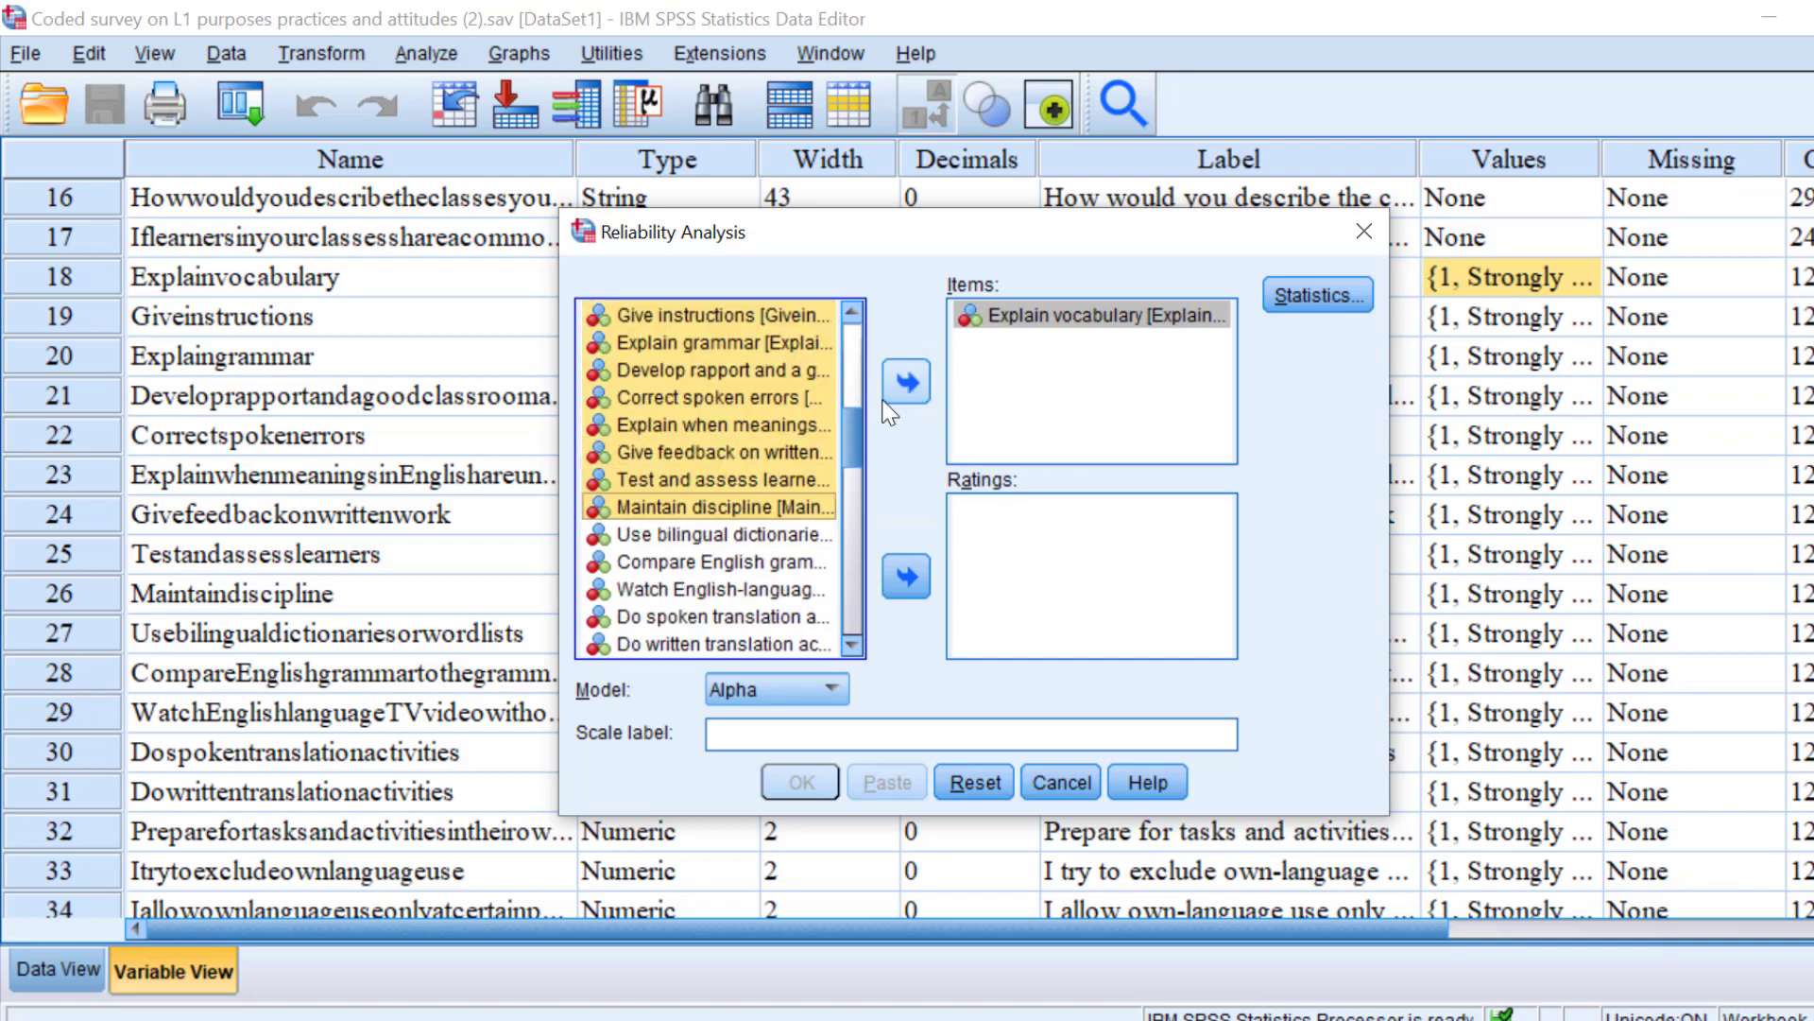
pyautogui.click(906, 382)
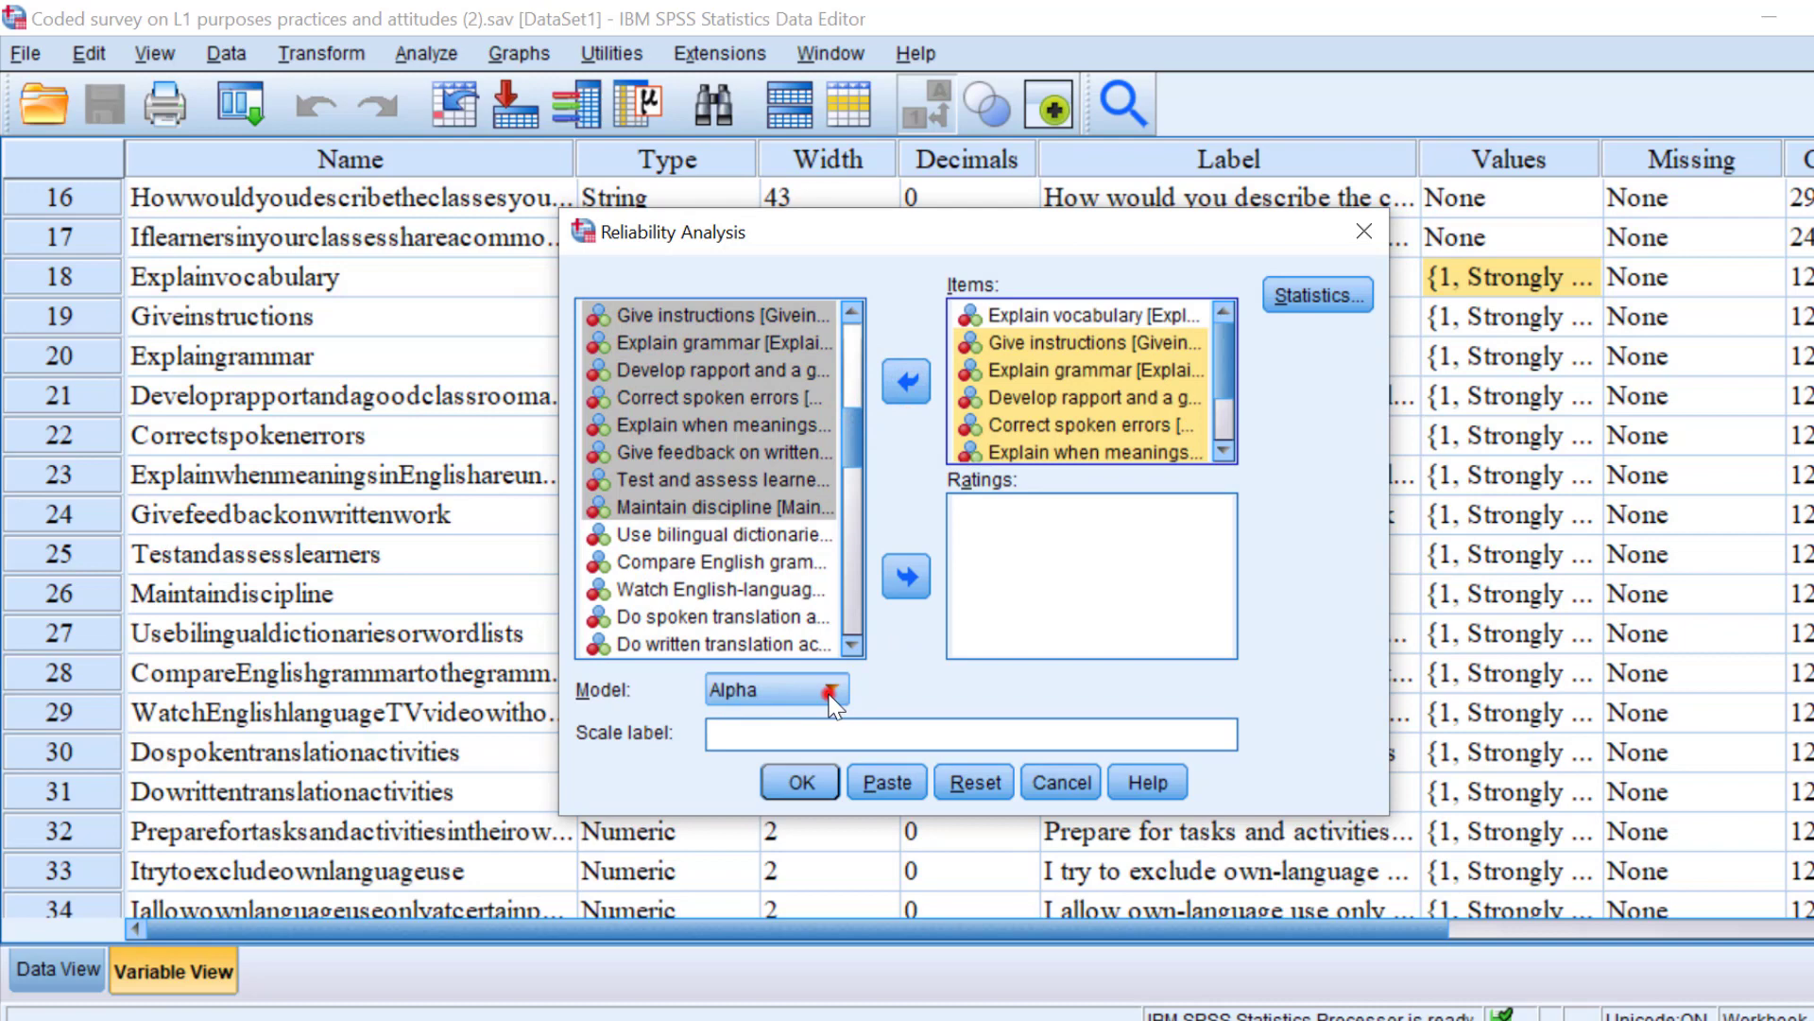
pyautogui.click(830, 690)
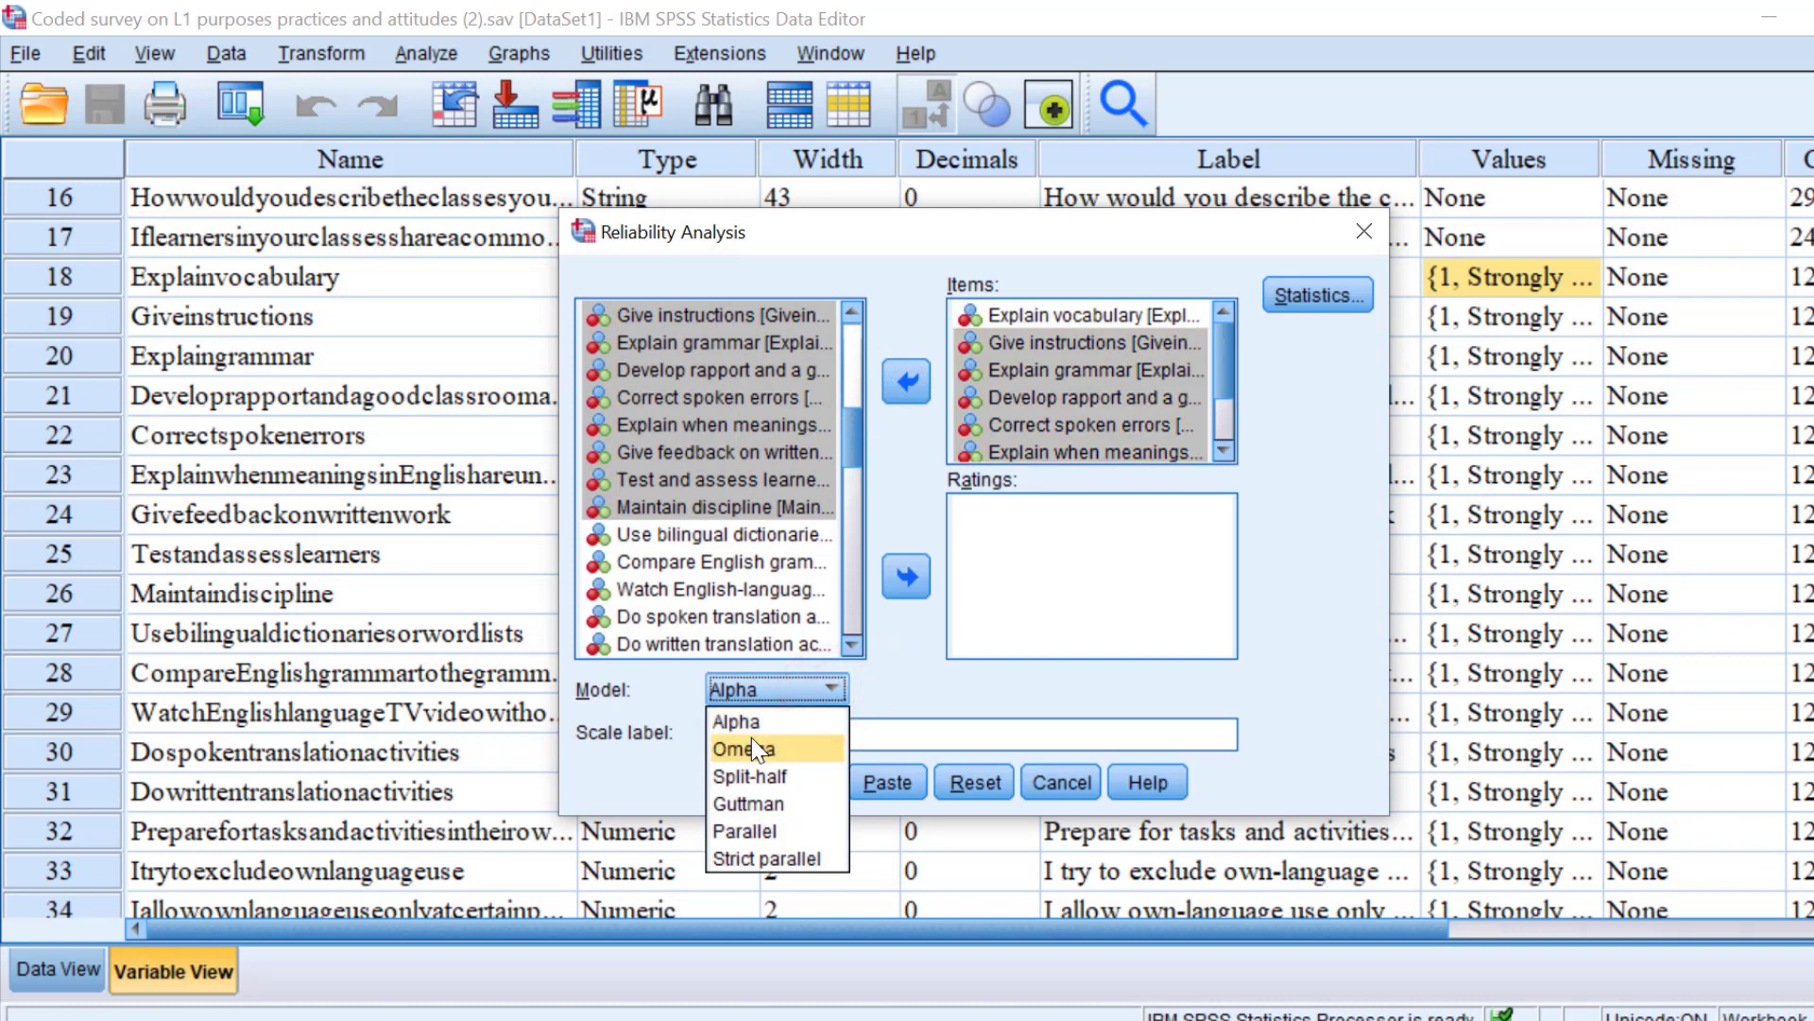
pyautogui.moveTo(750, 775)
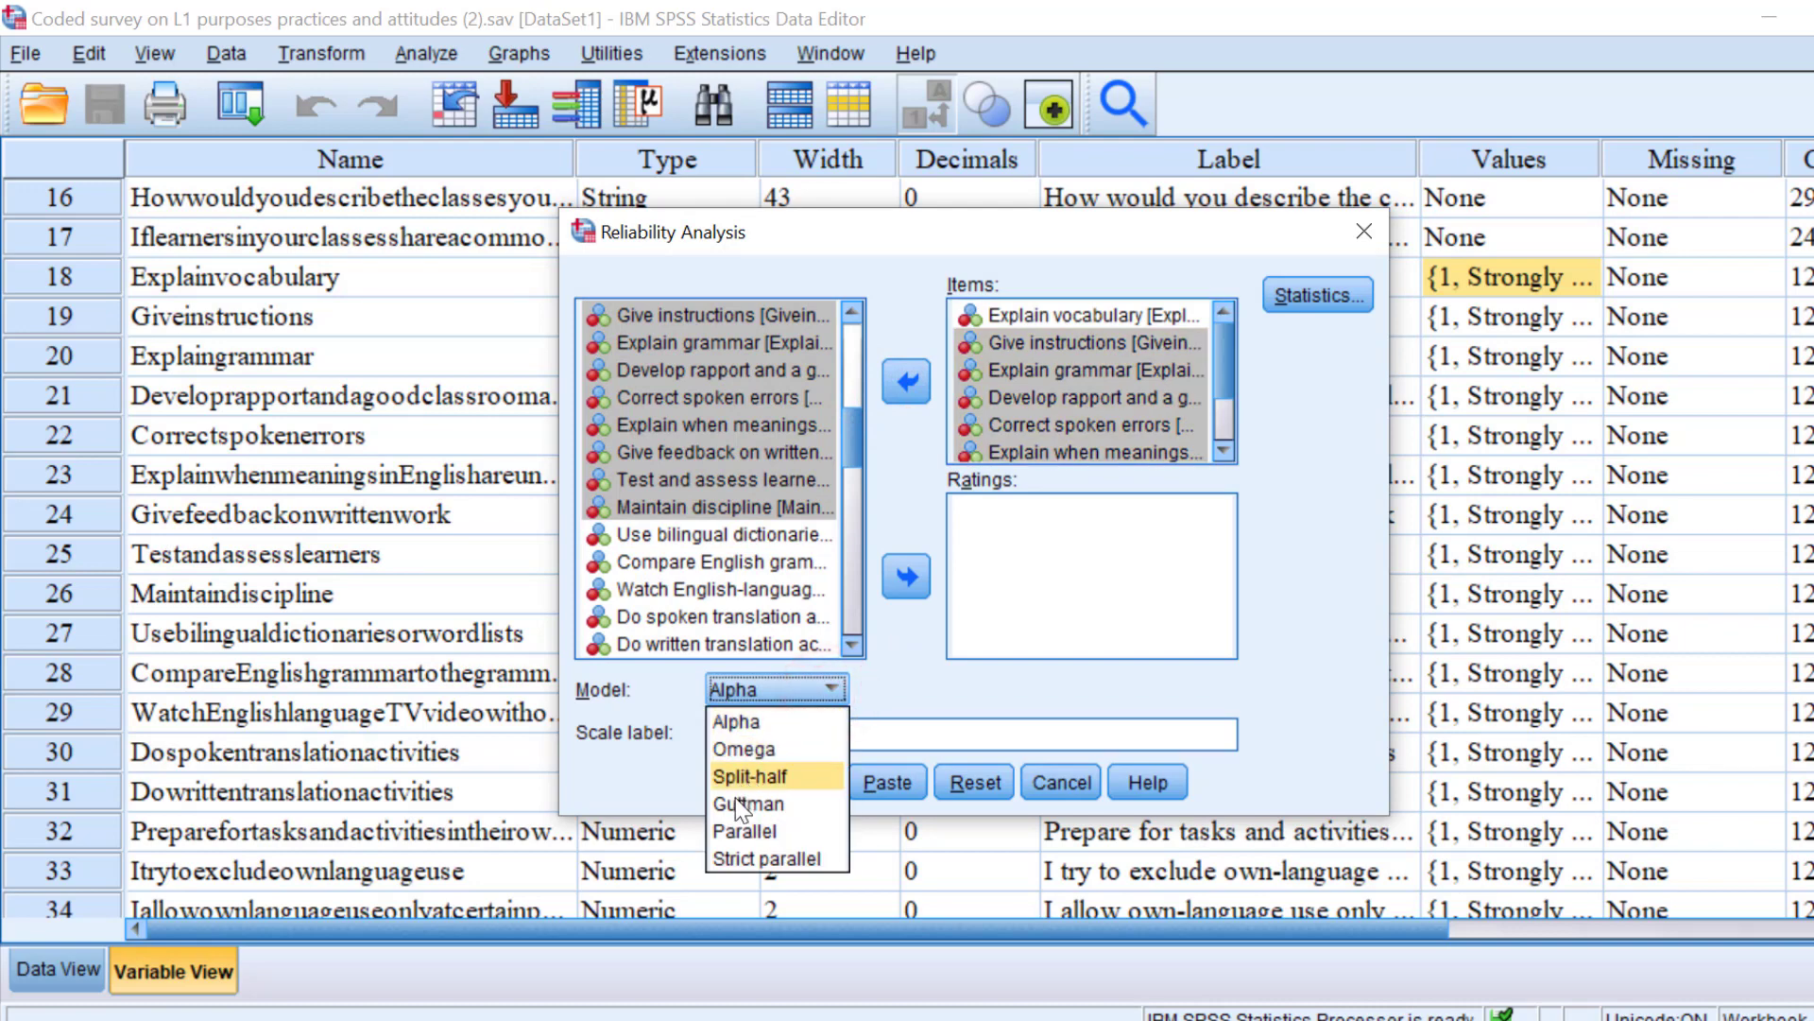
pyautogui.moveTo(744, 830)
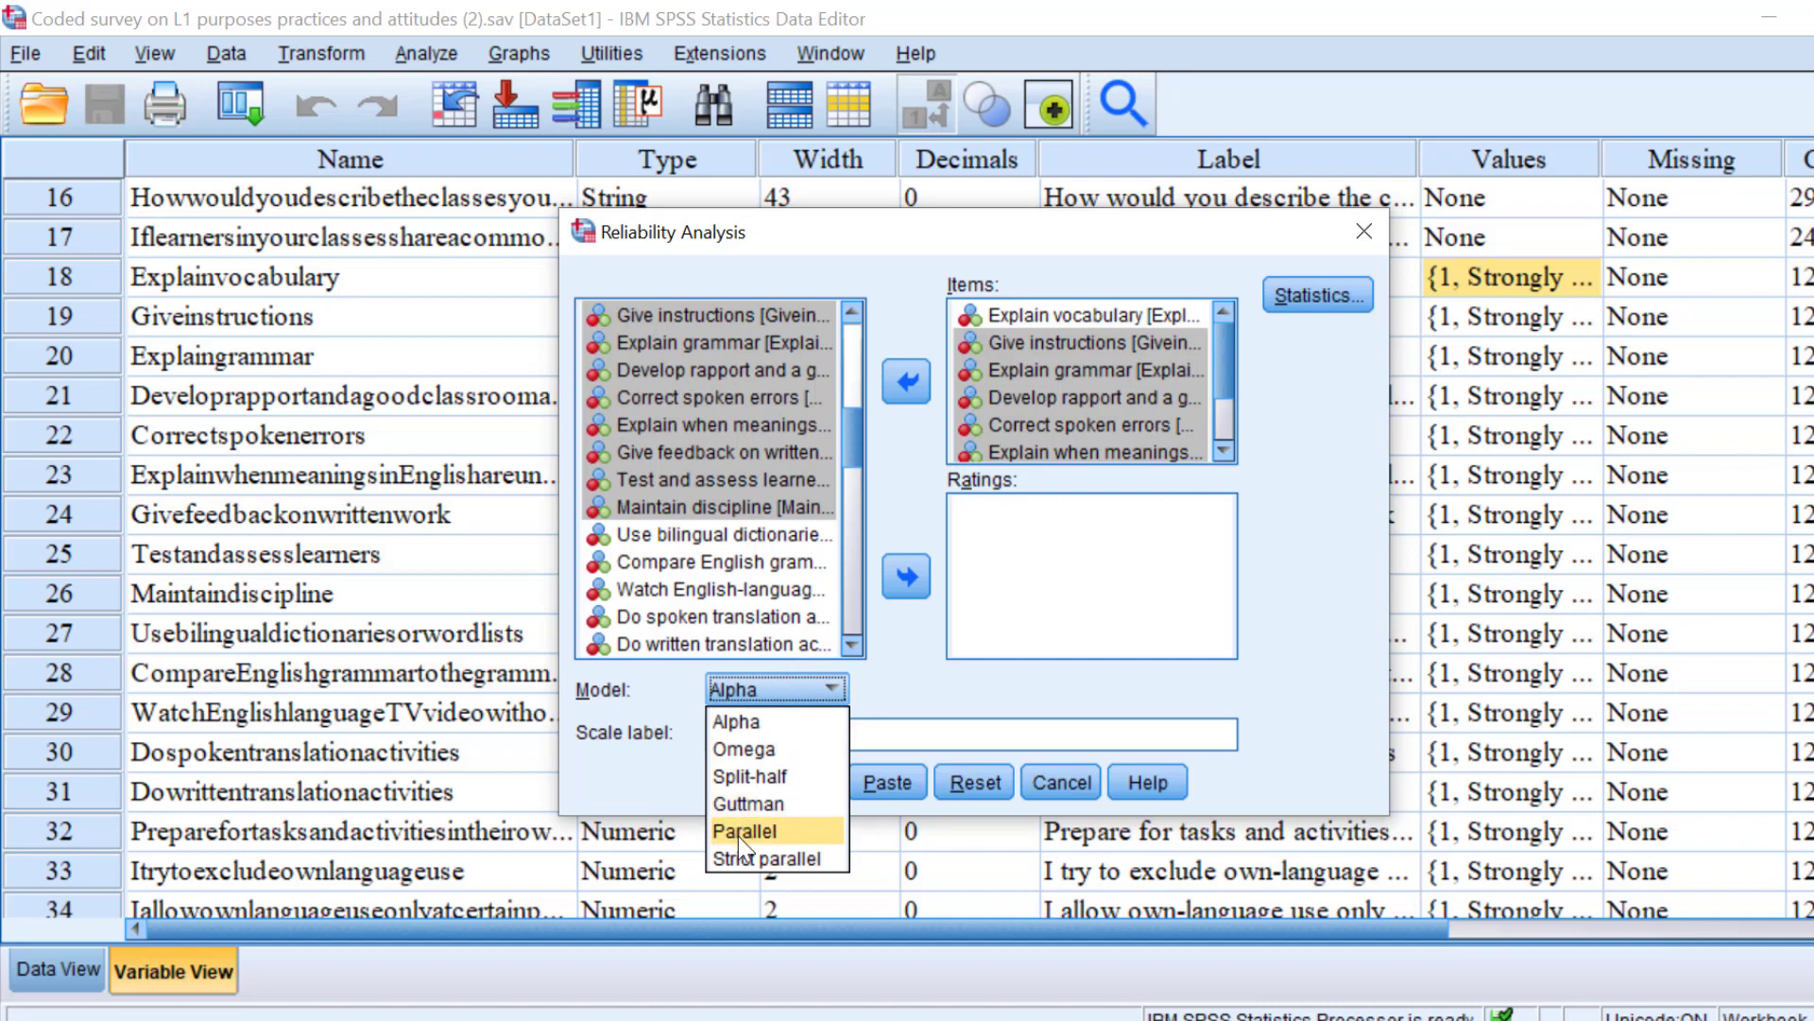
pyautogui.moveTo(773, 747)
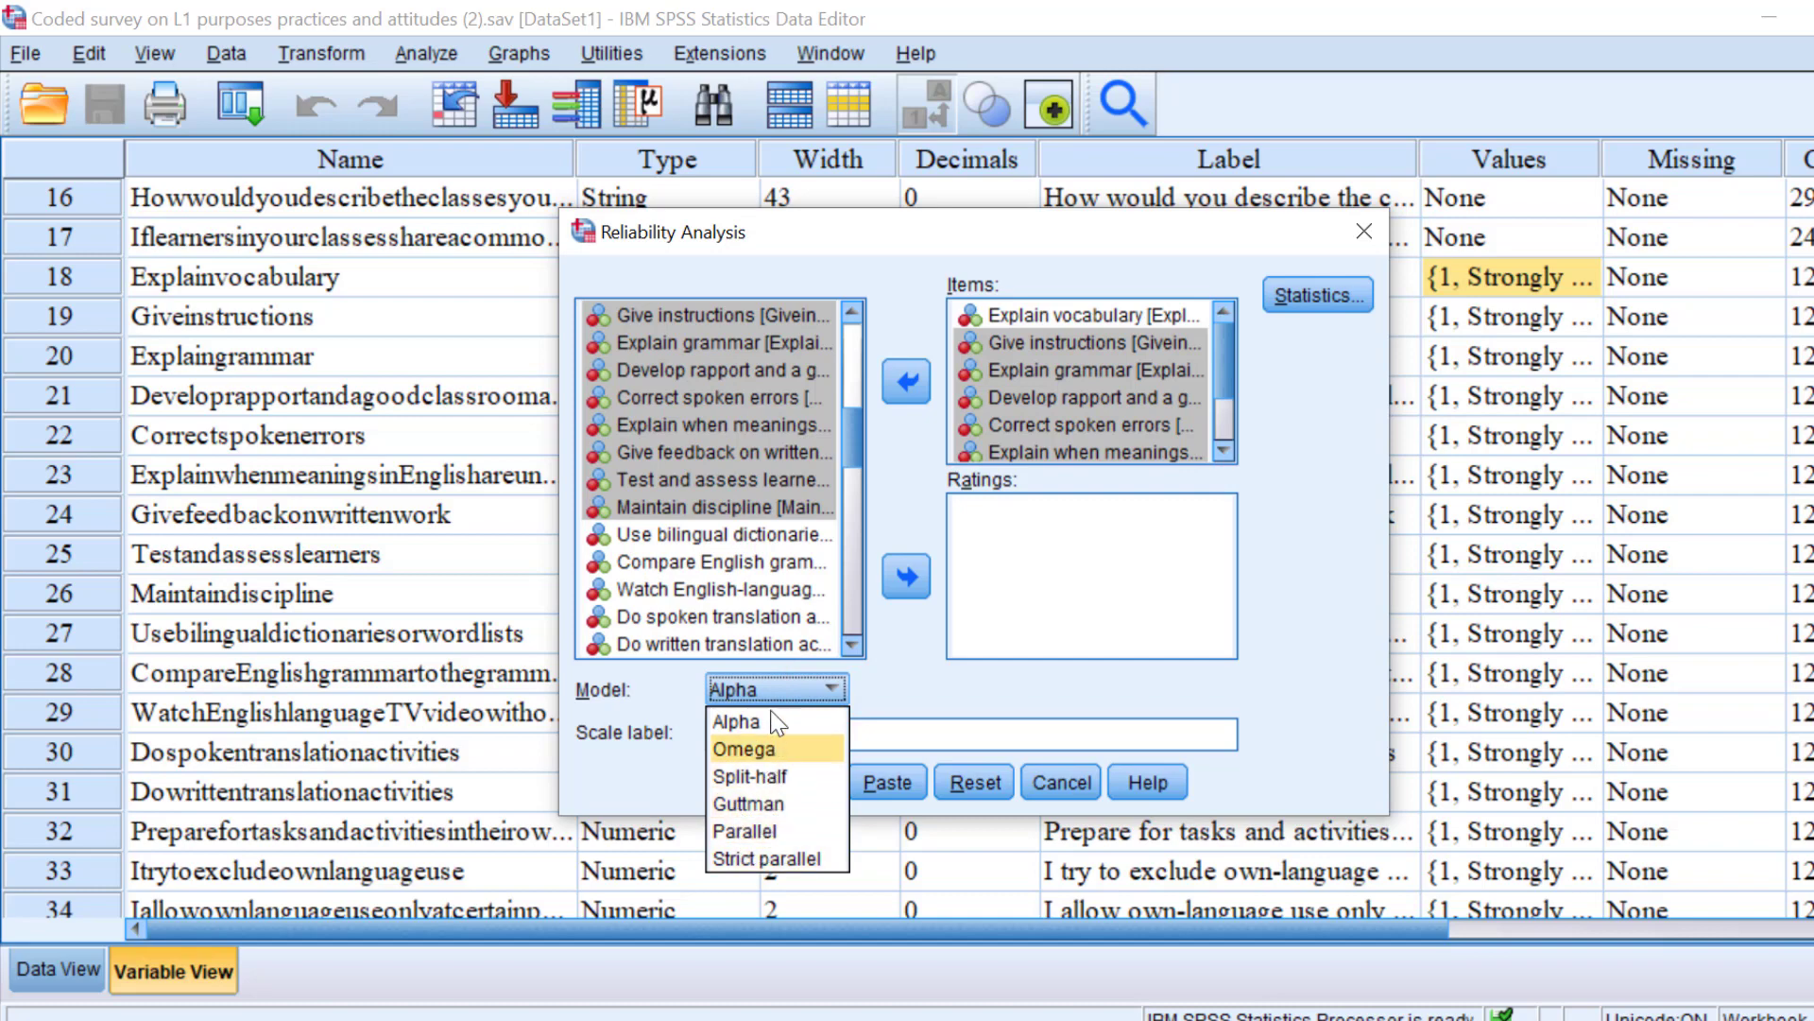
pyautogui.moveTo(775, 721)
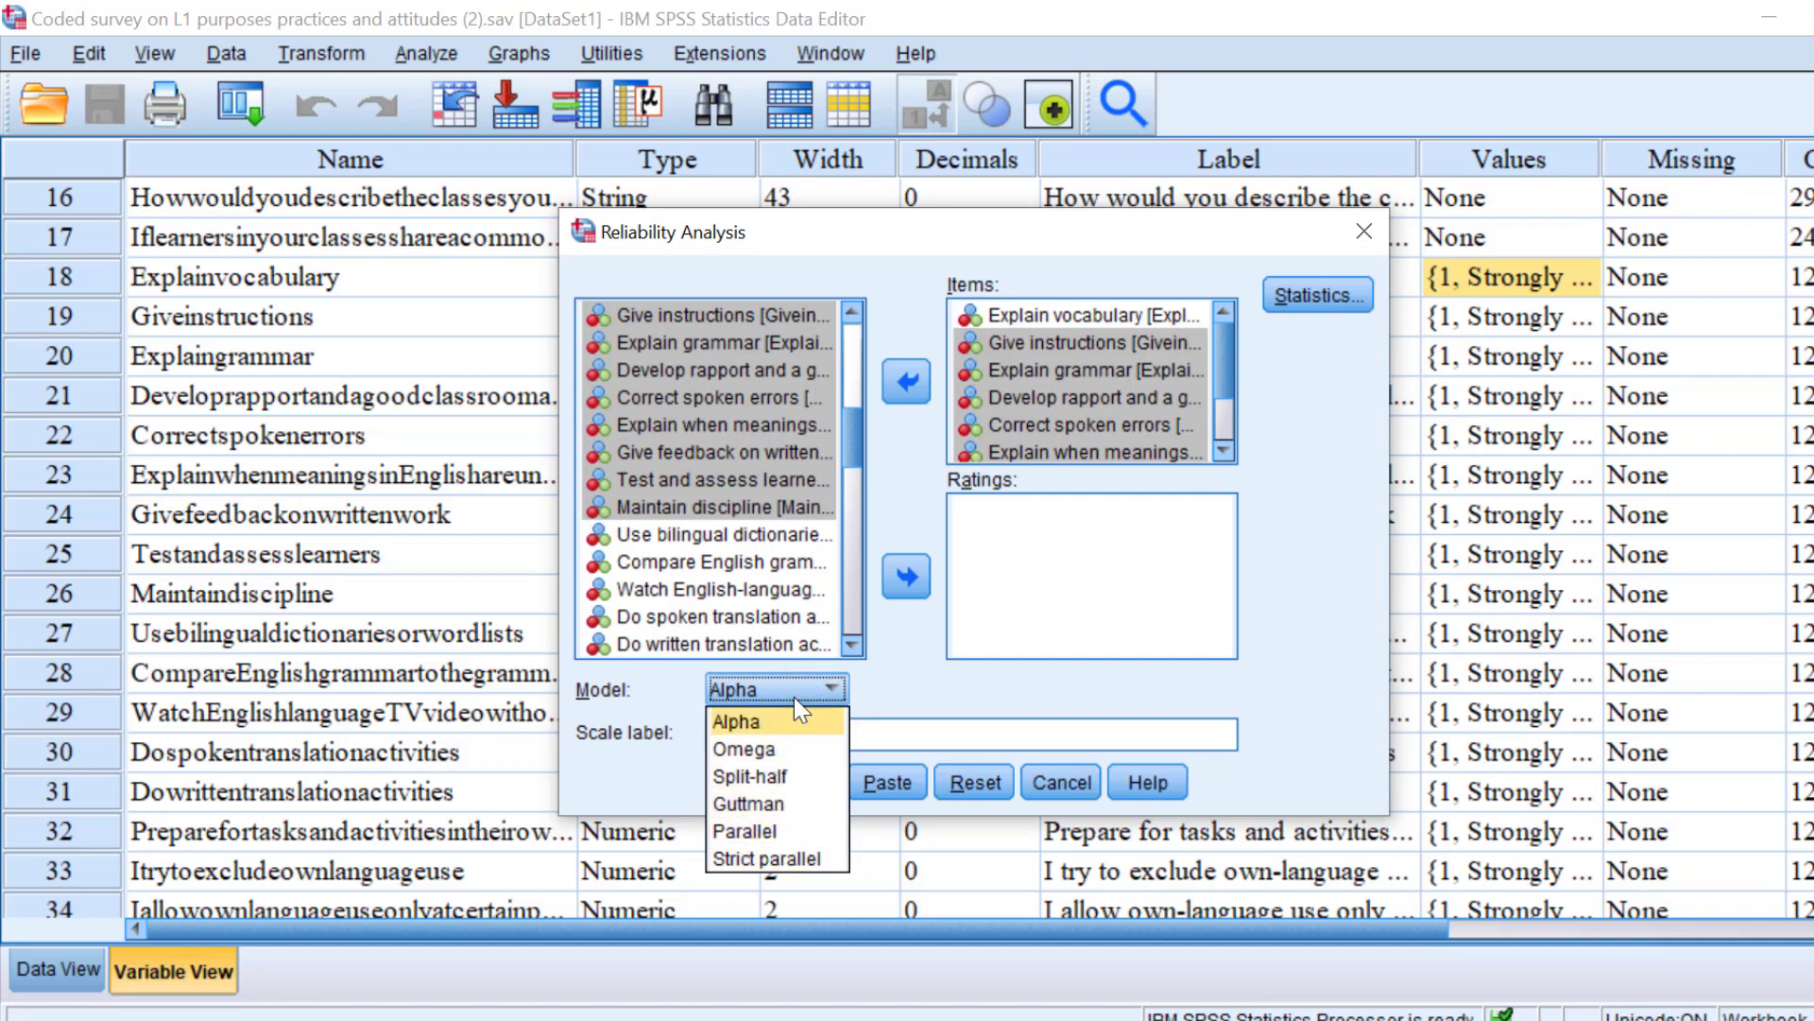
pyautogui.click(737, 721)
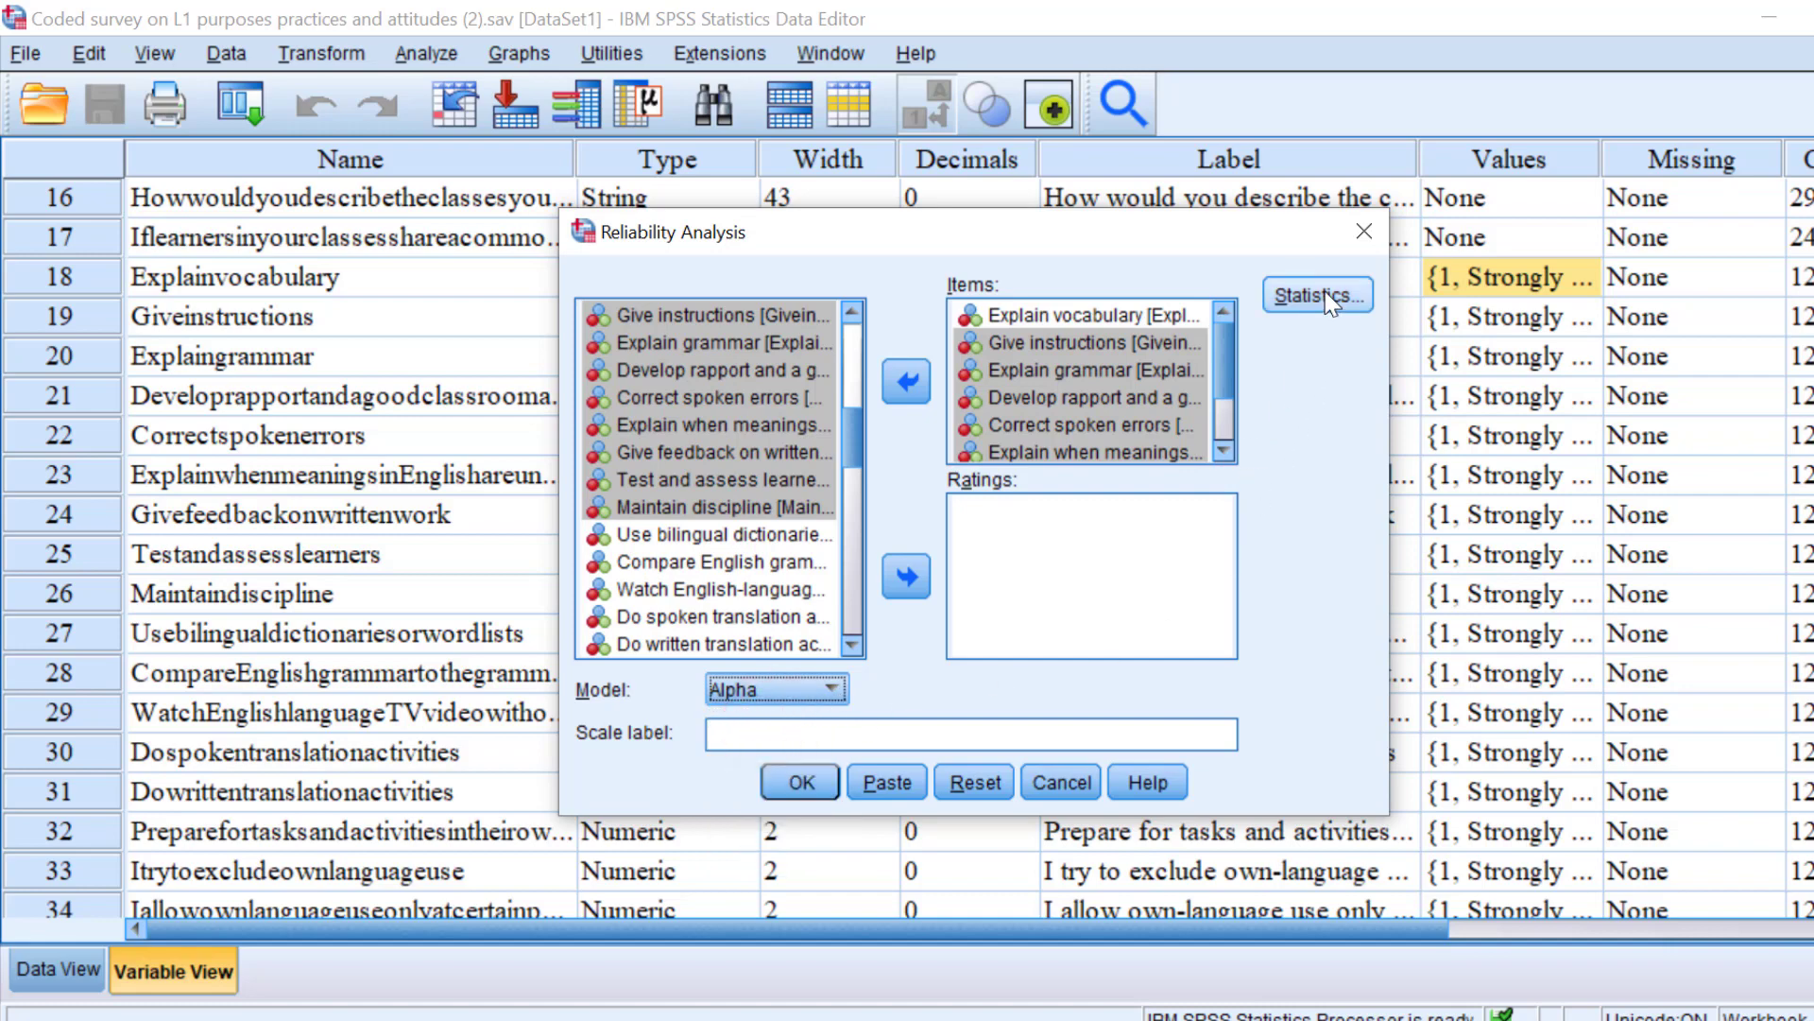
# In Statistics, tick Scale if item deleted and summary Means, then continue.
pyautogui.click(1315, 295)
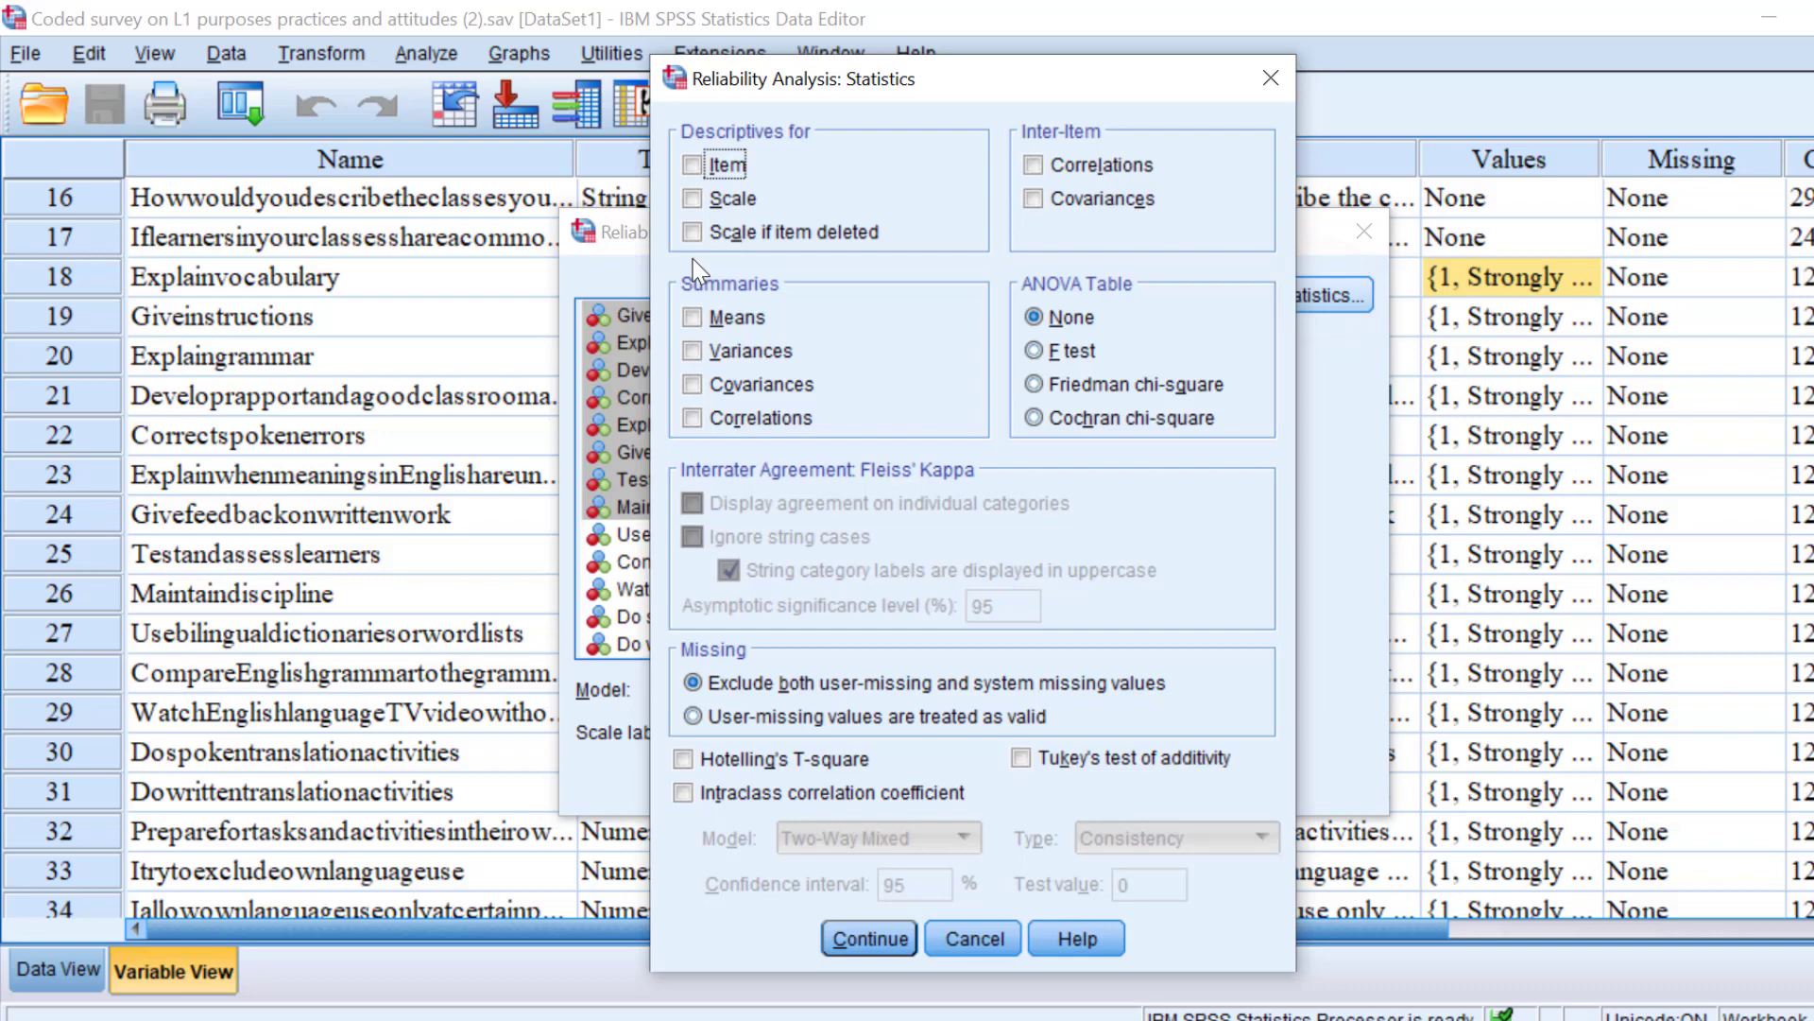
pyautogui.moveTo(803, 246)
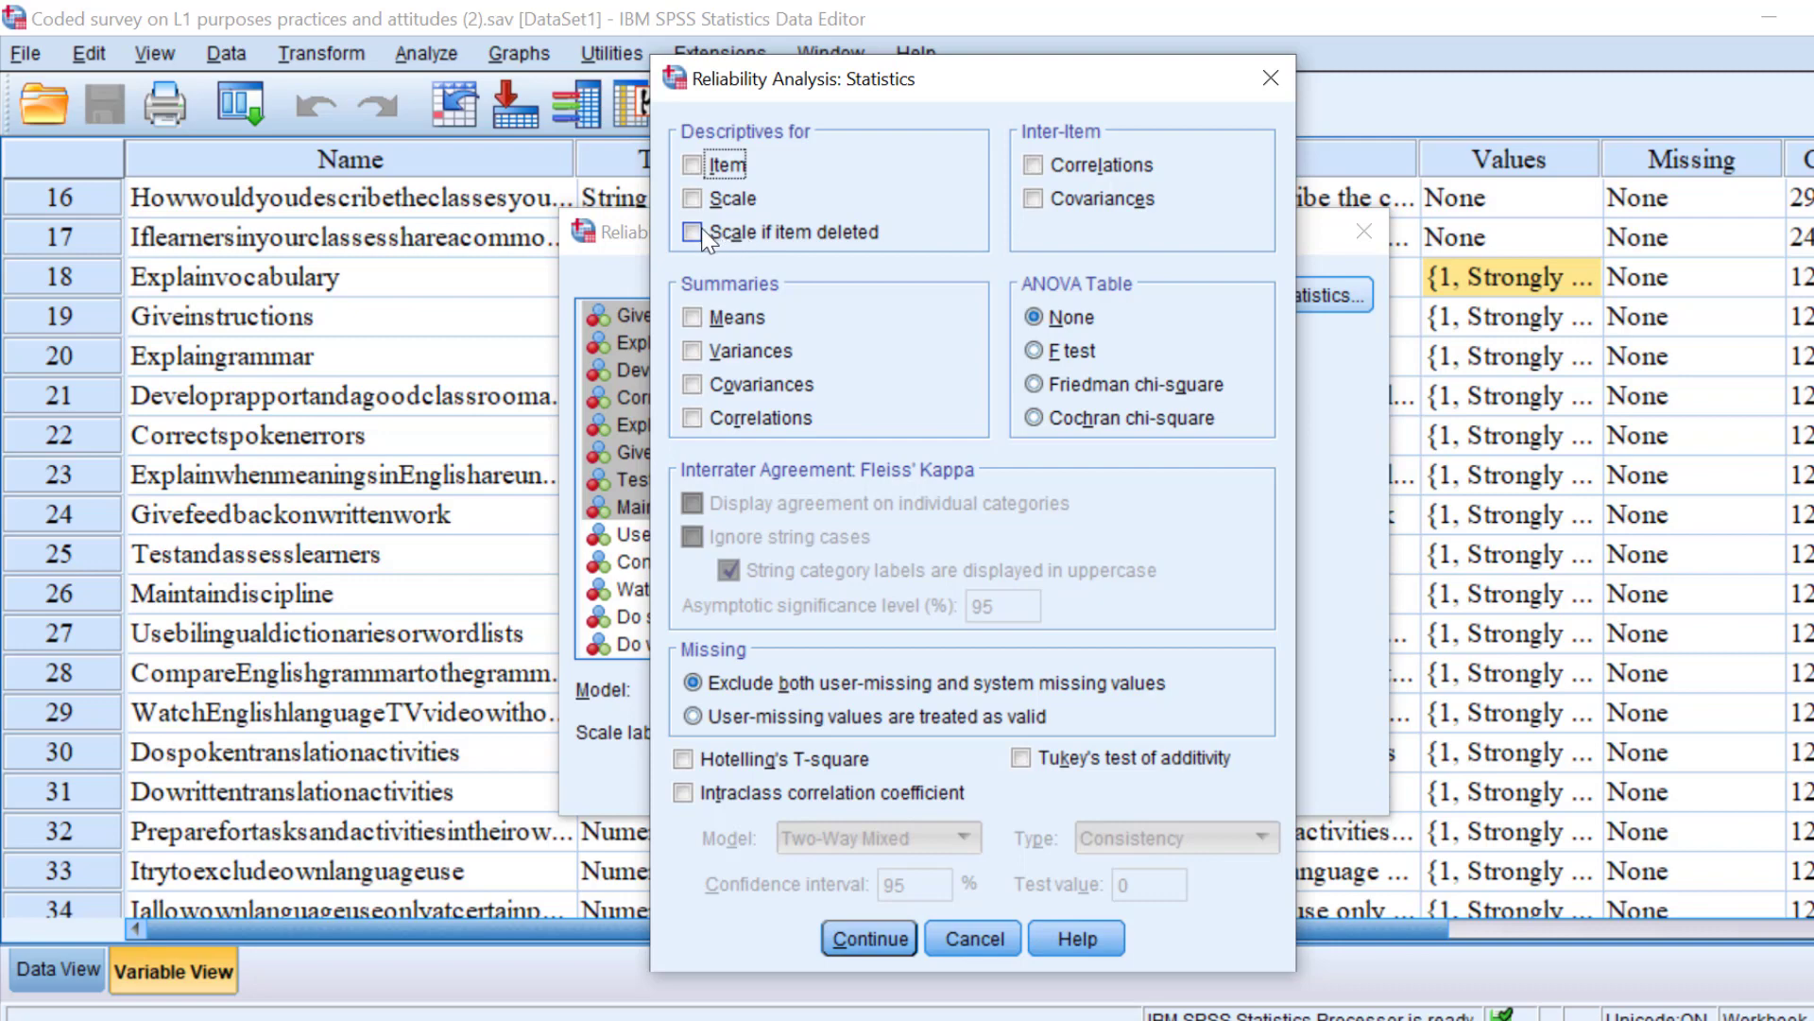
pyautogui.click(693, 232)
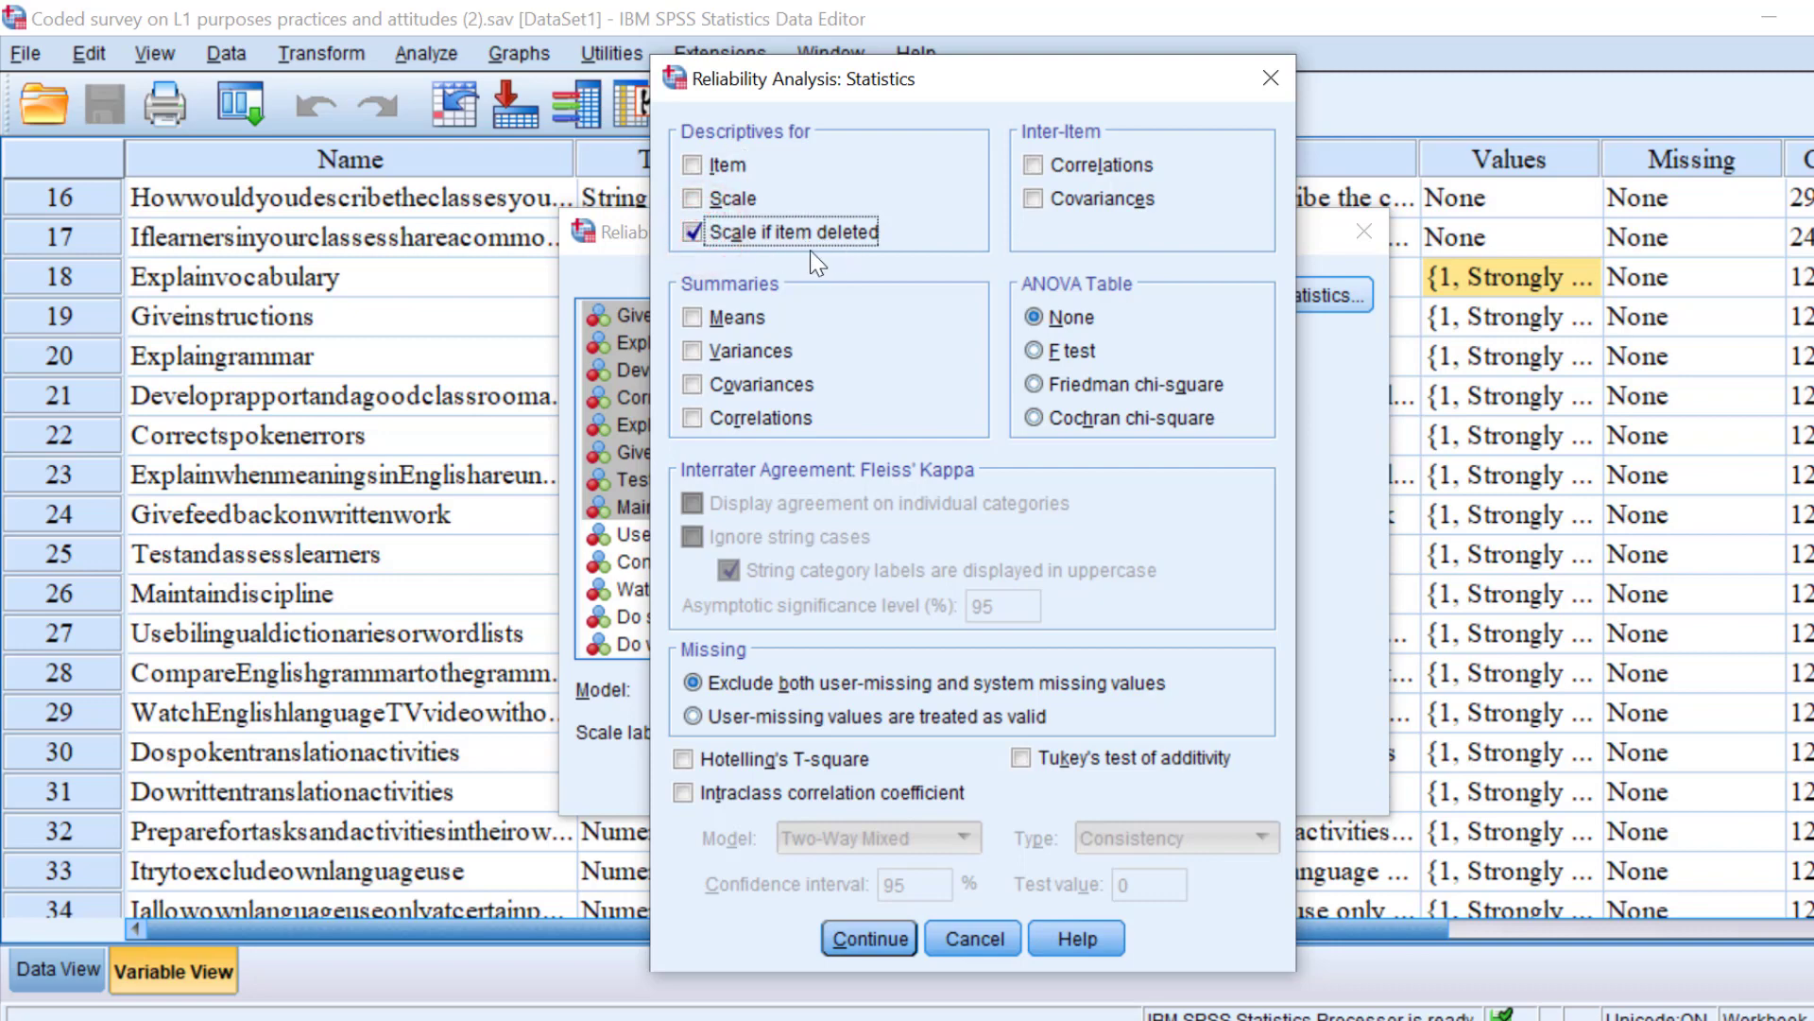
pyautogui.moveTo(859, 239)
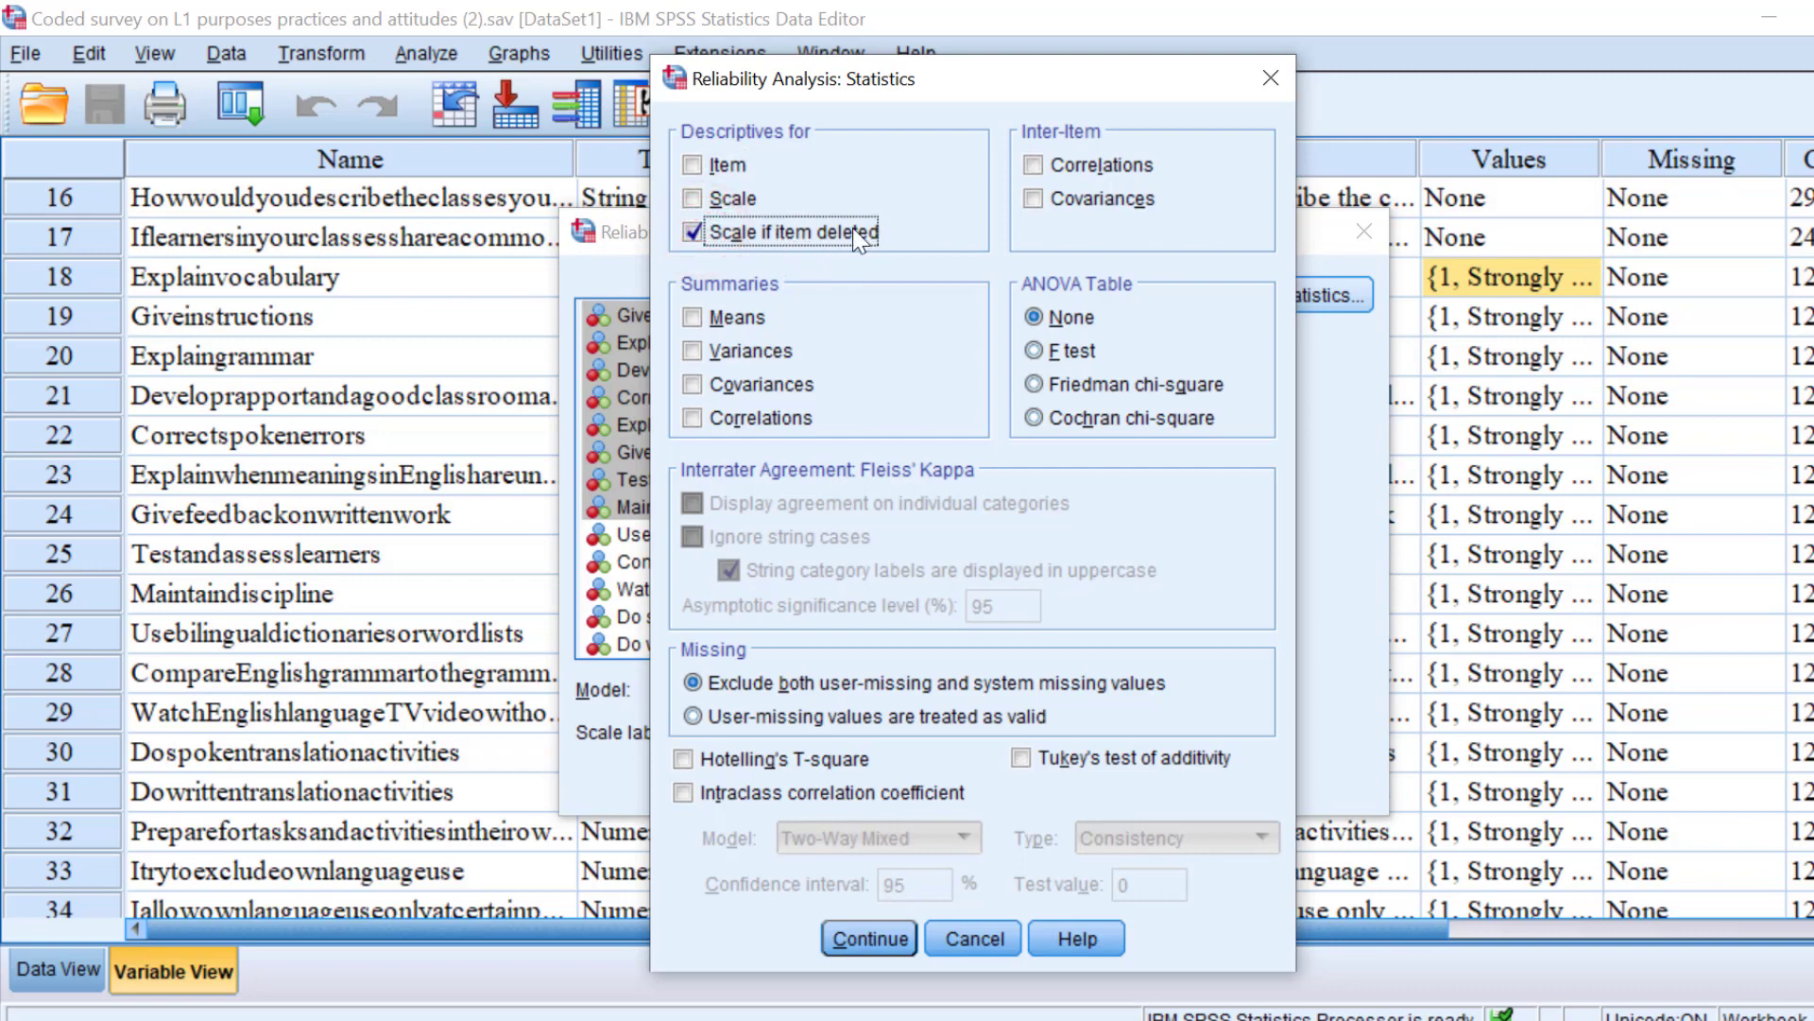
pyautogui.moveTo(752, 237)
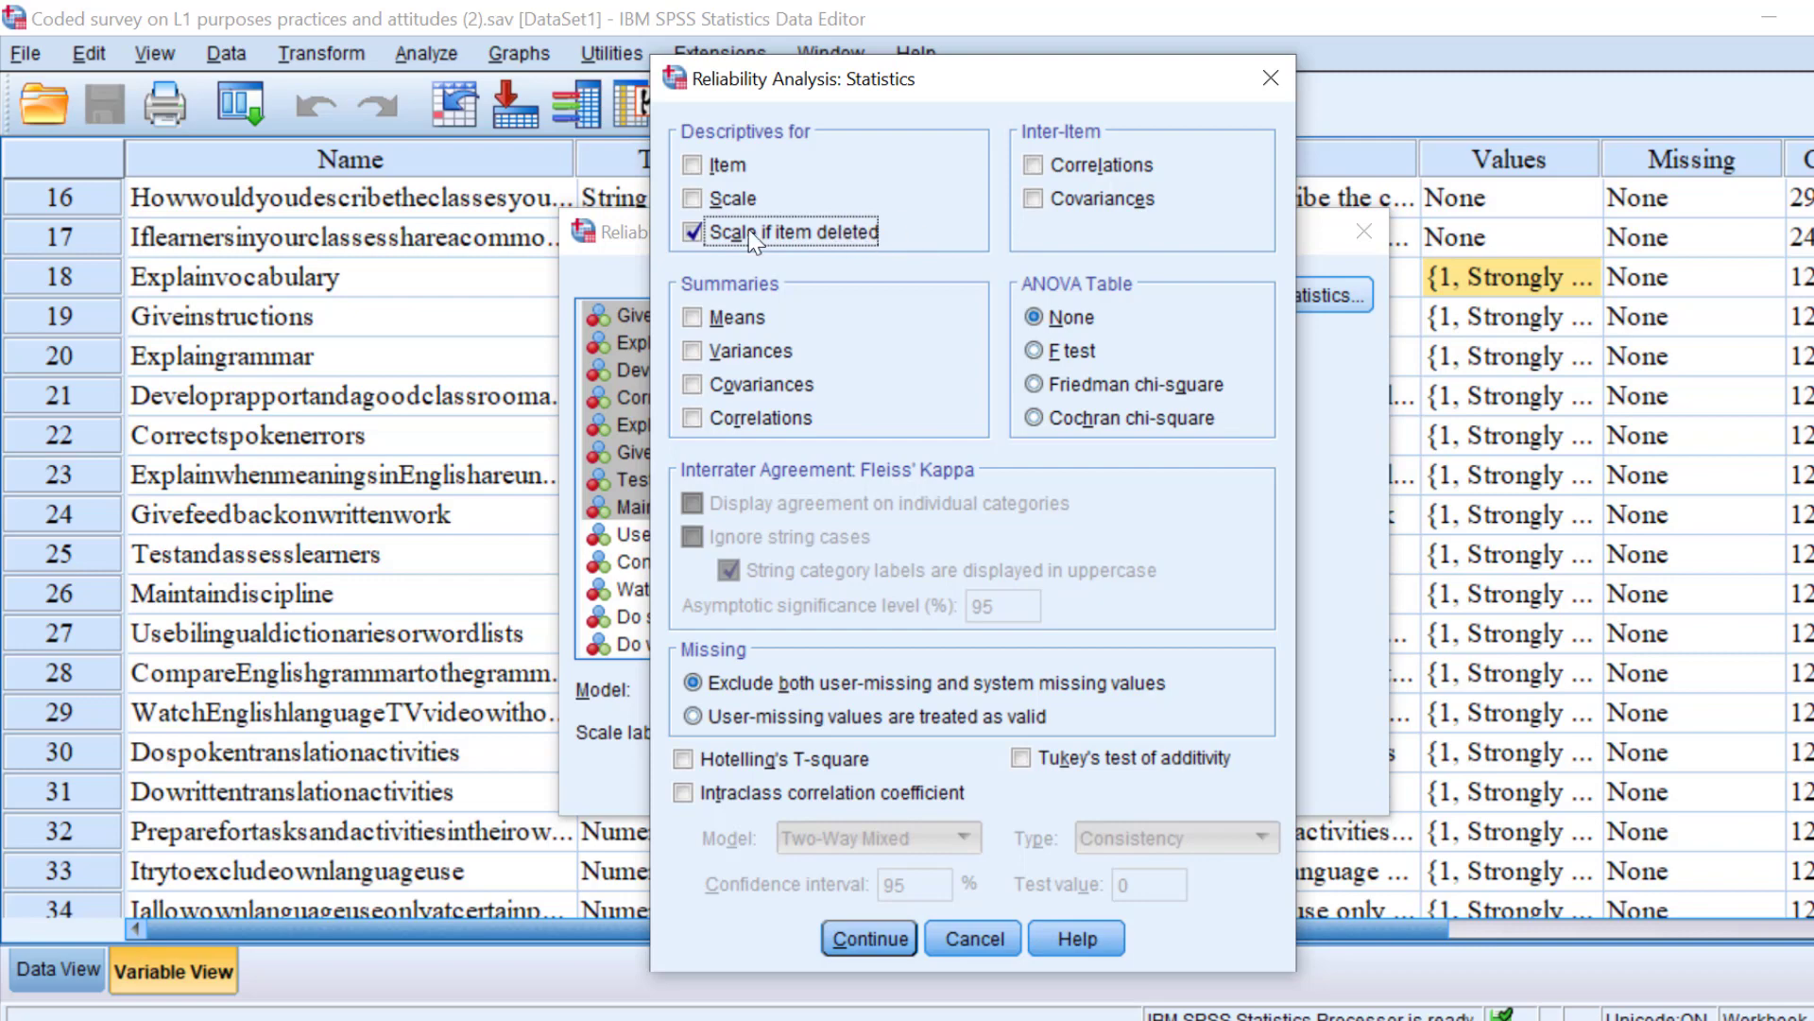
pyautogui.moveTo(792, 243)
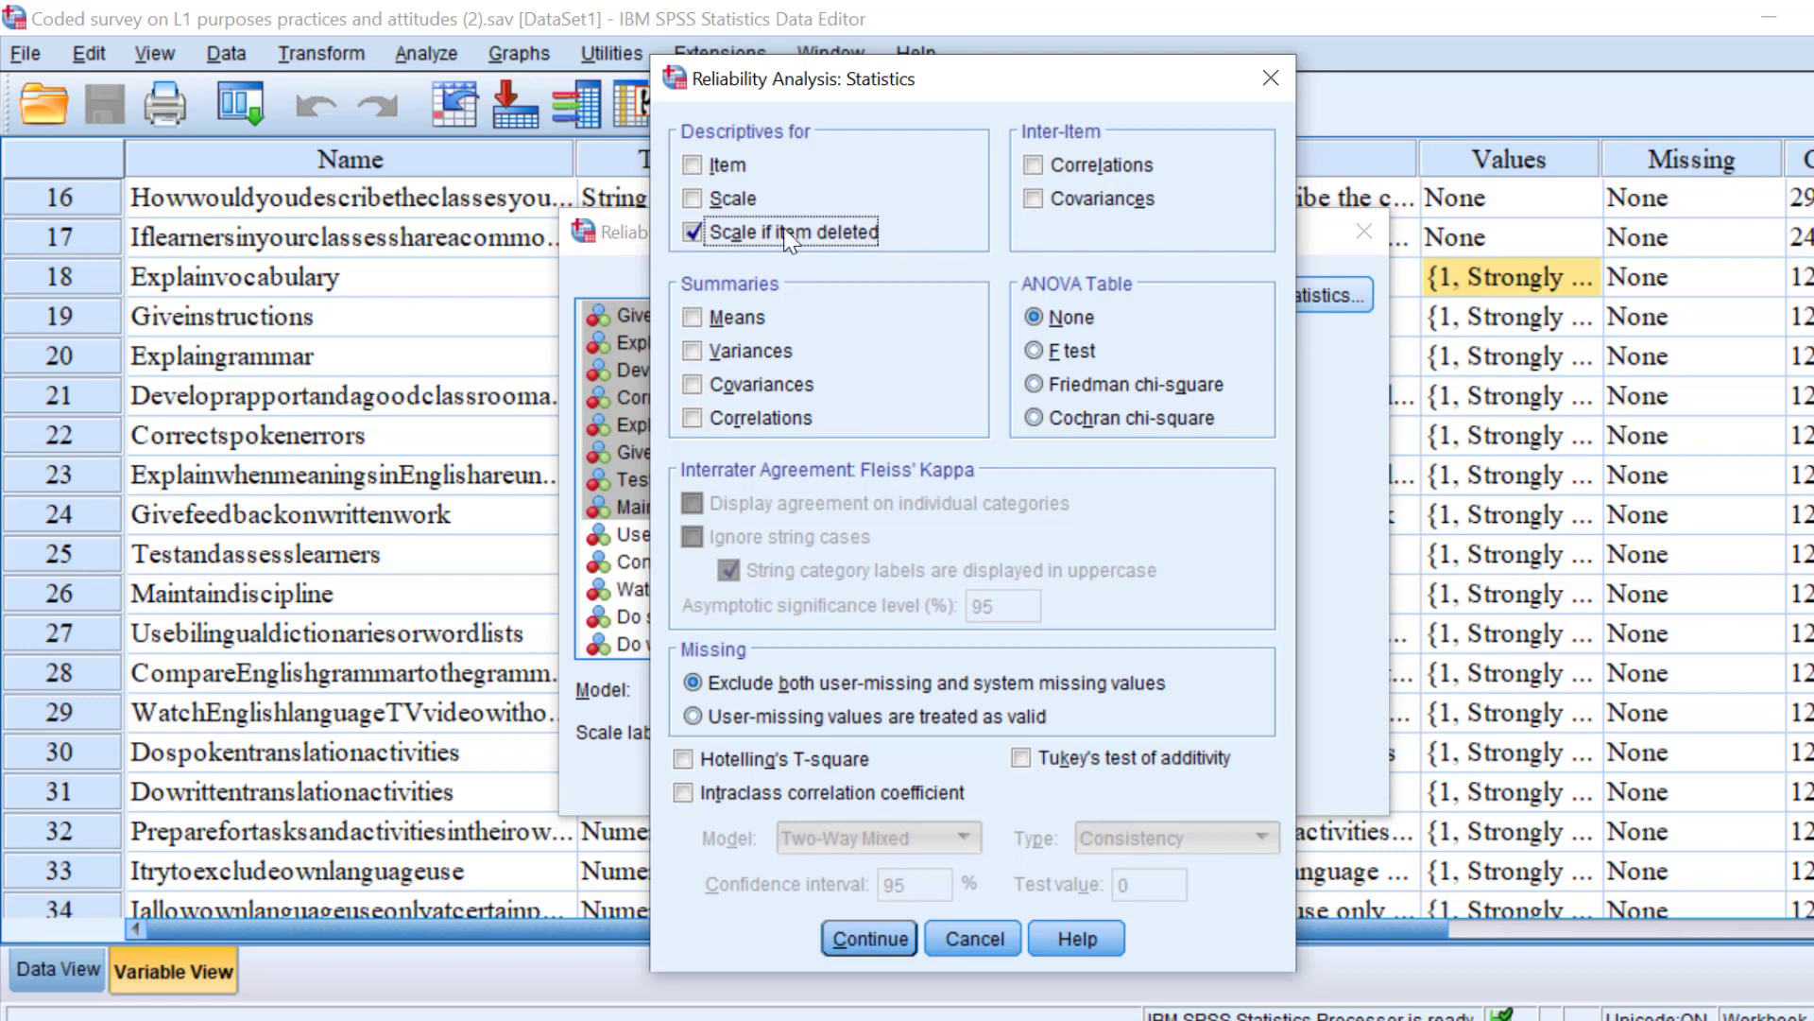
pyautogui.moveTo(693, 317)
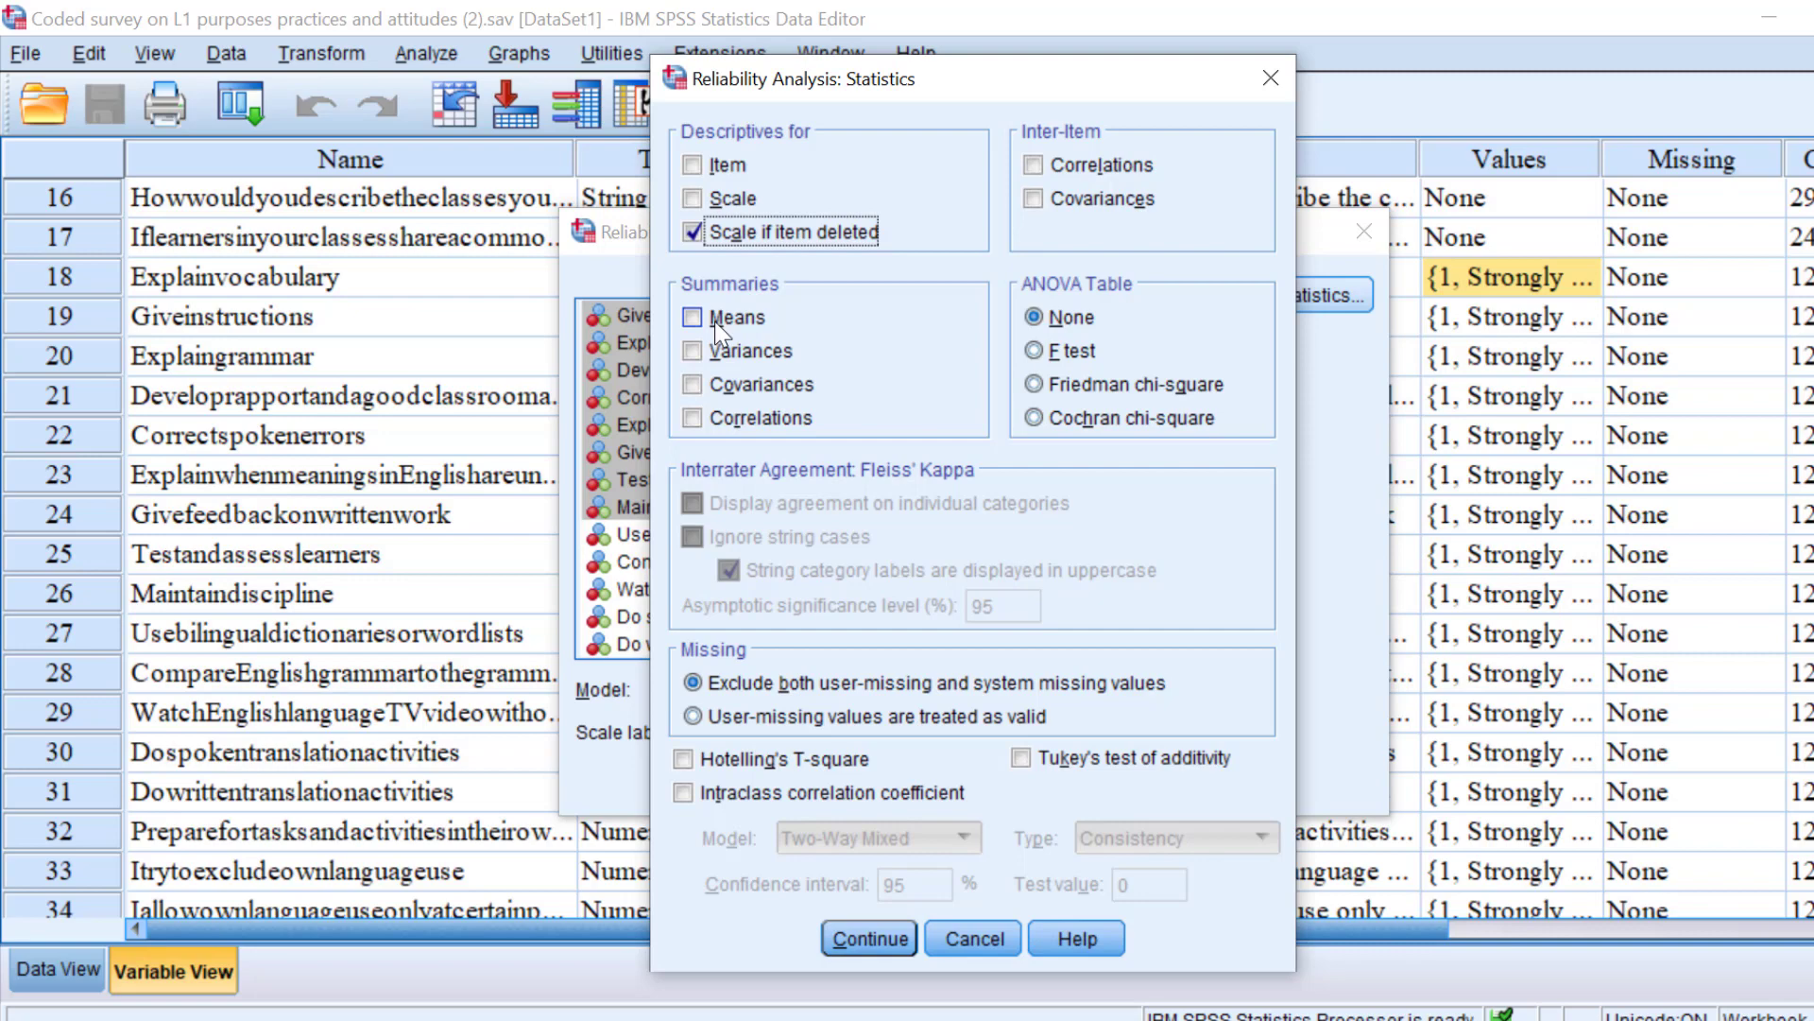
pyautogui.click(693, 317)
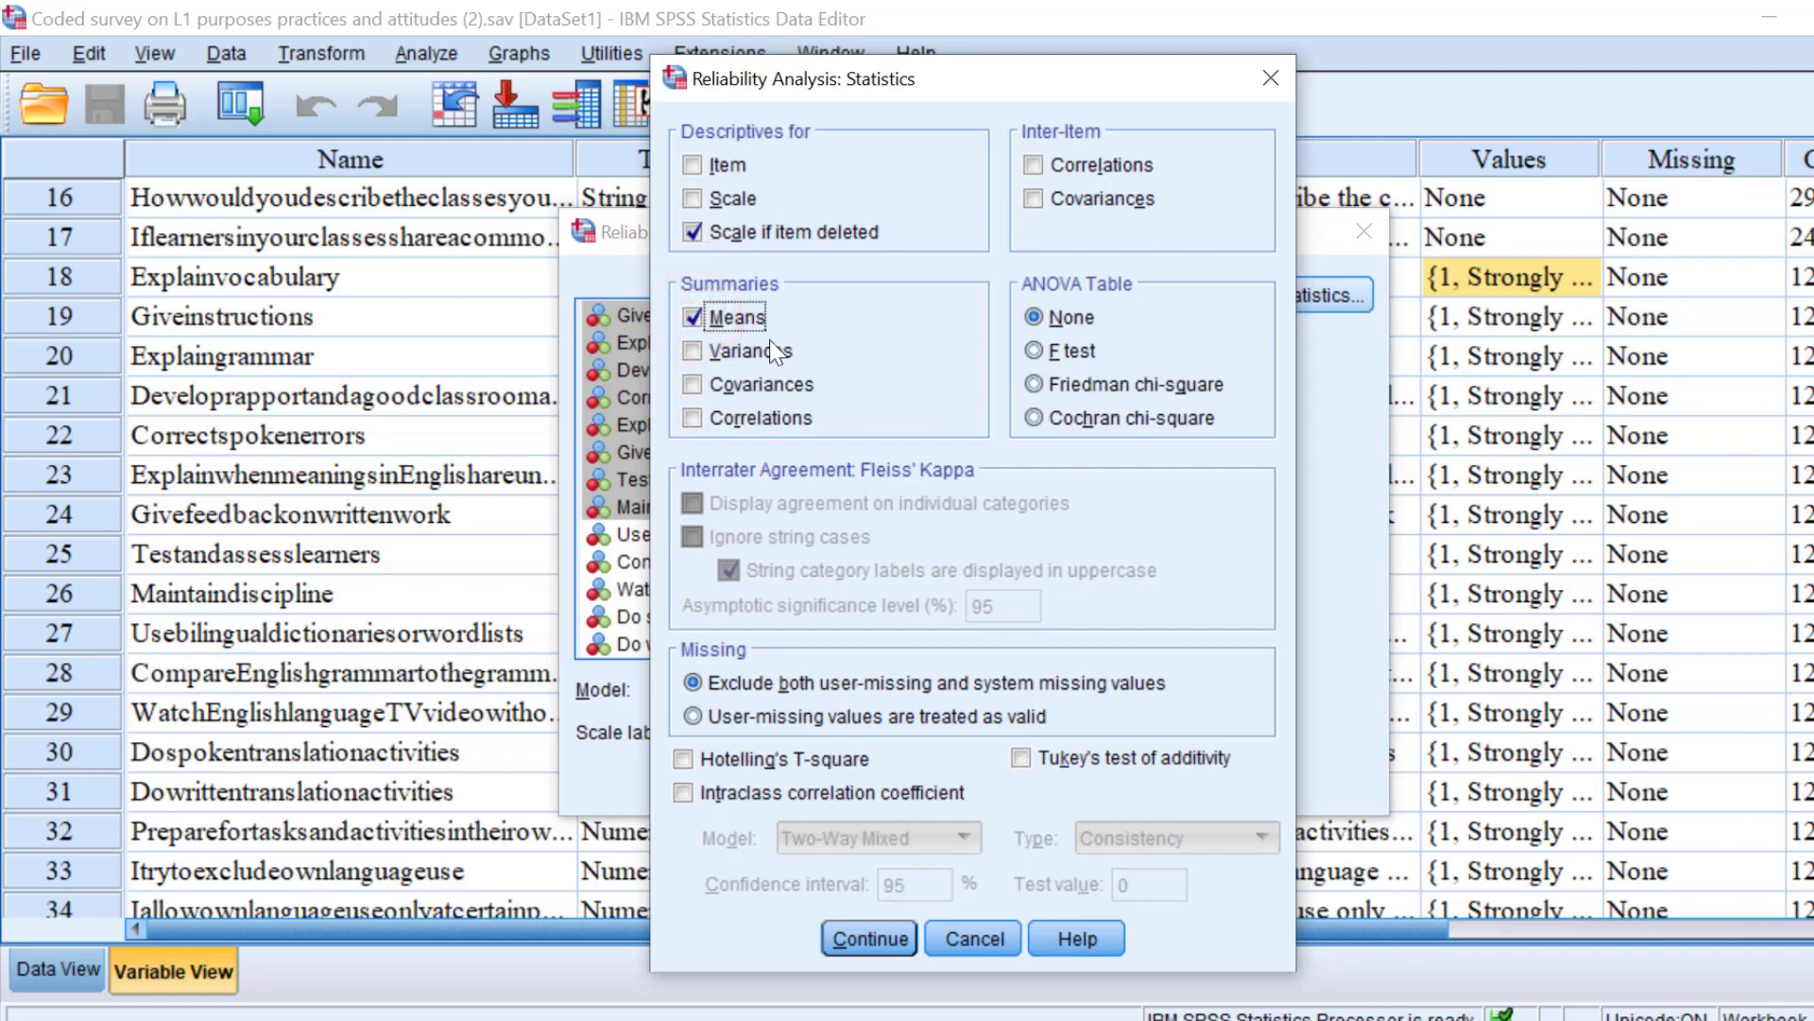
pyautogui.moveTo(969, 337)
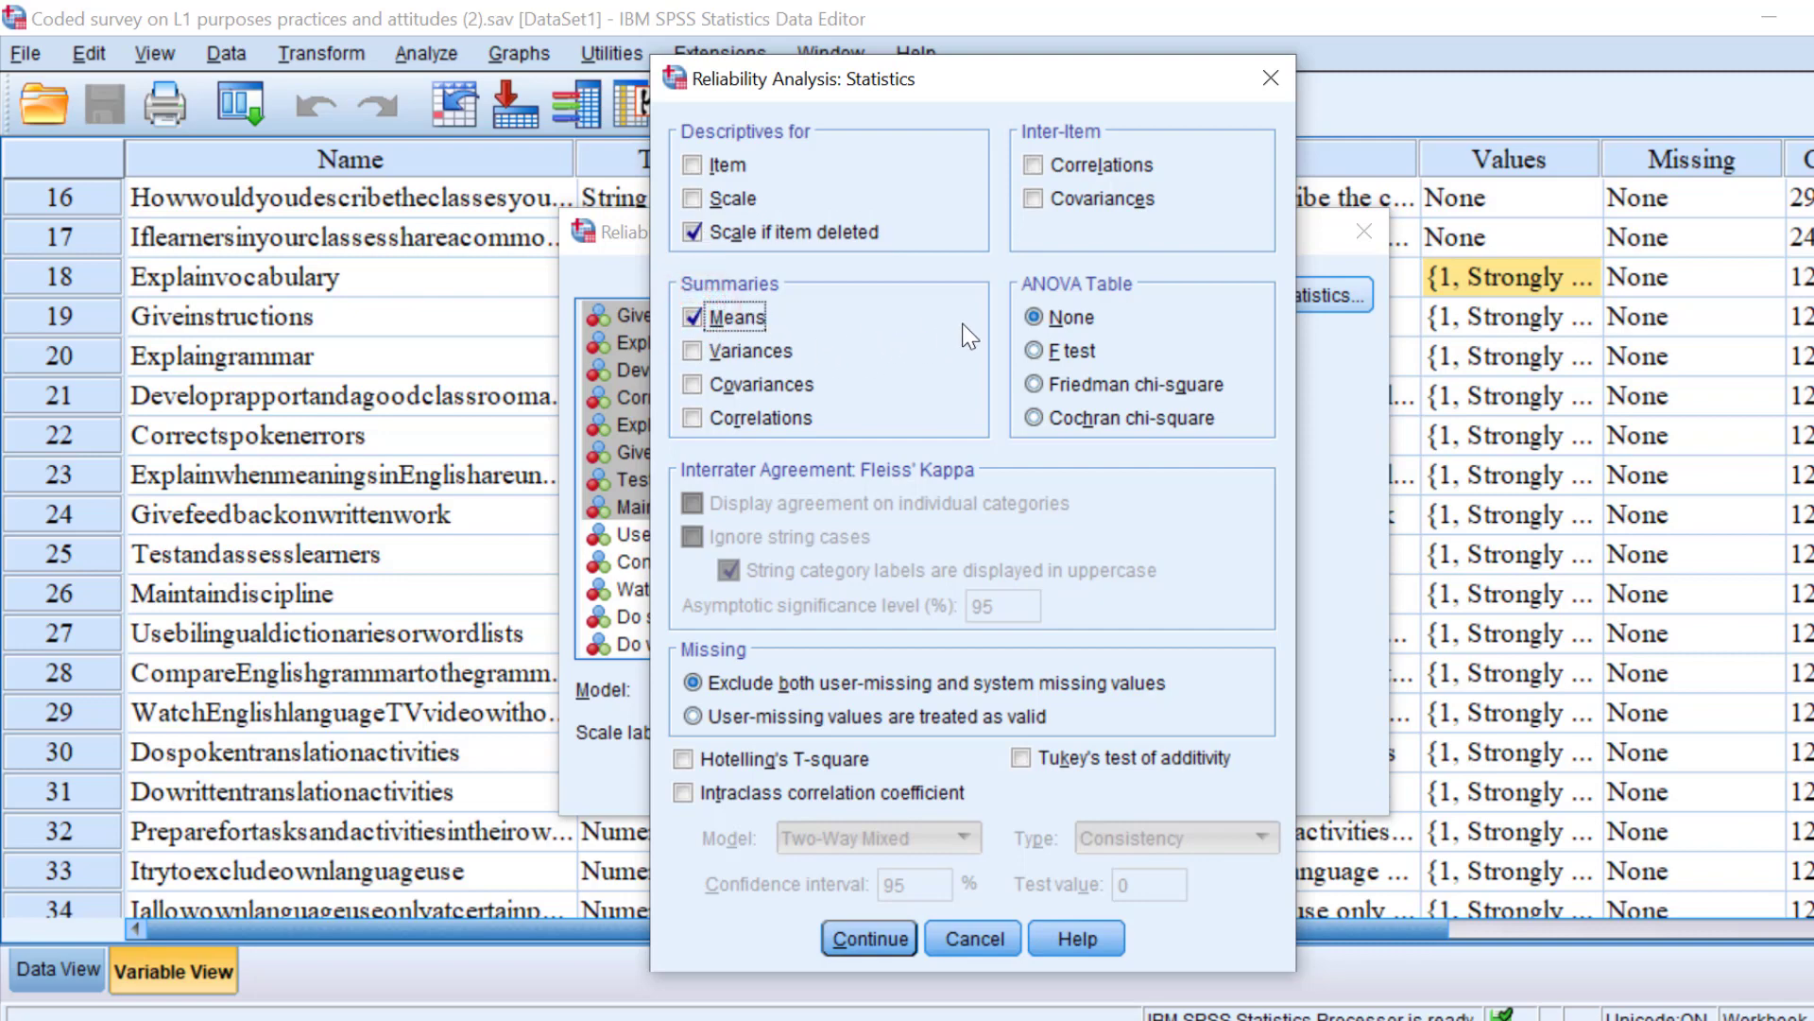
pyautogui.moveTo(1076, 836)
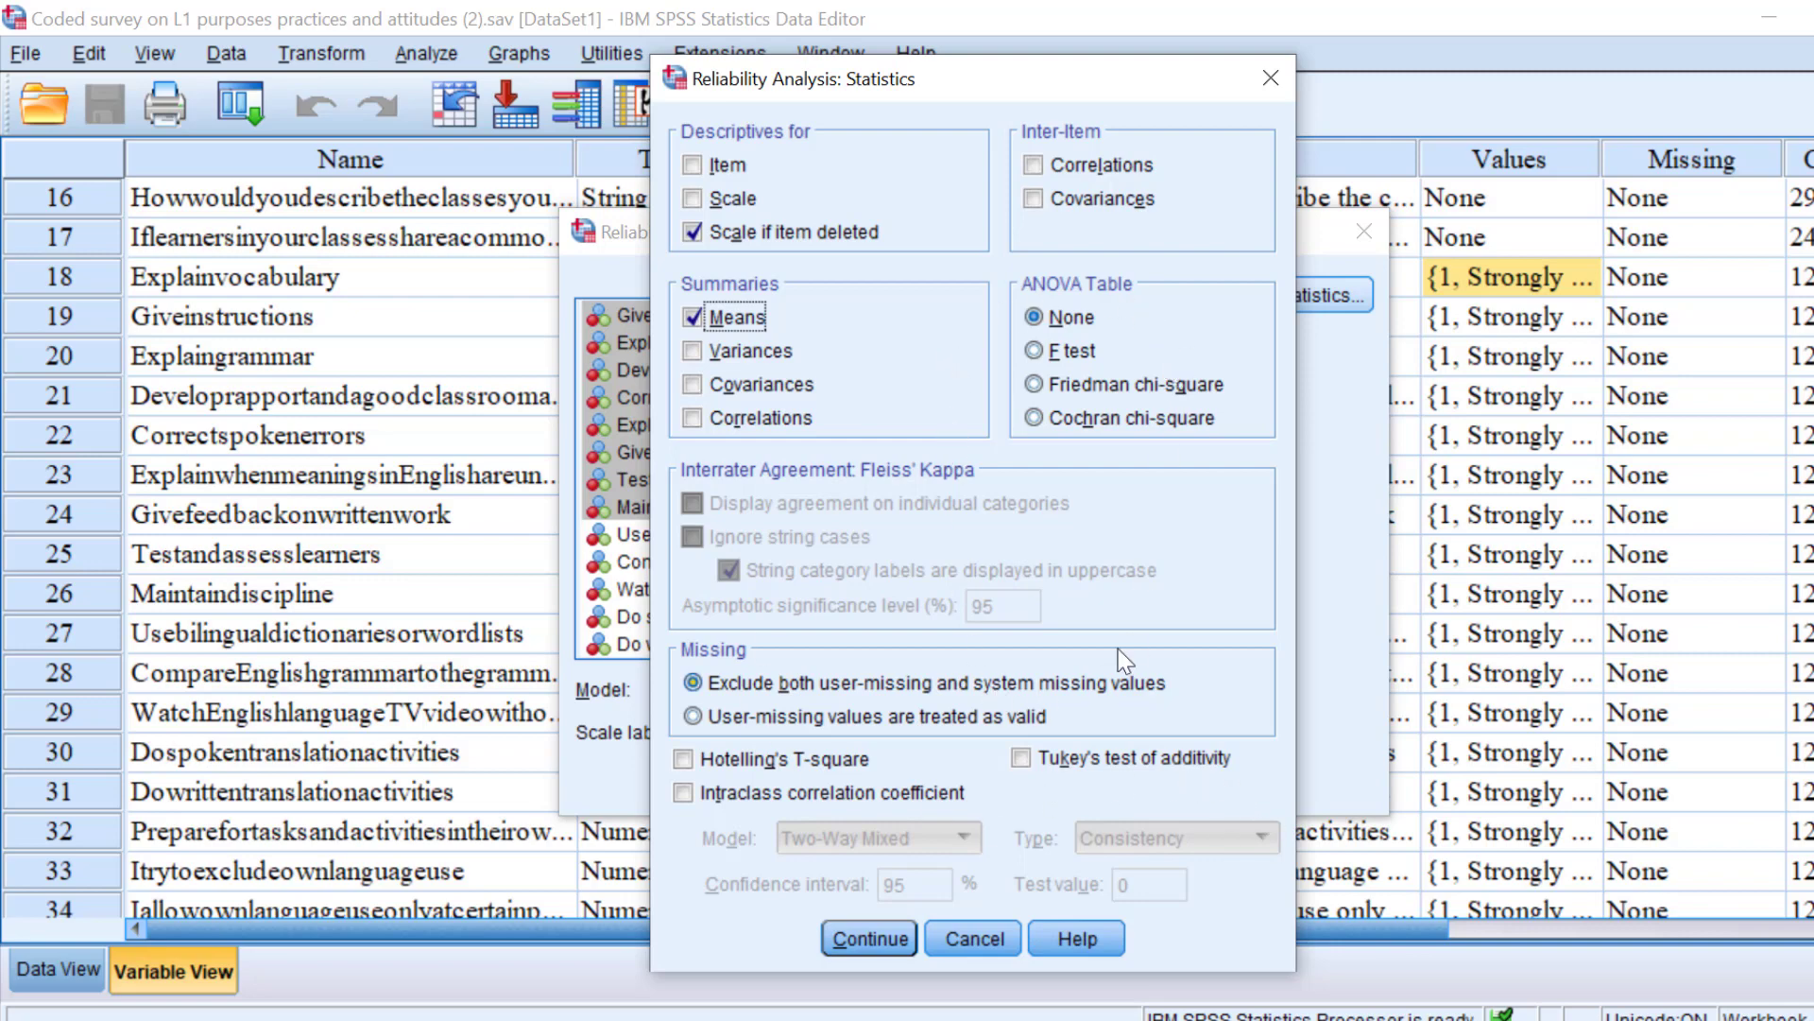
pyautogui.moveTo(1016, 278)
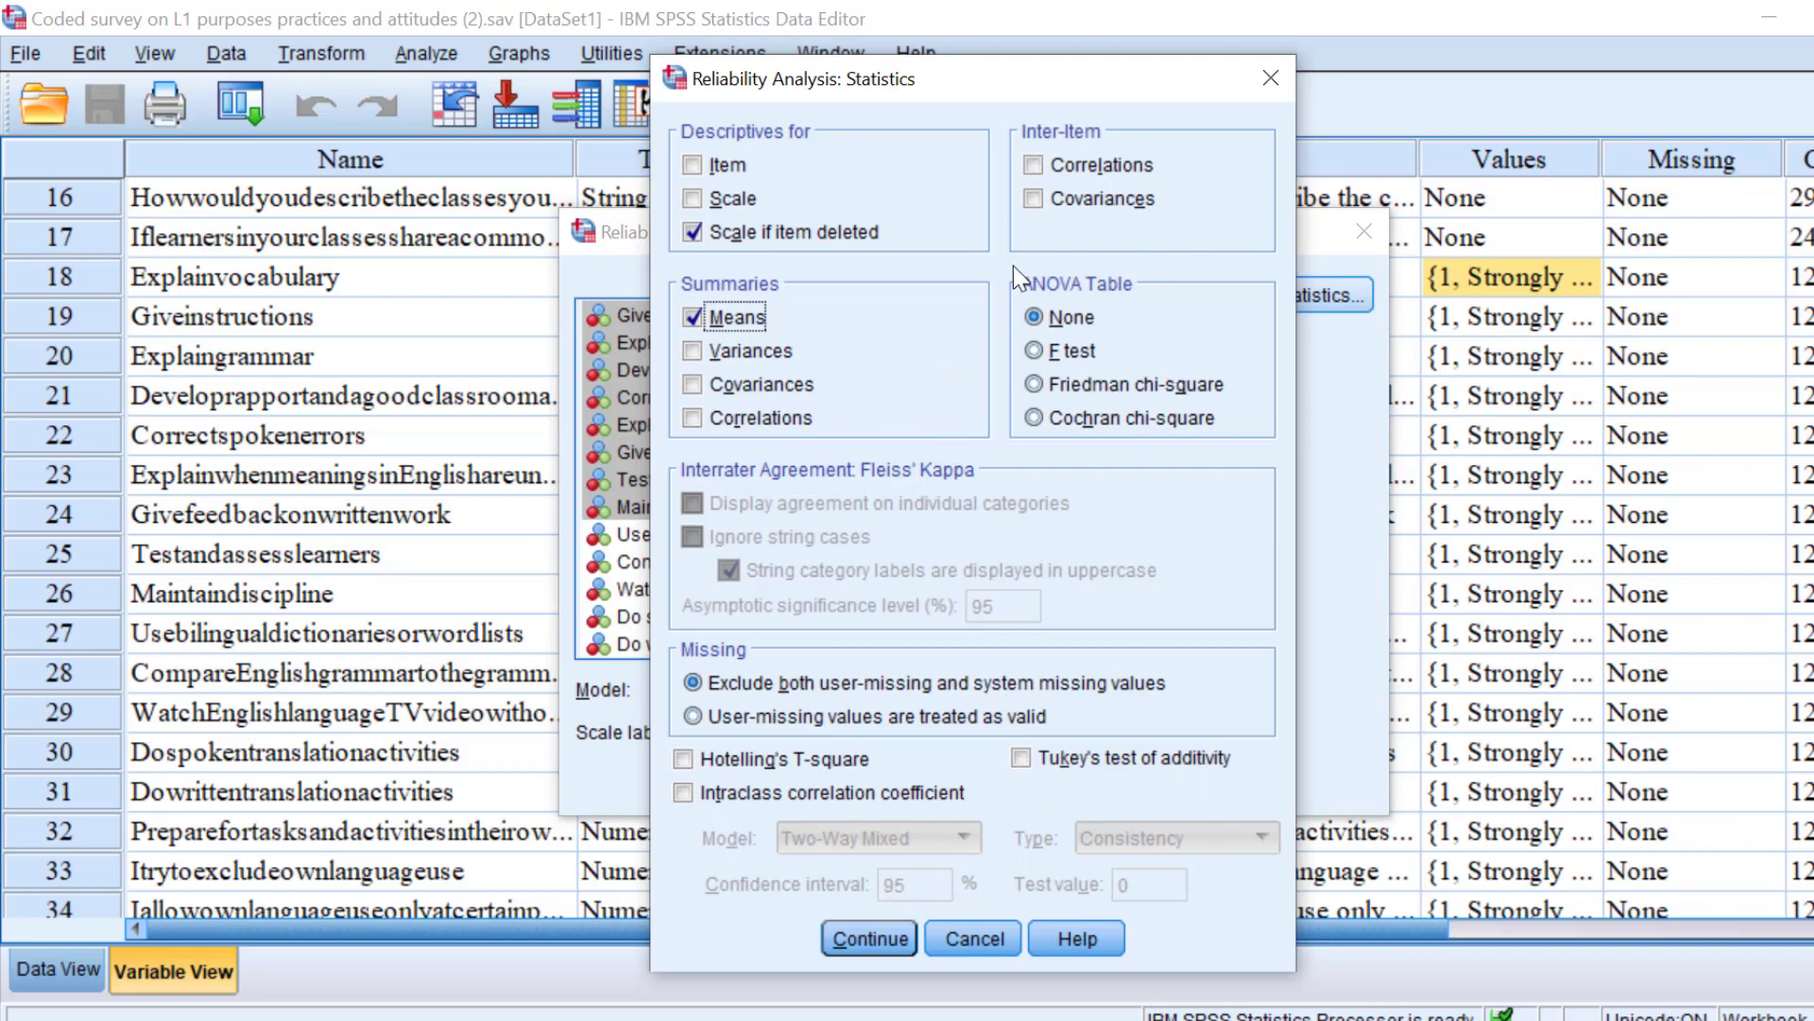
pyautogui.moveTo(902, 344)
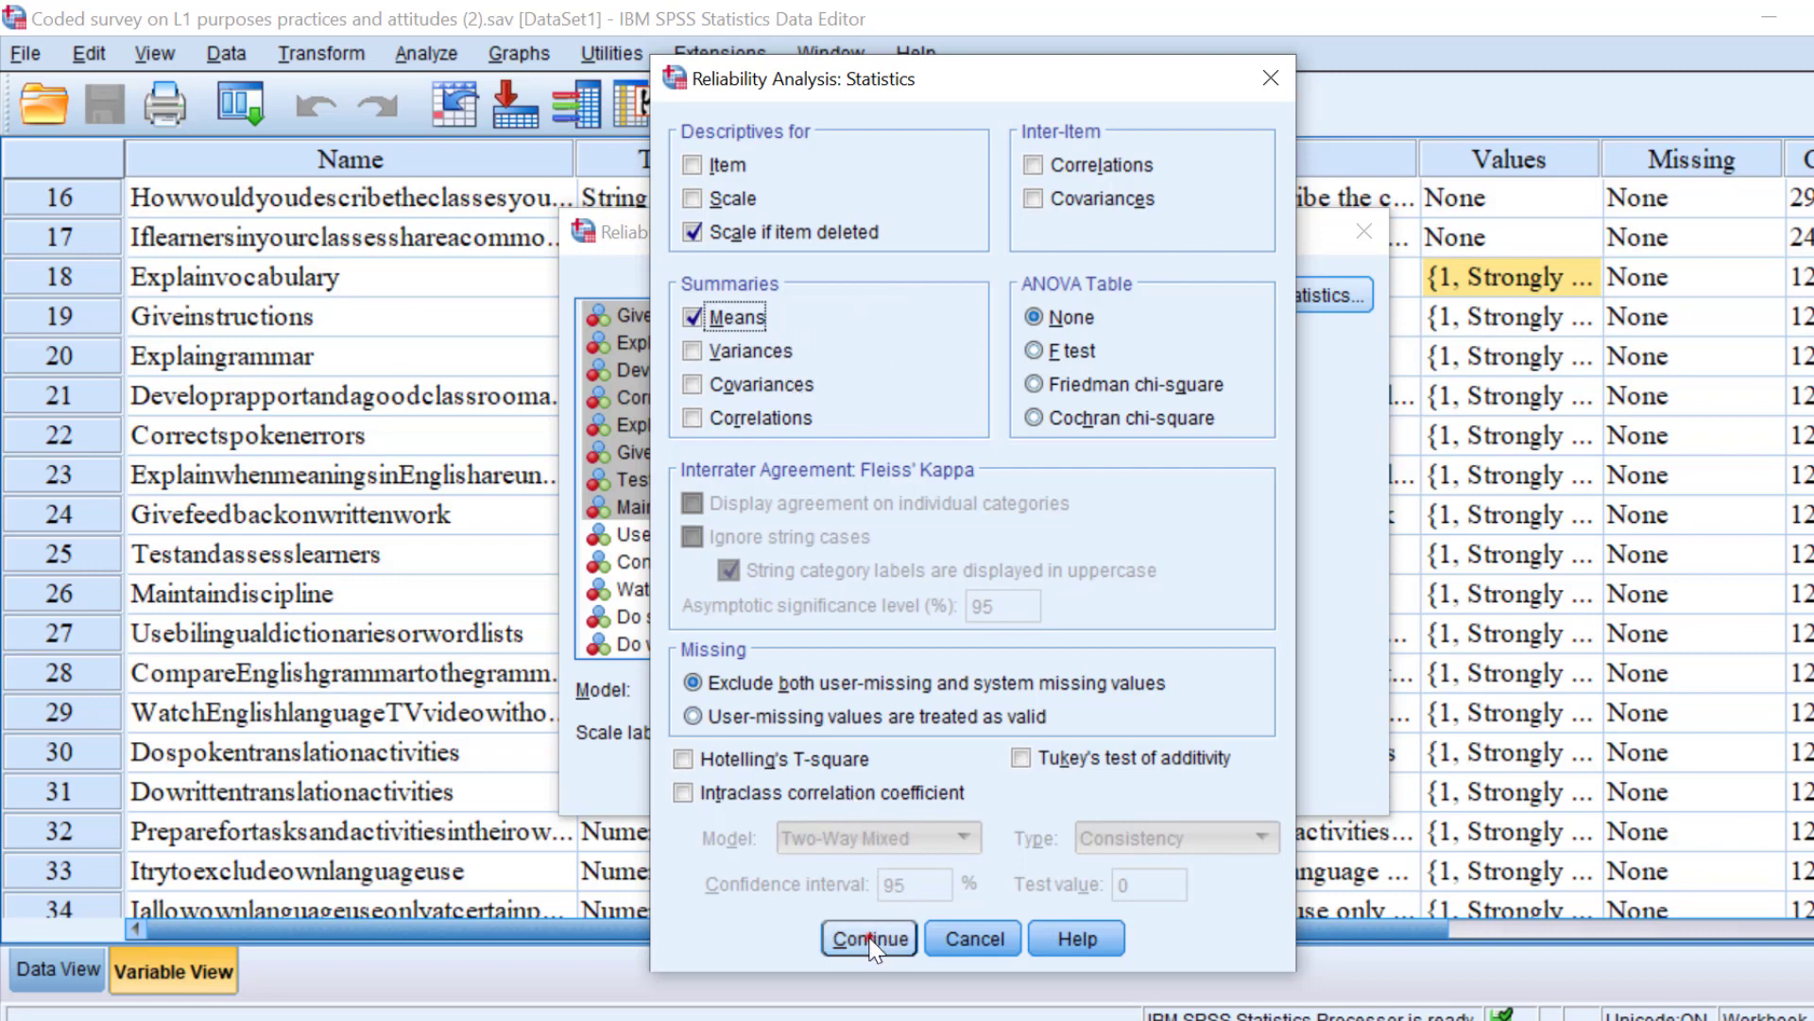
pyautogui.click(870, 937)
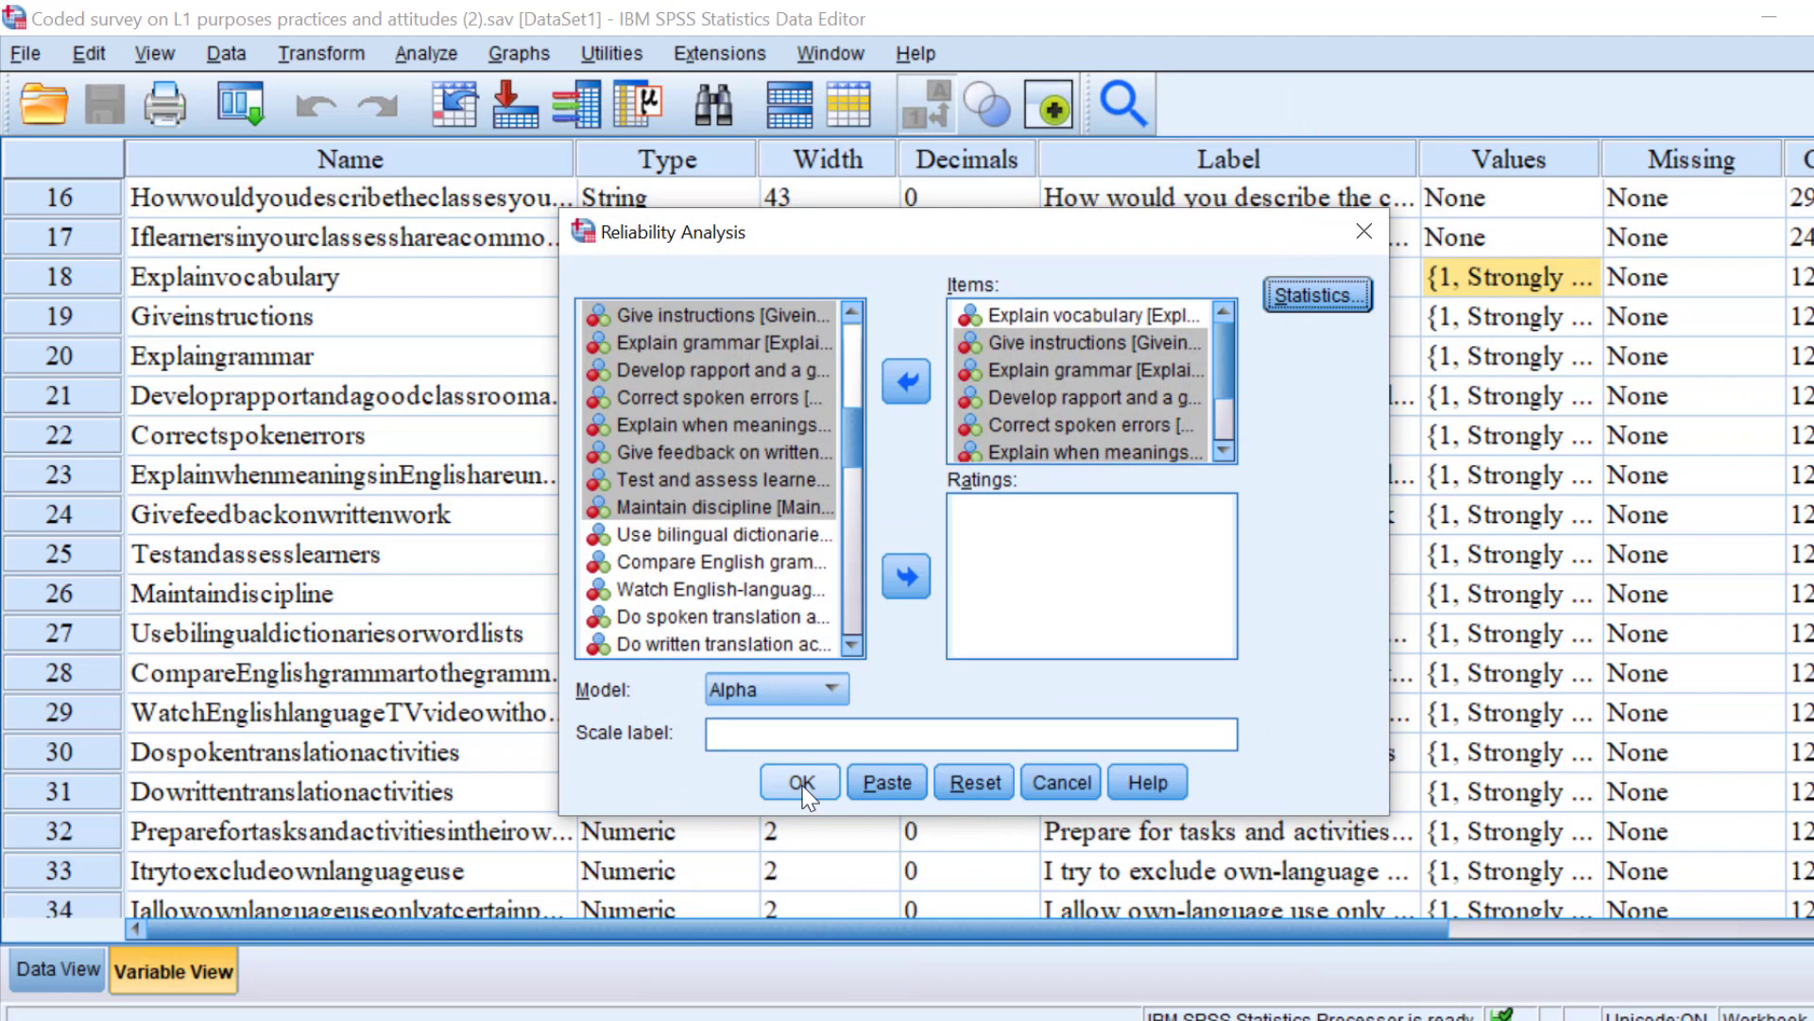
pyautogui.click(799, 782)
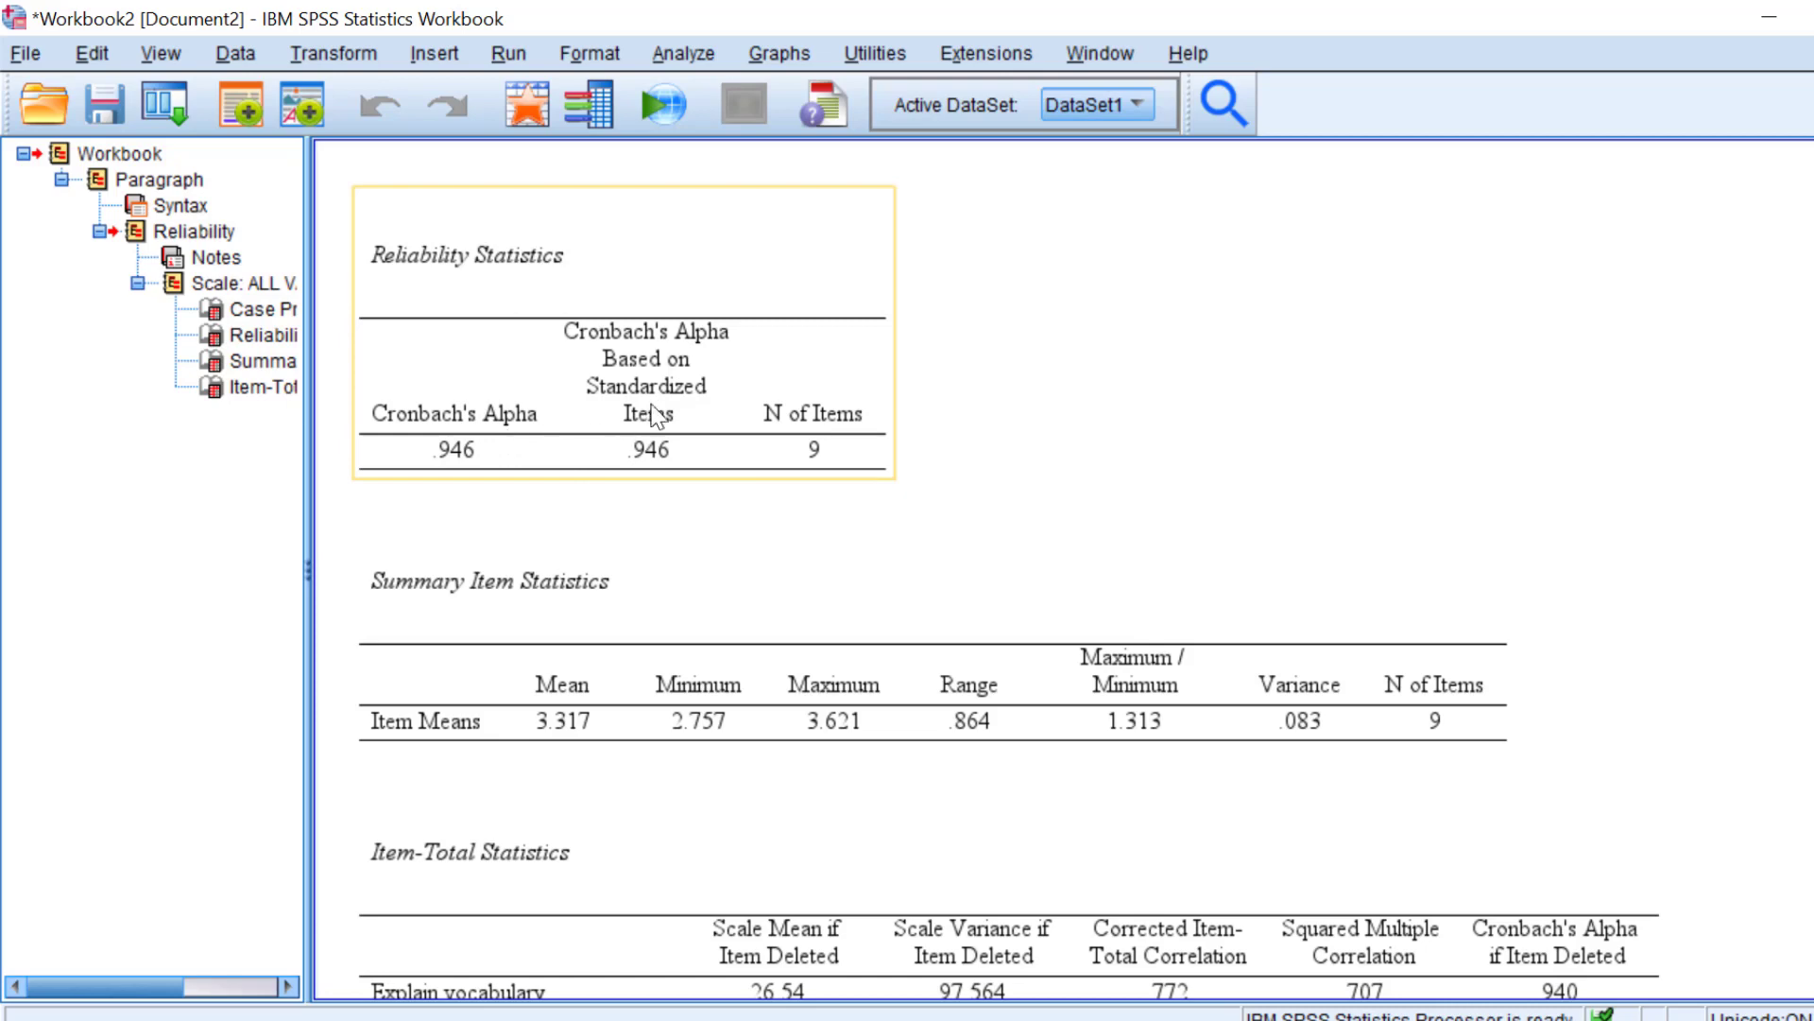
pyautogui.moveTo(648, 416)
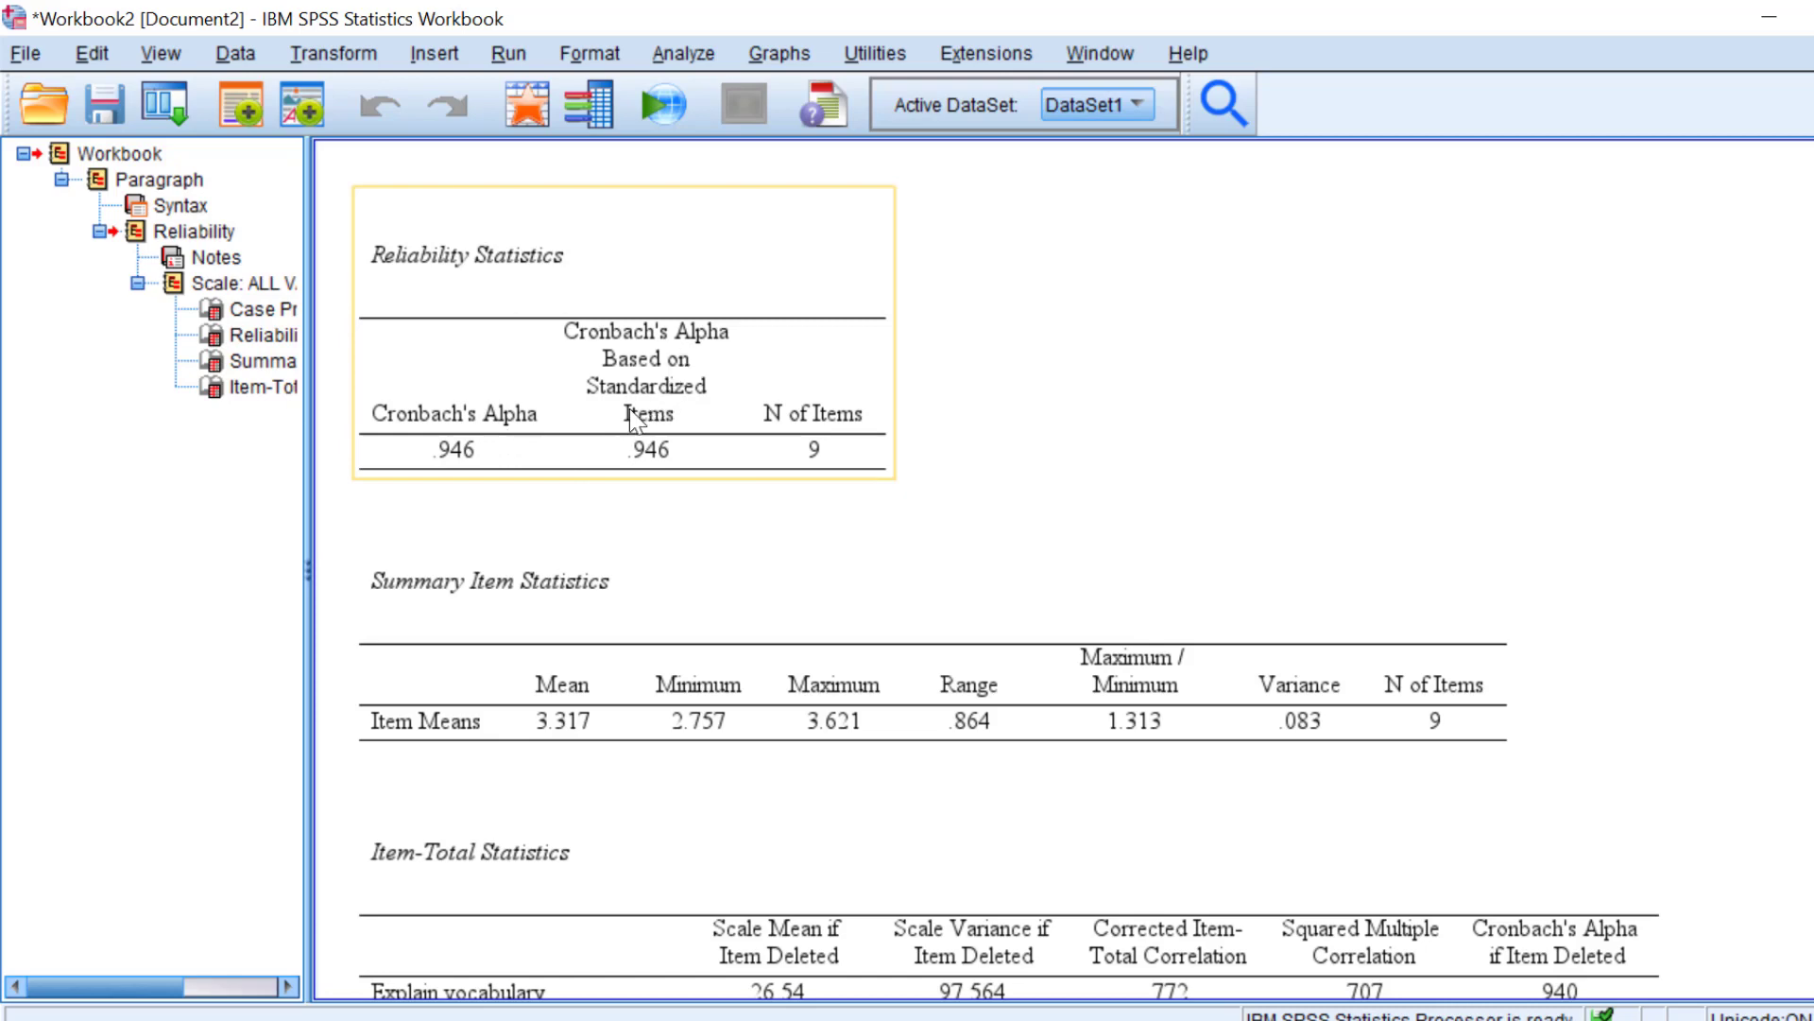
pyautogui.moveTo(841, 433)
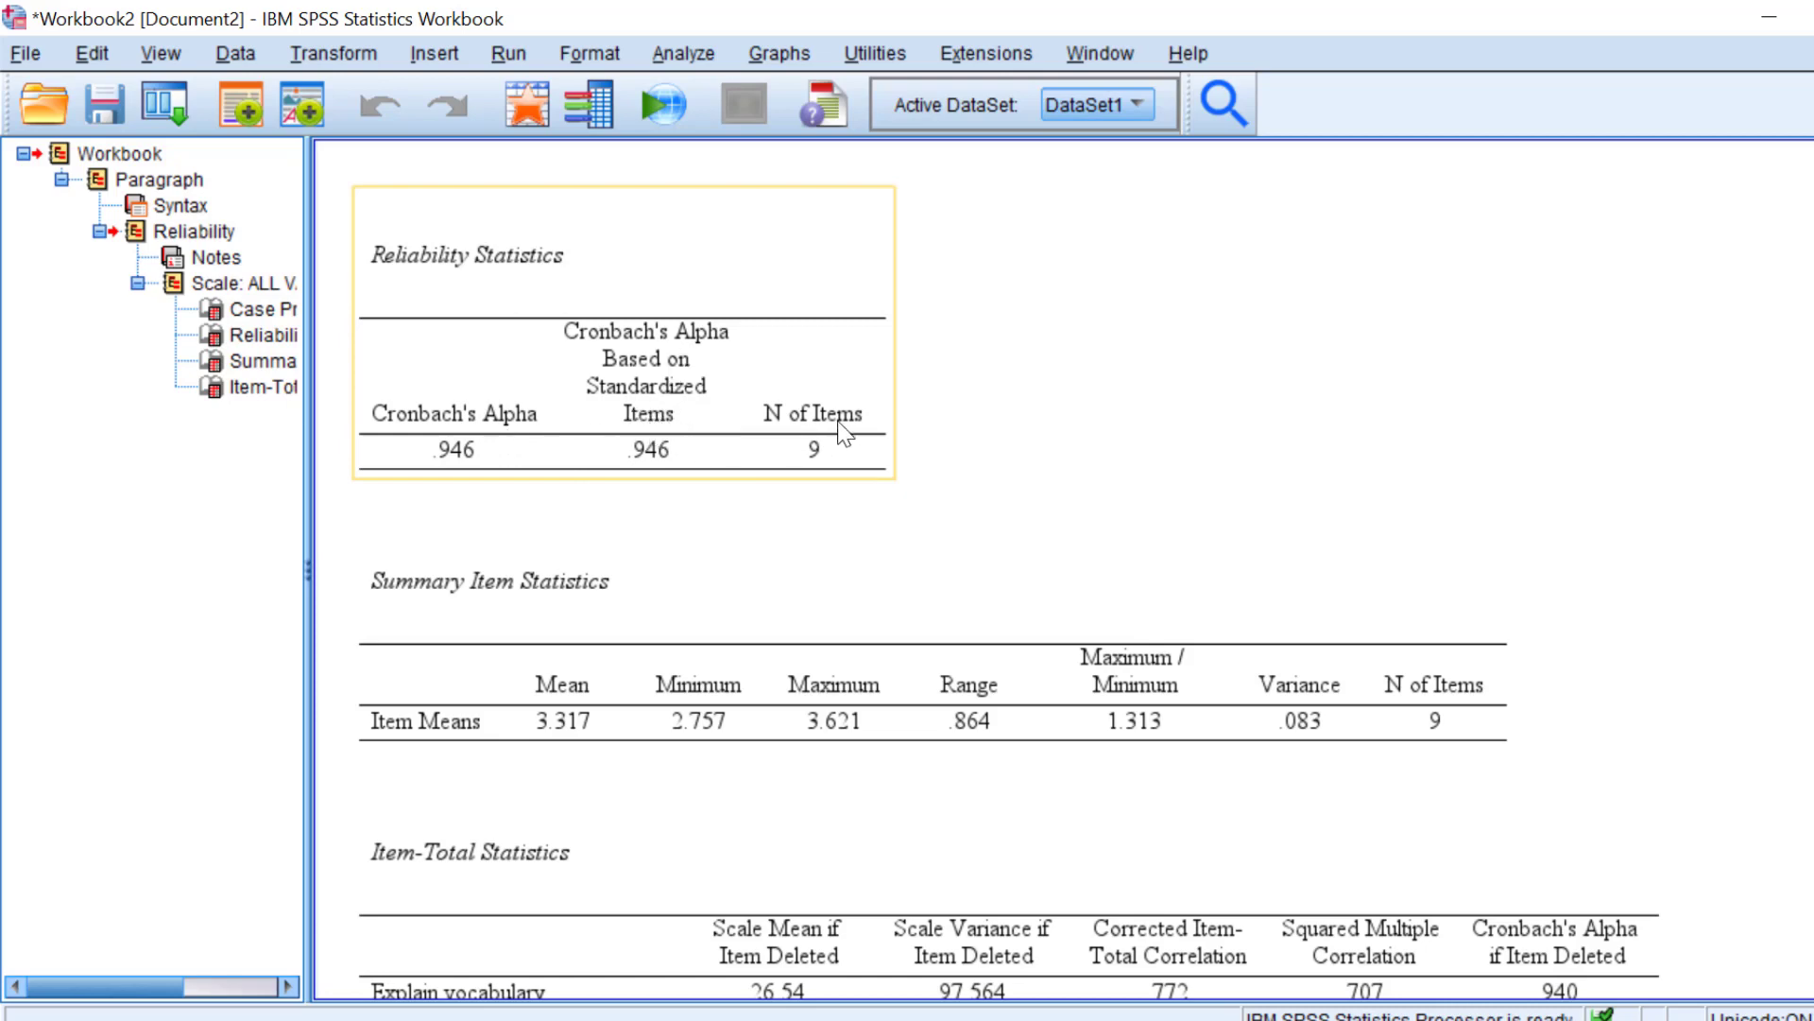
pyautogui.moveTo(398, 451)
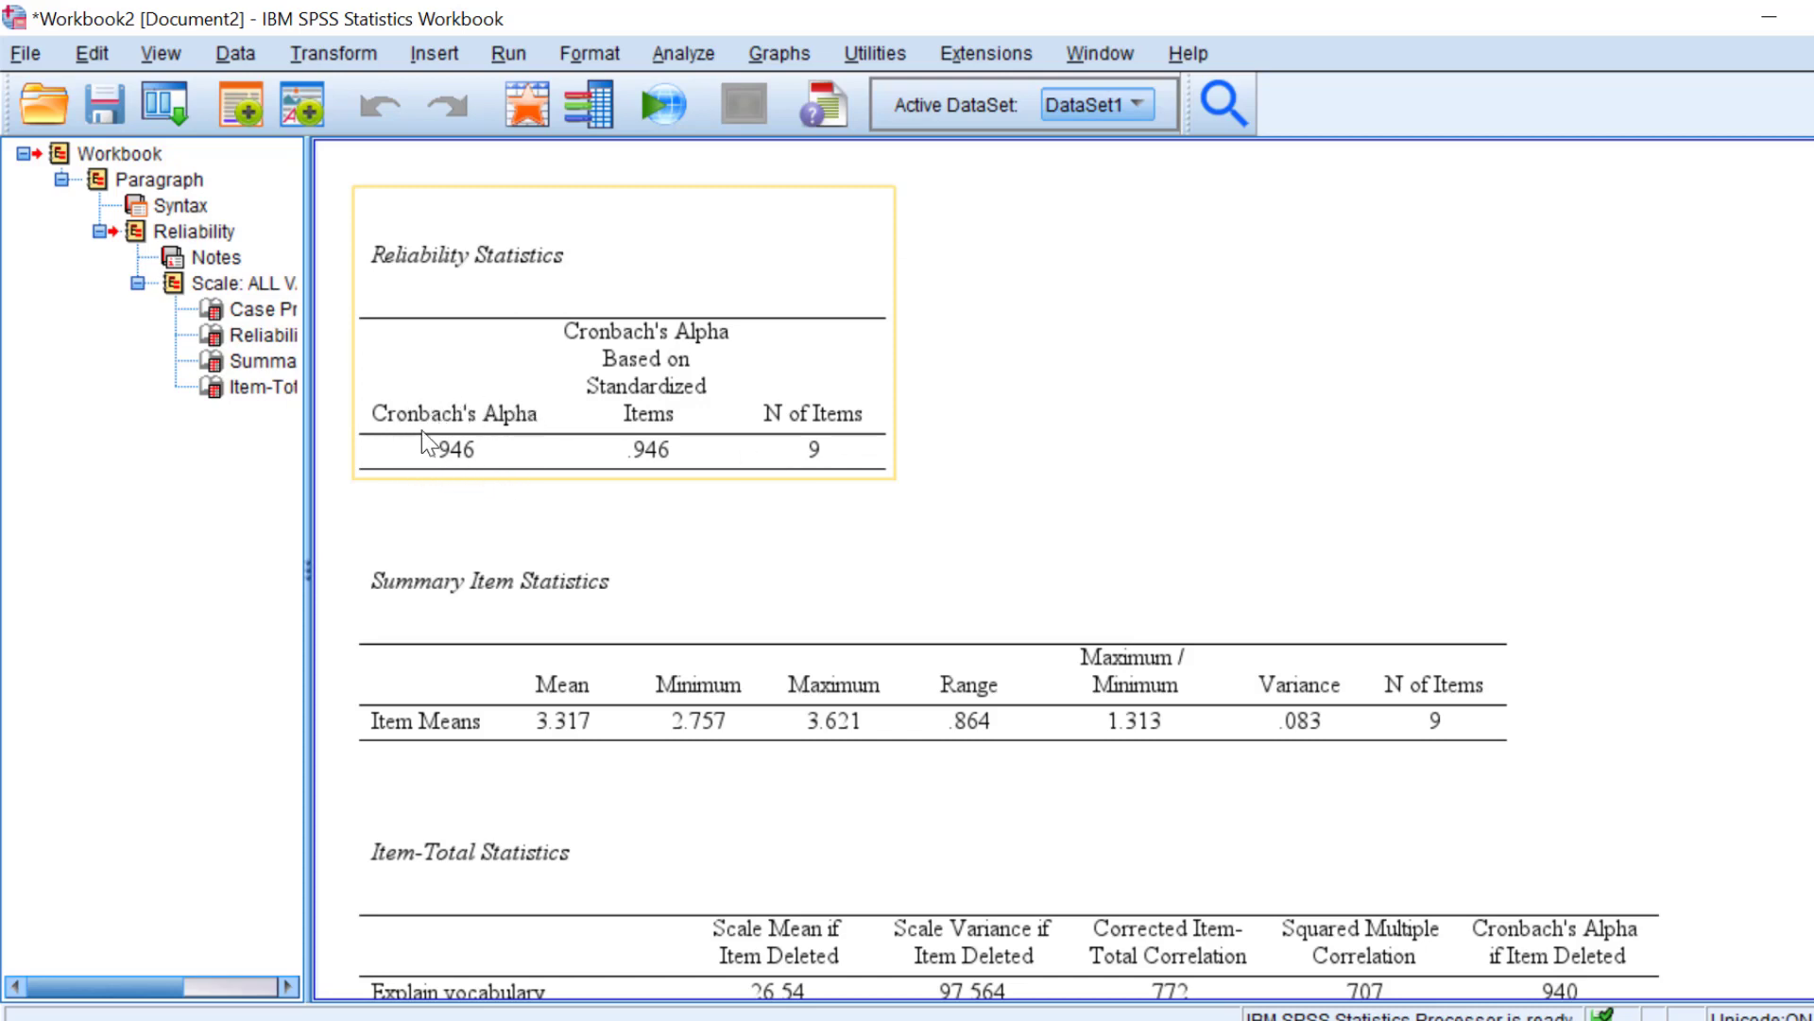
pyautogui.moveTo(452, 468)
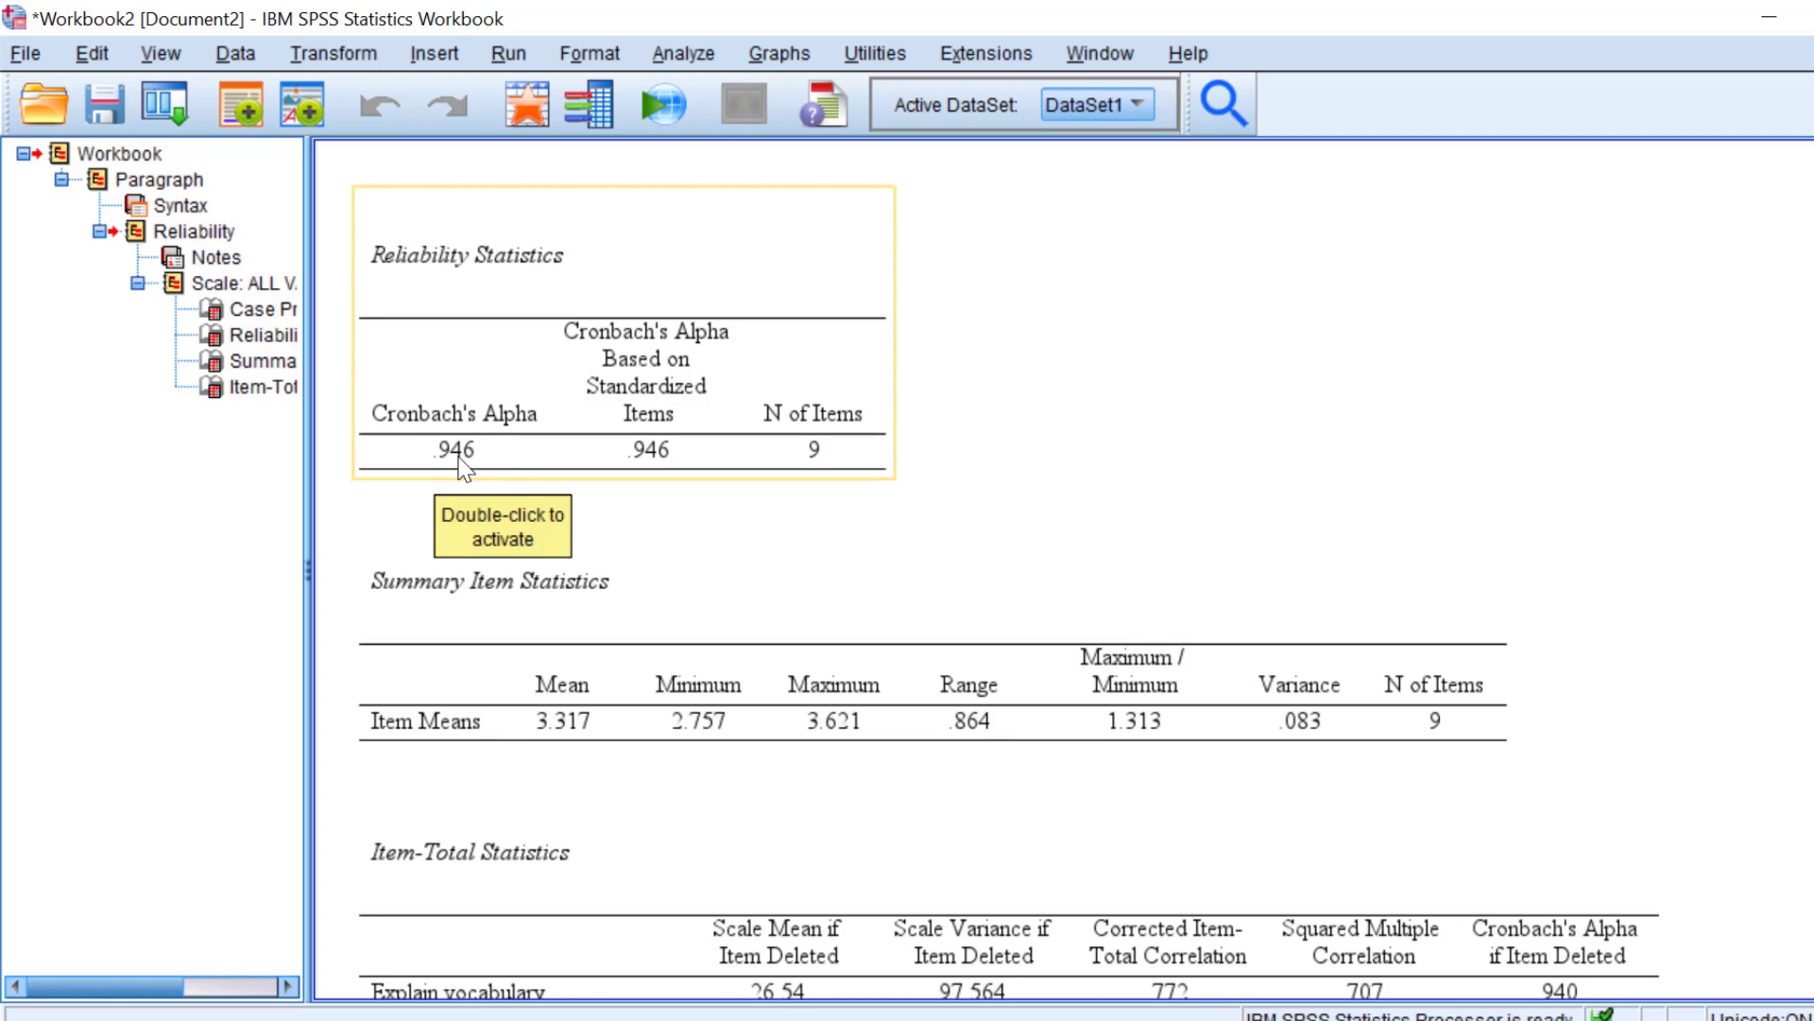
pyautogui.moveTo(475, 468)
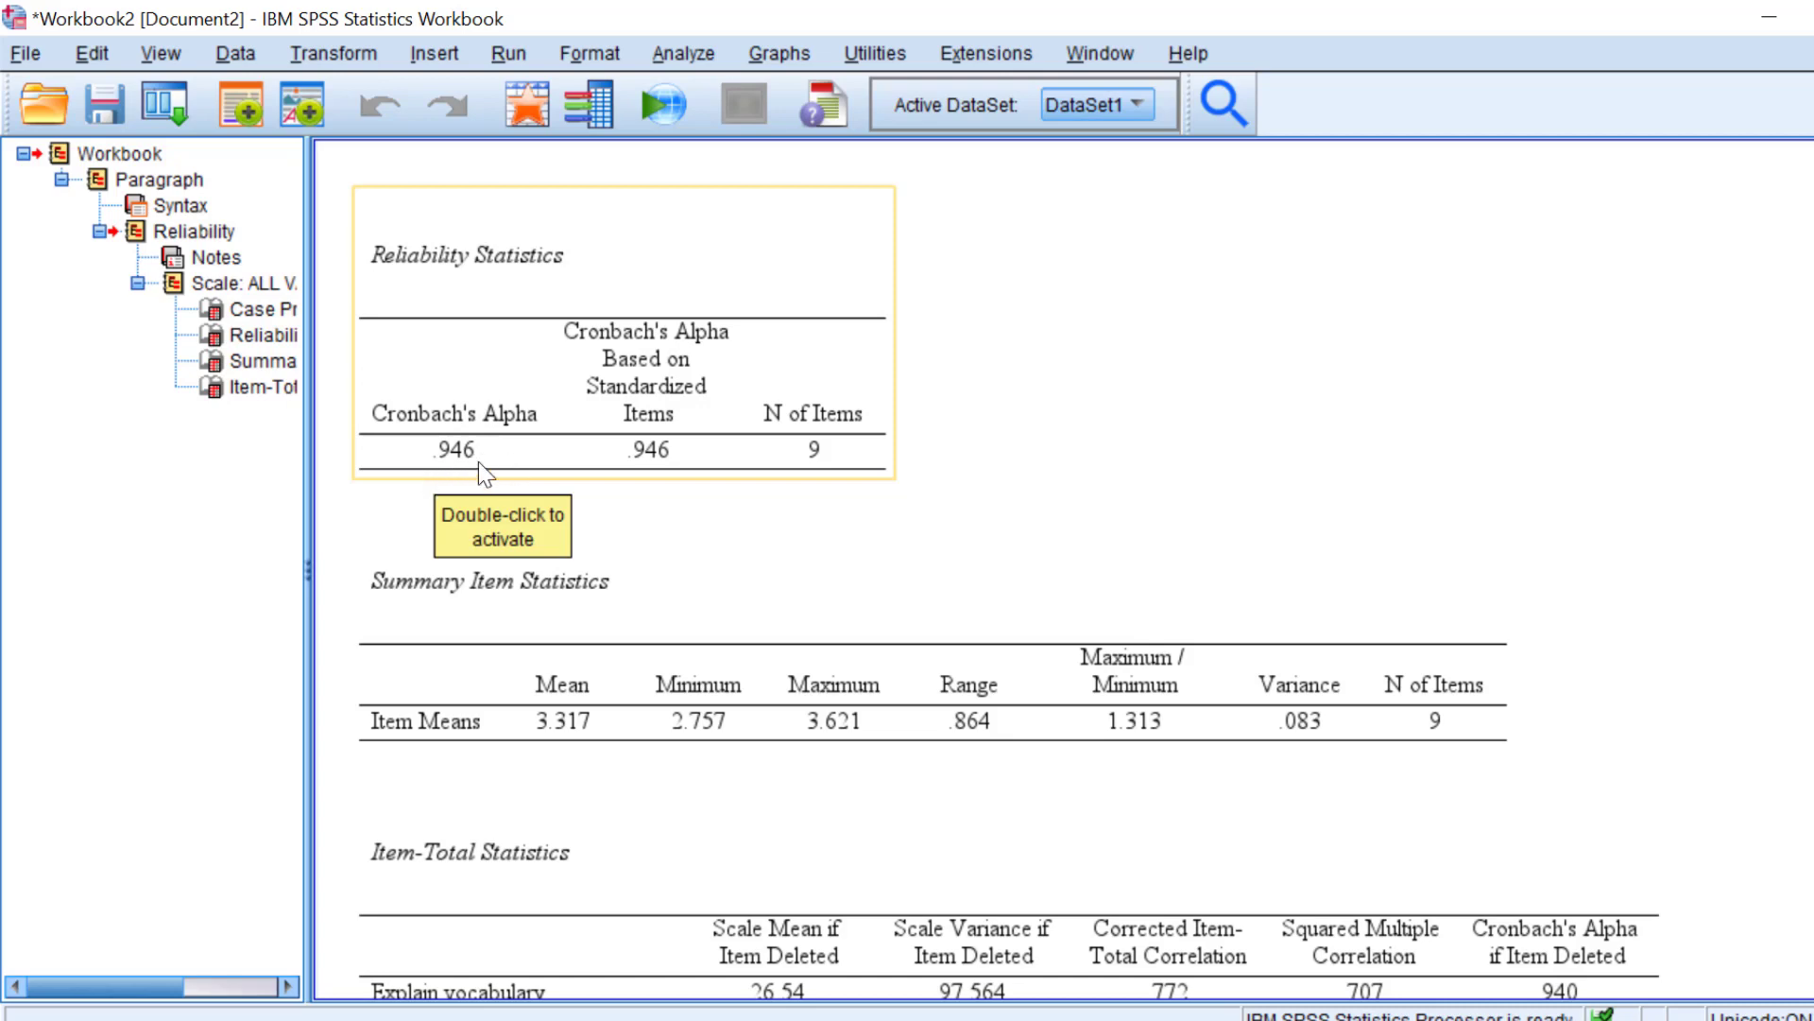
pyautogui.moveTo(449, 475)
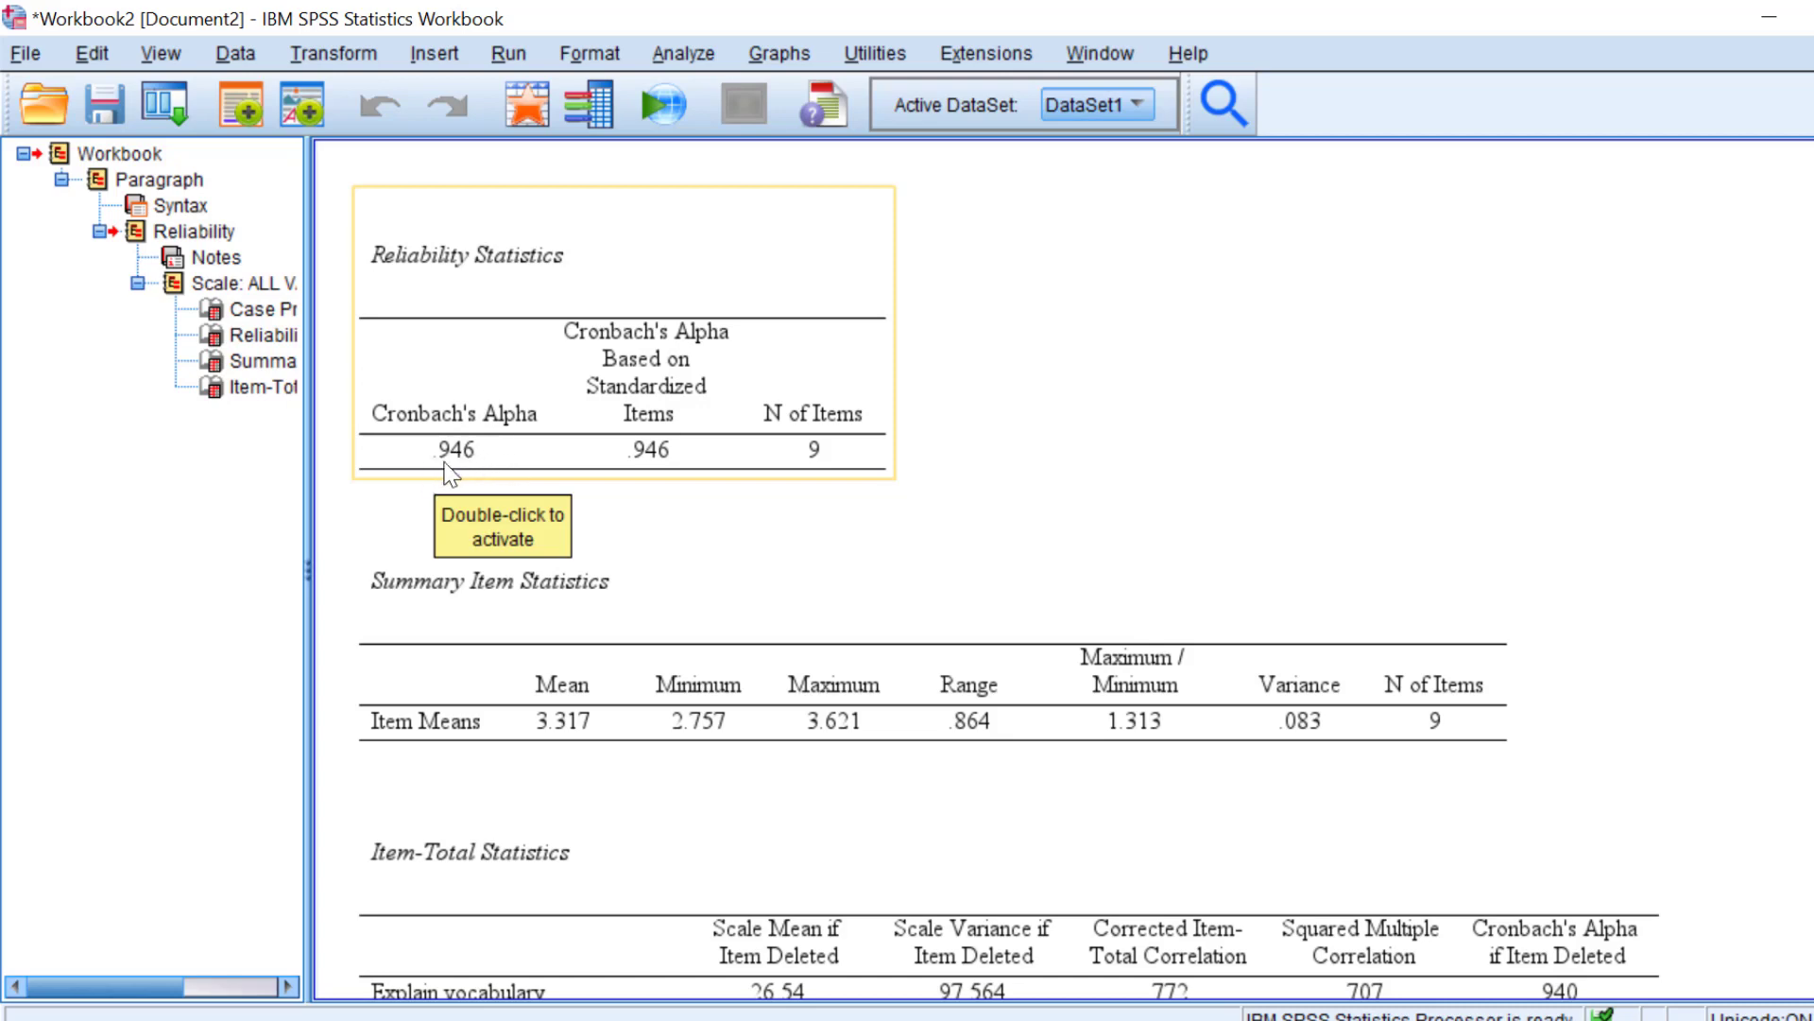
pyautogui.moveTo(460, 468)
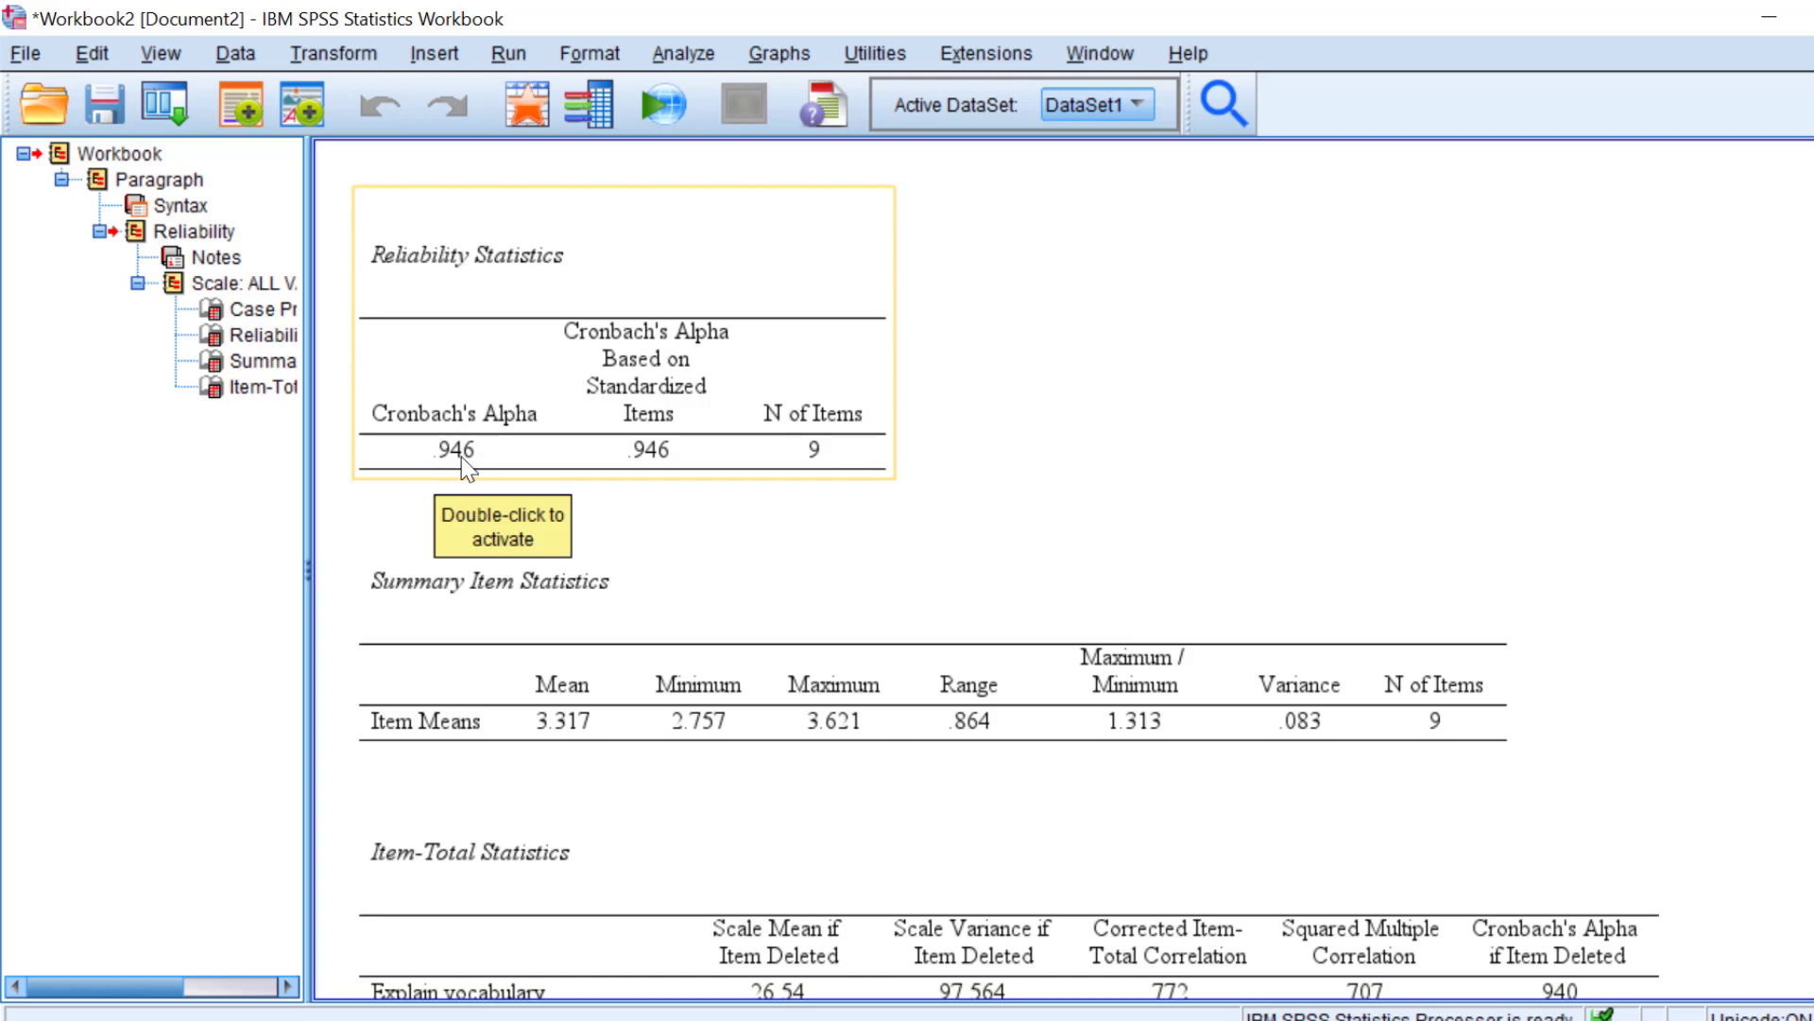
pyautogui.moveTo(463, 480)
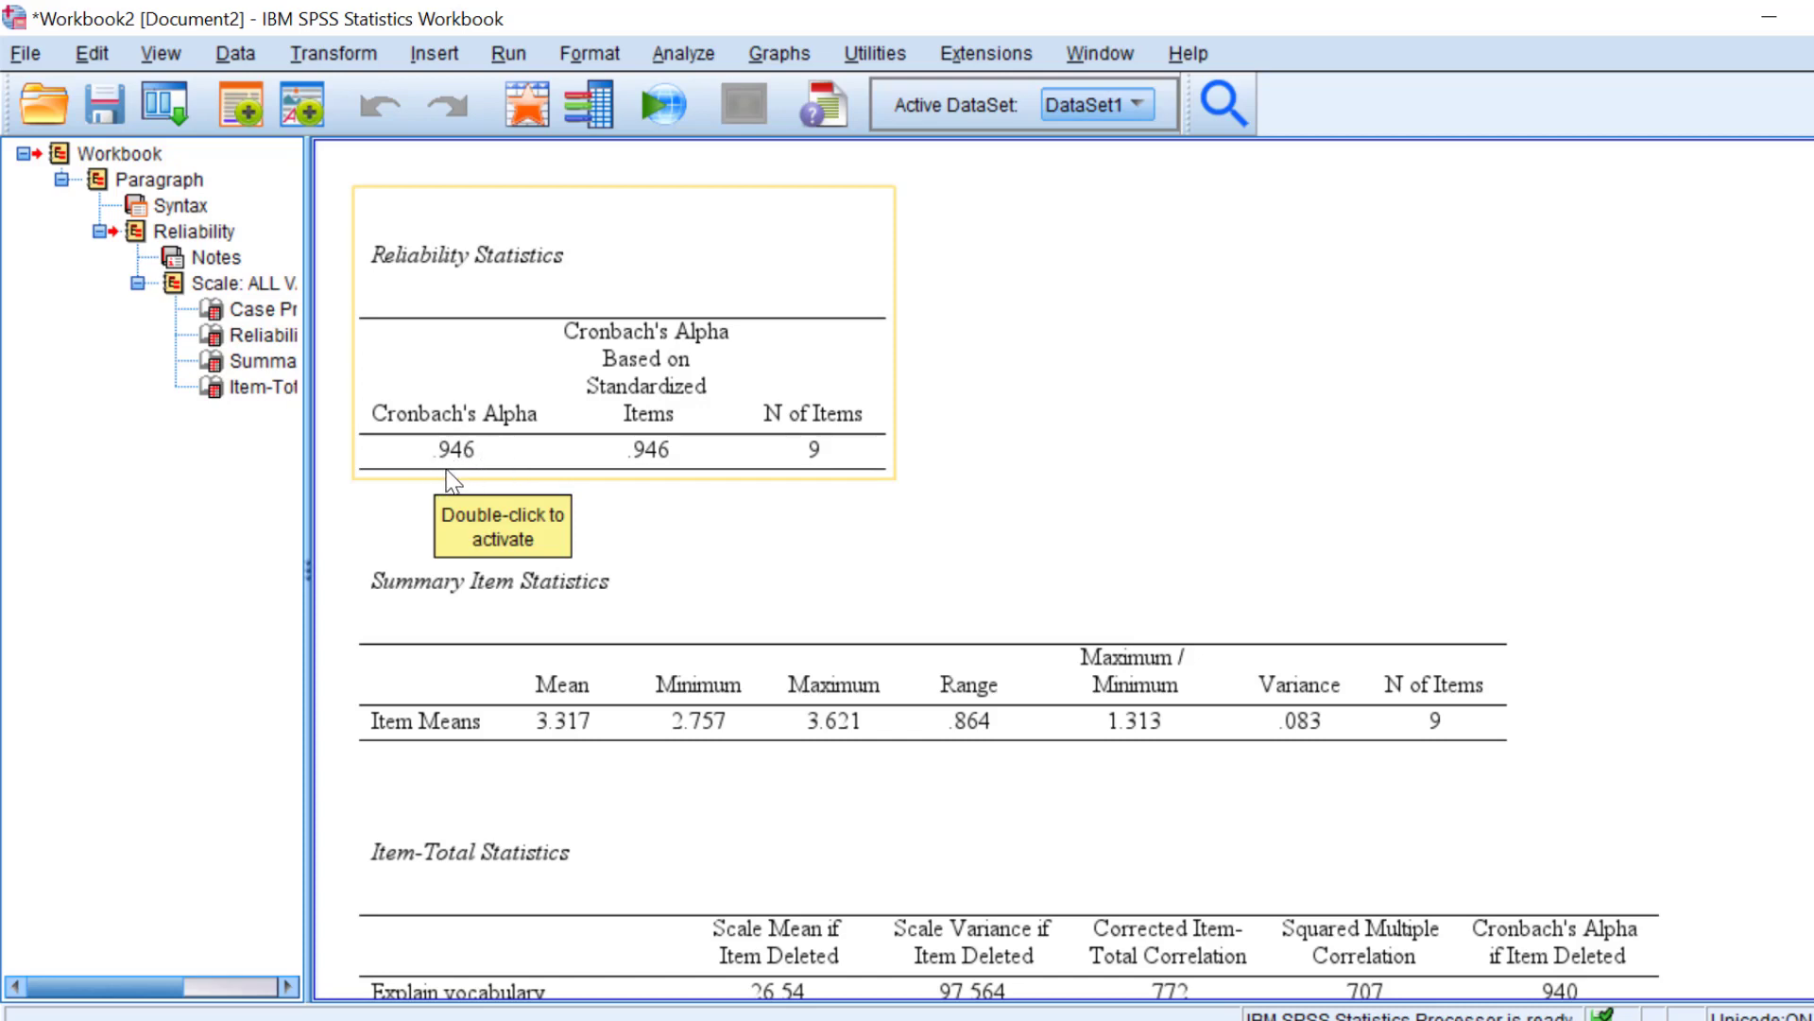
pyautogui.moveTo(471, 469)
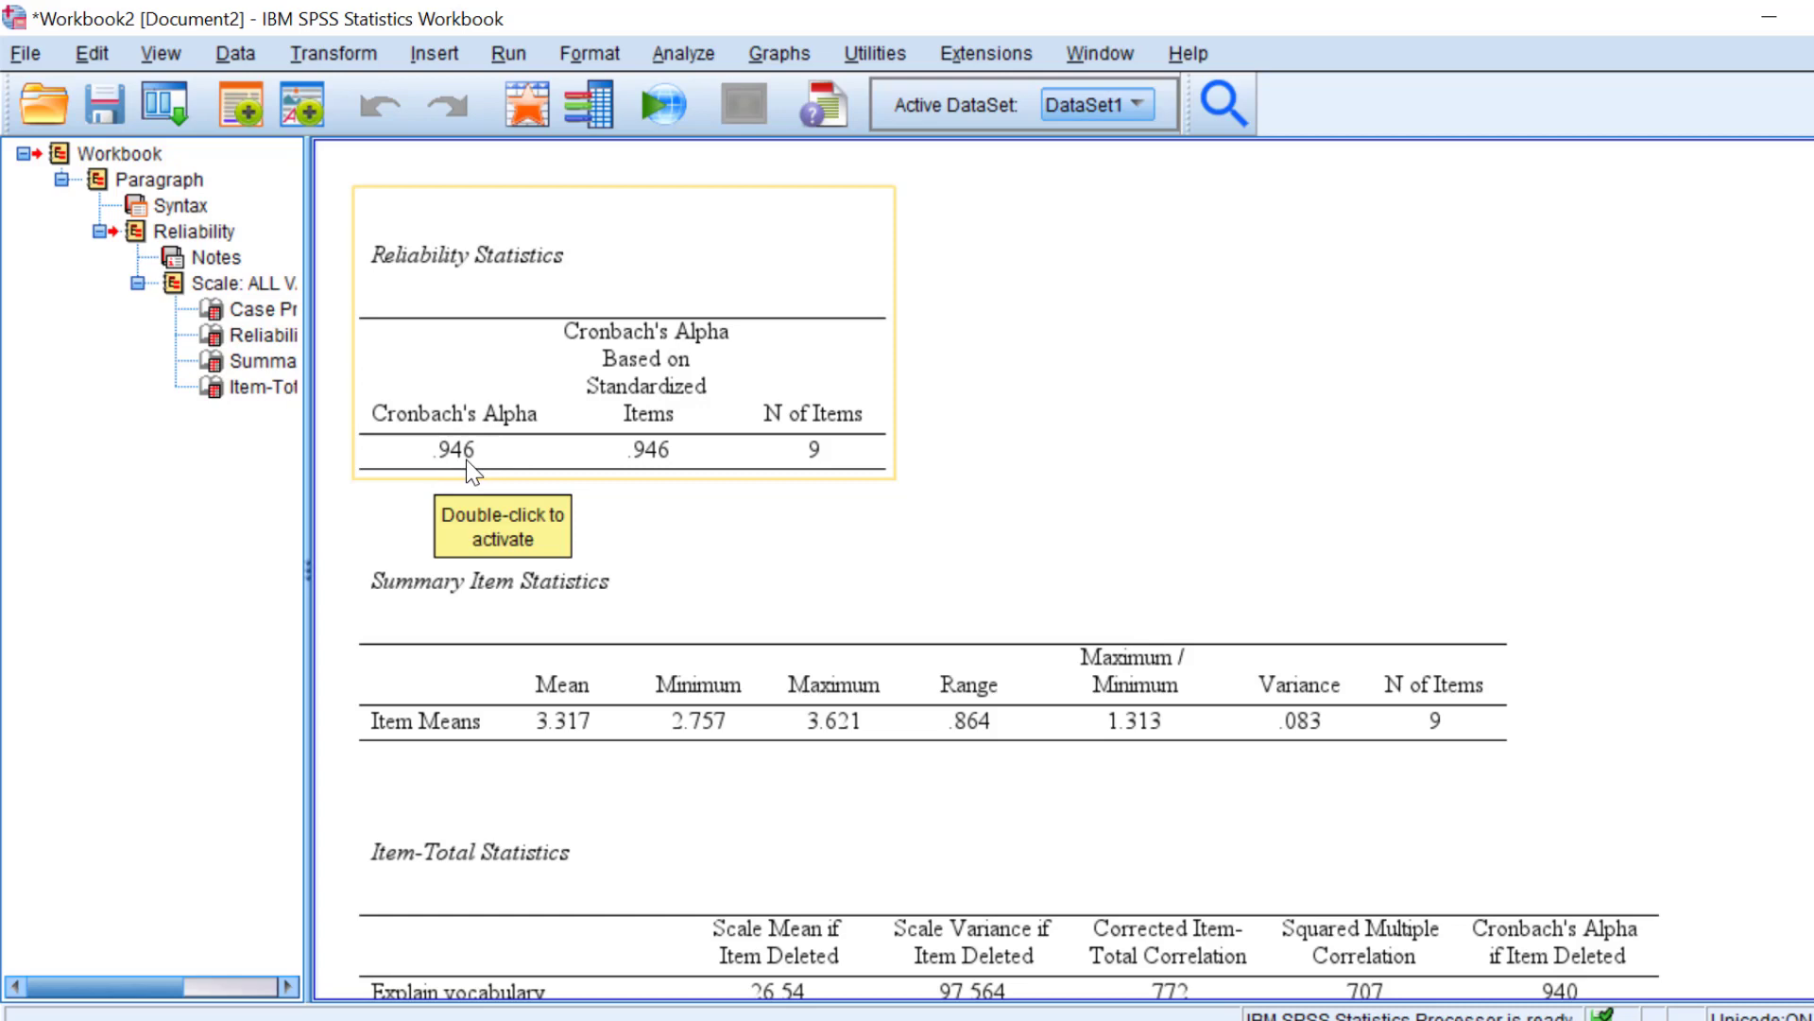
pyautogui.click(550, 721)
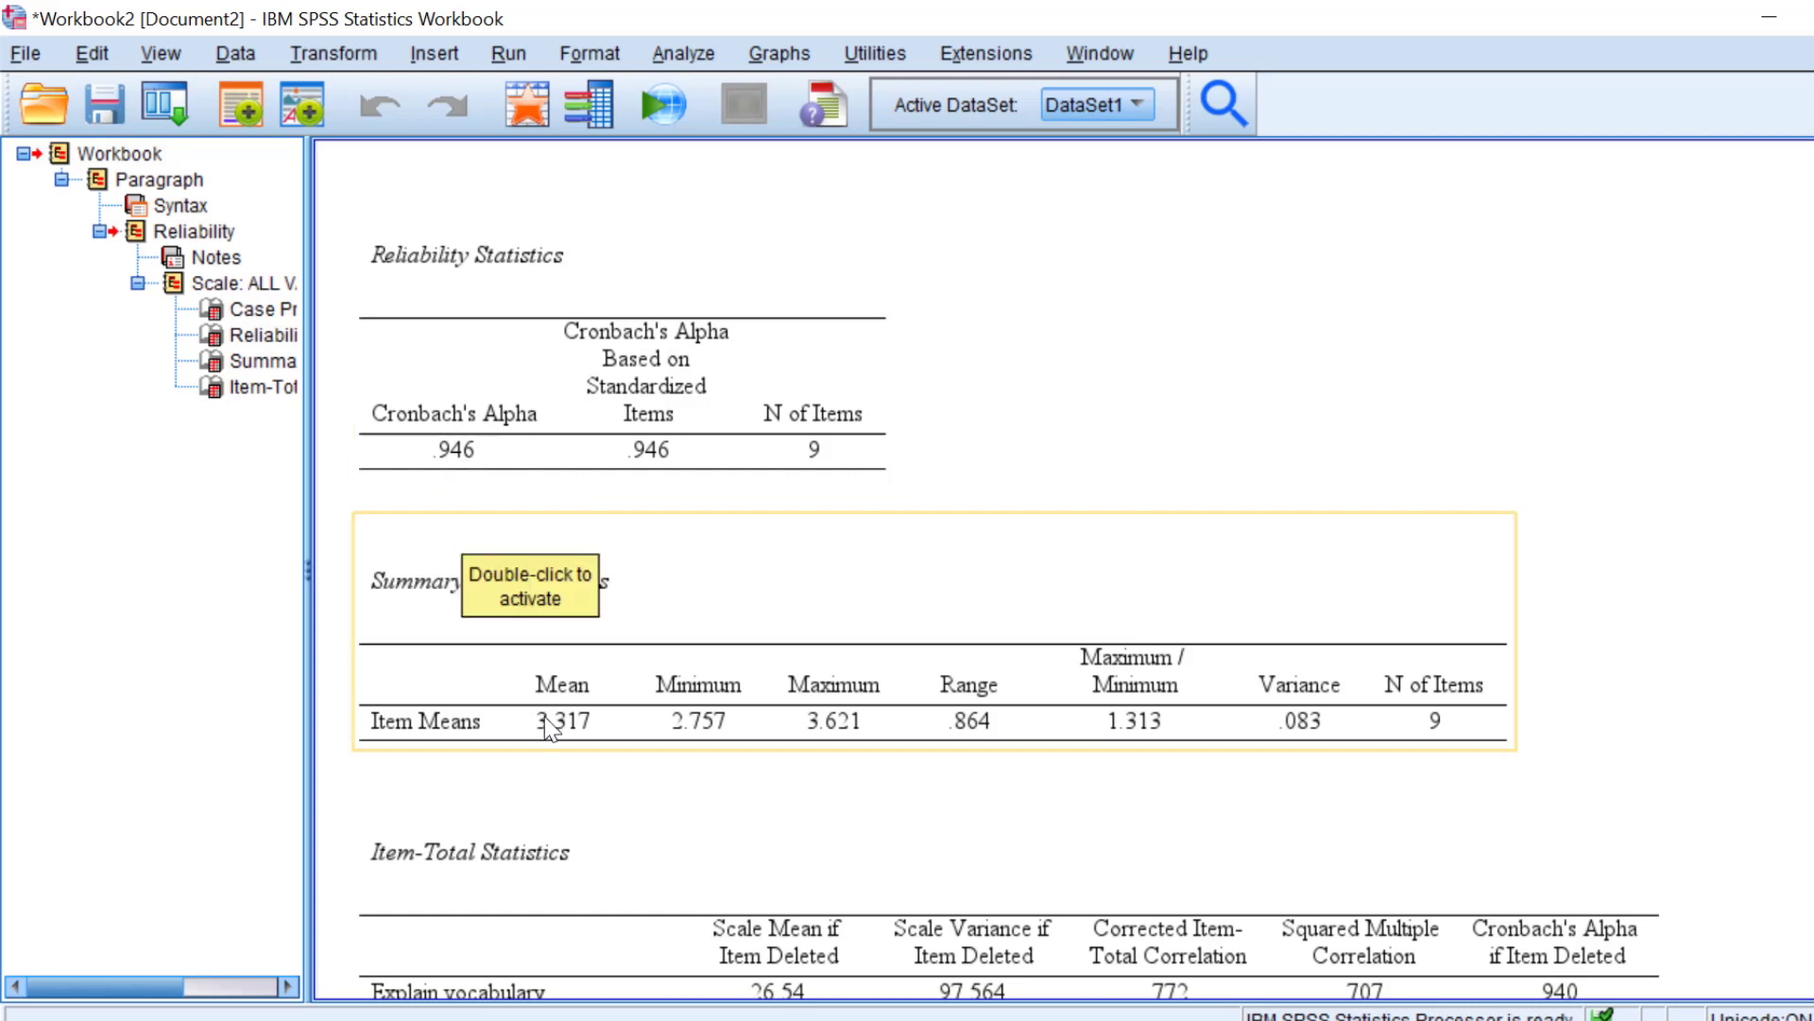
pyautogui.moveTo(665, 735)
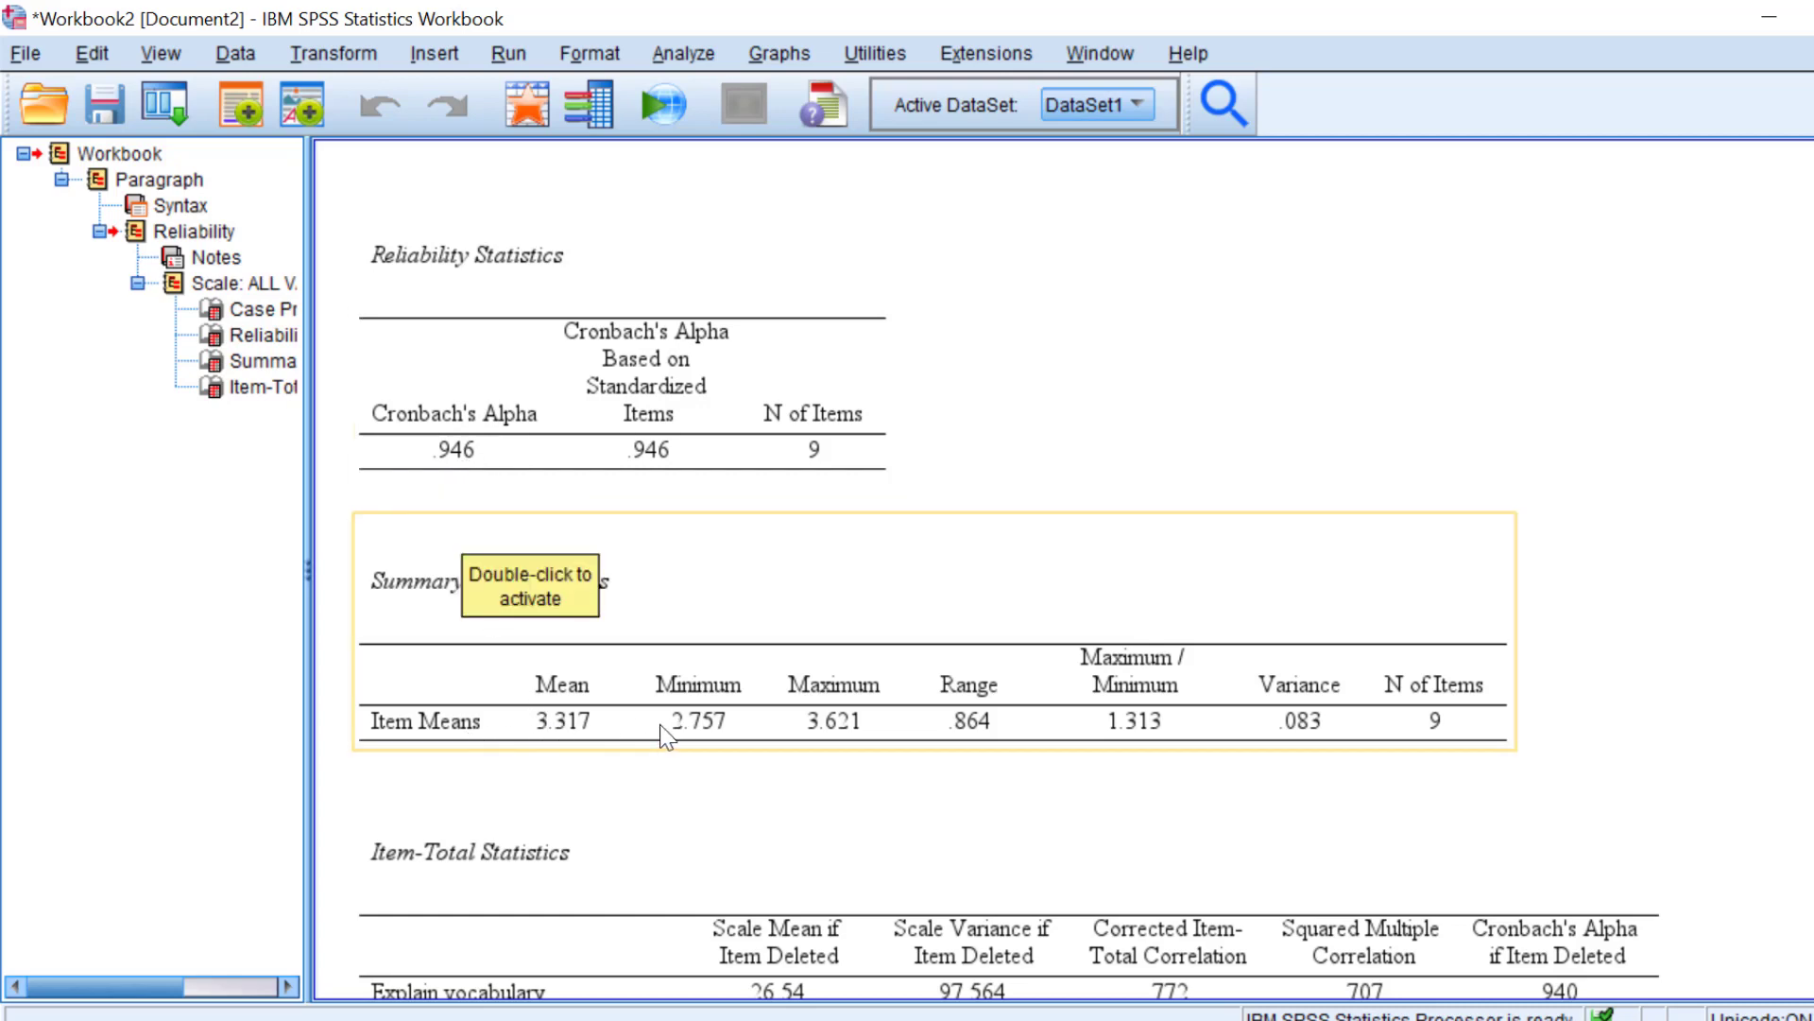
pyautogui.moveTo(545, 689)
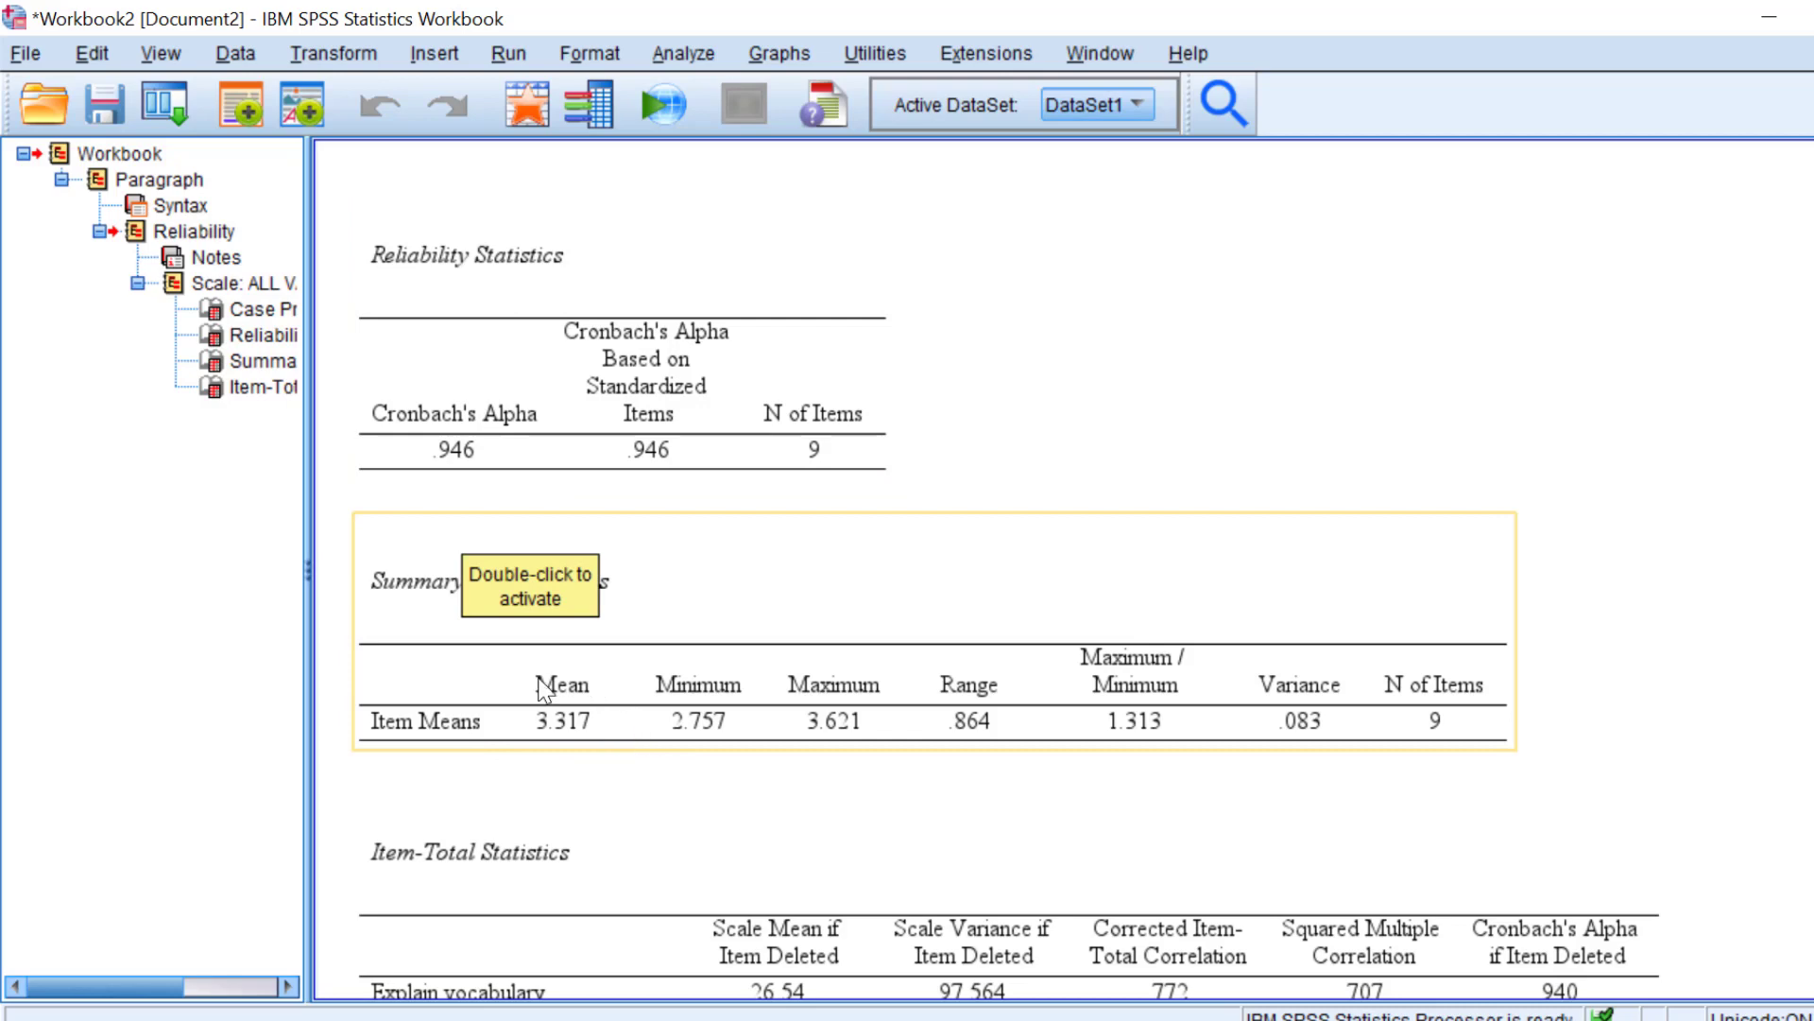
pyautogui.moveTo(582, 706)
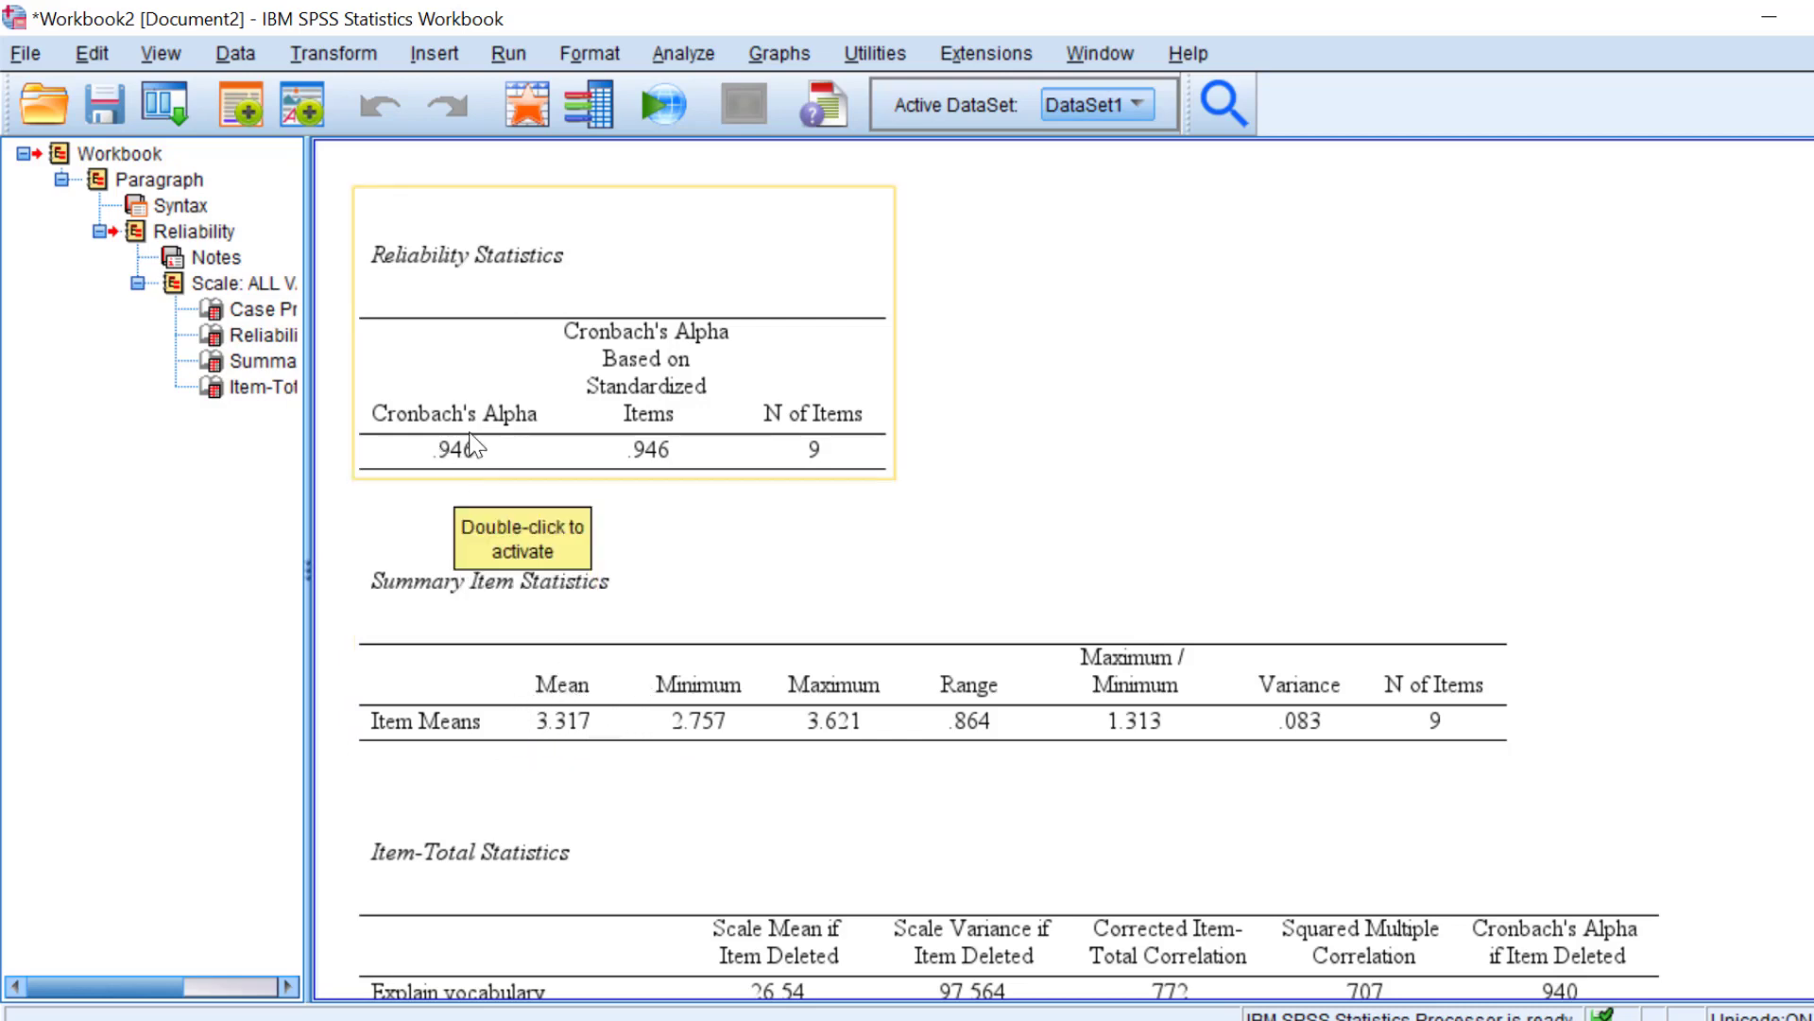
pyautogui.scroll(-3)
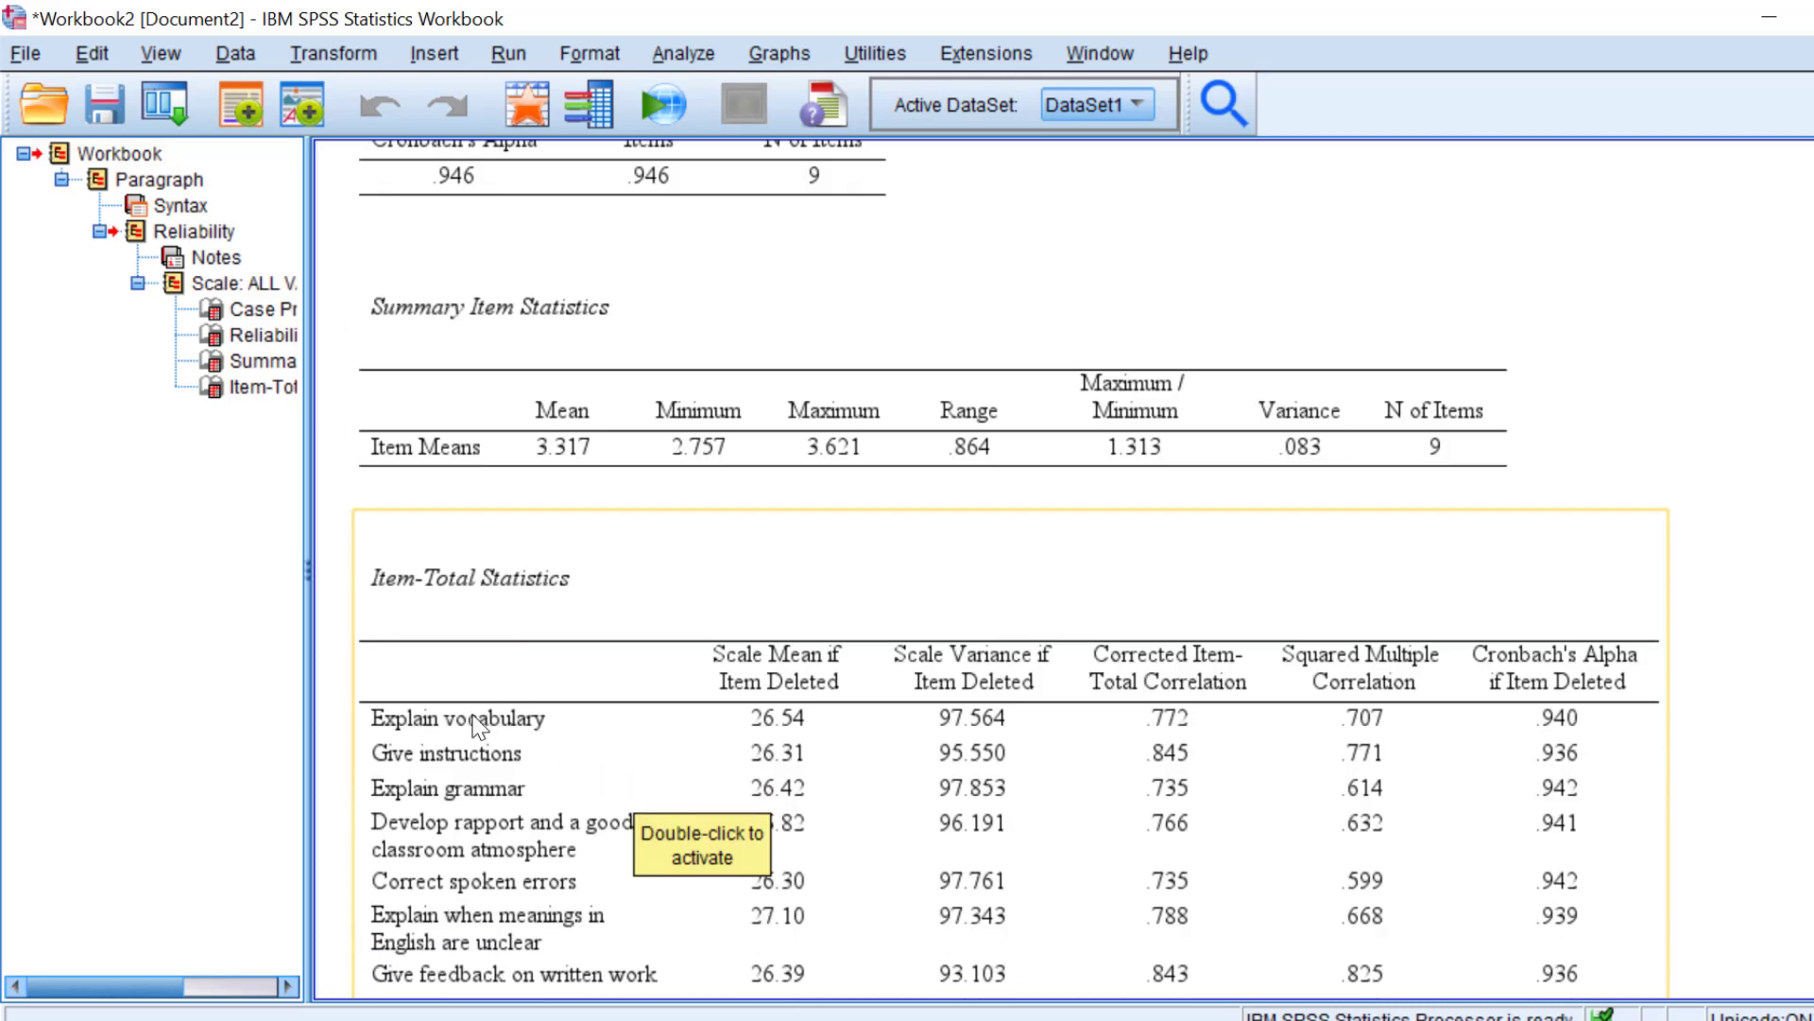
pyautogui.scroll(-3)
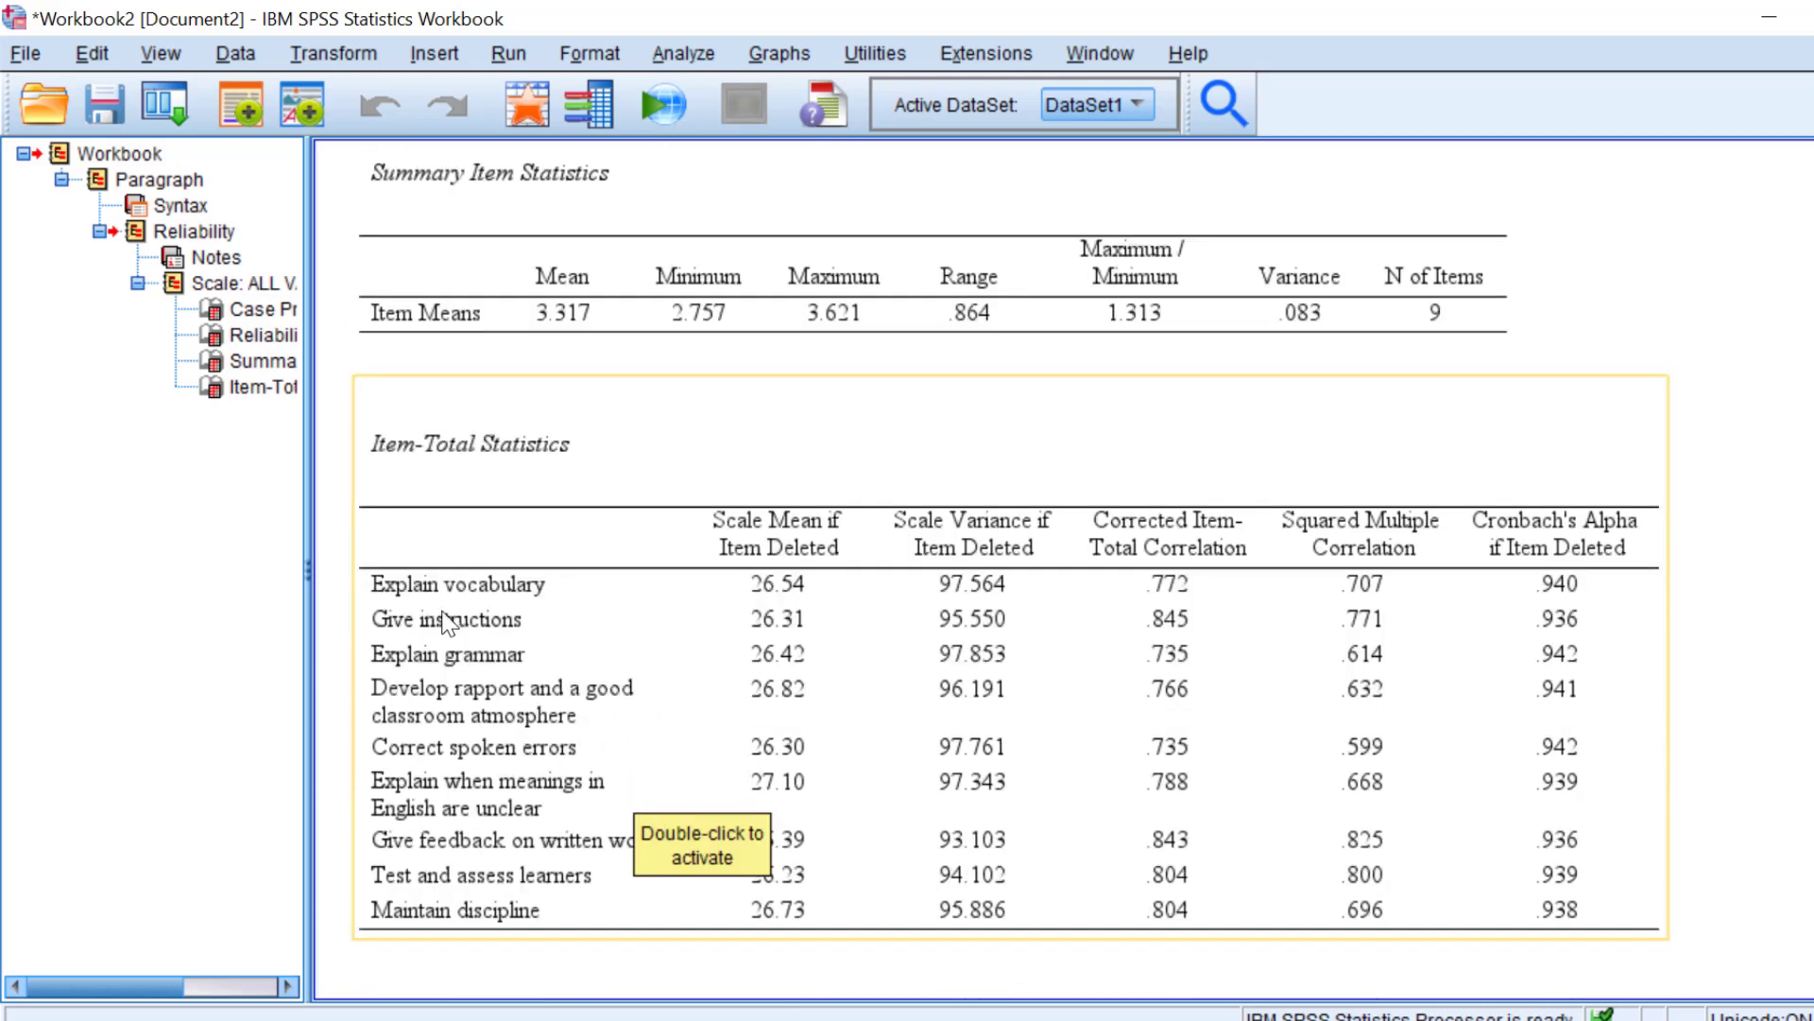
pyautogui.moveTo(515, 530)
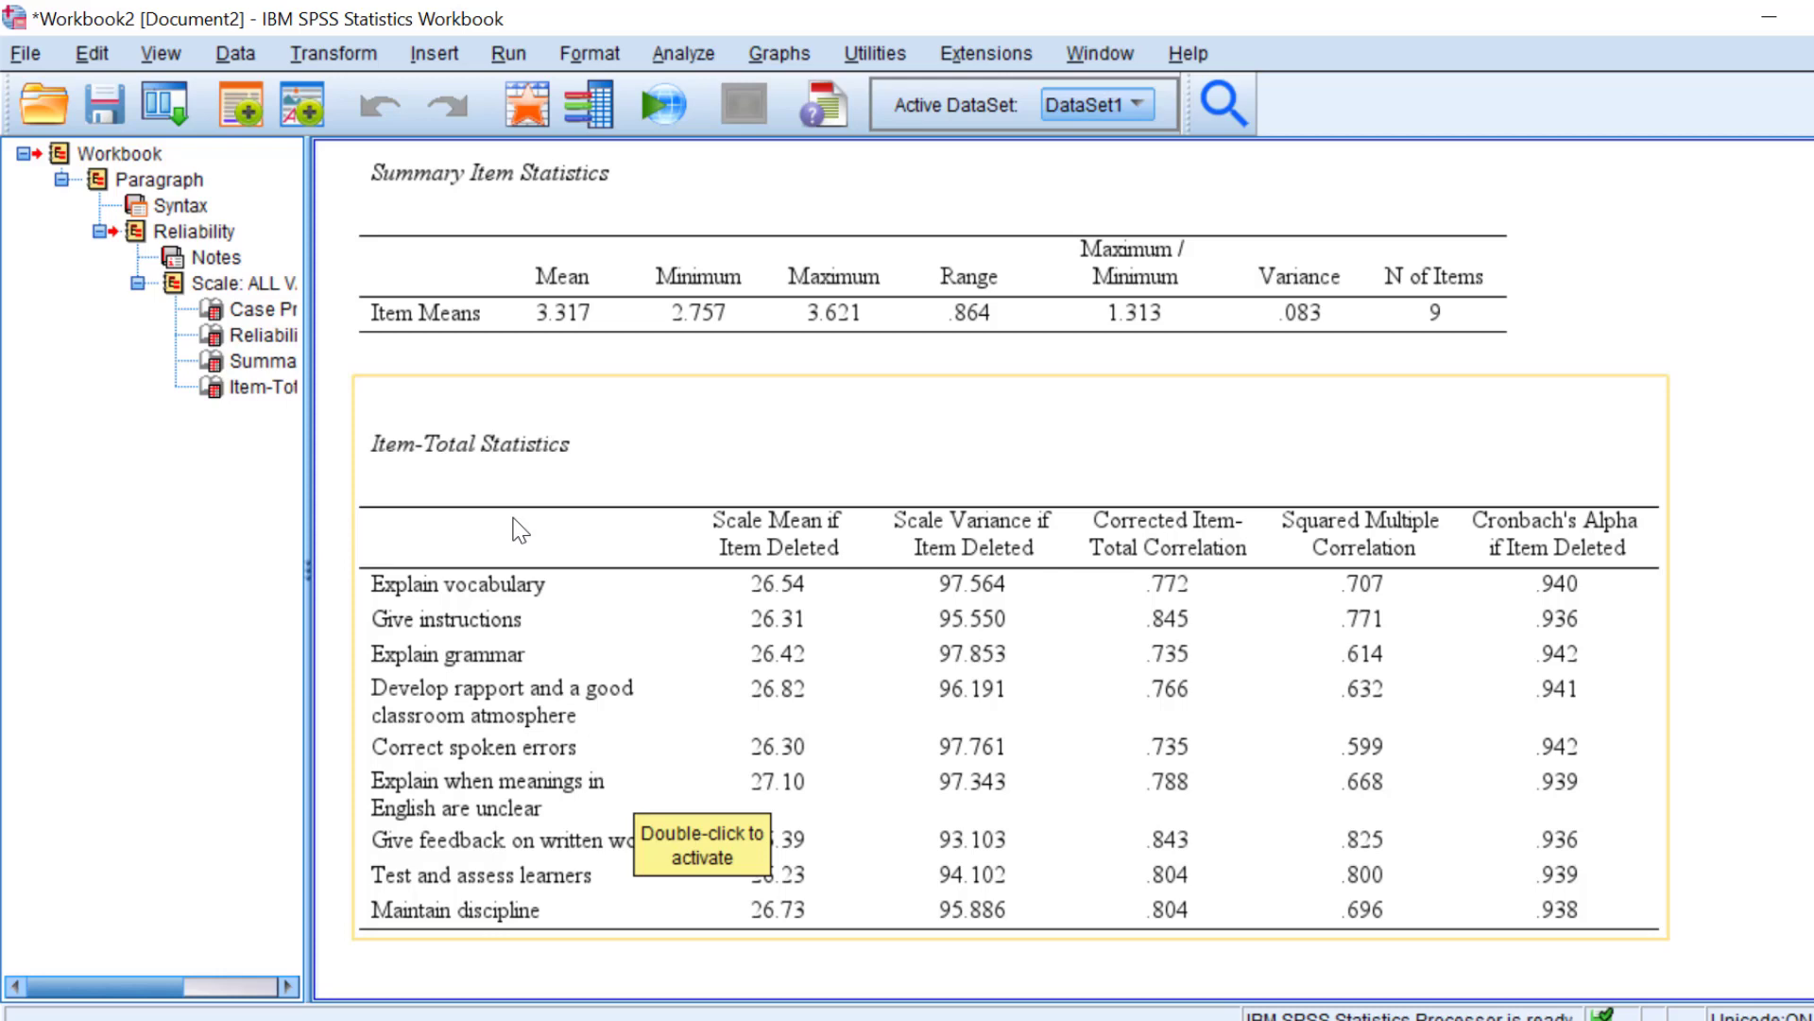
pyautogui.moveTo(499, 470)
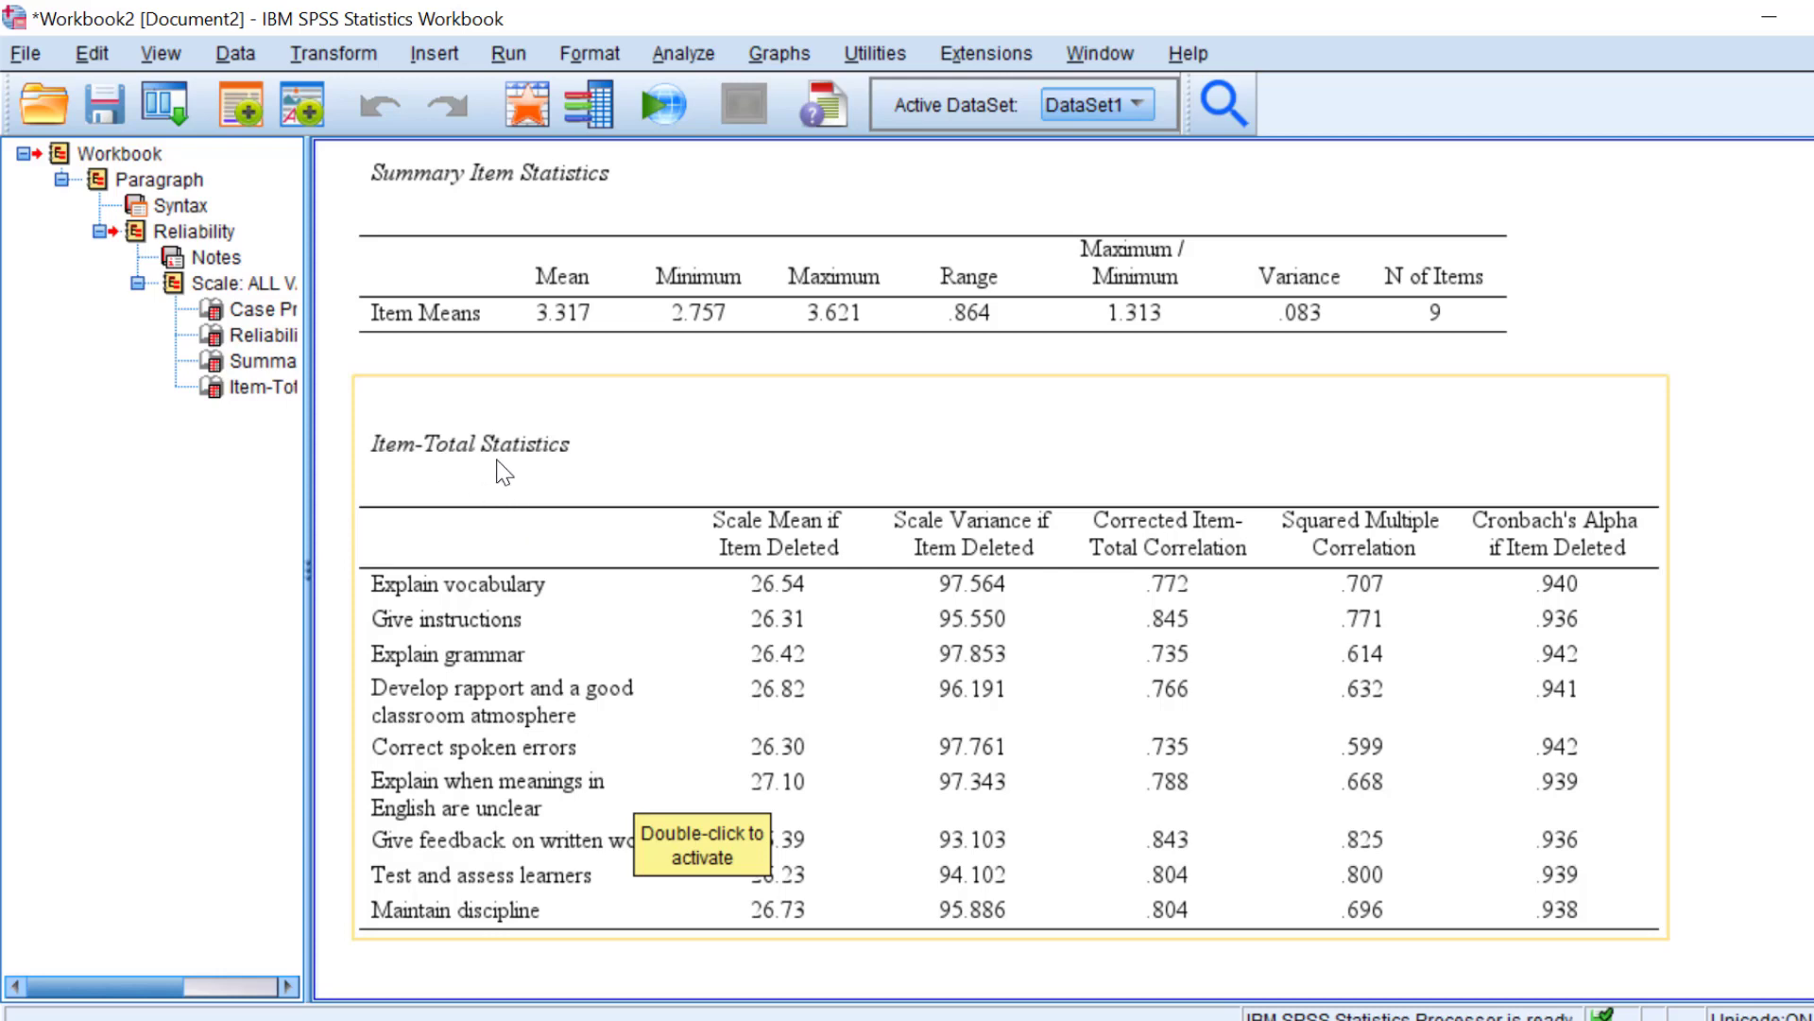
pyautogui.moveTo(634, 491)
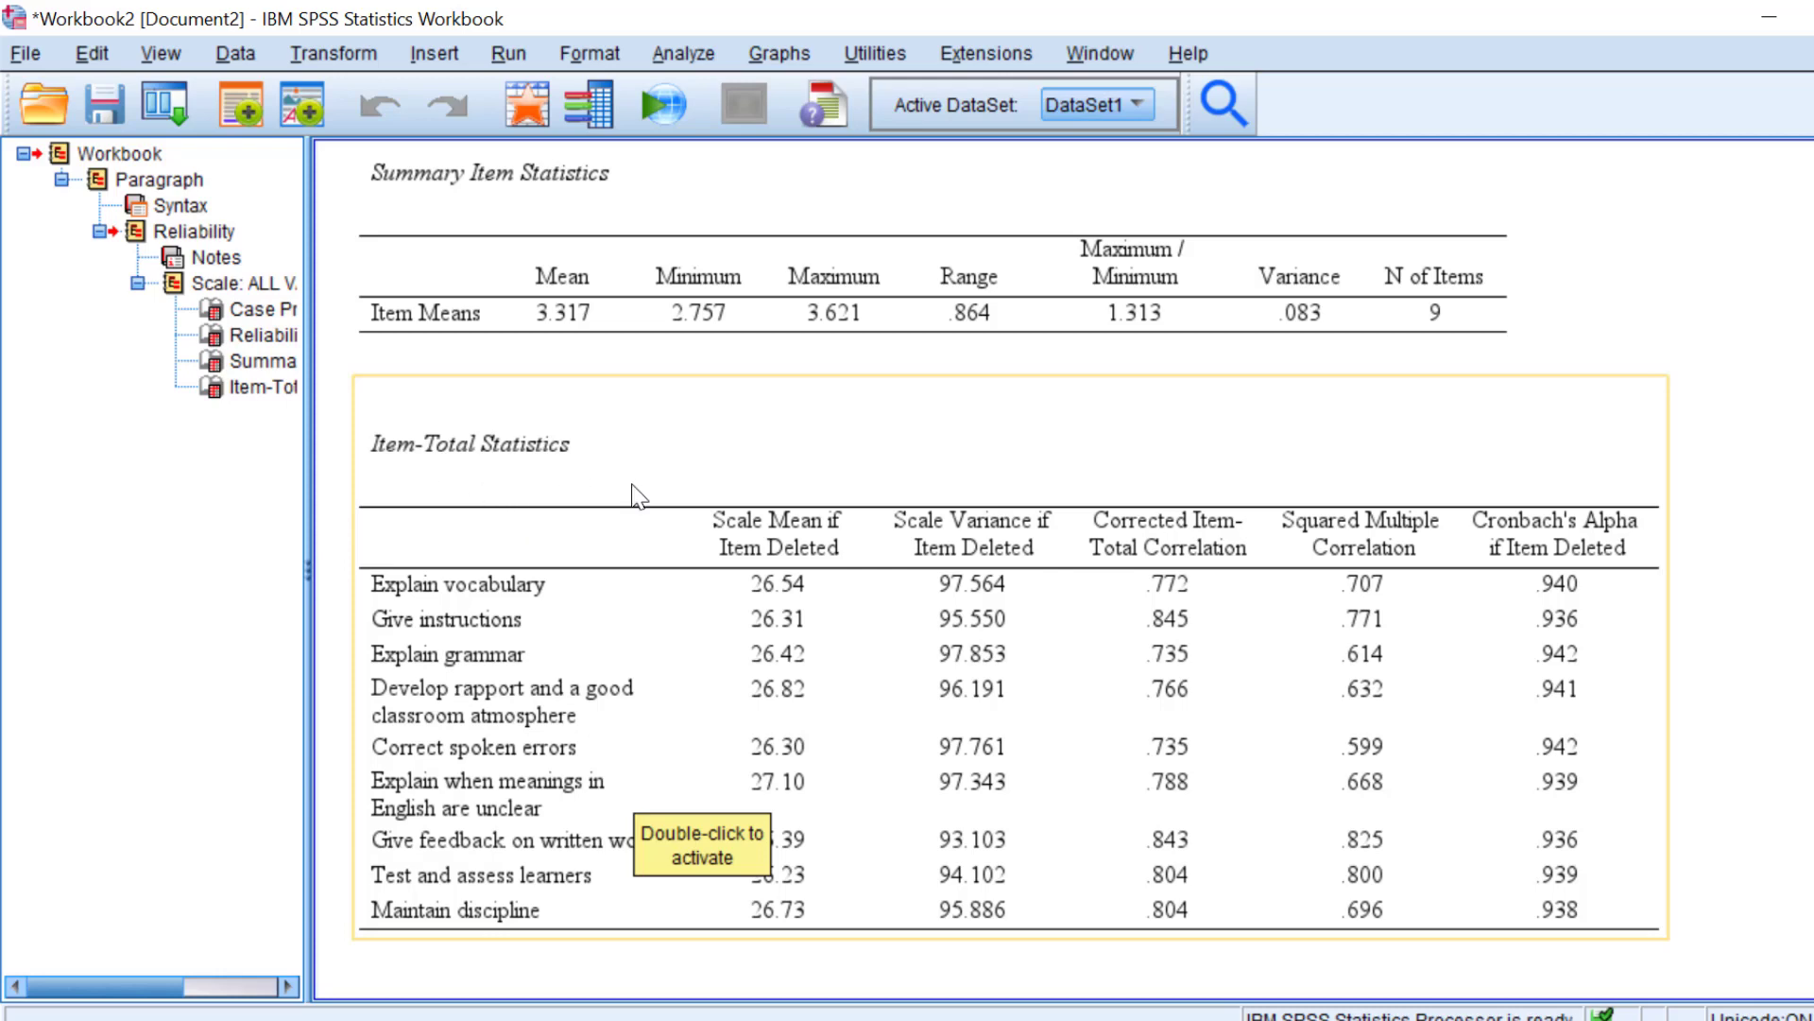
pyautogui.moveTo(1595, 525)
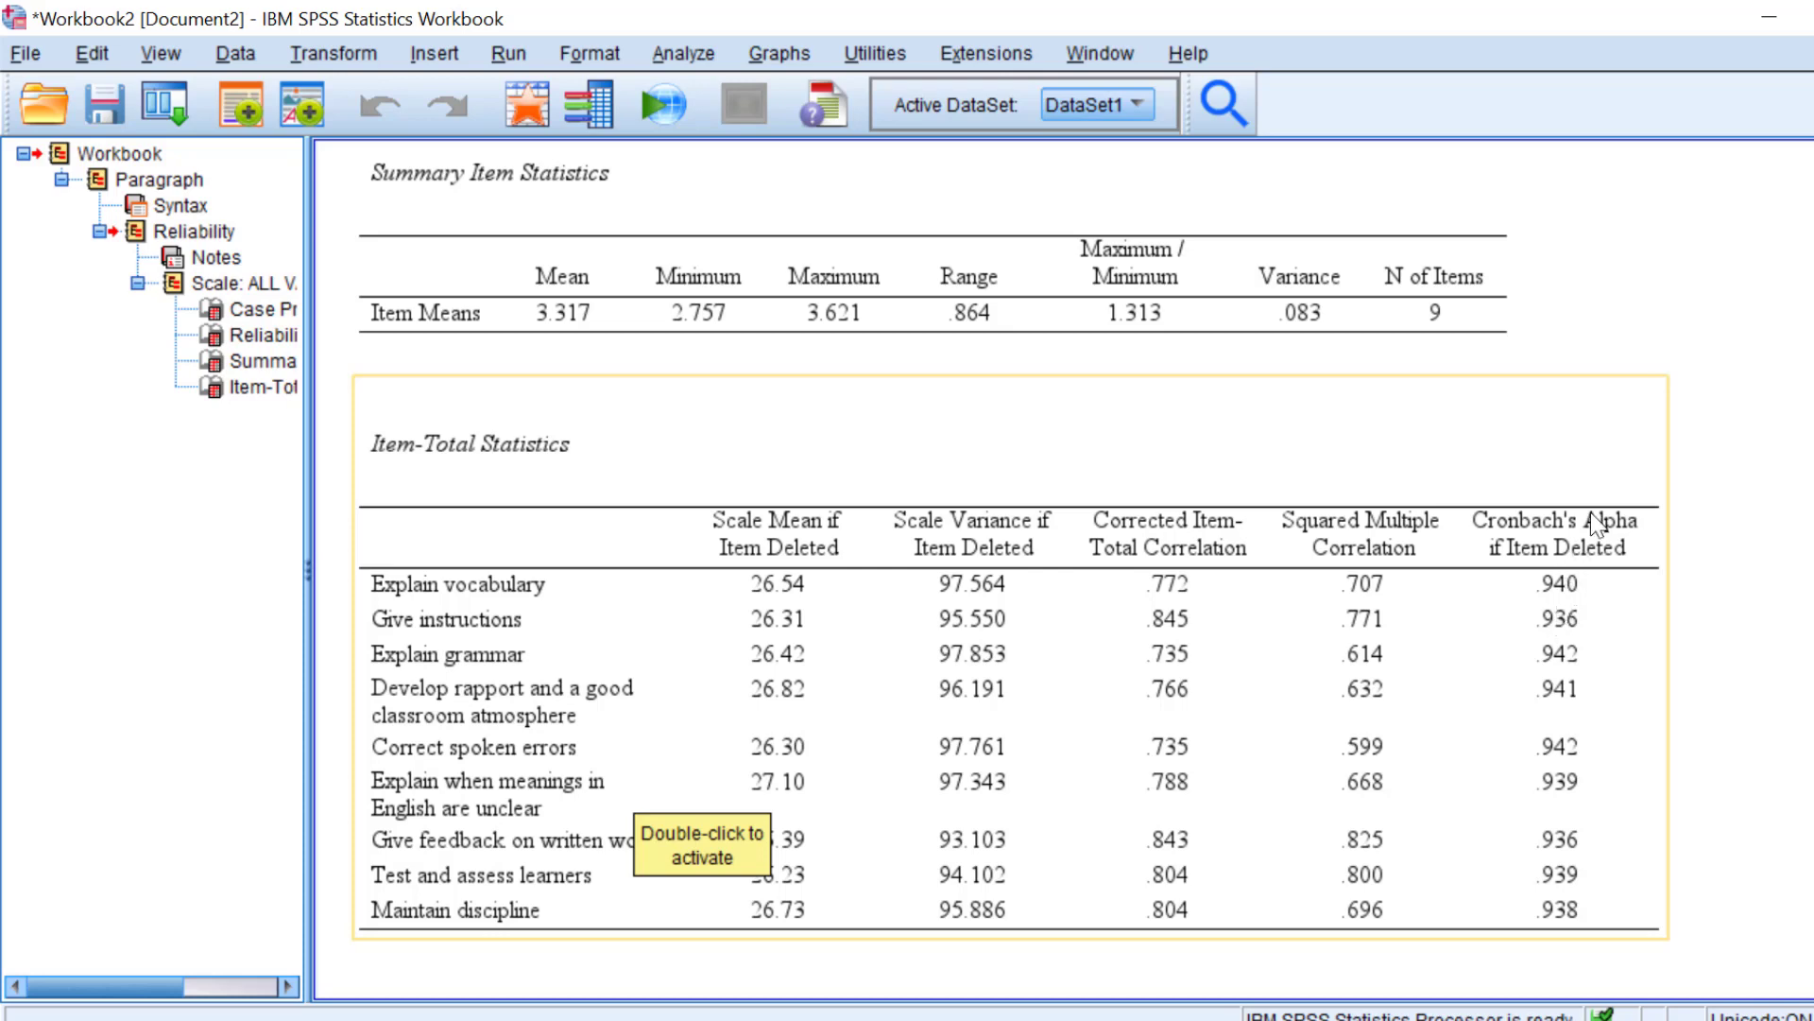
pyautogui.moveTo(1577, 615)
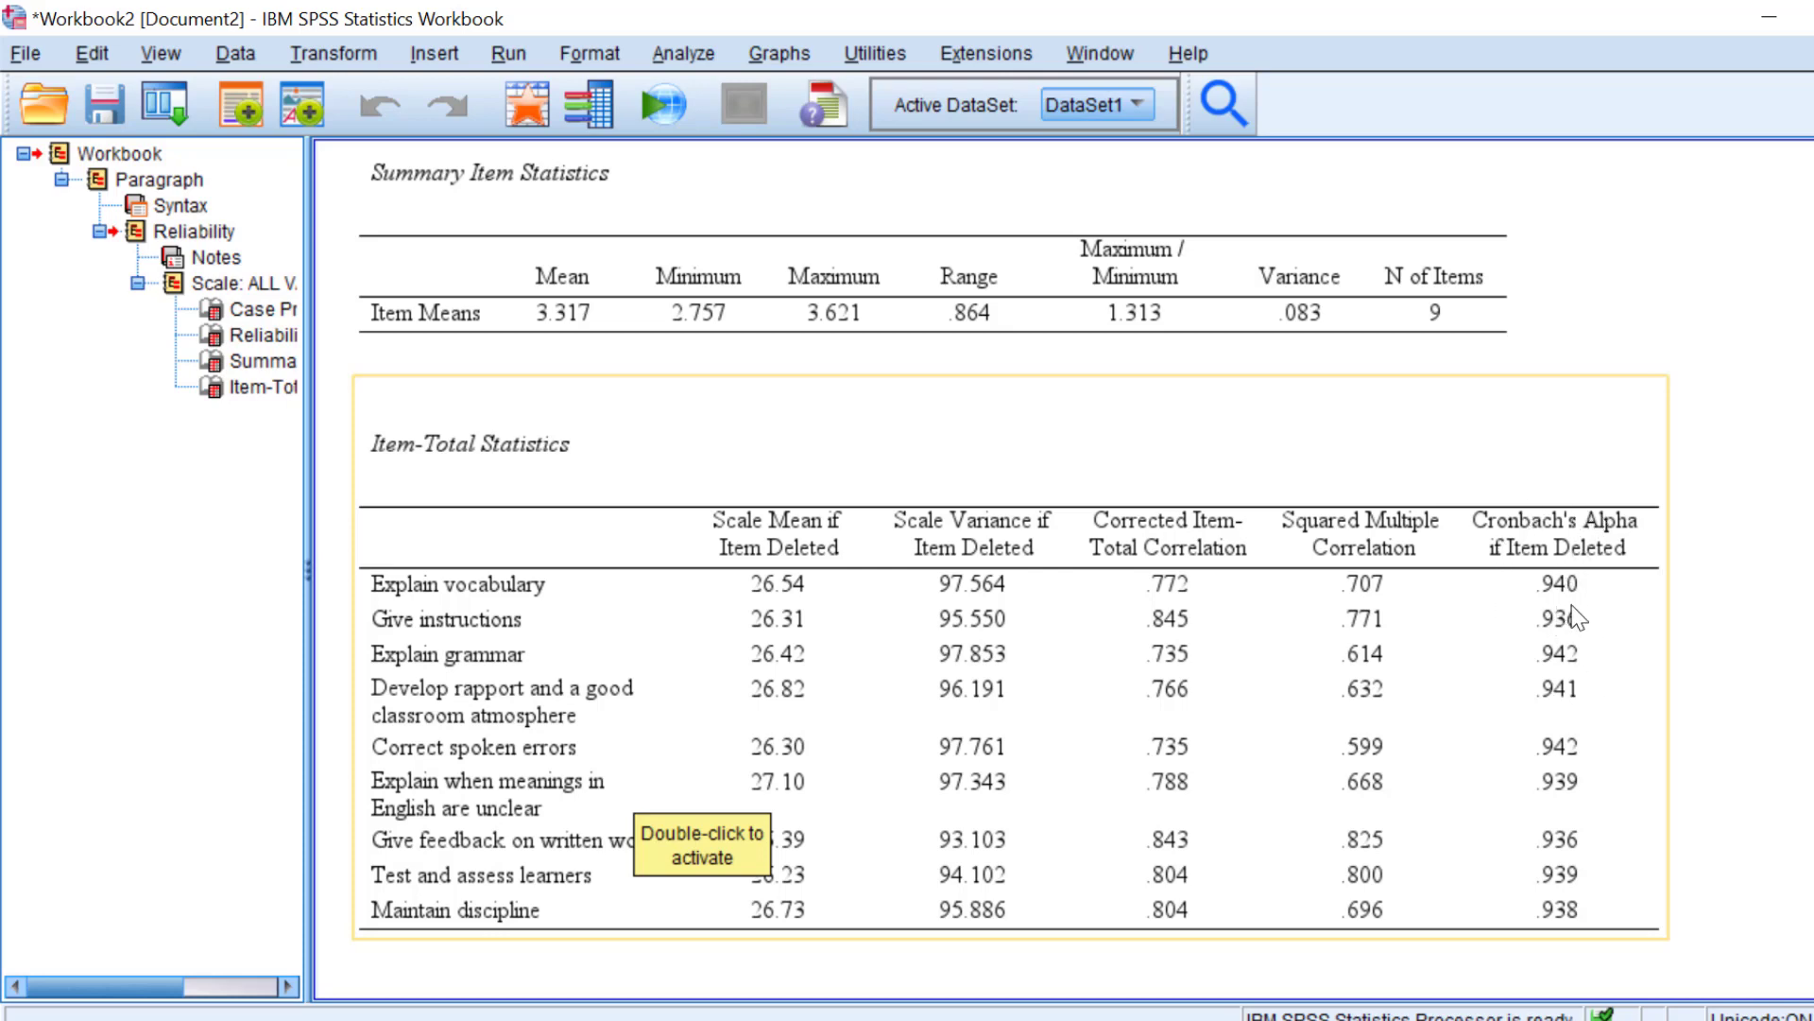
pyautogui.moveTo(524, 743)
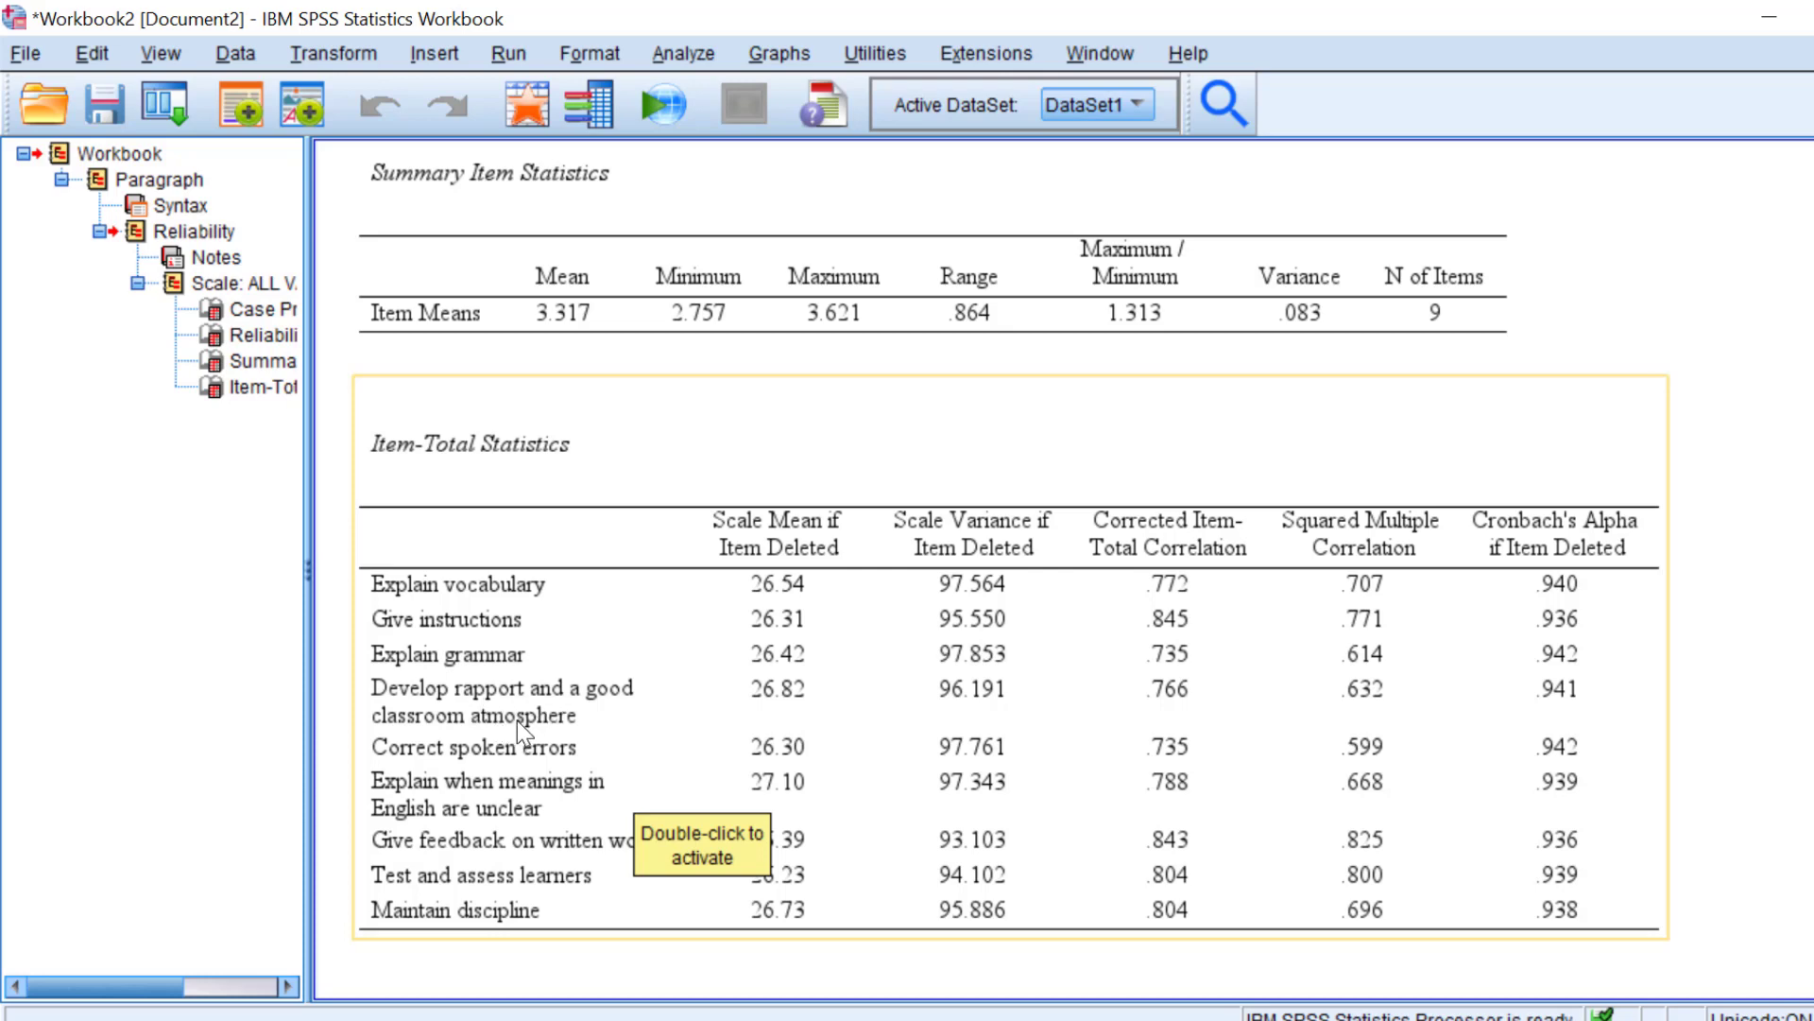
pyautogui.moveTo(1582, 702)
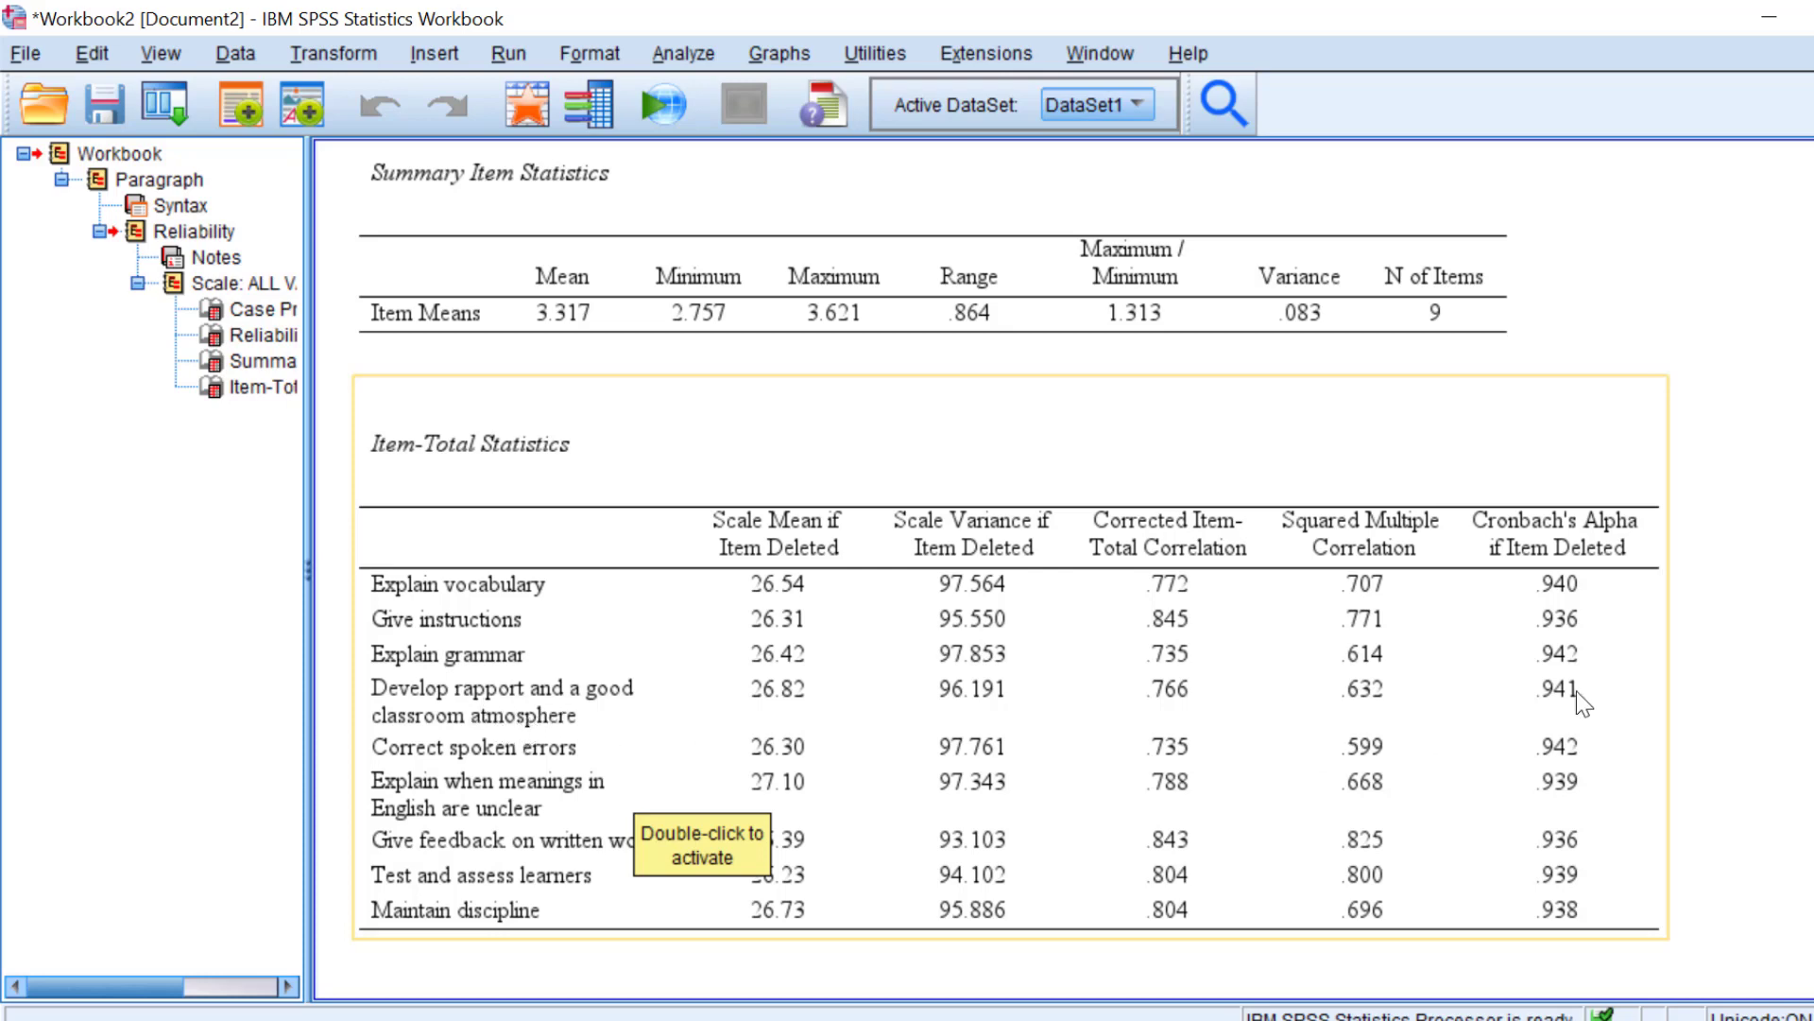
pyautogui.moveTo(592, 710)
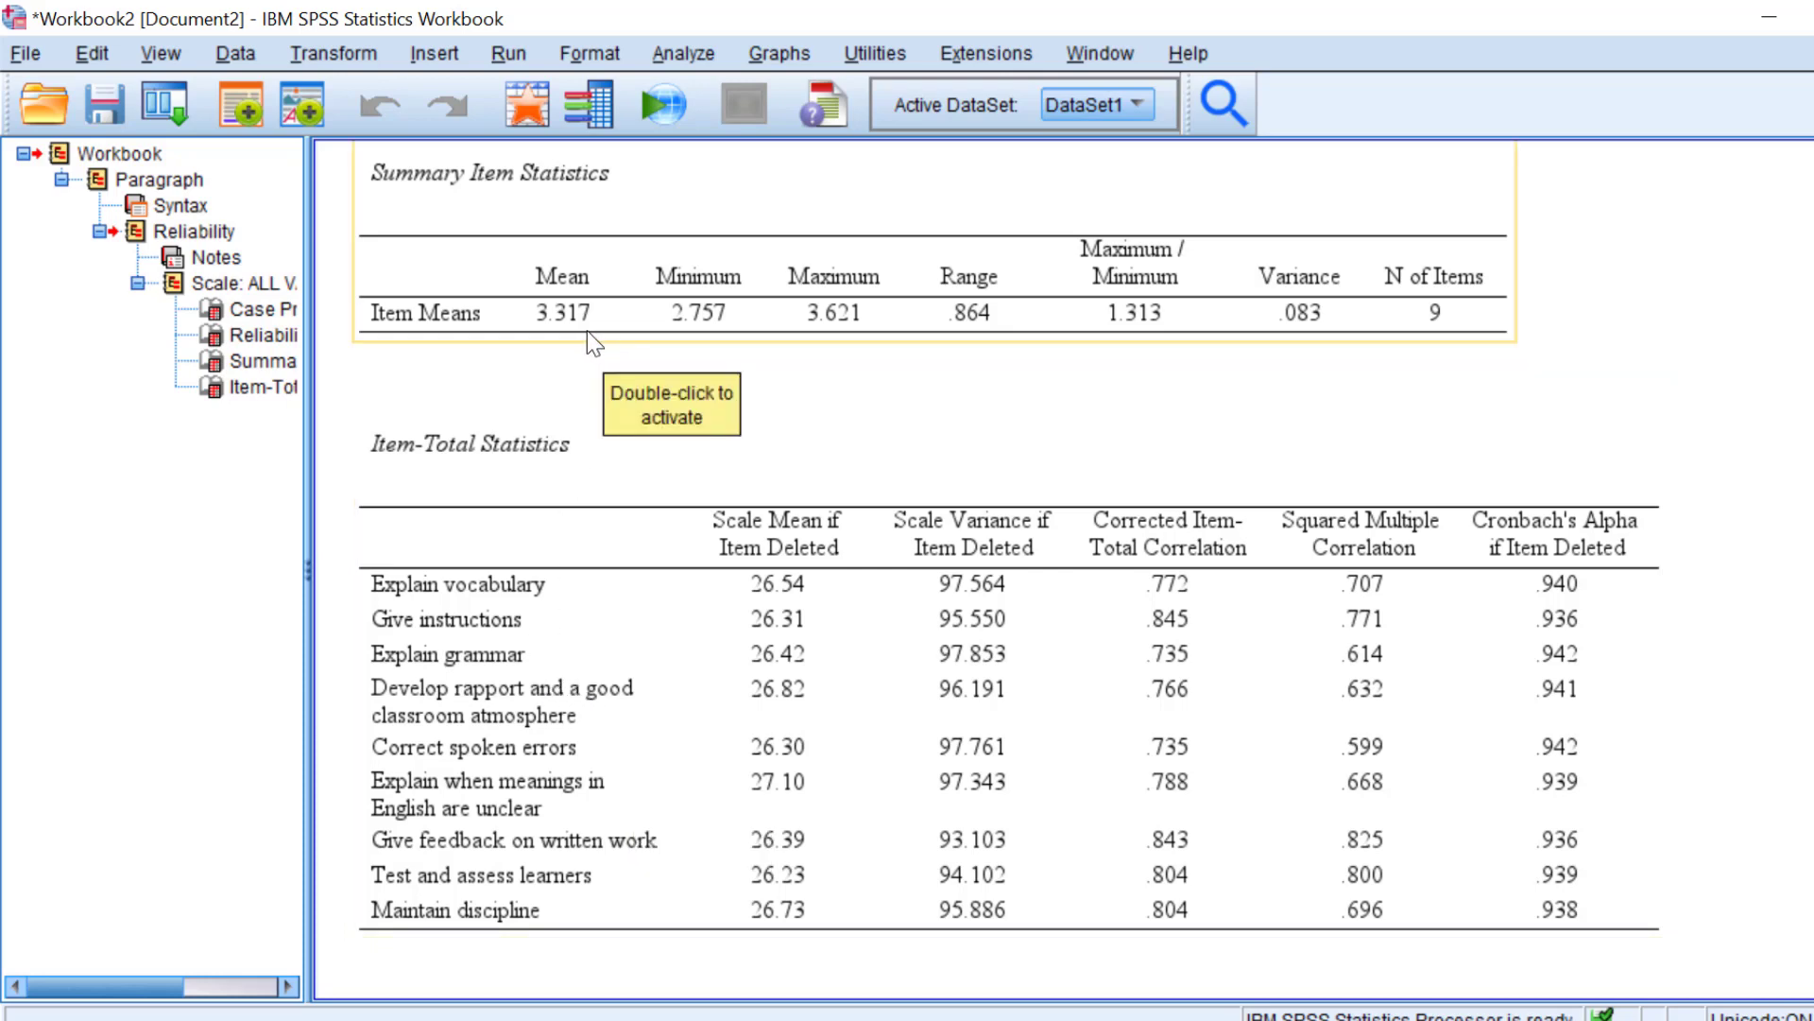
pyautogui.scroll(3)
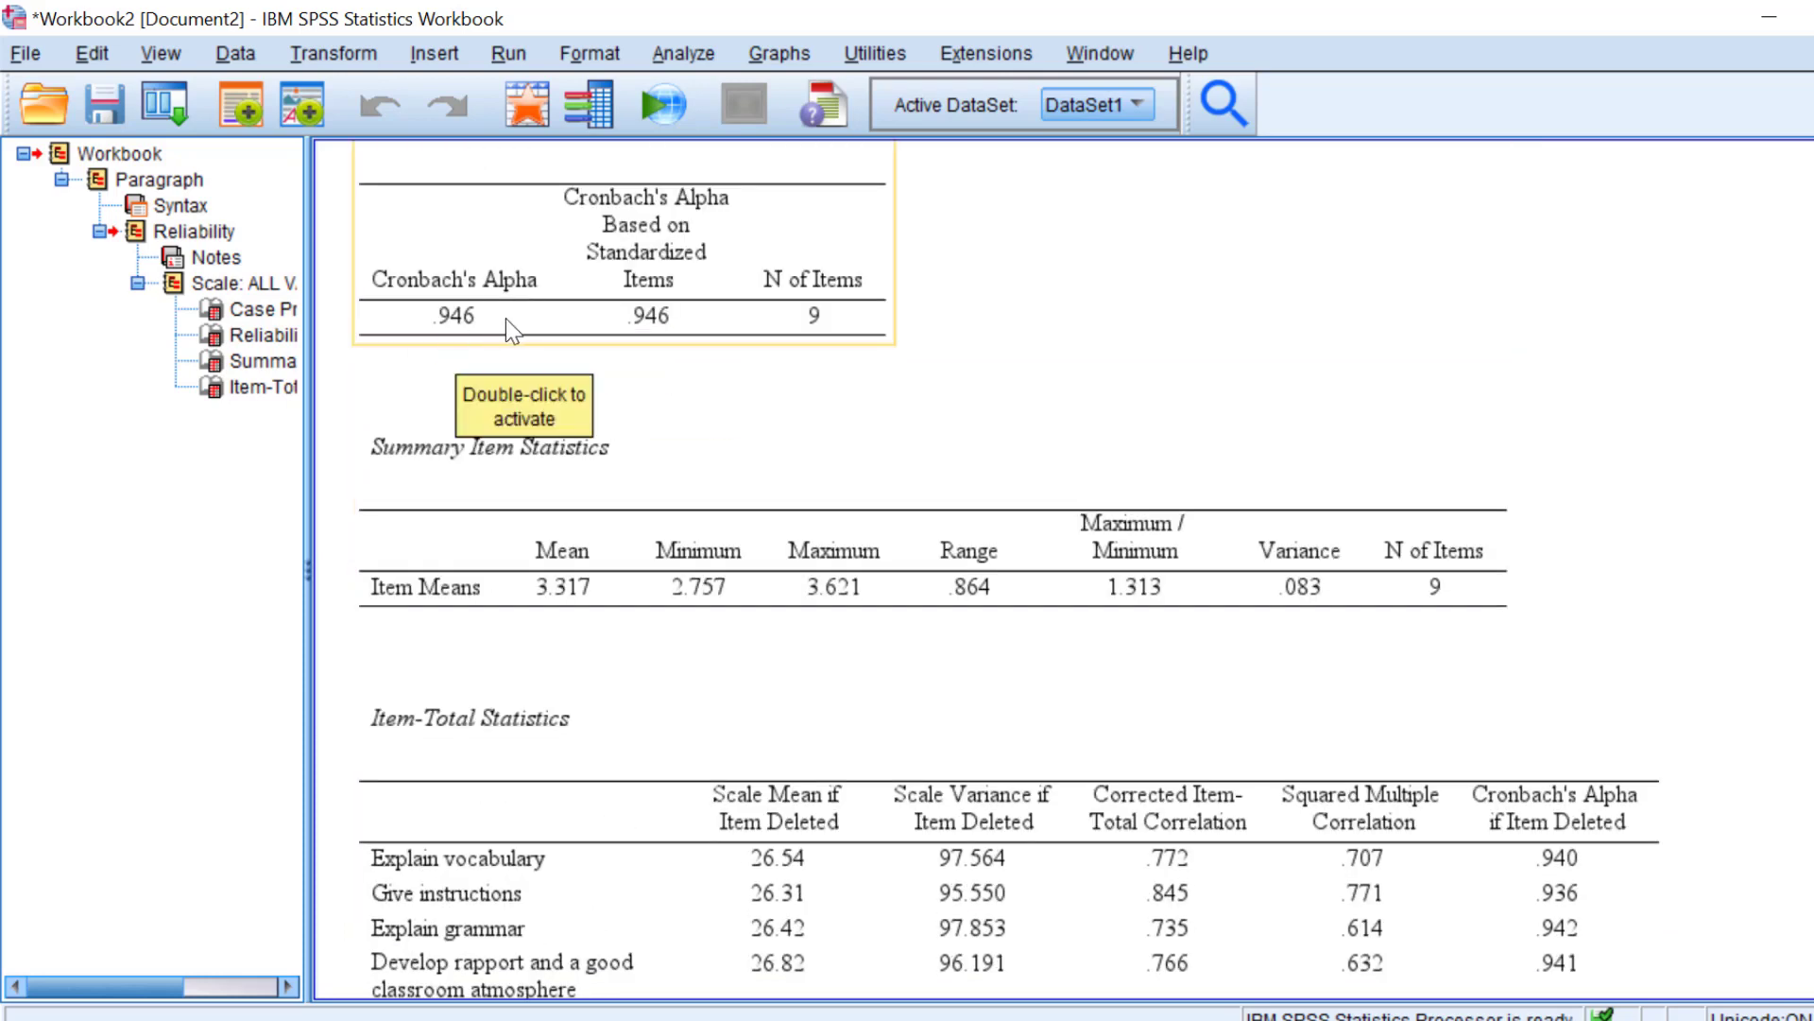
pyautogui.scroll(3)
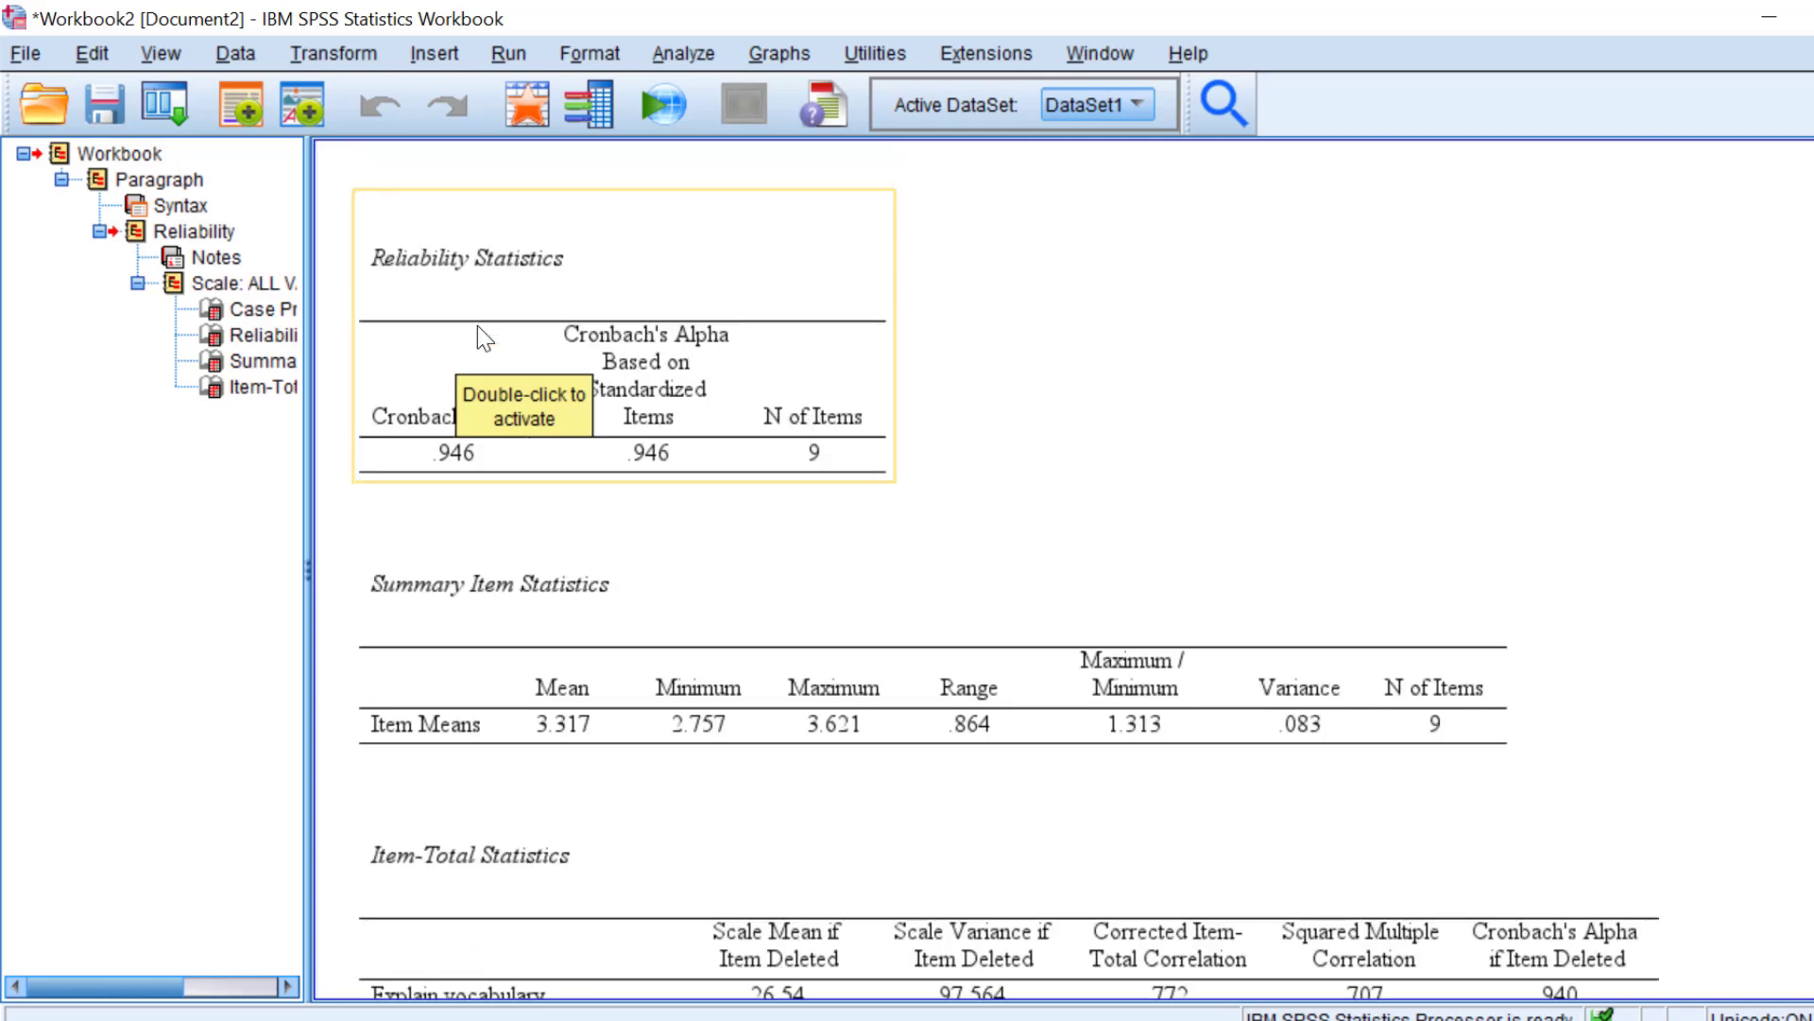
pyautogui.moveTo(451, 470)
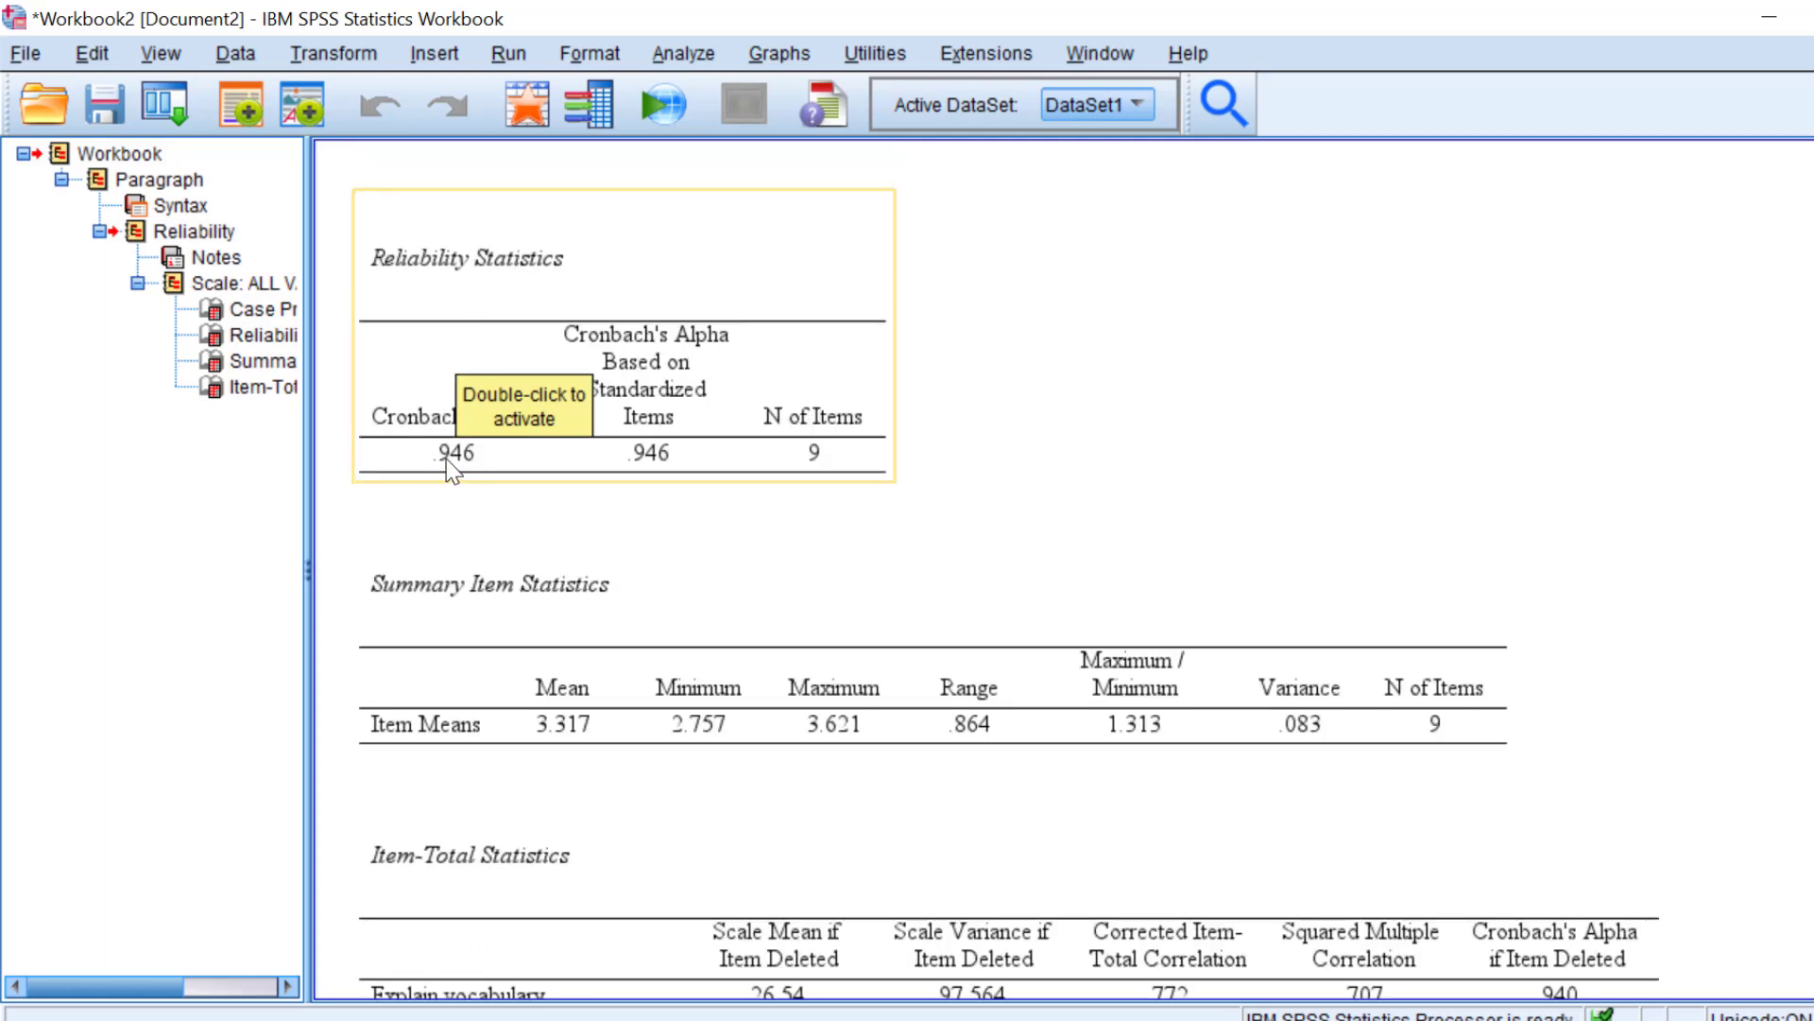
pyautogui.moveTo(834, 484)
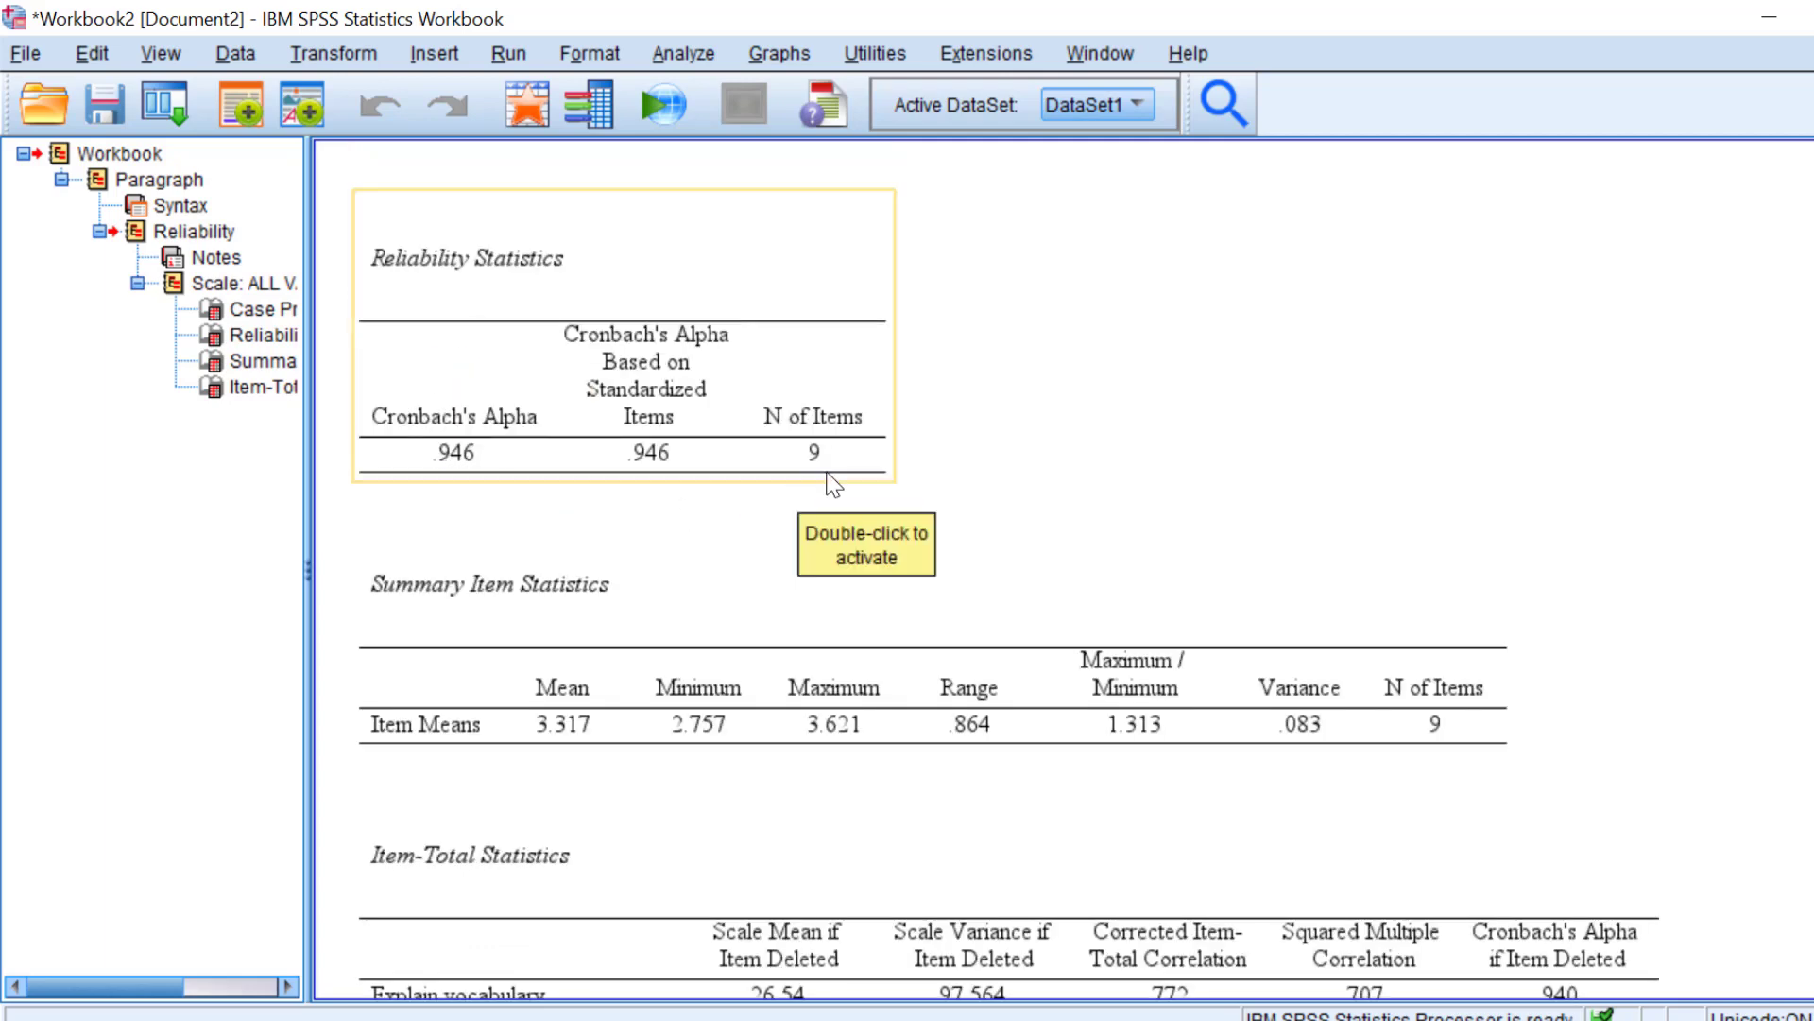
pyautogui.moveTo(573, 418)
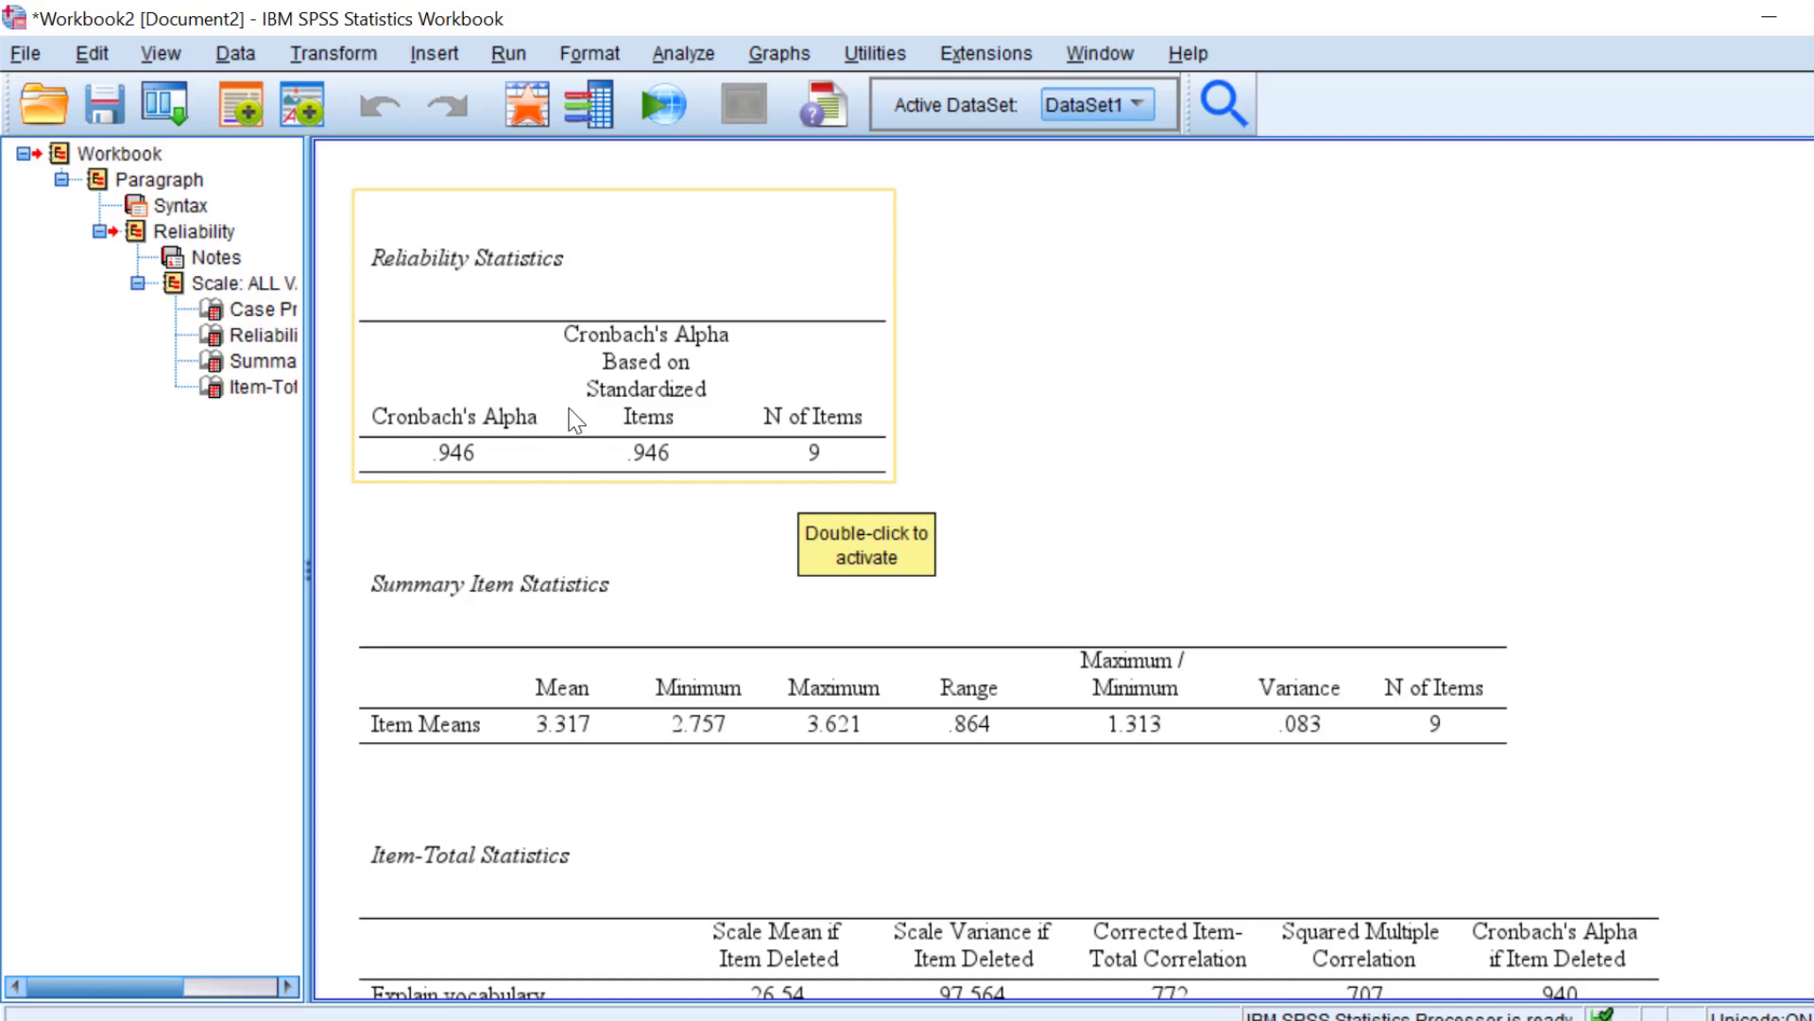
pyautogui.moveTo(486, 470)
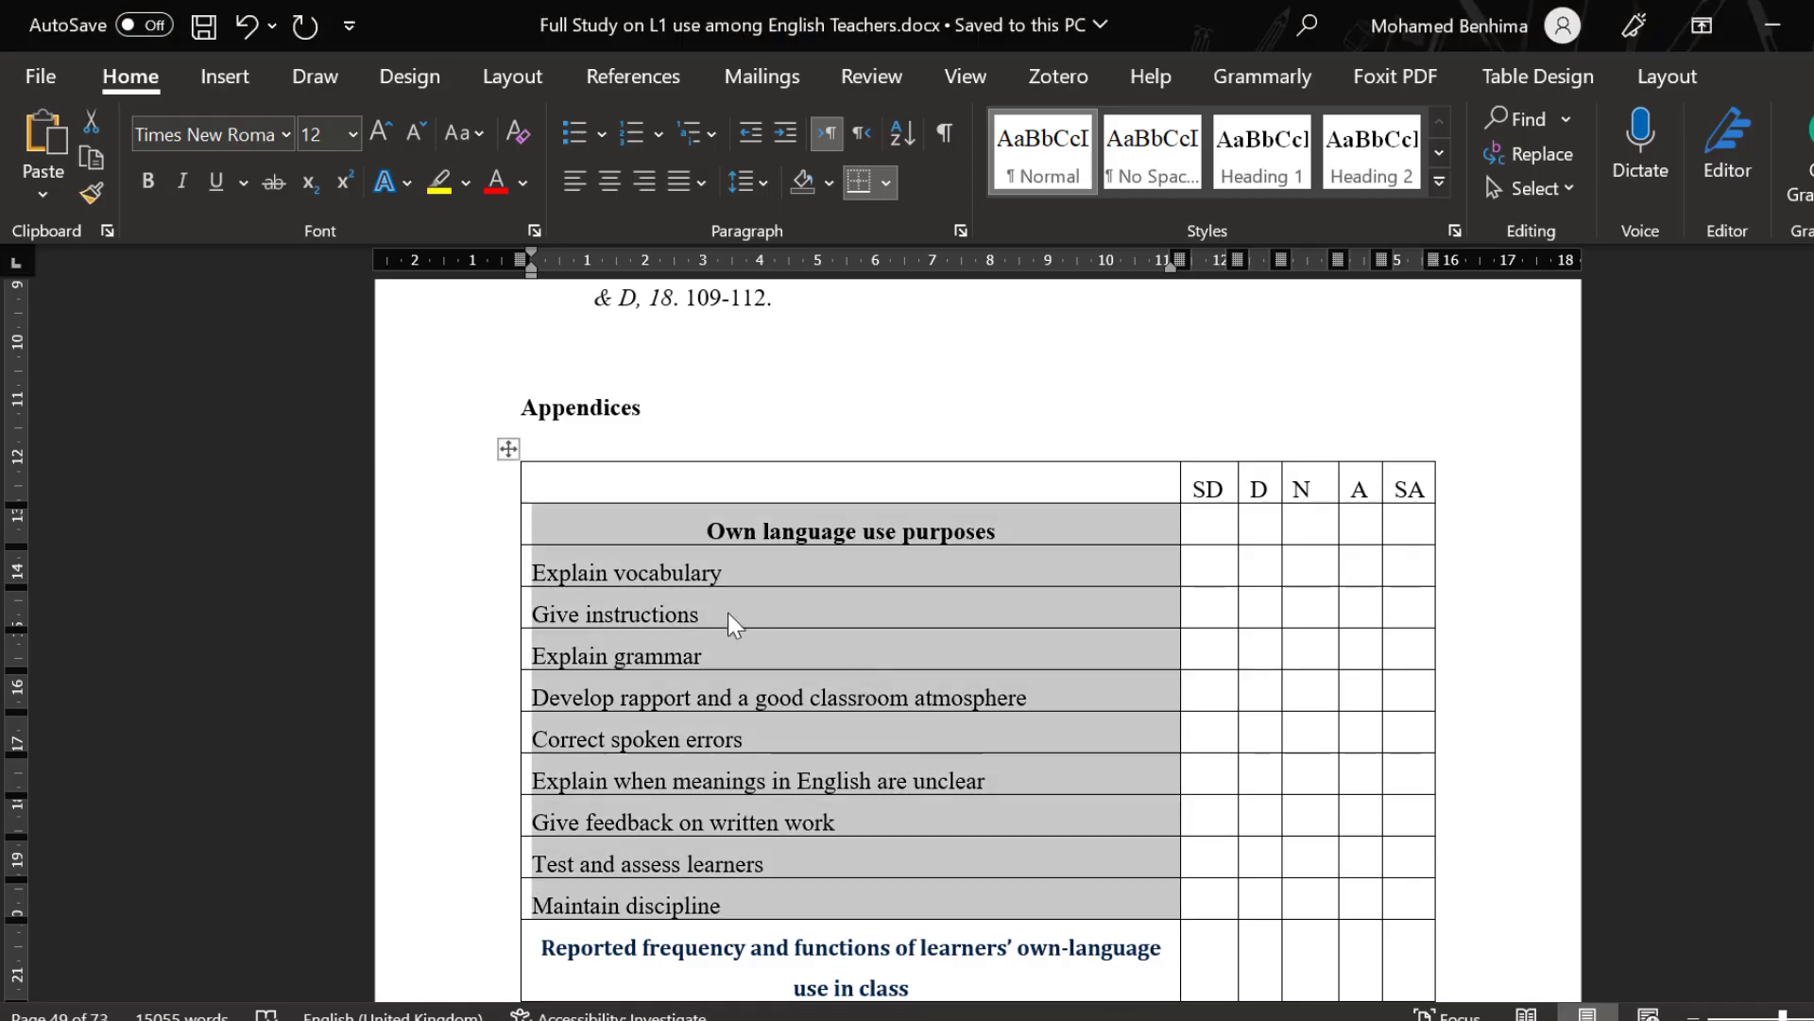
pyautogui.moveTo(885, 592)
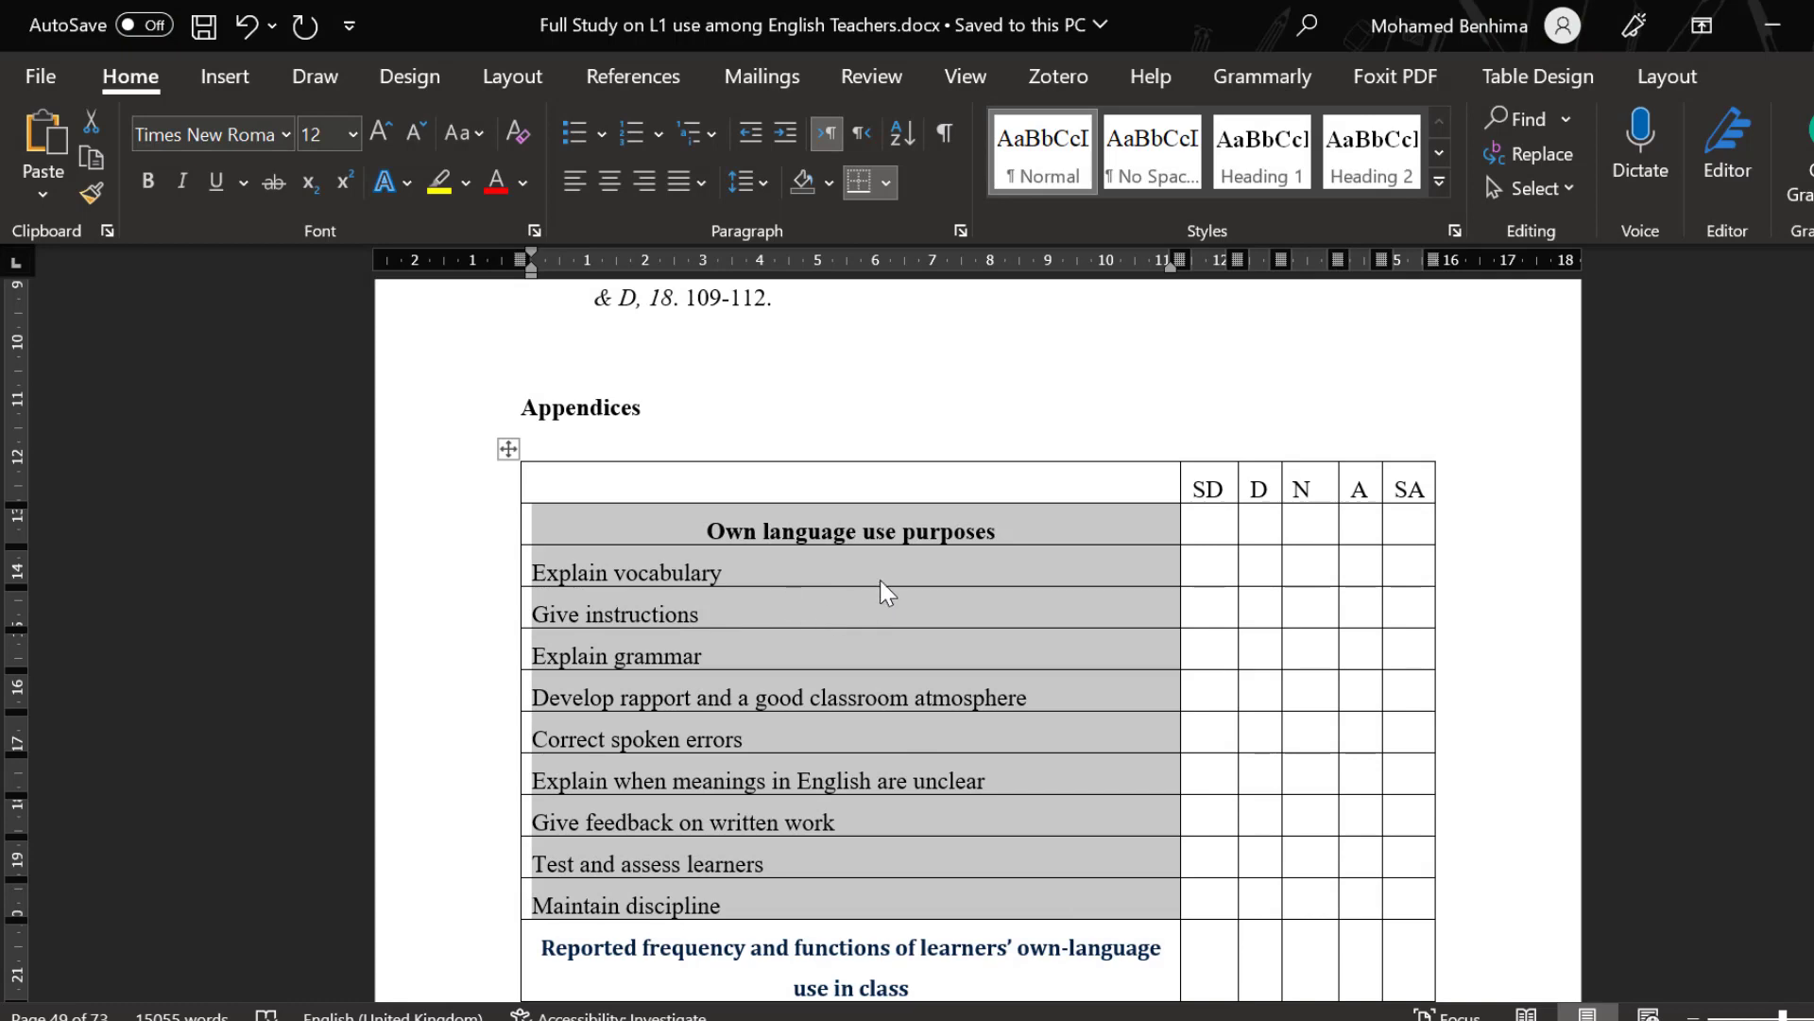
# Scroll the Word appendix to the table of nine own-language-use purpose items.
pyautogui.scroll(-3)
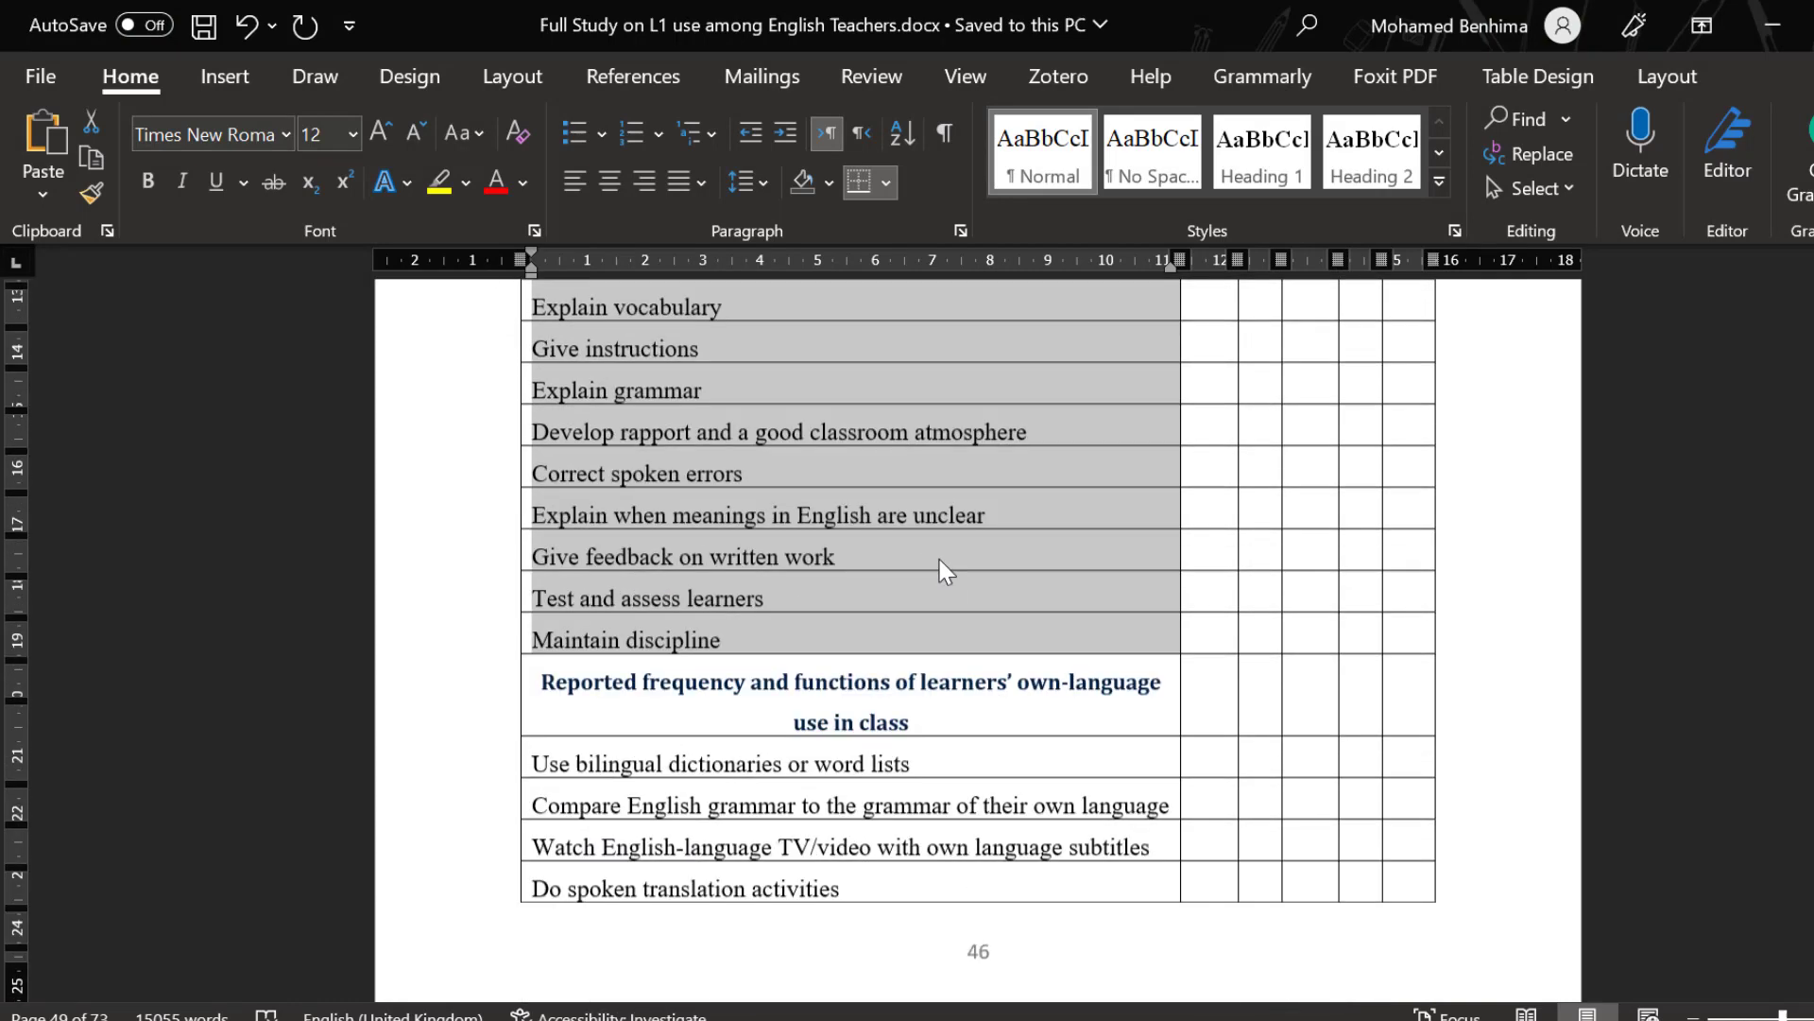
pyautogui.scroll(3)
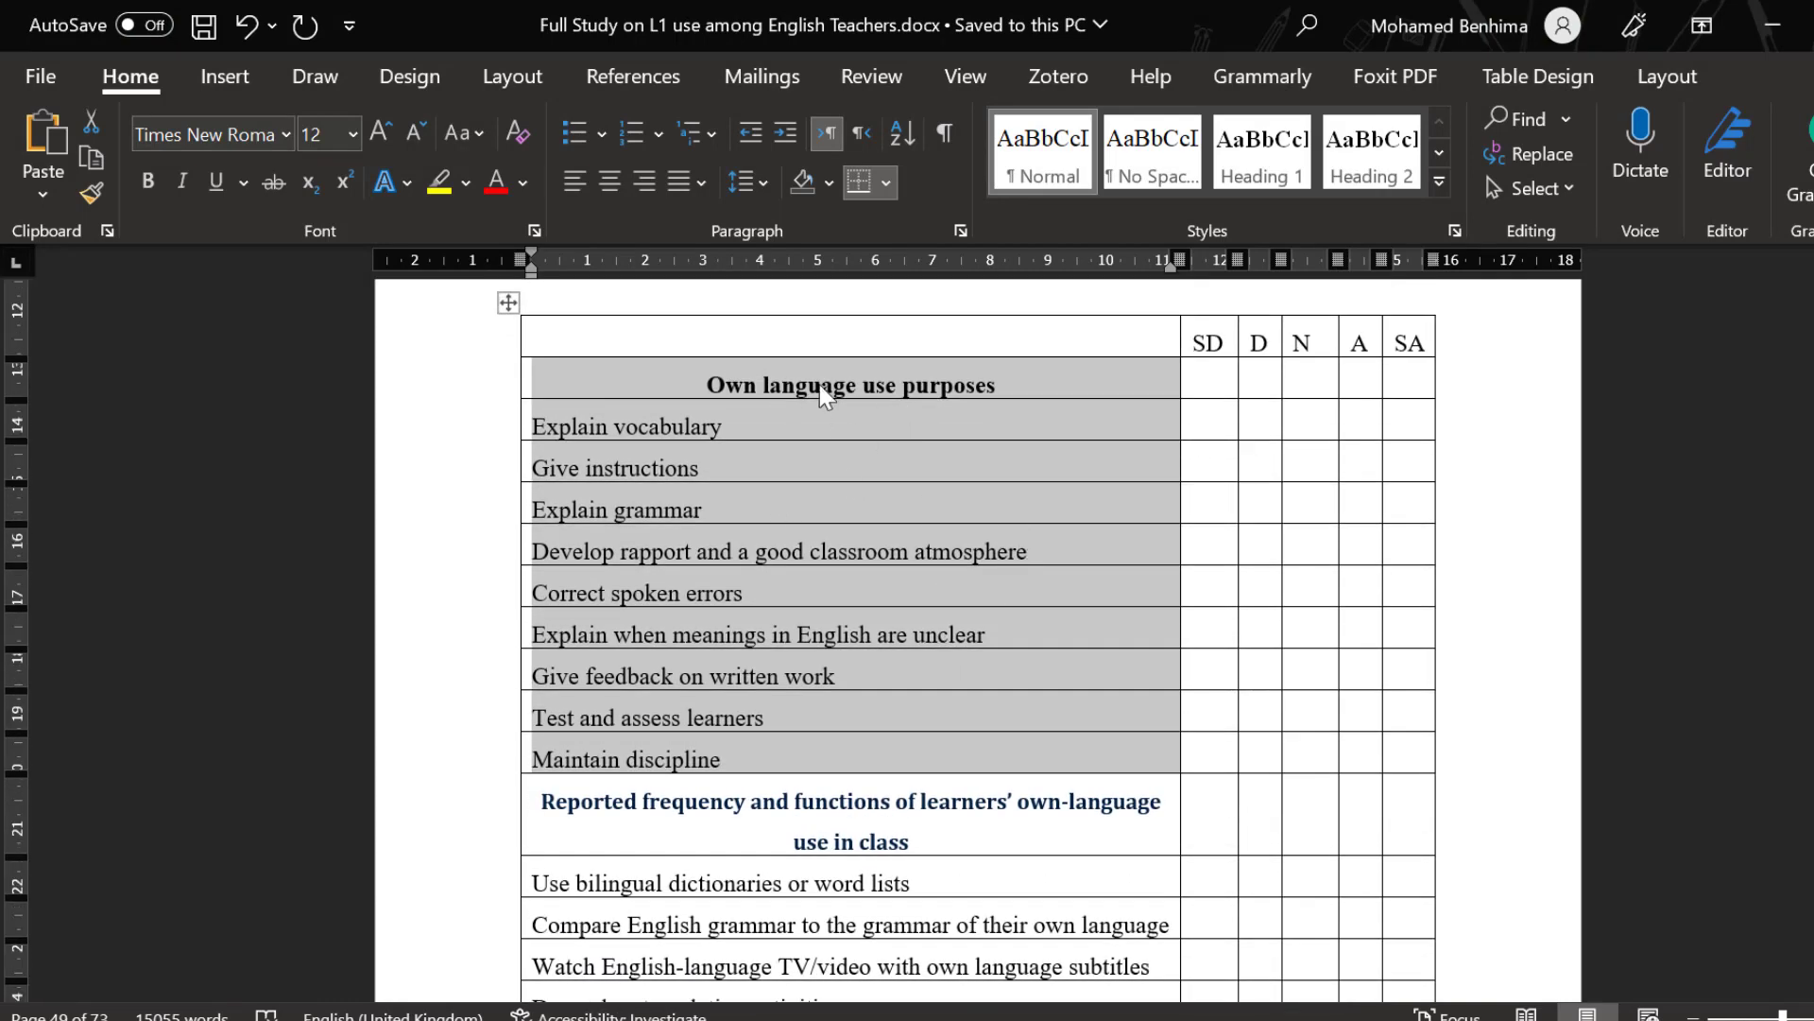
pyautogui.moveTo(1169, 380)
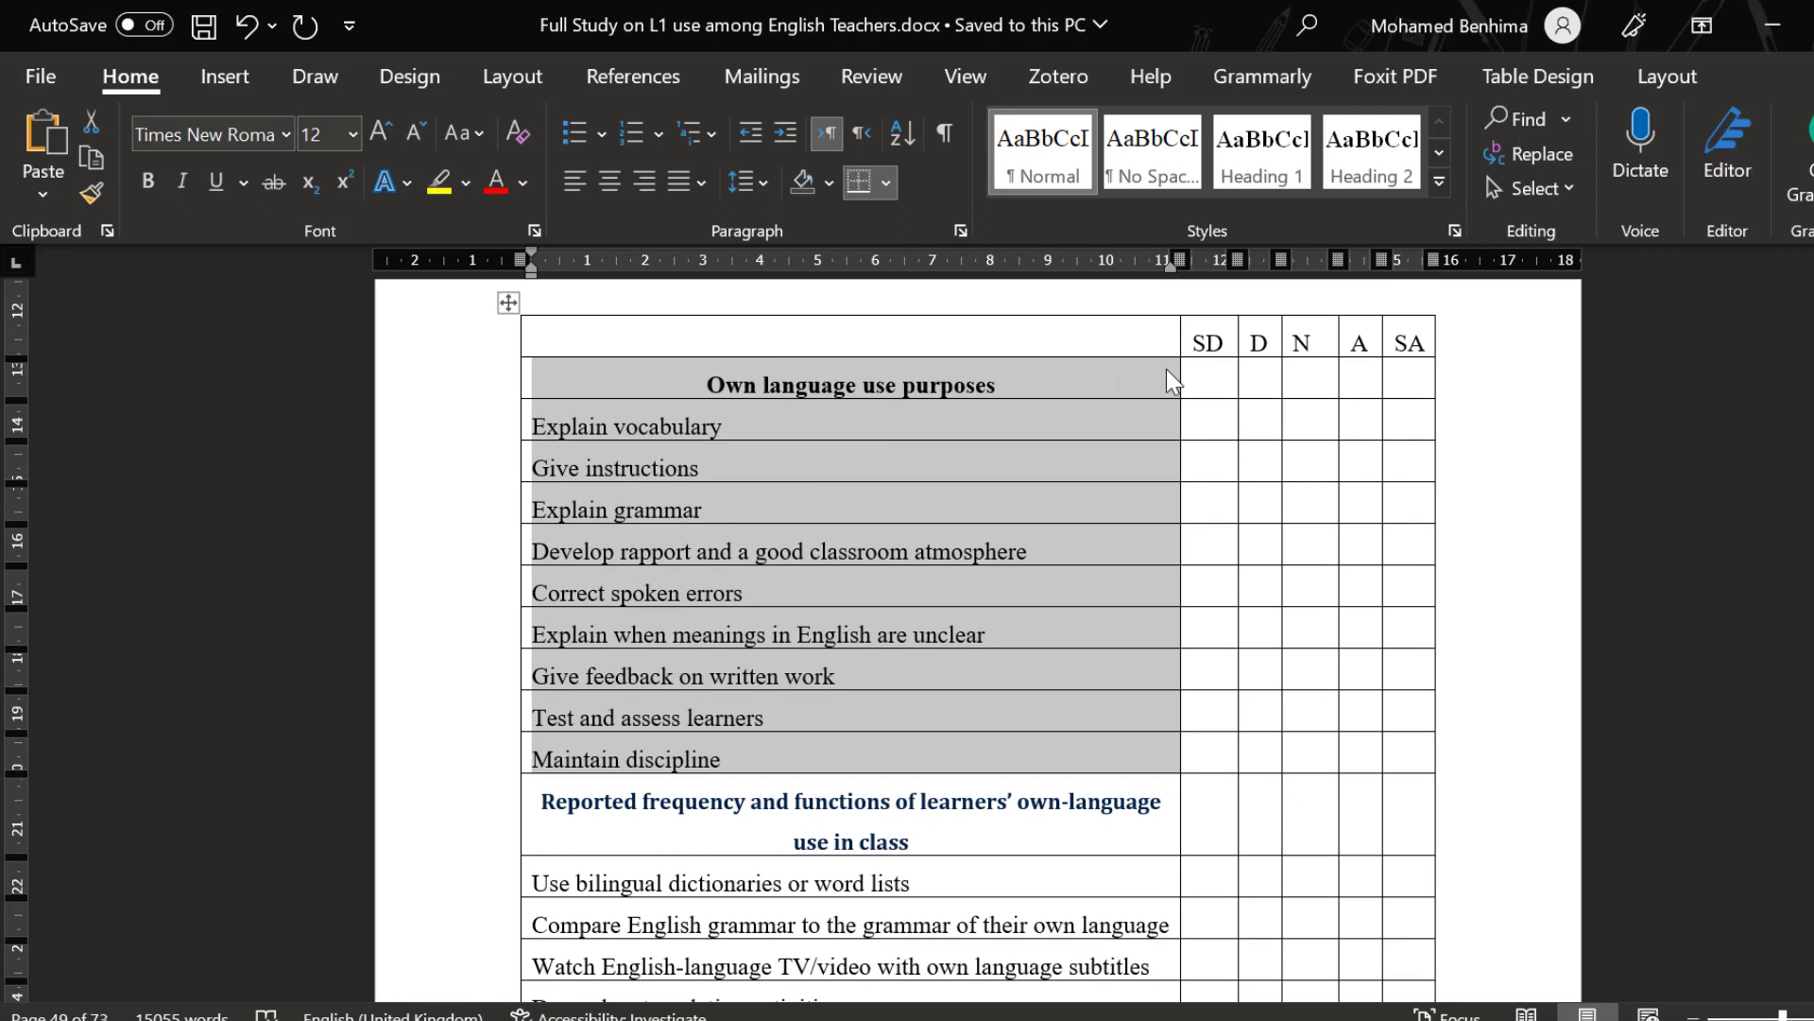